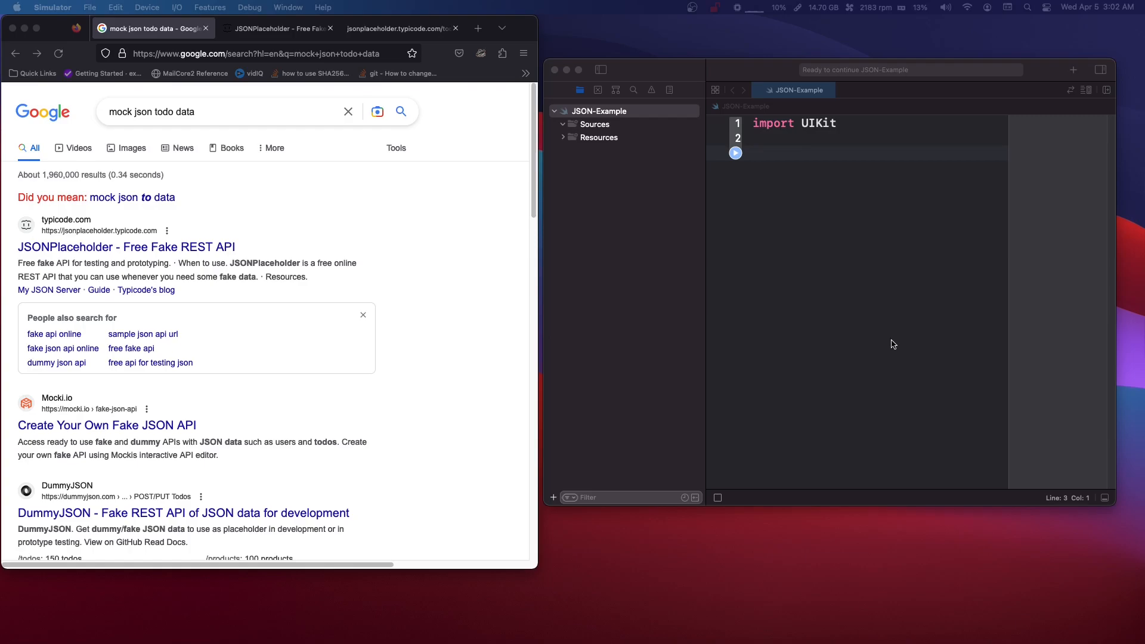
pyautogui.moveTo(910, 342)
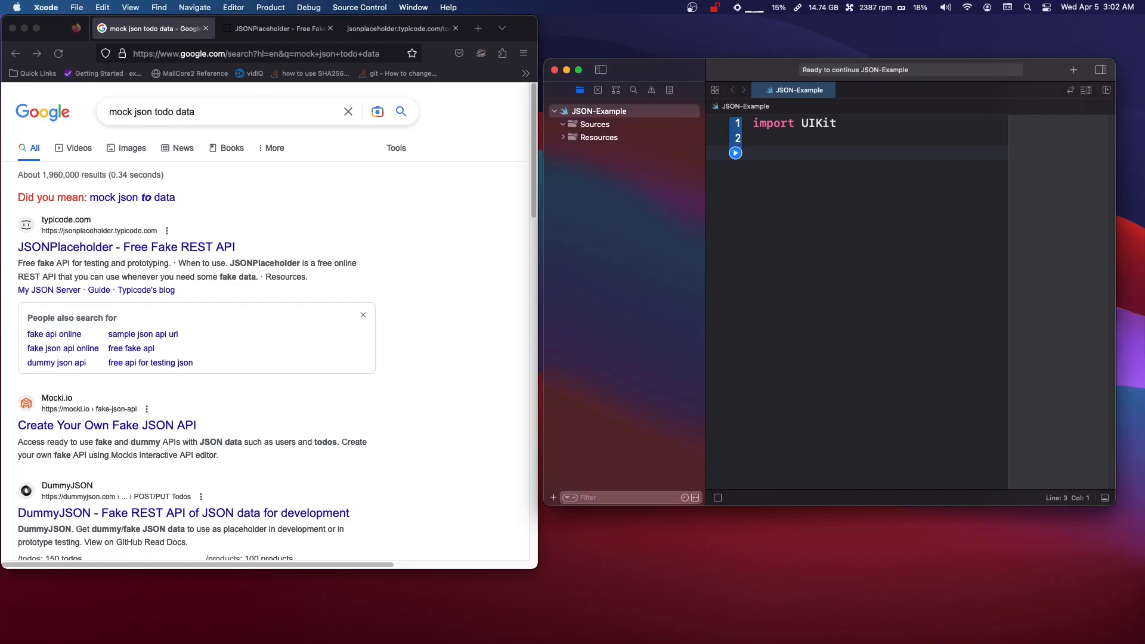
# - Bring the search results forward and look over the JSONPlaceholder site's todos data
pyautogui.click(759, 153)
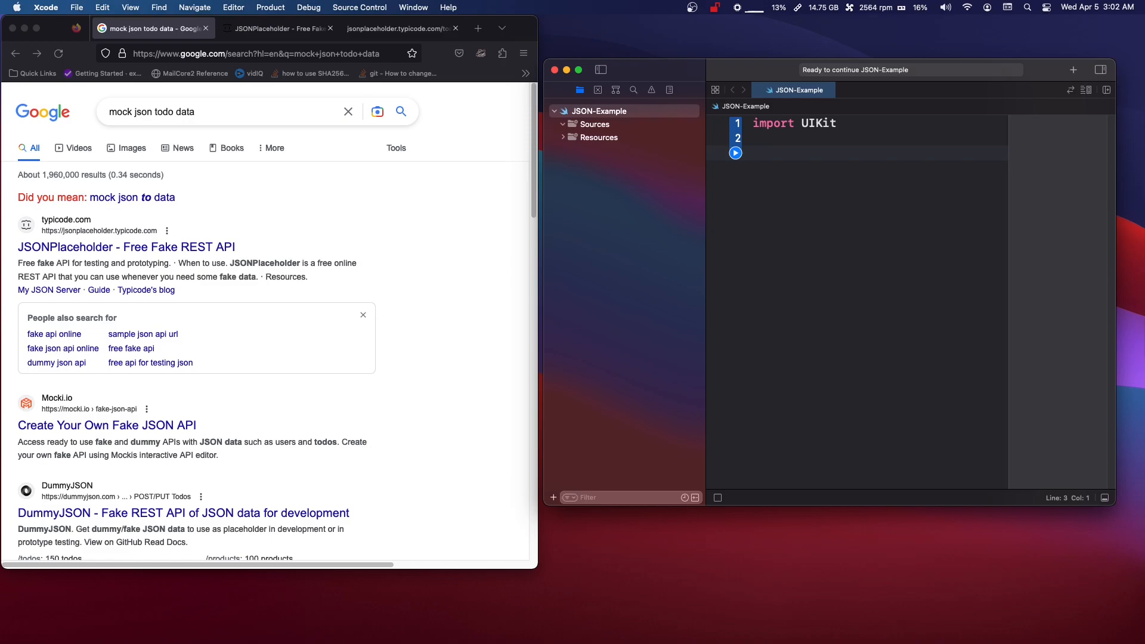
pyautogui.click(756, 152)
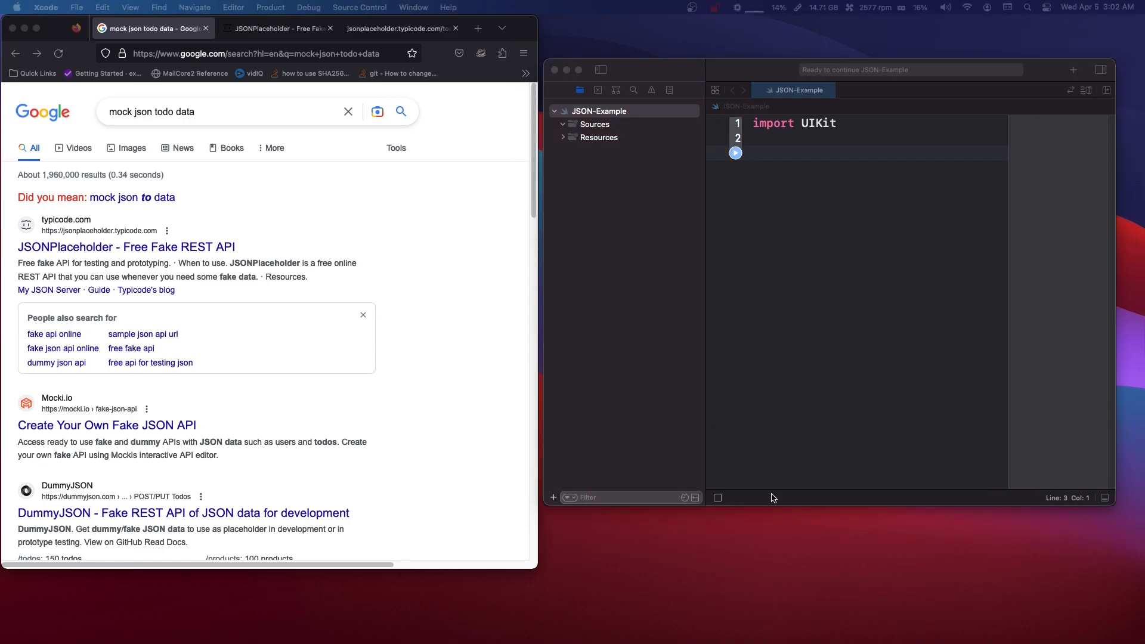
pyautogui.moveTo(140, 133)
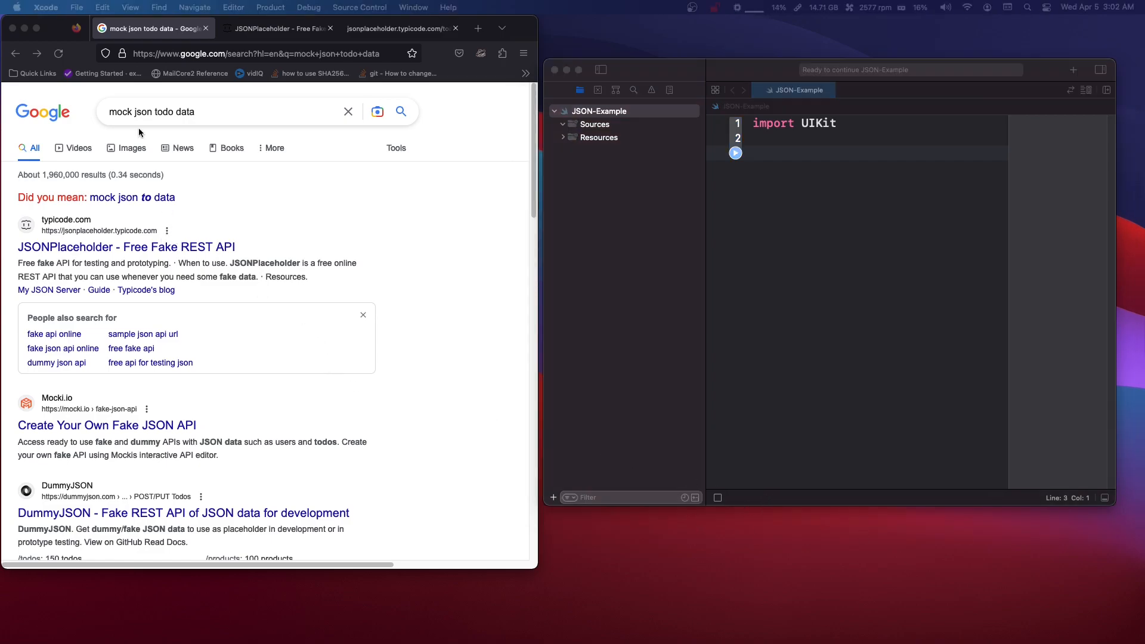
pyautogui.click(219, 111)
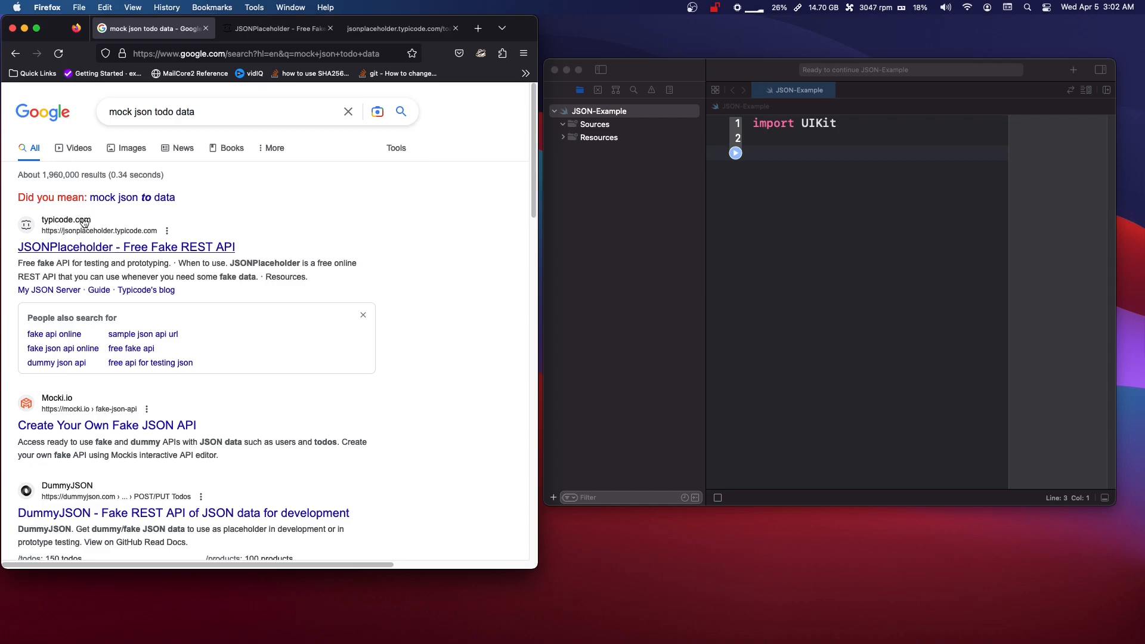
pyautogui.click(378, 111)
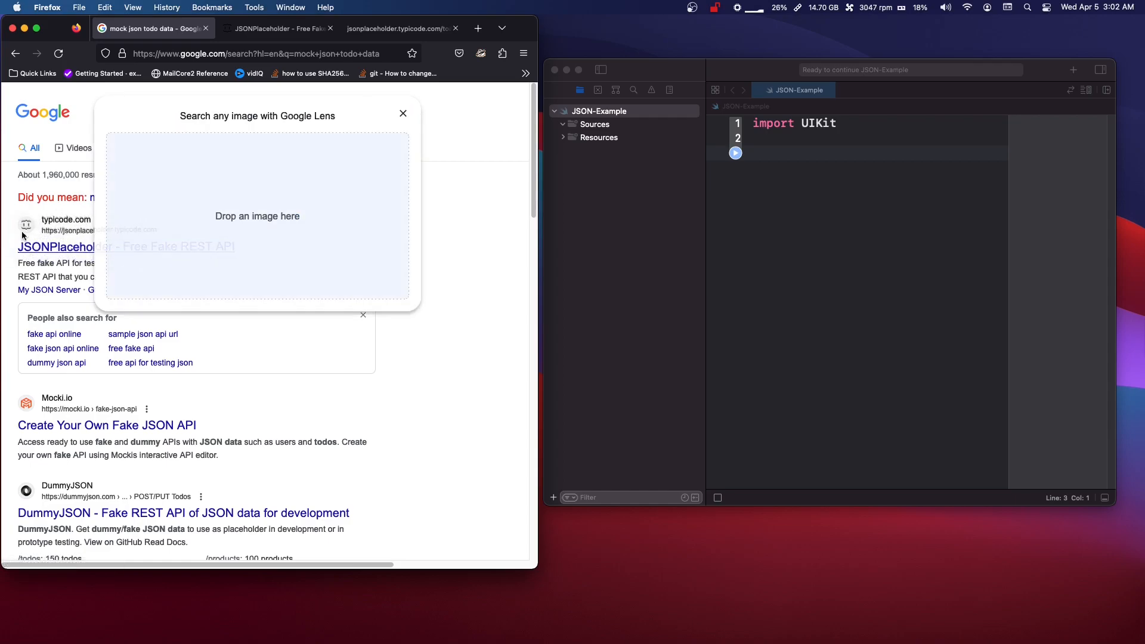
pyautogui.click(56, 247)
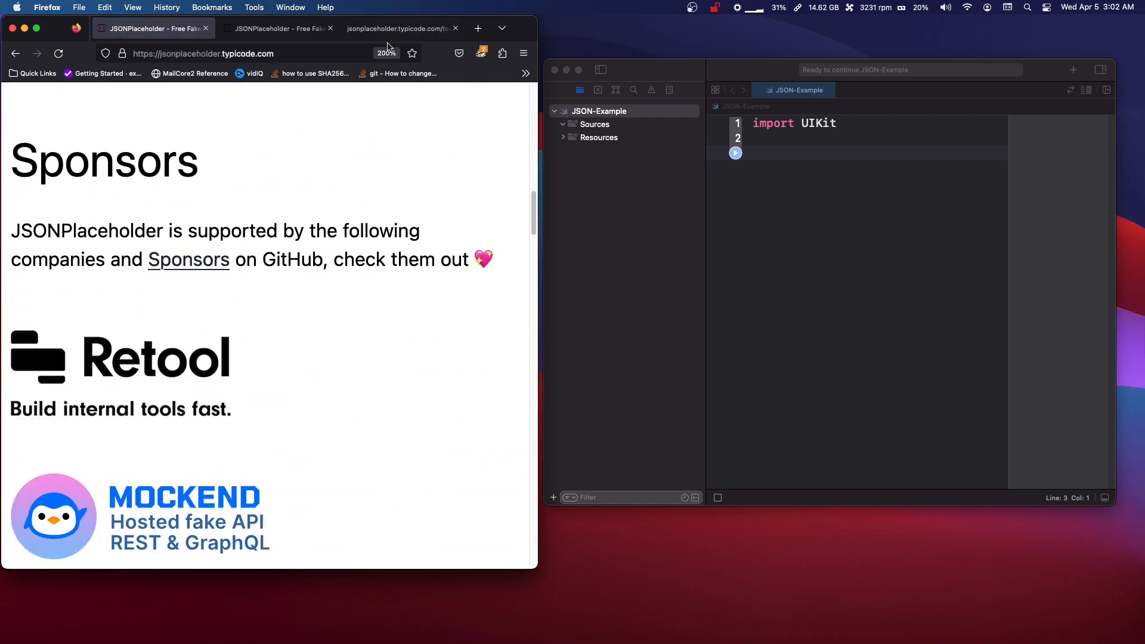
pyautogui.scroll(-3)
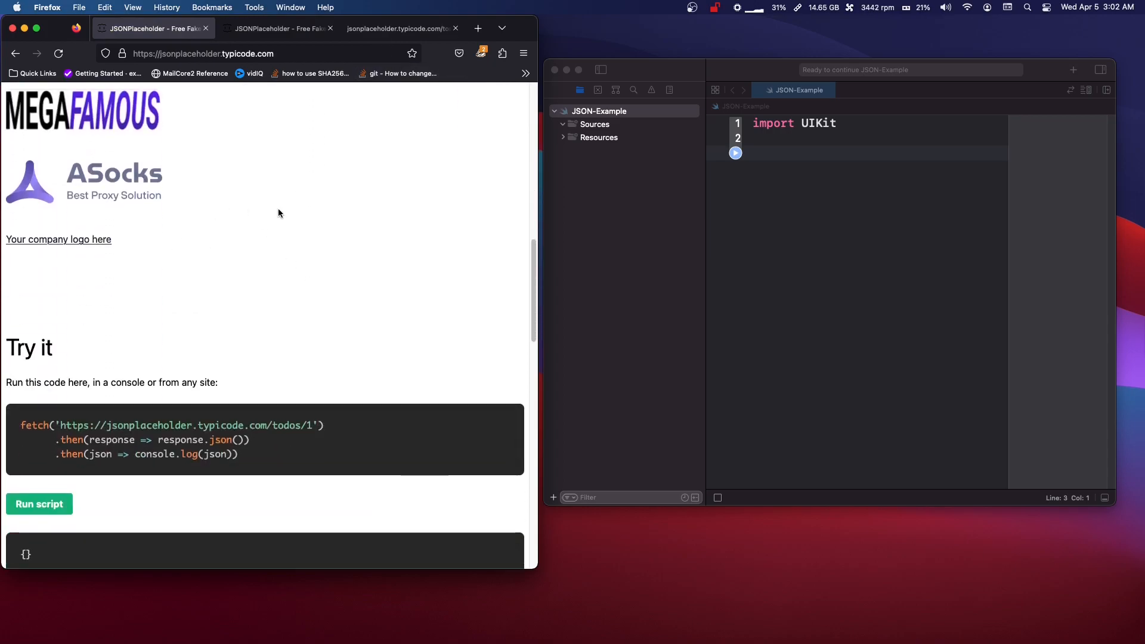
pyautogui.scroll(3)
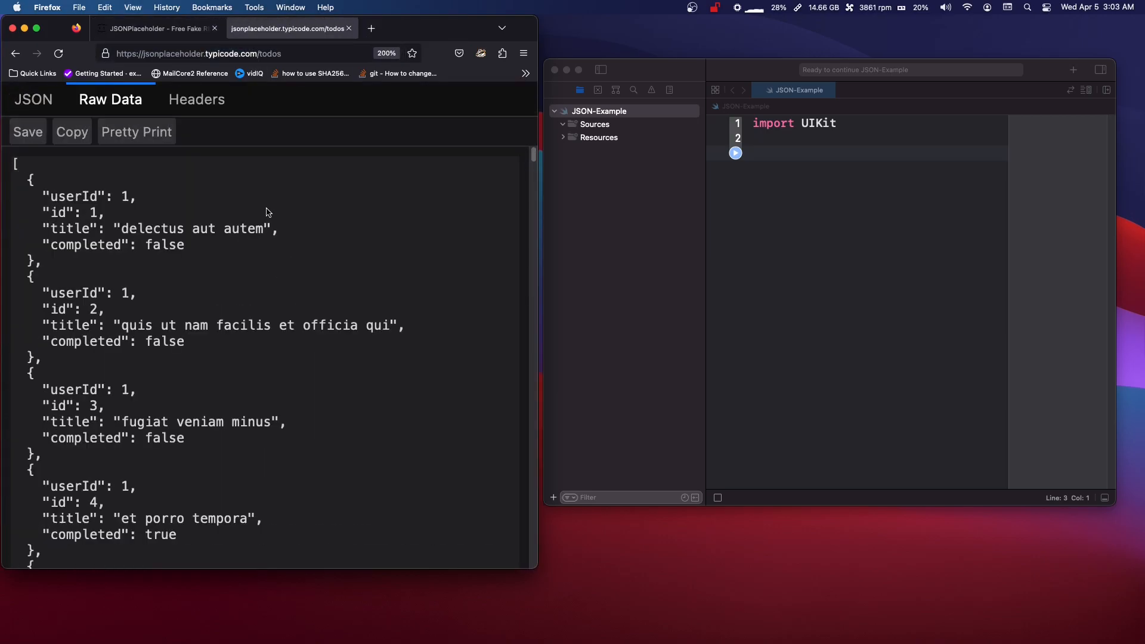
pyautogui.moveTo(452, 229)
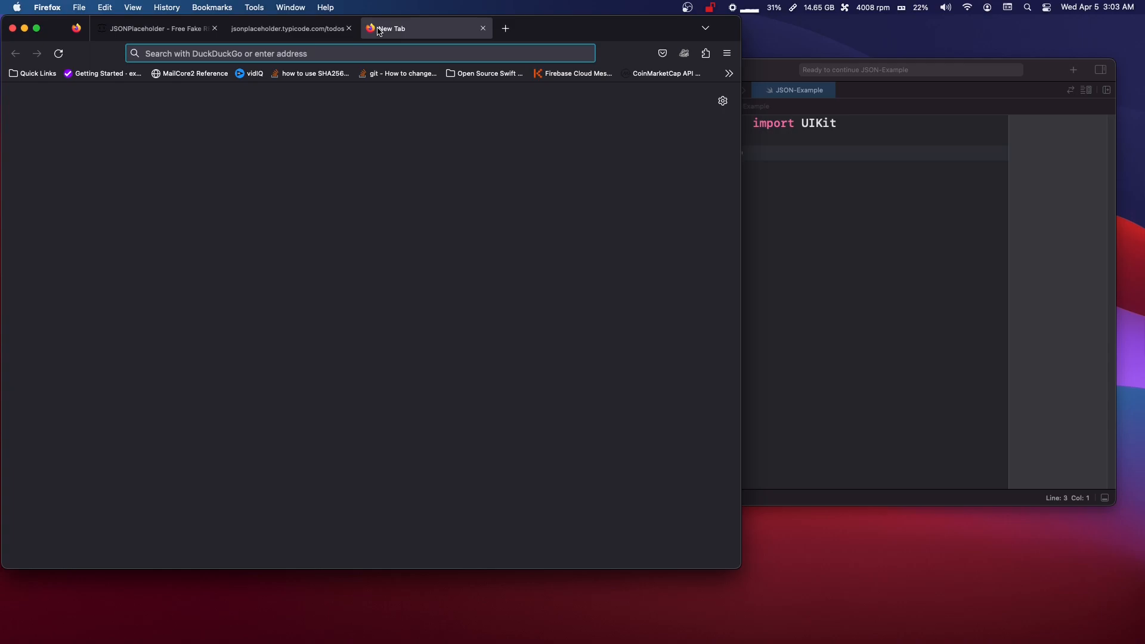
# - Search the web for 'json extension chrome' in a new tab
pyautogui.write('json extensio')
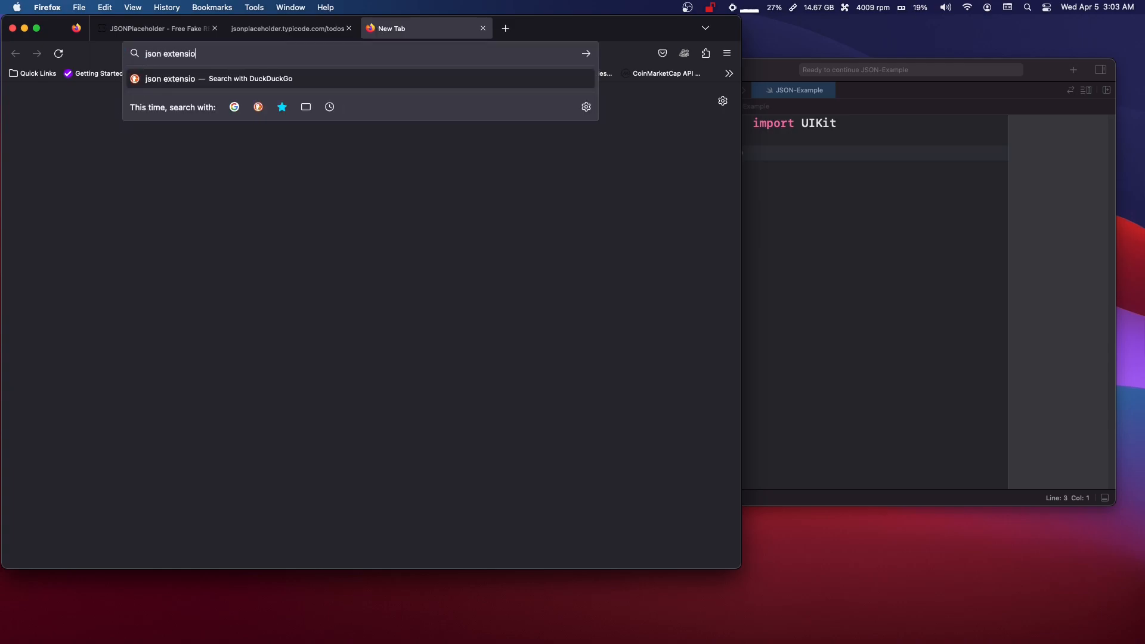
pyautogui.press('Return')
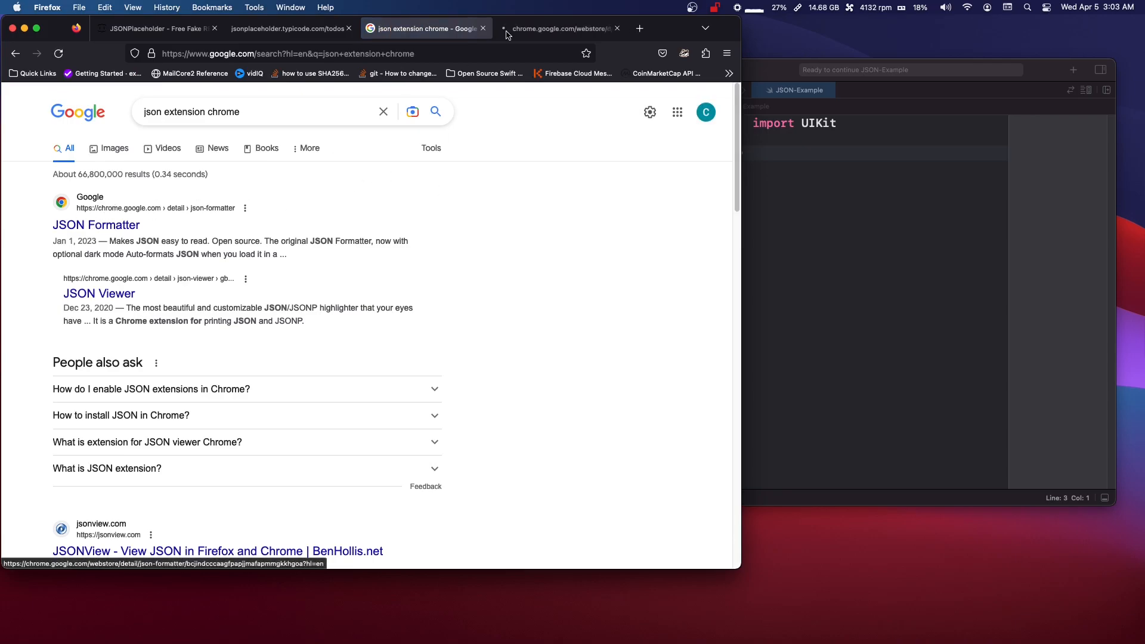
# - Return to the raw todos data and select the first todo's userId key
pyautogui.click(289, 29)
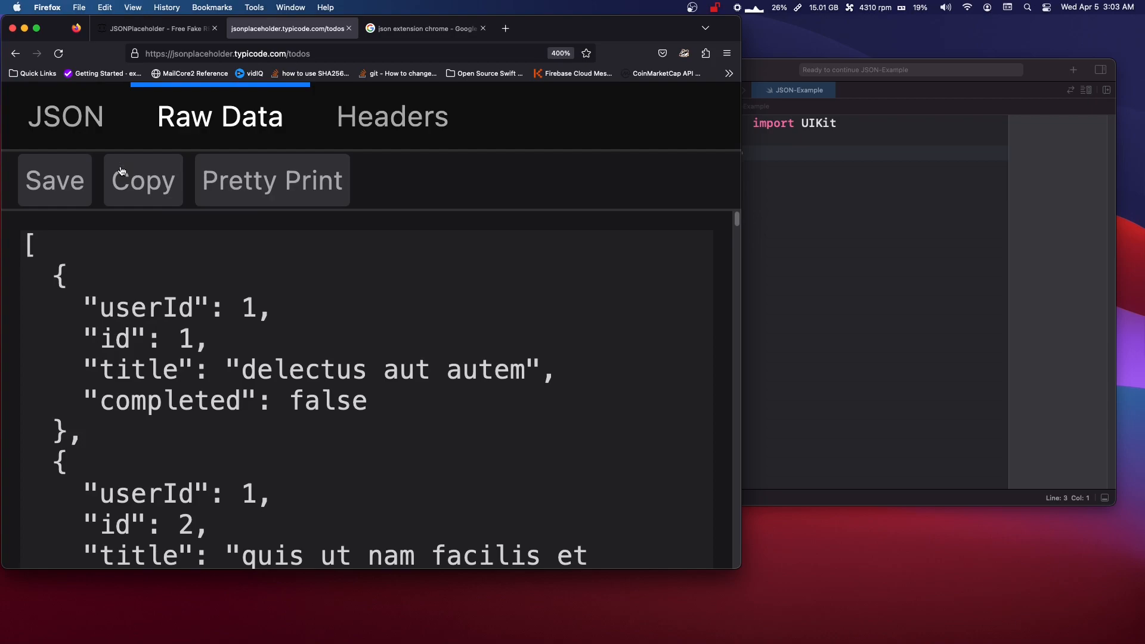
pyautogui.moveTo(40, 250)
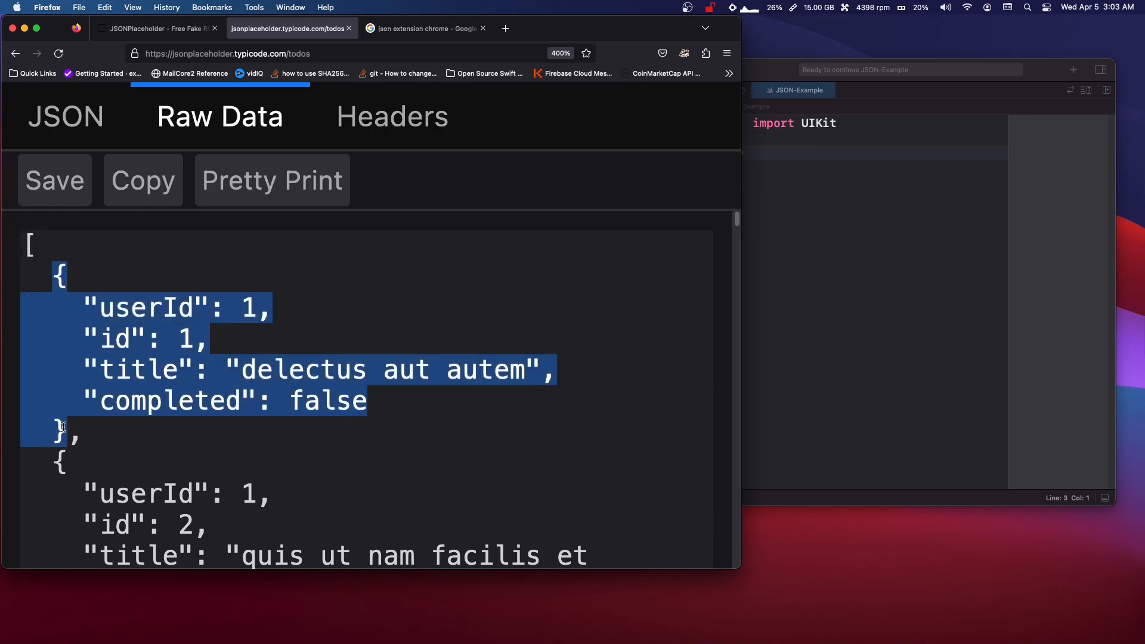
pyautogui.scroll(-3)
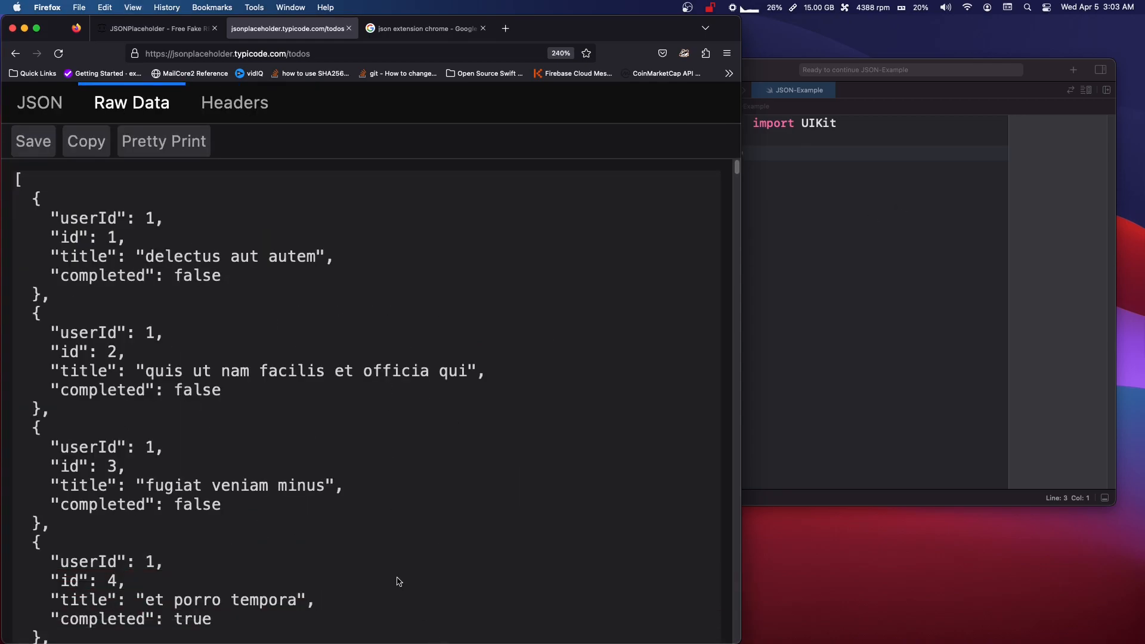
pyautogui.moveTo(268, 362)
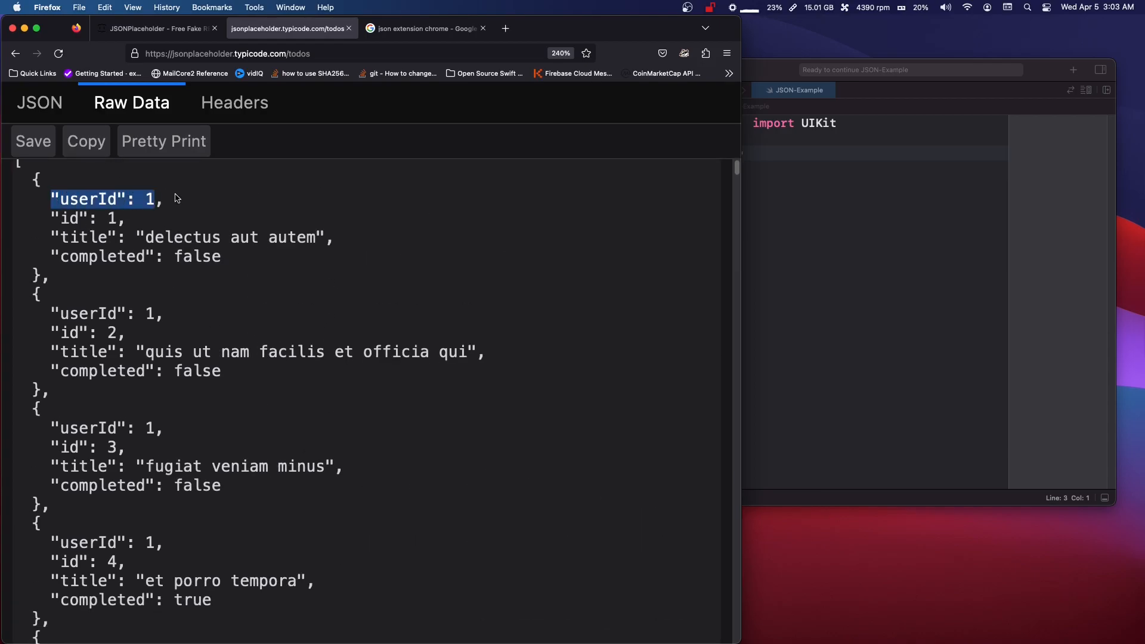
pyautogui.doubleClick(84, 218)
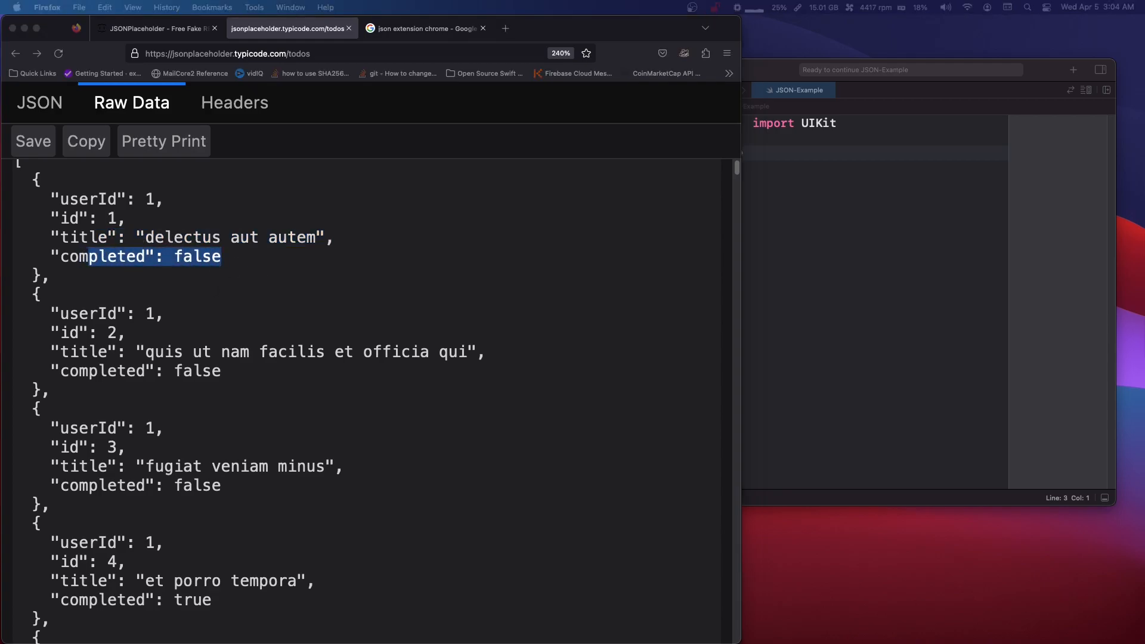
pyautogui.moveTo(413, 267)
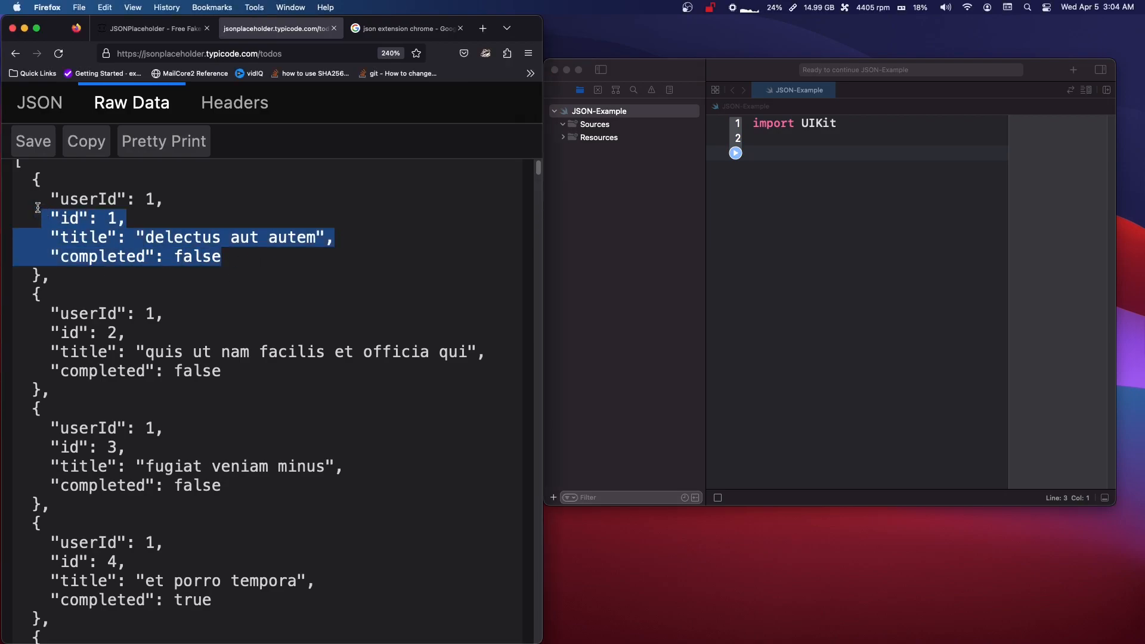
# - Start 'struct Todo {' and turn the pasted JSON field lines into let declarations with multiple cursors
pyautogui.write('s')
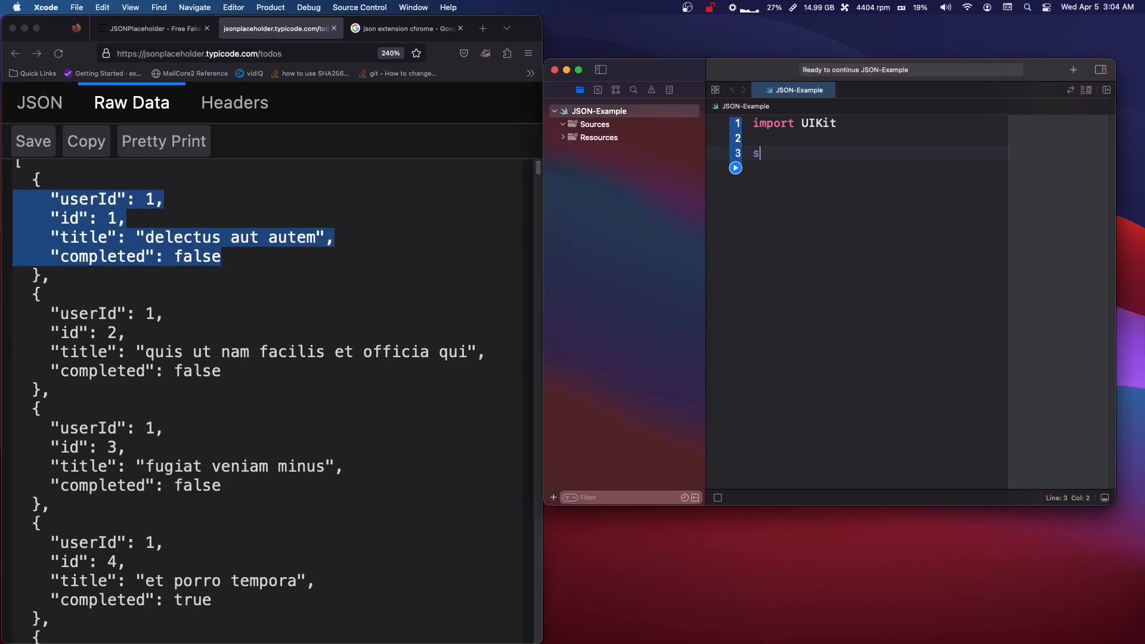
pyautogui.write('truct')
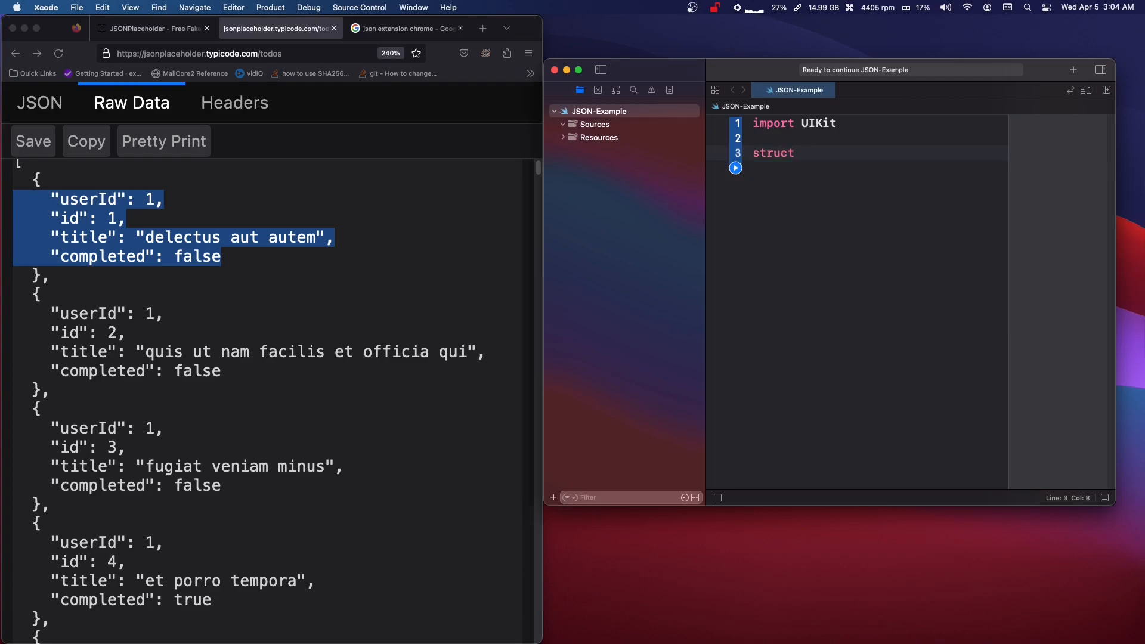
pyautogui.write('Todo {')
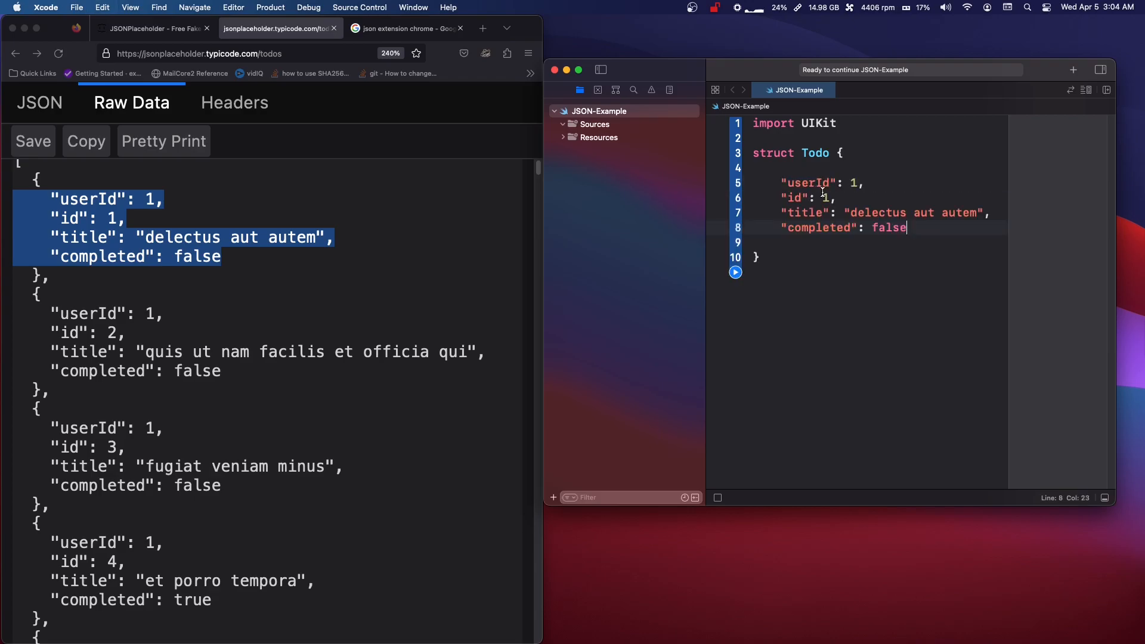
pyautogui.click(783, 182)
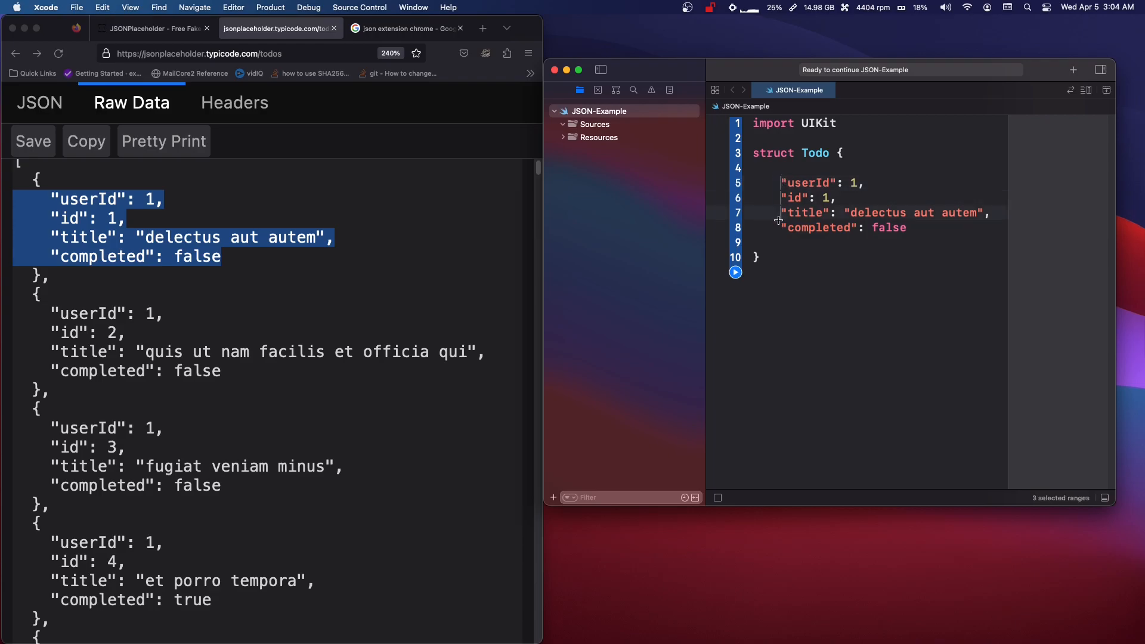
pyautogui.click(773, 212)
pyautogui.write('let ')
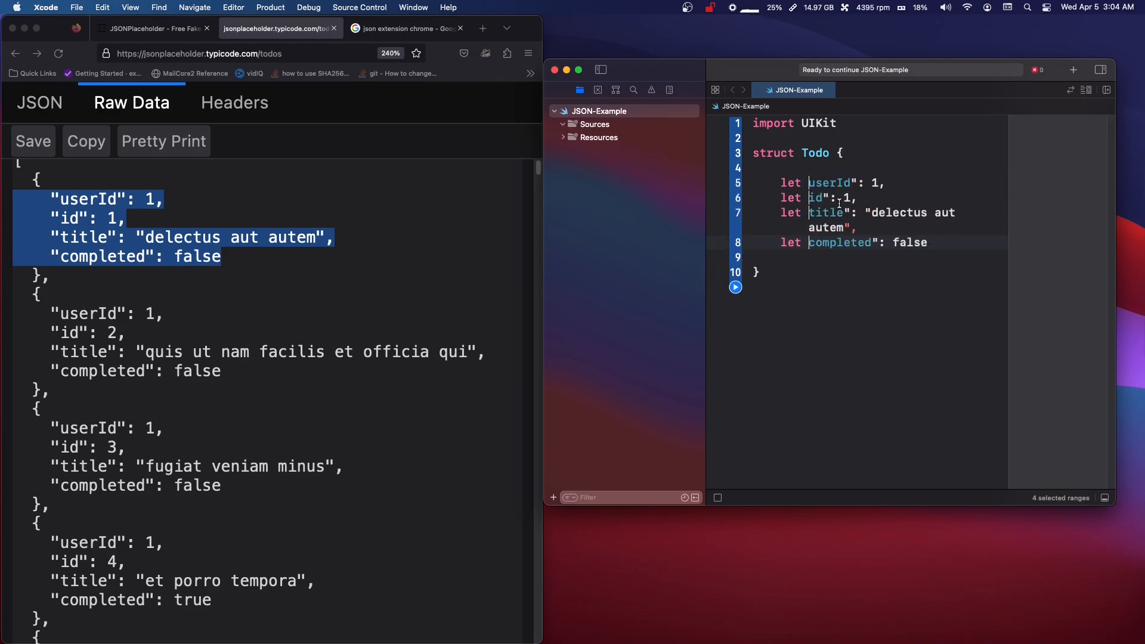
pyautogui.click(829, 198)
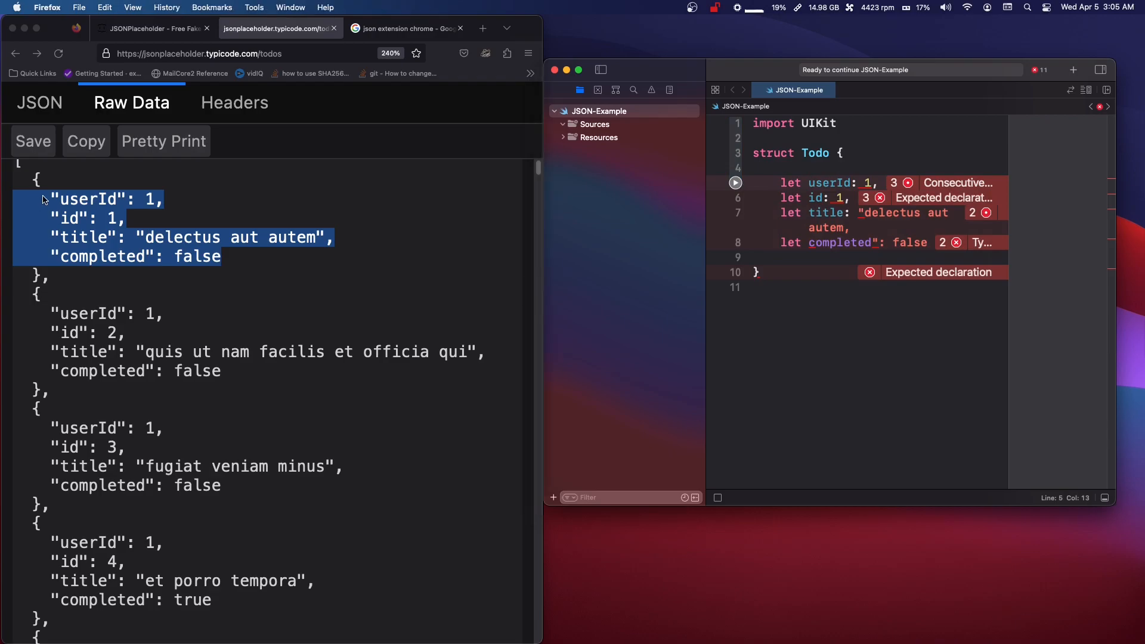
# - Type the Todo properties: userId and id as Int, title as String, completed as Bool
pyautogui.click(151, 237)
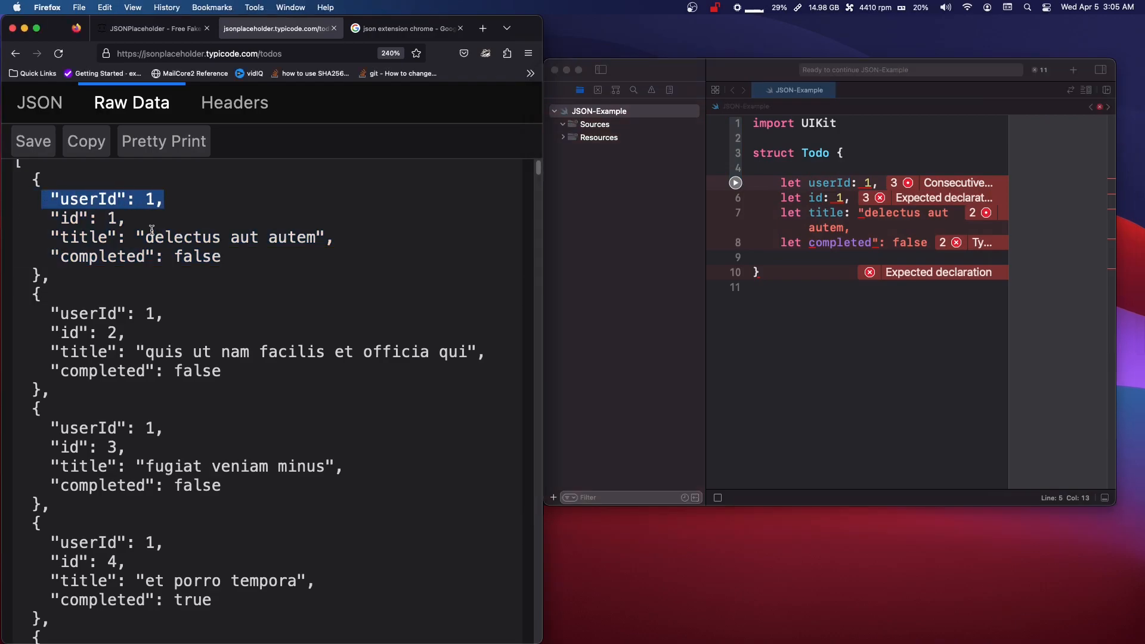
pyautogui.doubleClick(81, 217)
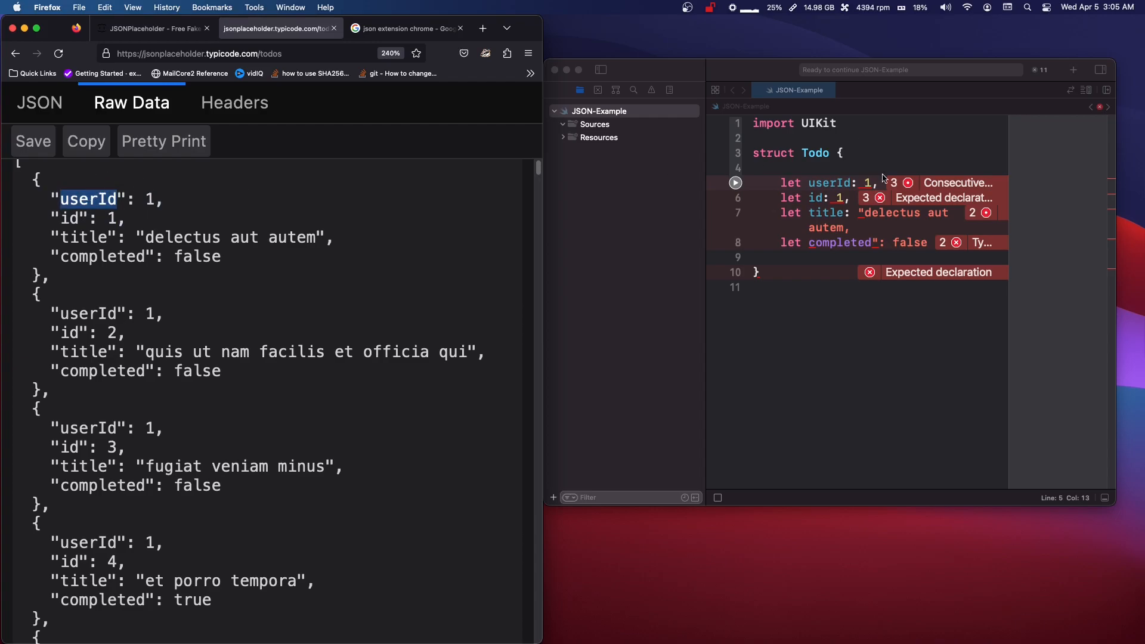
pyautogui.doubleClick(829, 182)
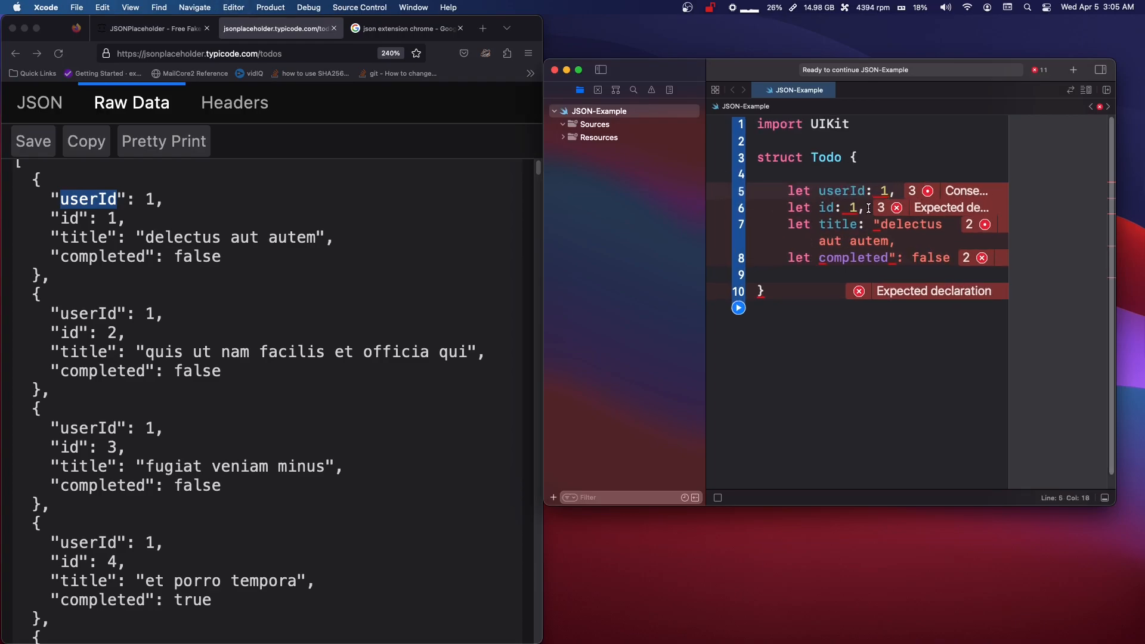
pyautogui.doubleClick(885, 191)
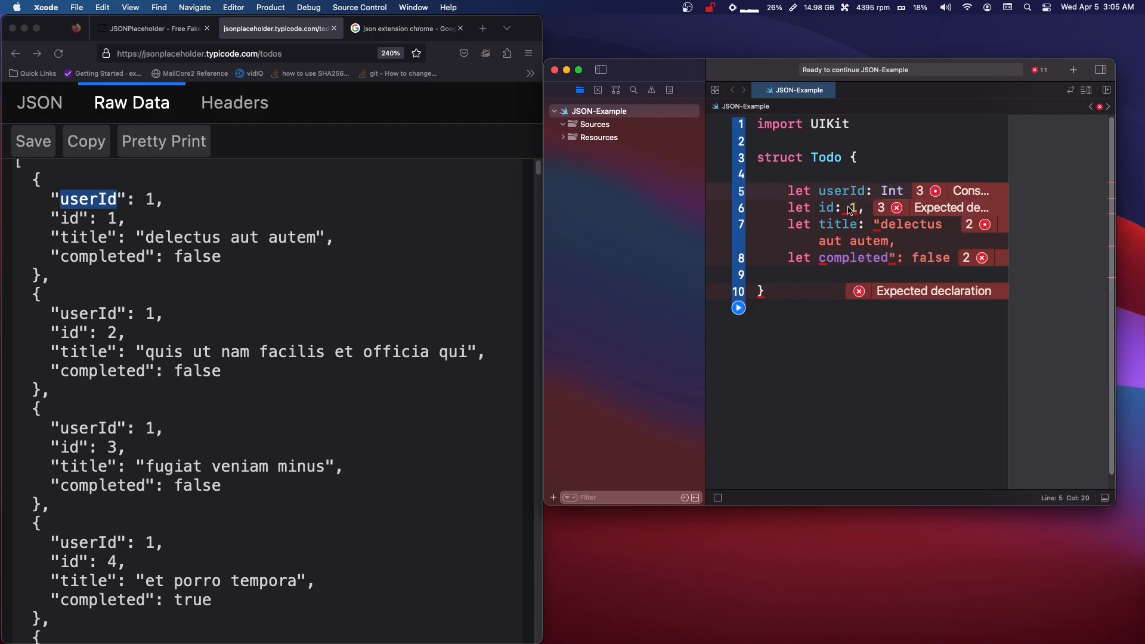
pyautogui.write('Int')
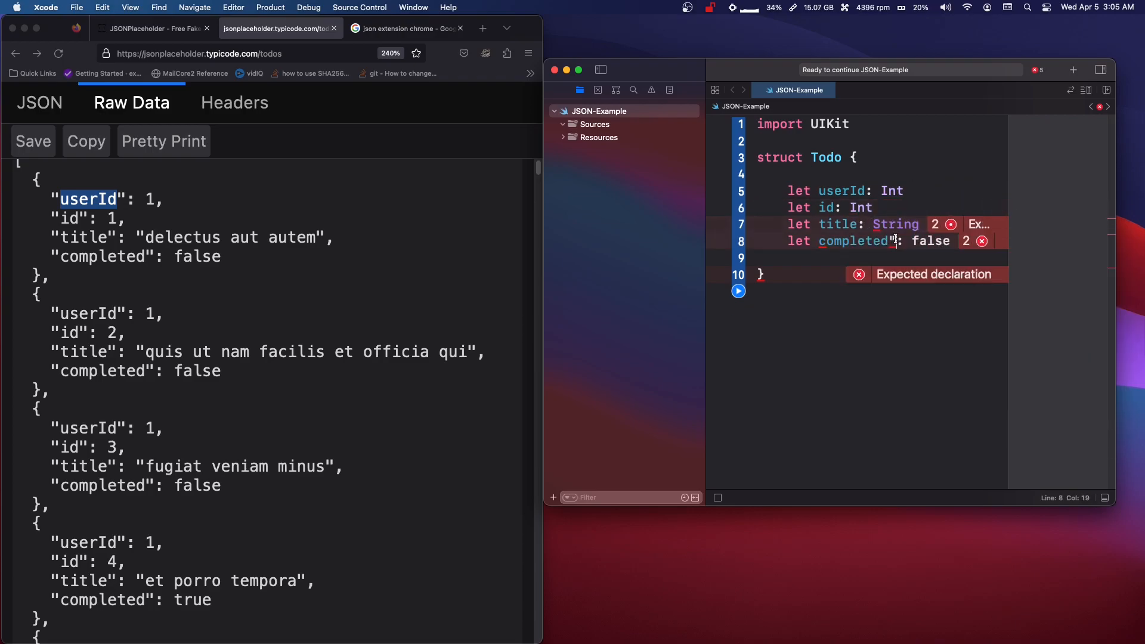
pyautogui.write('Boo')
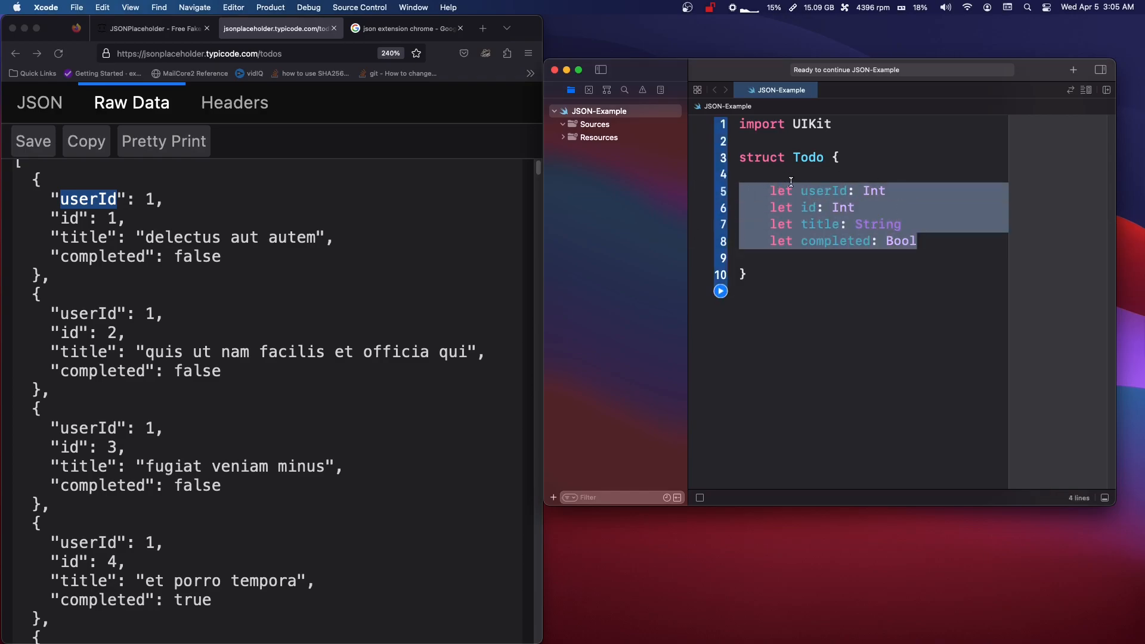
pyautogui.doubleClick(823, 191)
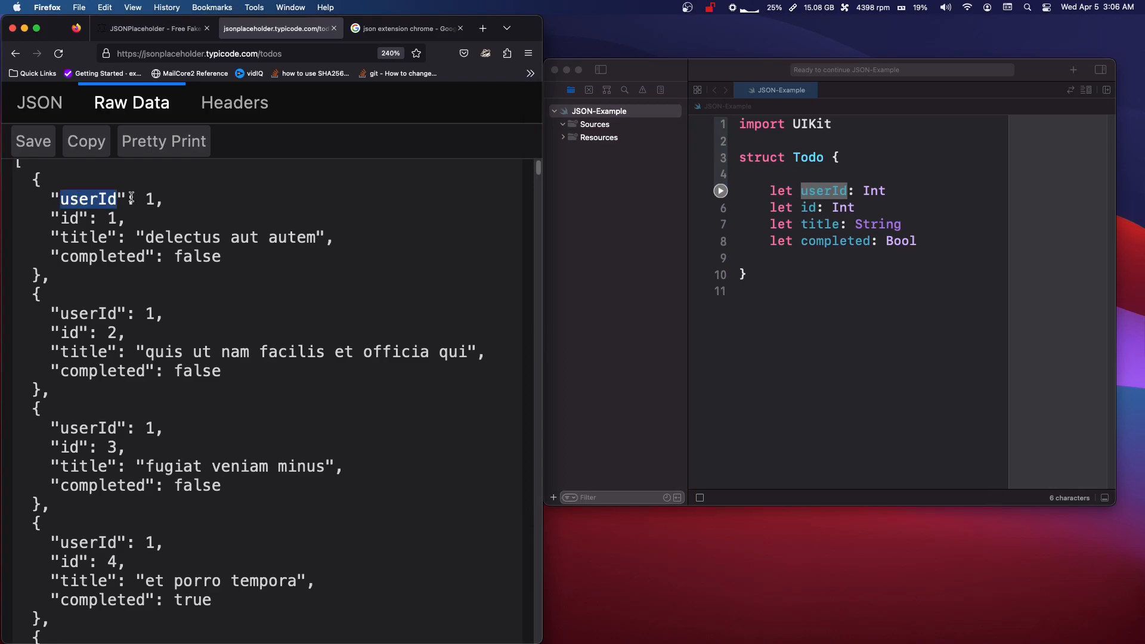
pyautogui.moveTo(182, 260)
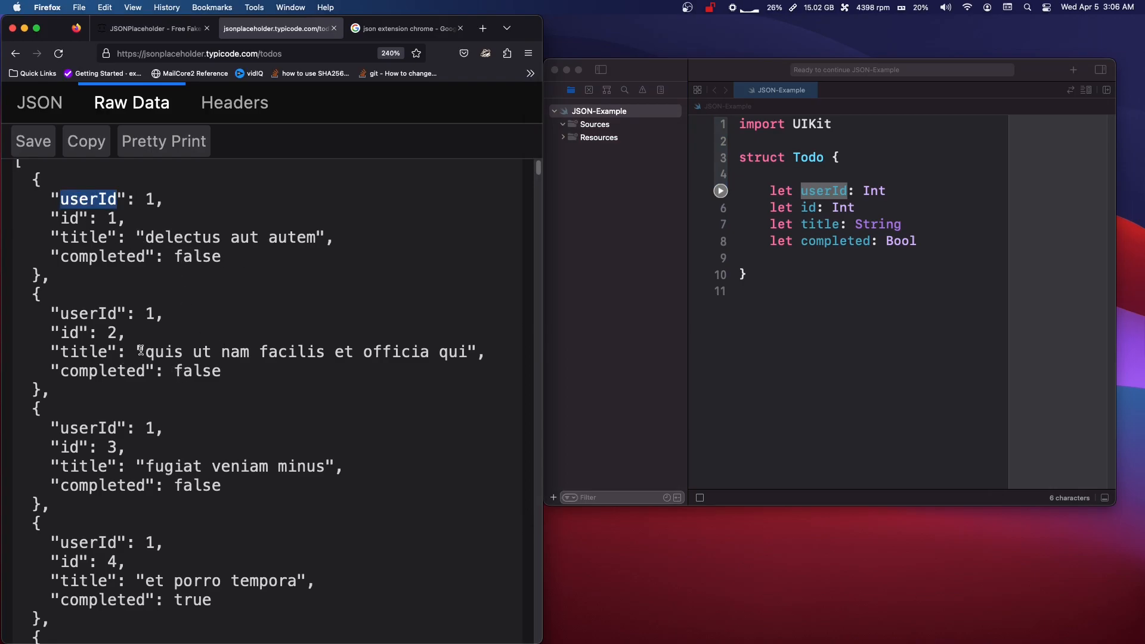
pyautogui.doubleClick(108, 313)
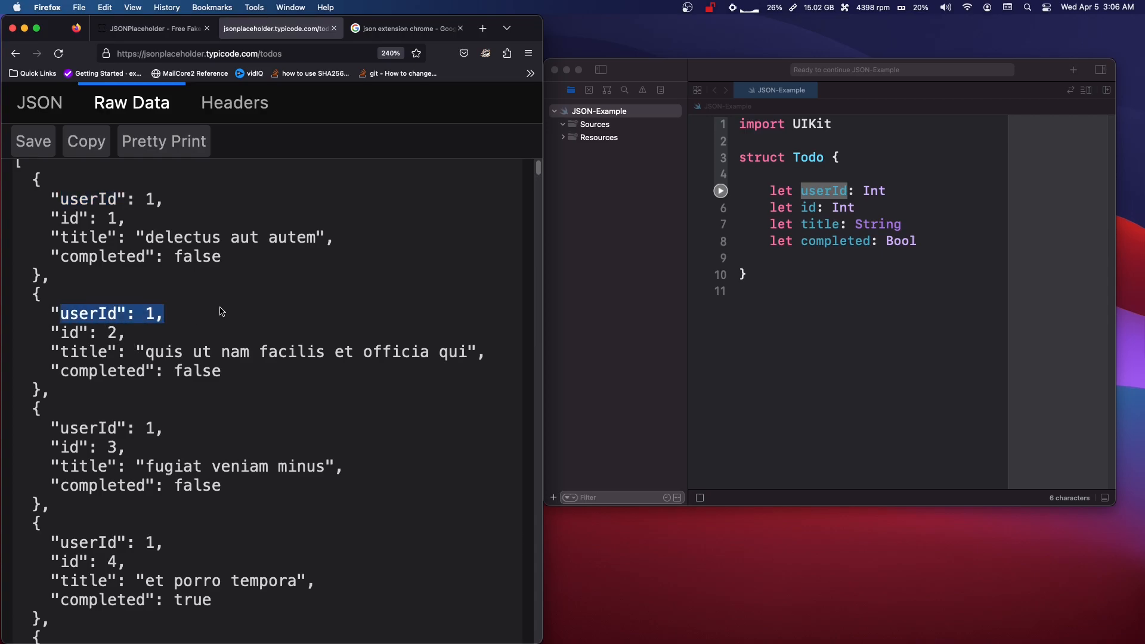
pyautogui.click(913, 190)
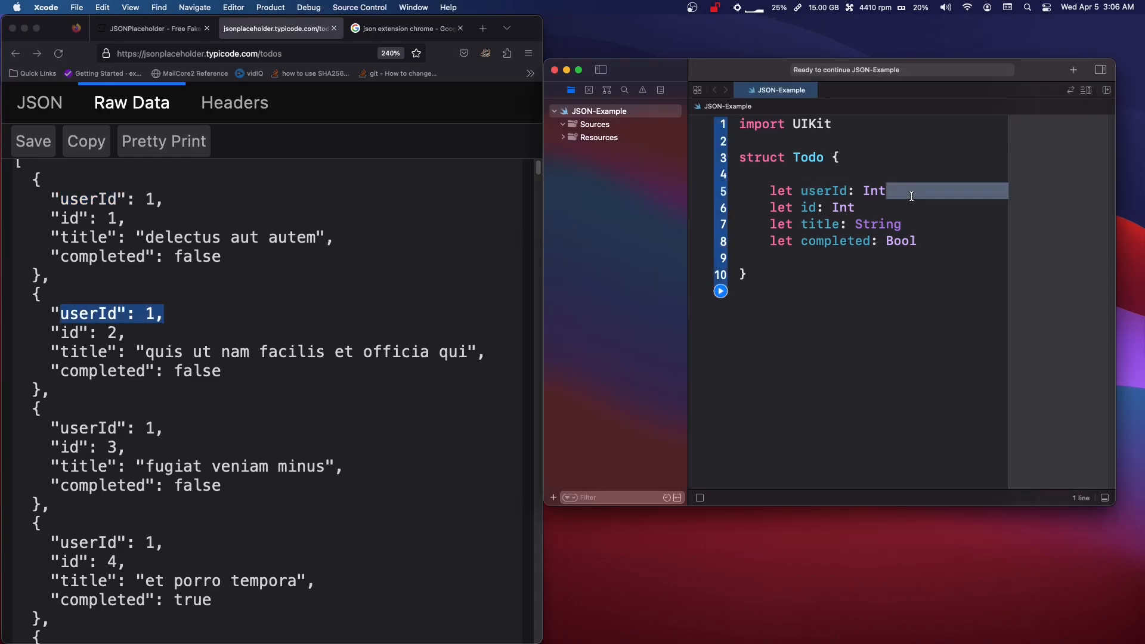
pyautogui.click(886, 191)
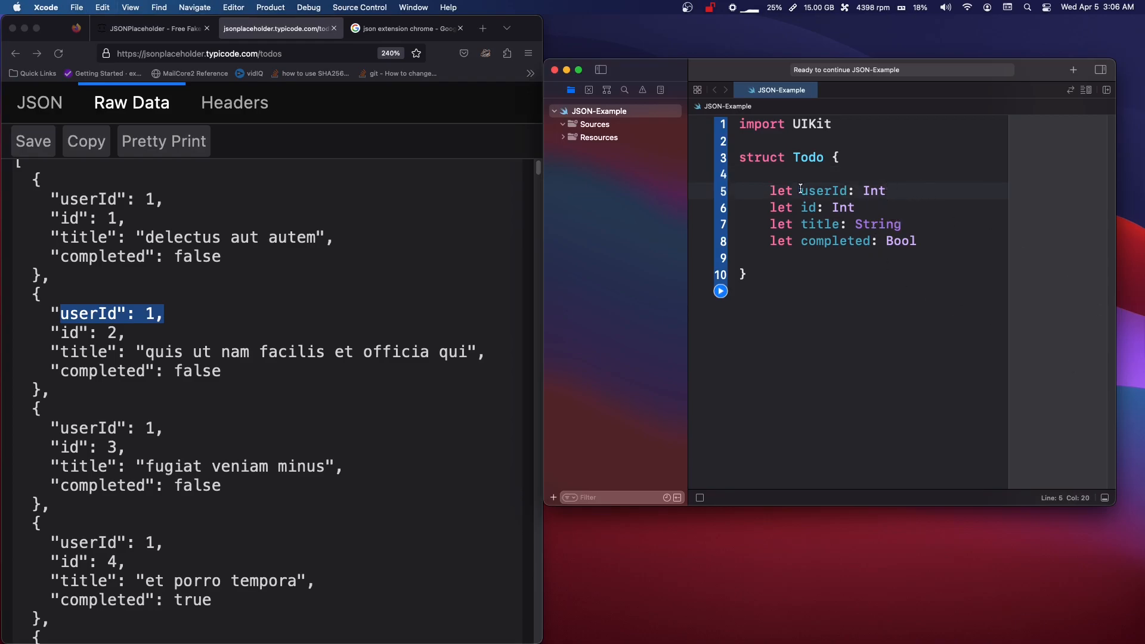
pyautogui.click(824, 157)
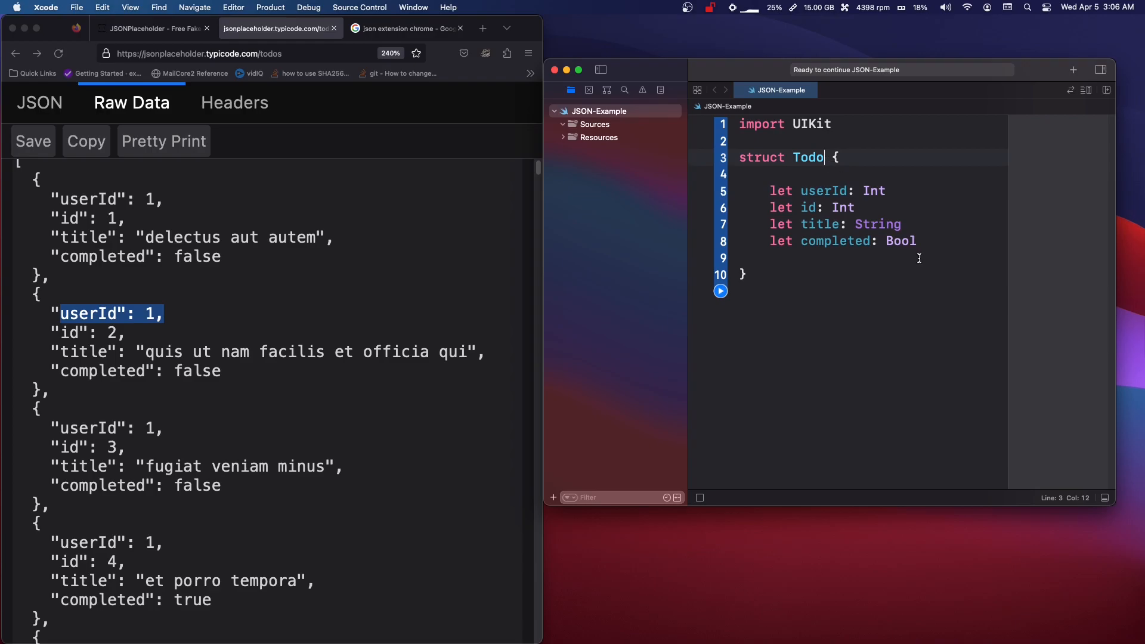
# - Conform Todo to Decodable, note Decodable/Encodable/Codable below, then remove those scratch lines
pyautogui.write(':')
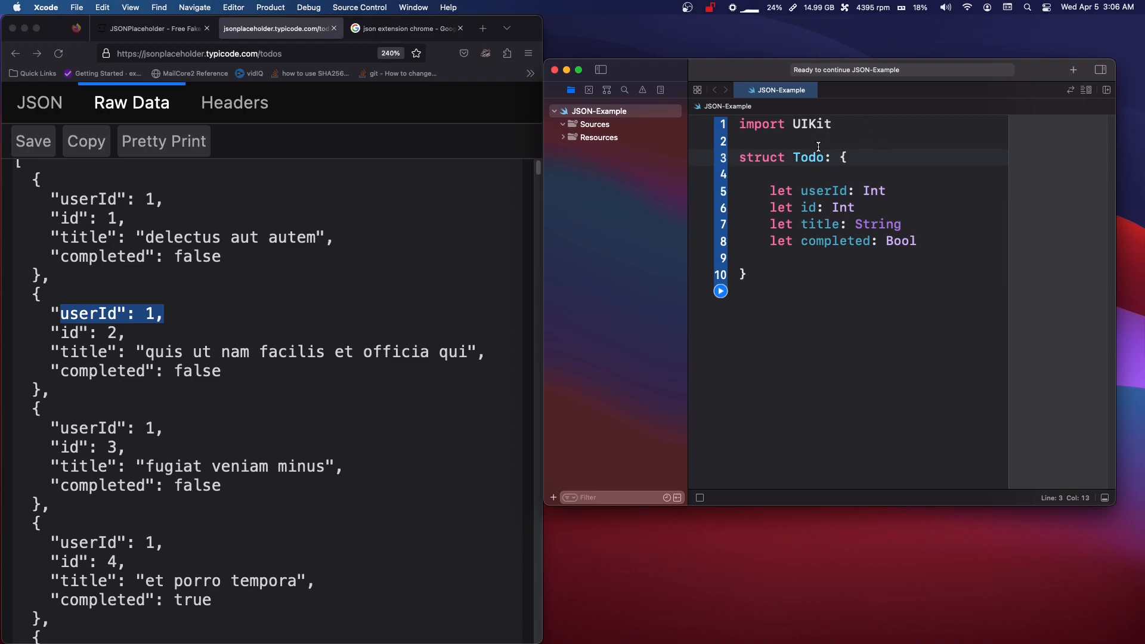
pyautogui.write('Coda')
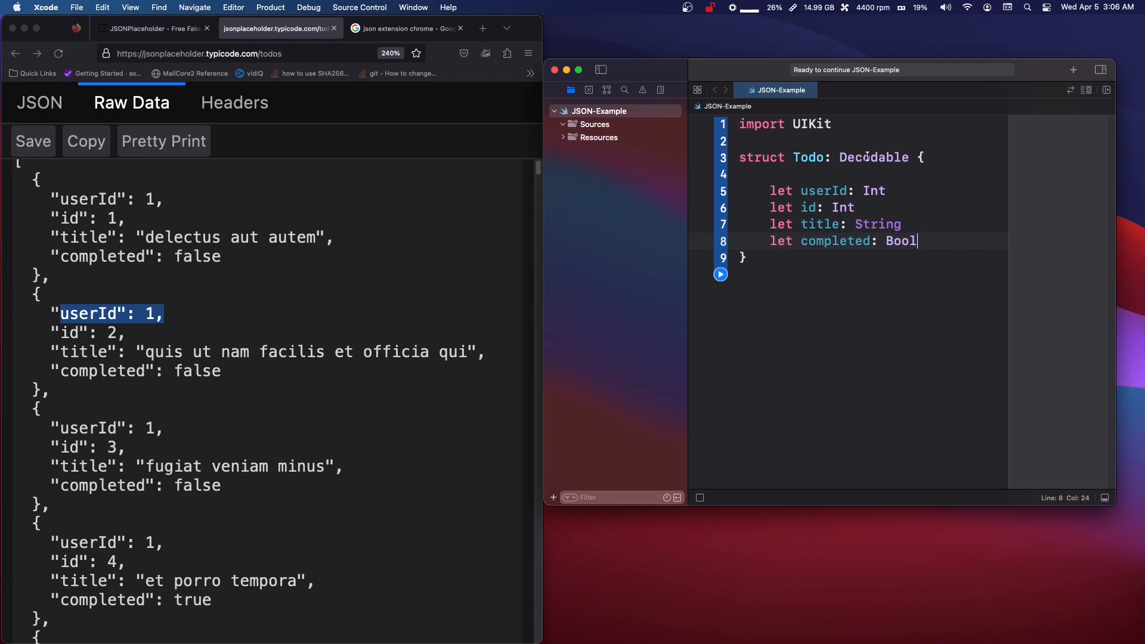
pyautogui.doubleClick(872, 157)
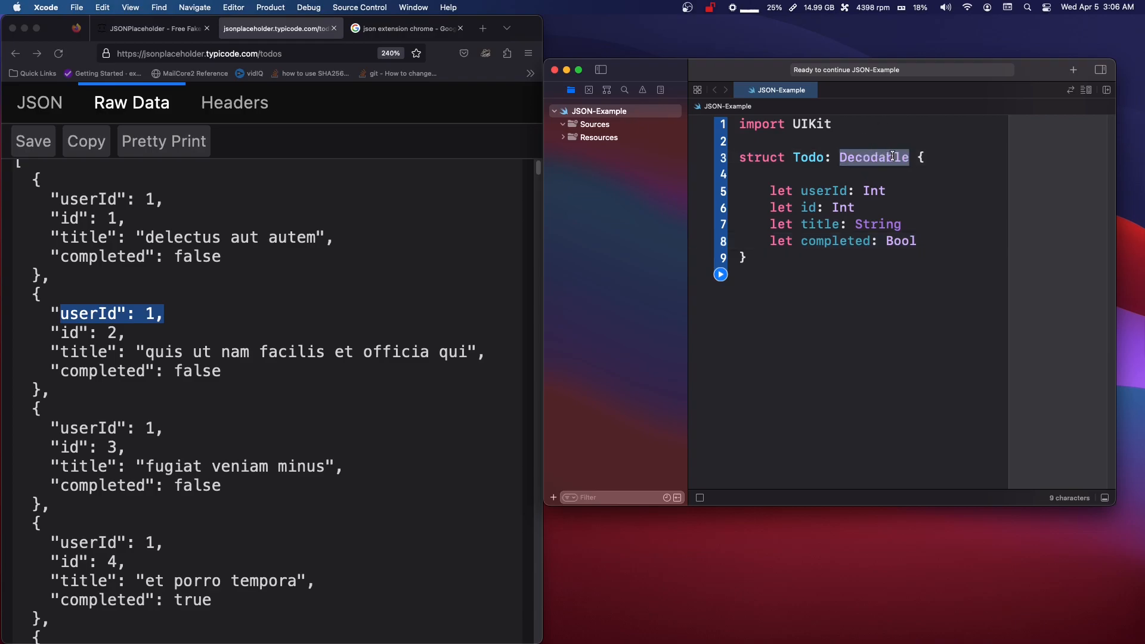
pyautogui.write('Decodable')
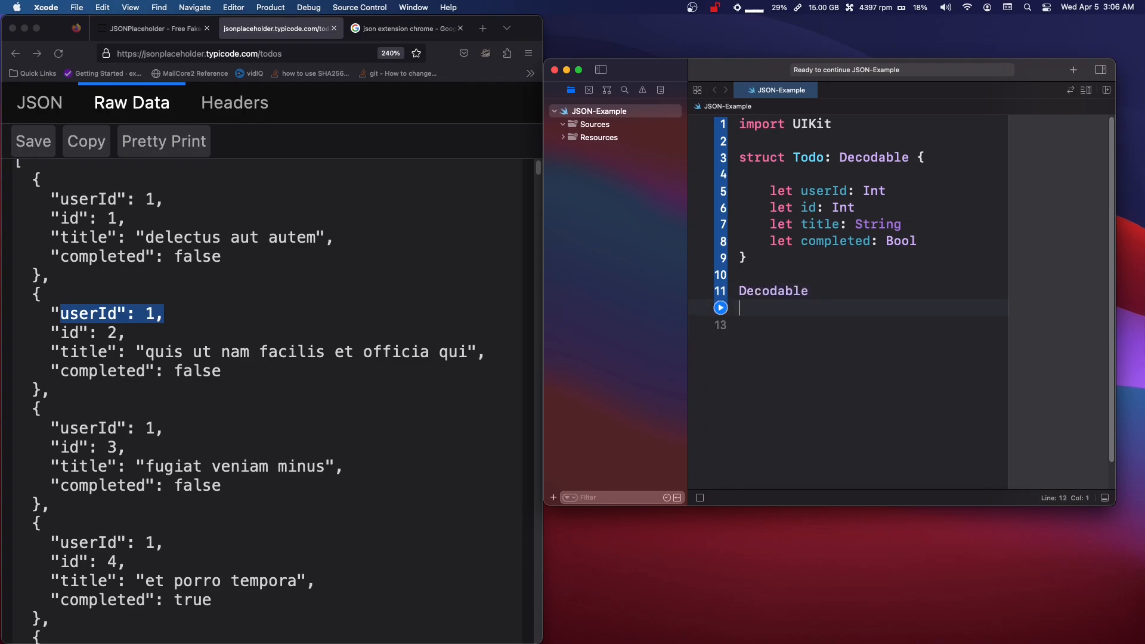
pyautogui.write('Encod')
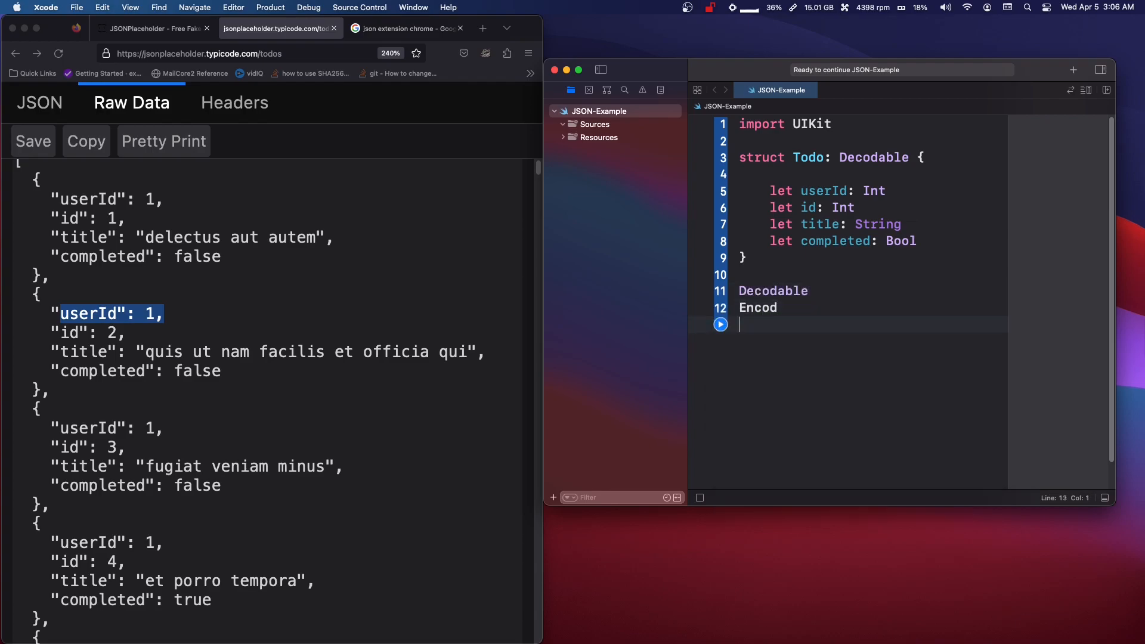
pyautogui.write('able')
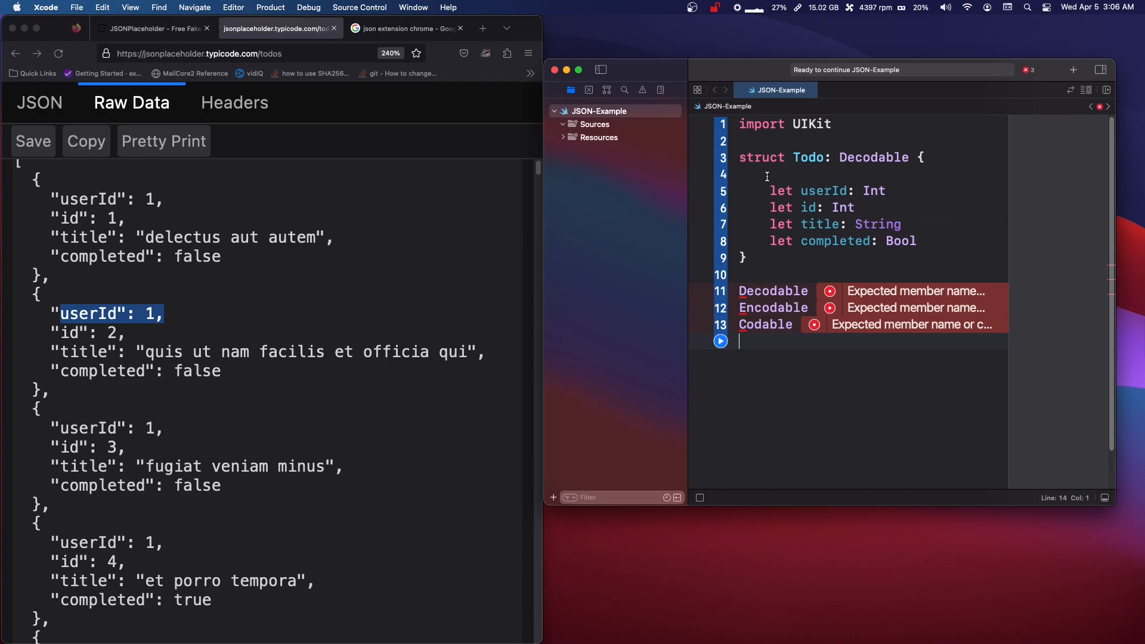
pyautogui.doubleClick(765, 324)
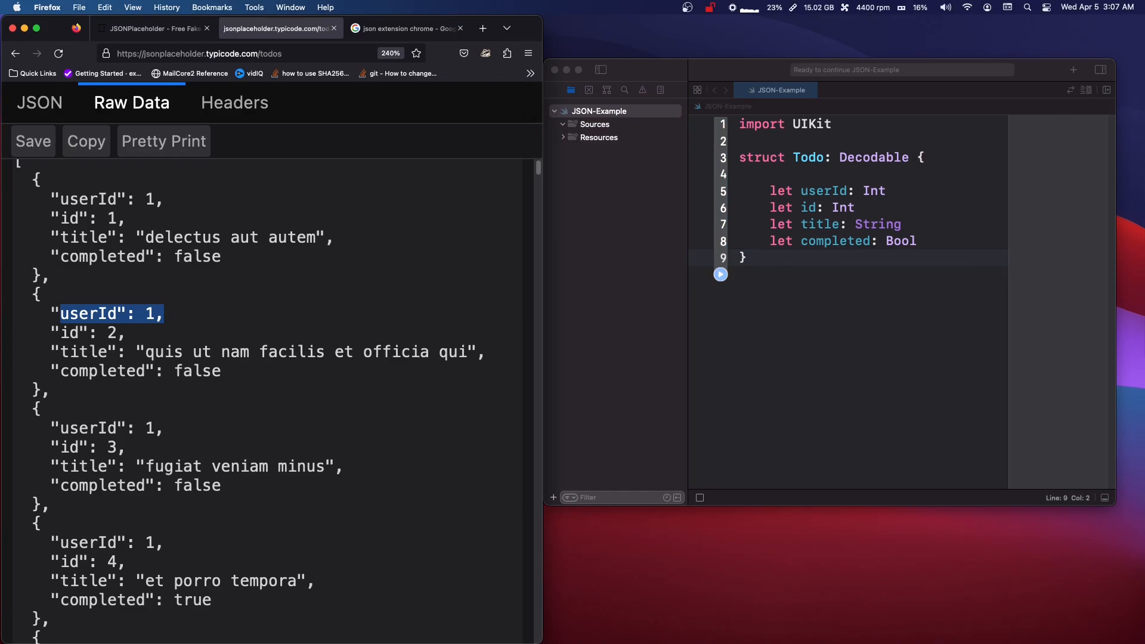
# - Navigate the CoinMarketCap docs to Cryptocurrency > Listings Latest and reveal its full GET URL
pyautogui.click(416, 28)
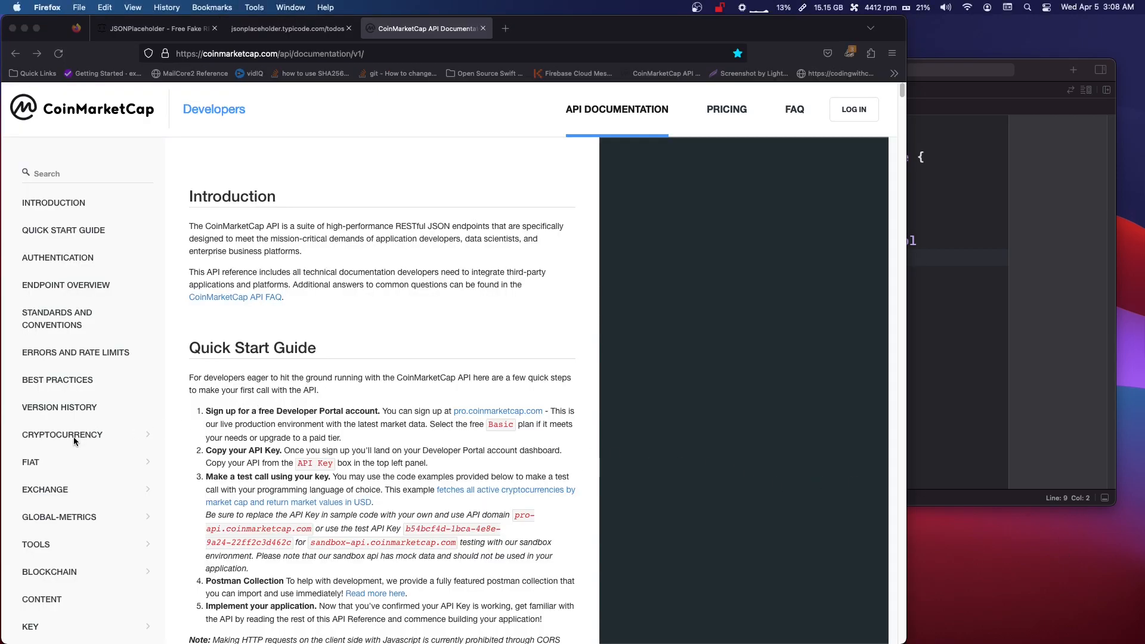
pyautogui.click(62, 435)
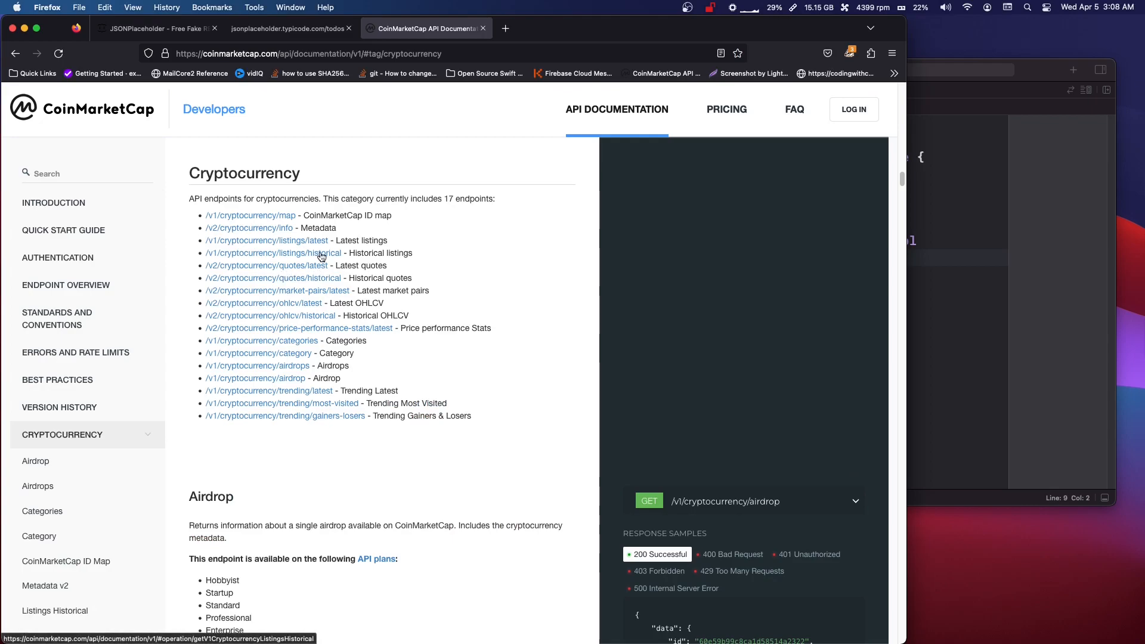
pyautogui.click(266, 240)
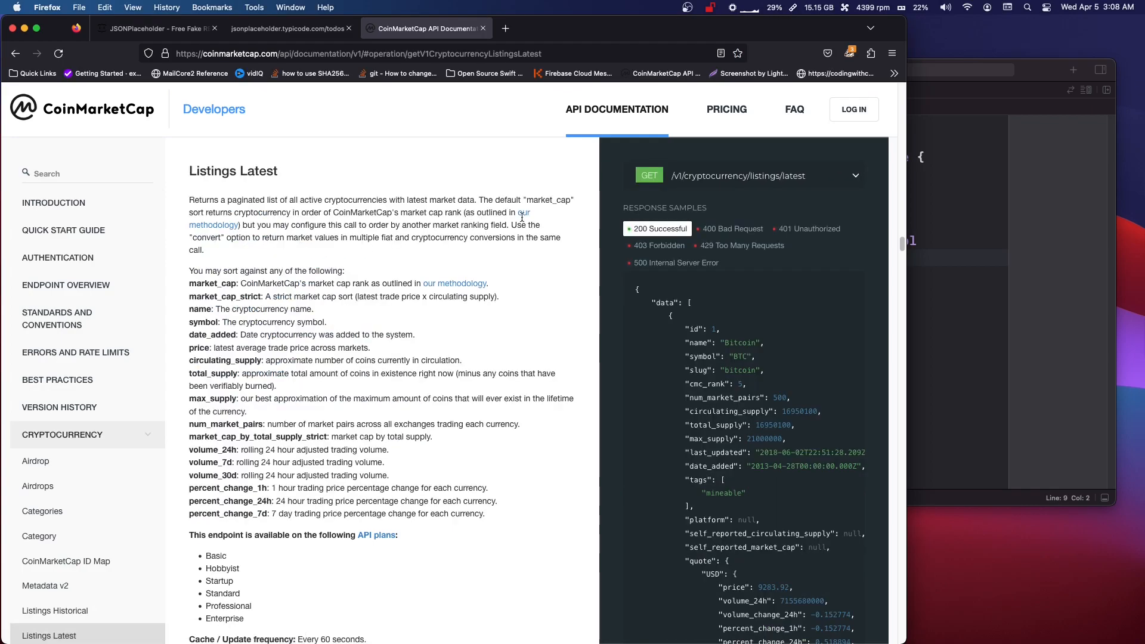
pyautogui.click(853, 175)
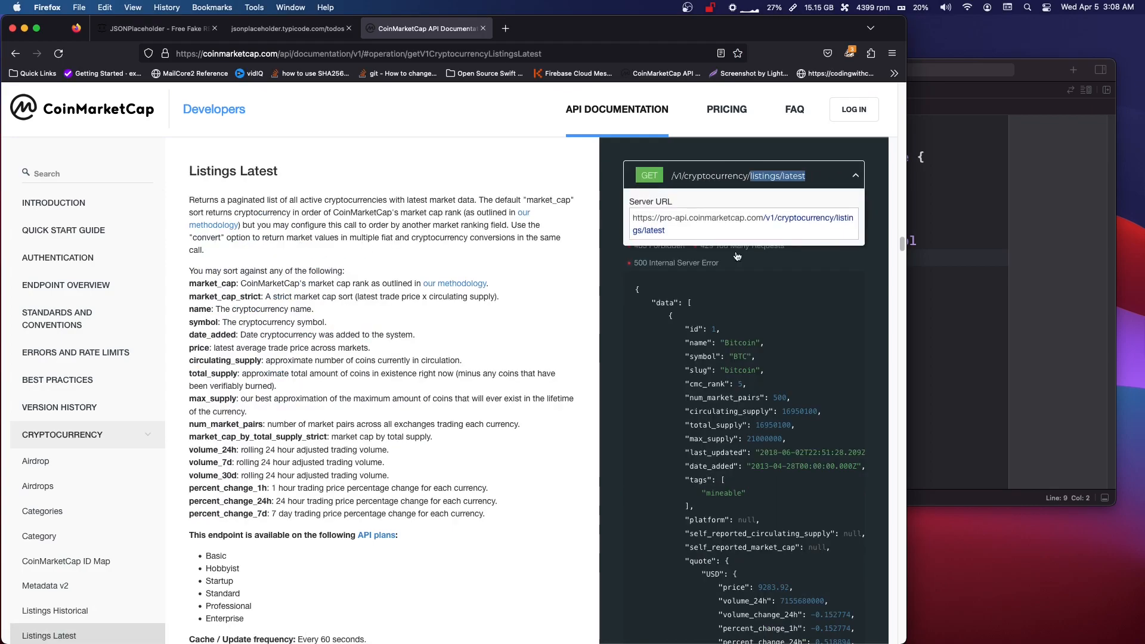
# - Scroll down to the 200 response sample showing Bitcoin's data and USD quote
pyautogui.scroll(-3)
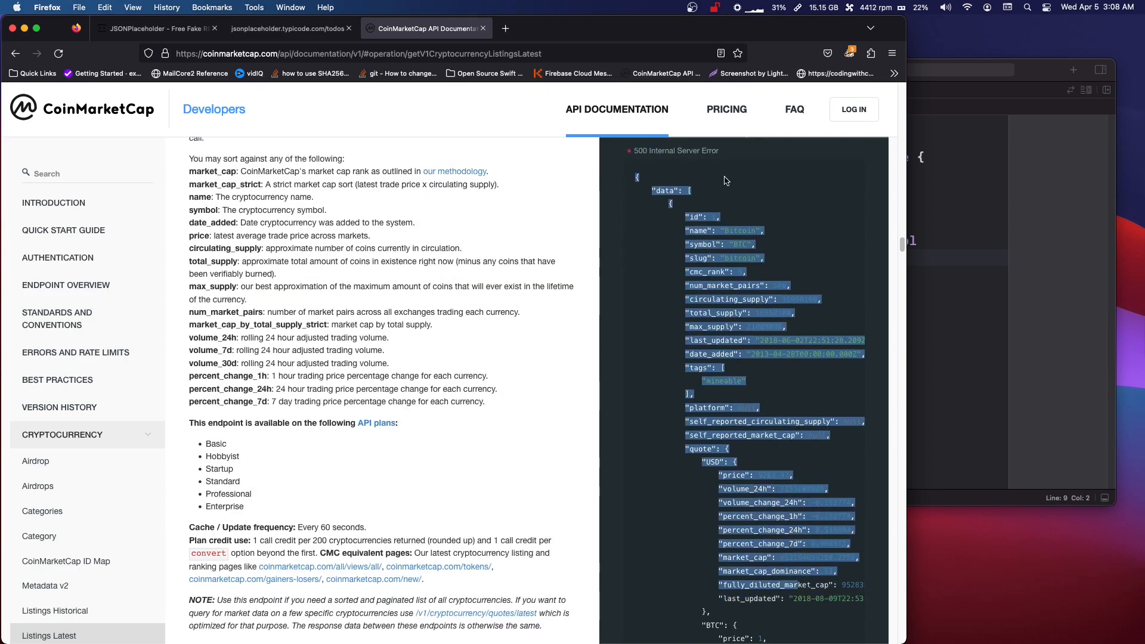
pyautogui.scroll(-3)
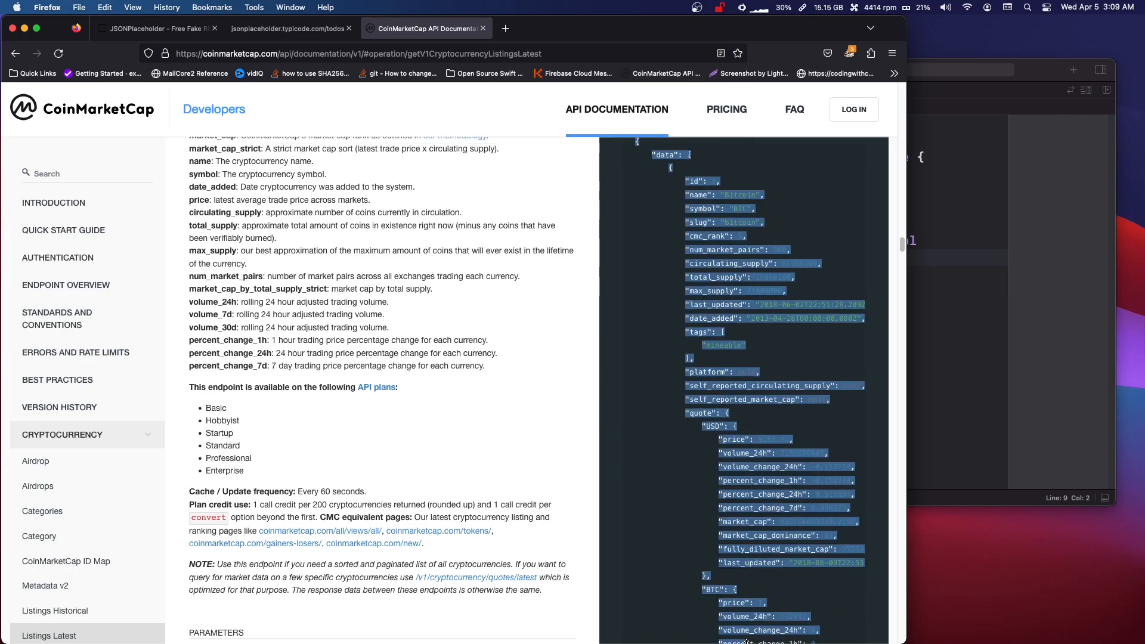
pyautogui.scroll(-3)
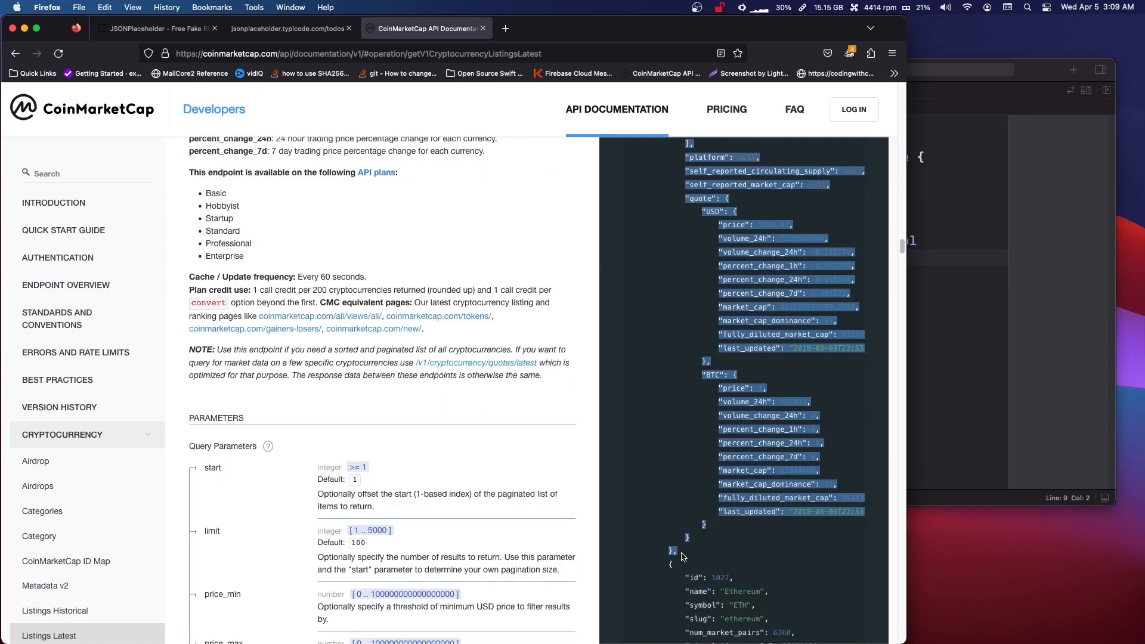
pyautogui.moveTo(673, 576)
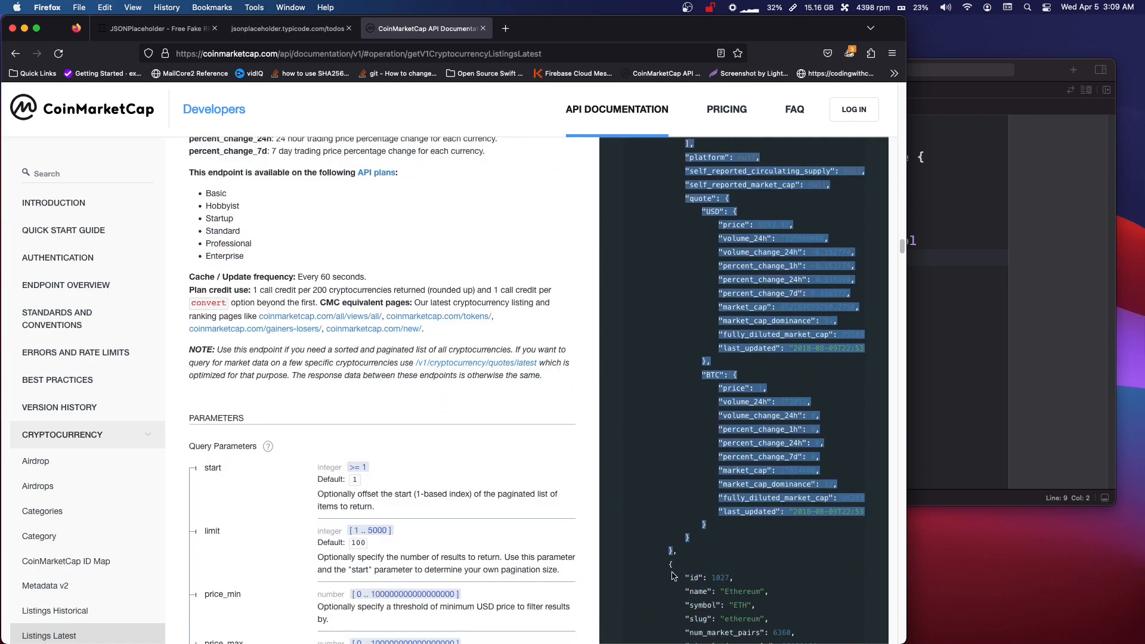
pyautogui.click(672, 559)
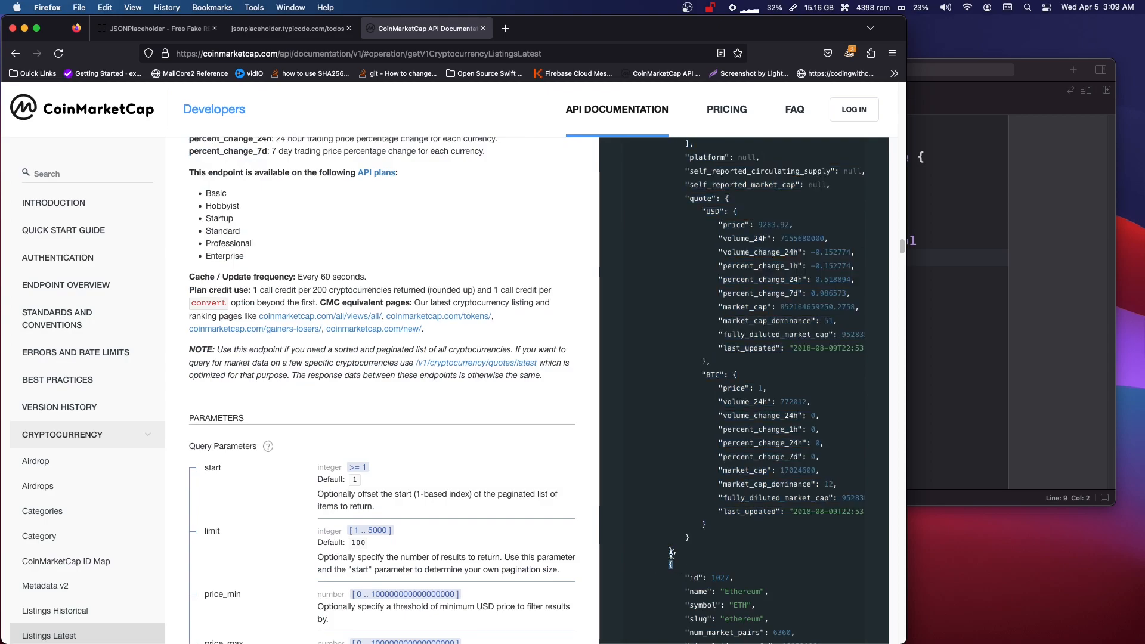
pyautogui.moveTo(22, 29)
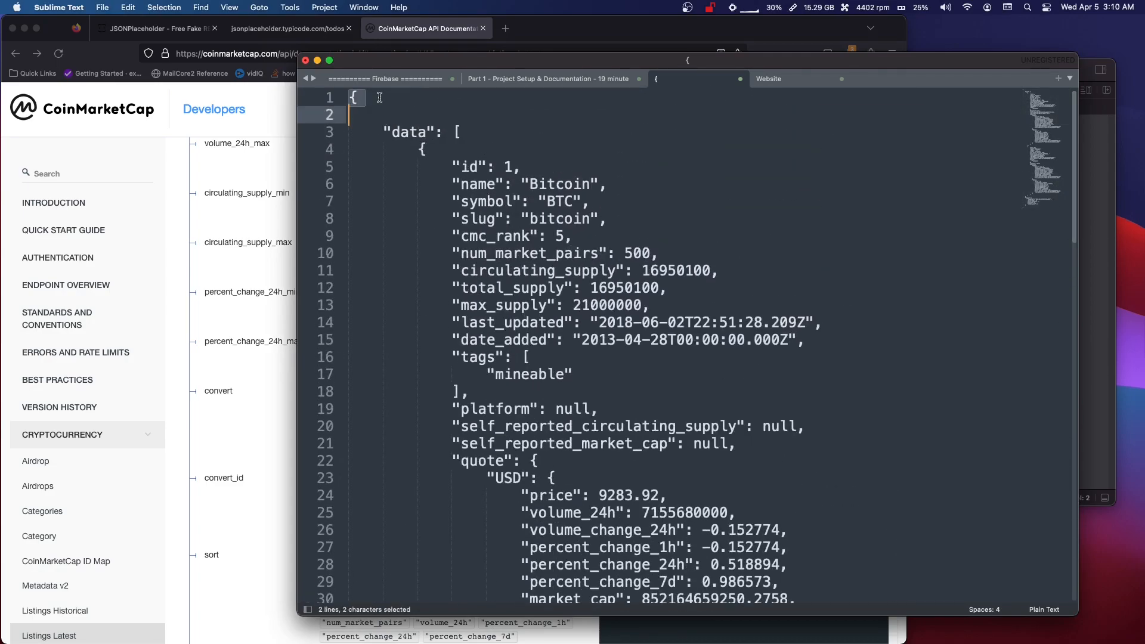
# - Expand the status object of the pasted sample response to view its fields
pyautogui.click(354, 97)
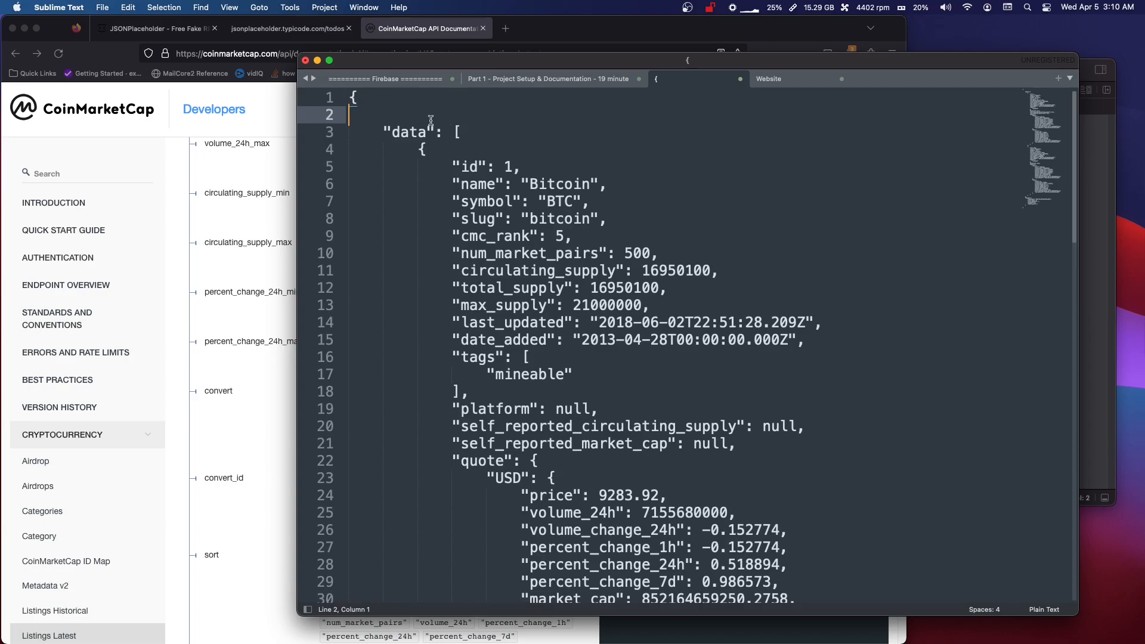
pyautogui.moveTo(348, 137)
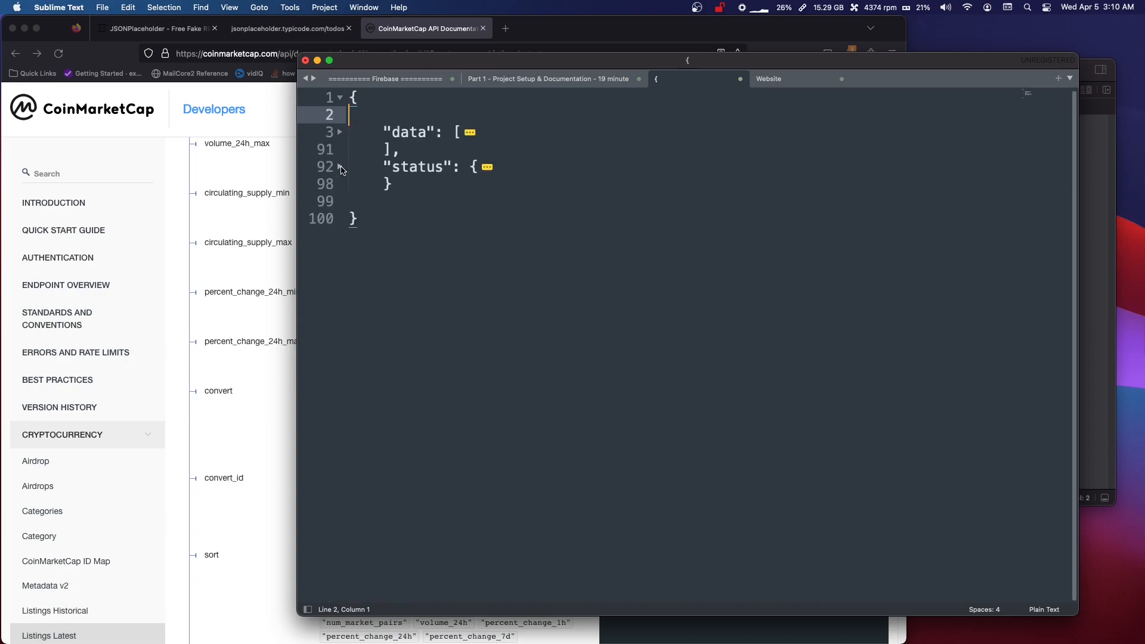
pyautogui.click(415, 132)
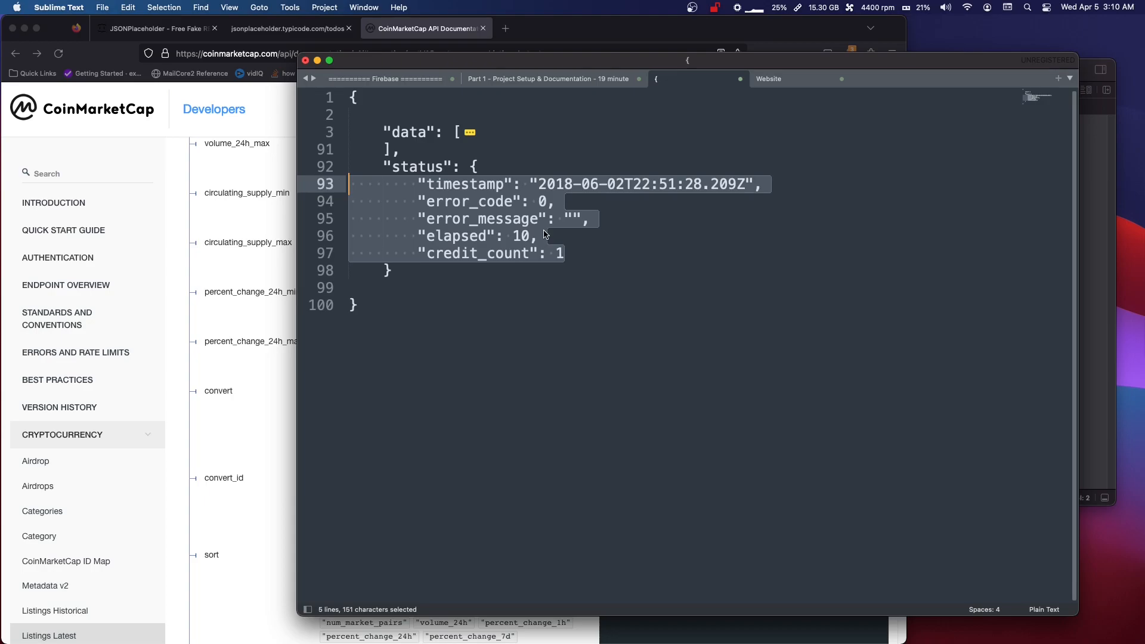
pyautogui.moveTo(641, 189)
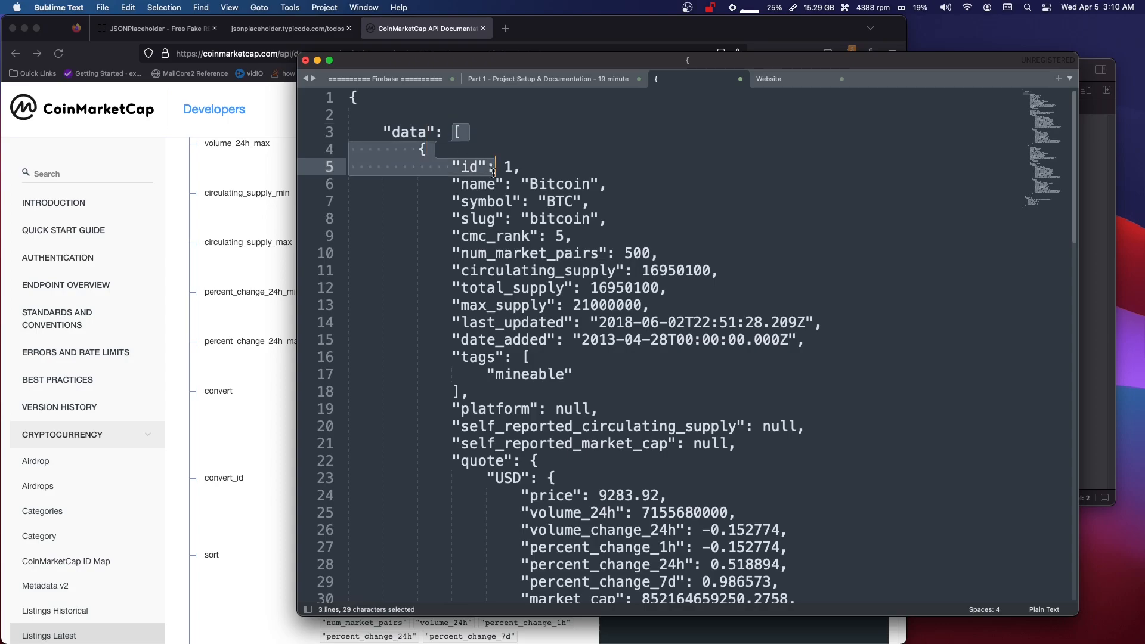
pyautogui.click(491, 166)
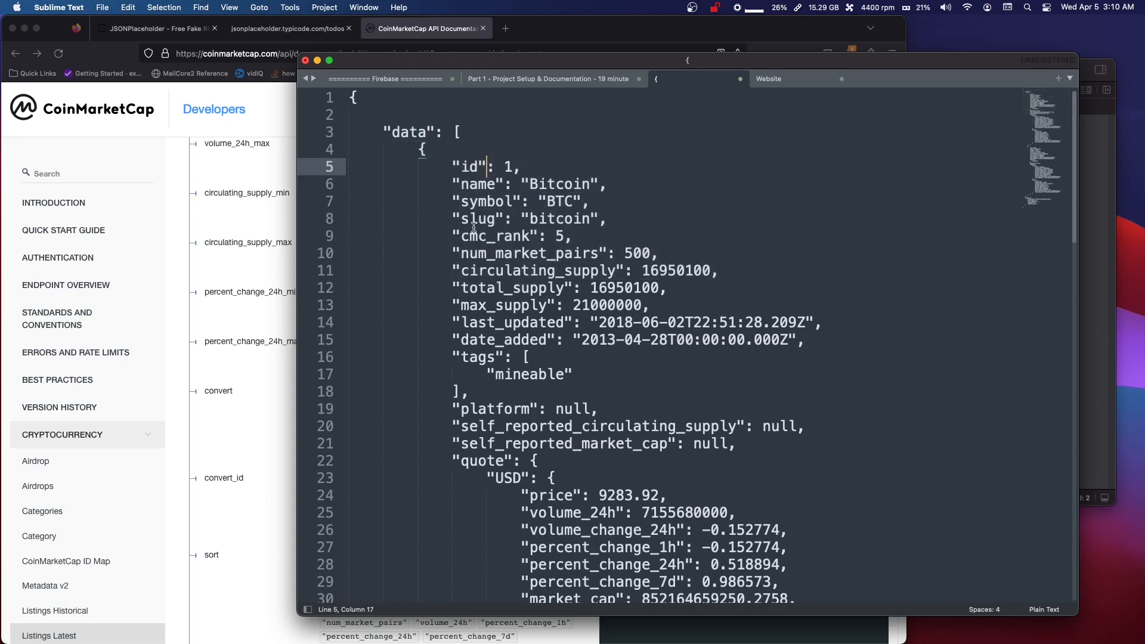
# - Fold the coin entries so Ethereum is collapsed and Bitcoin's fields are expanded
pyautogui.click(340, 150)
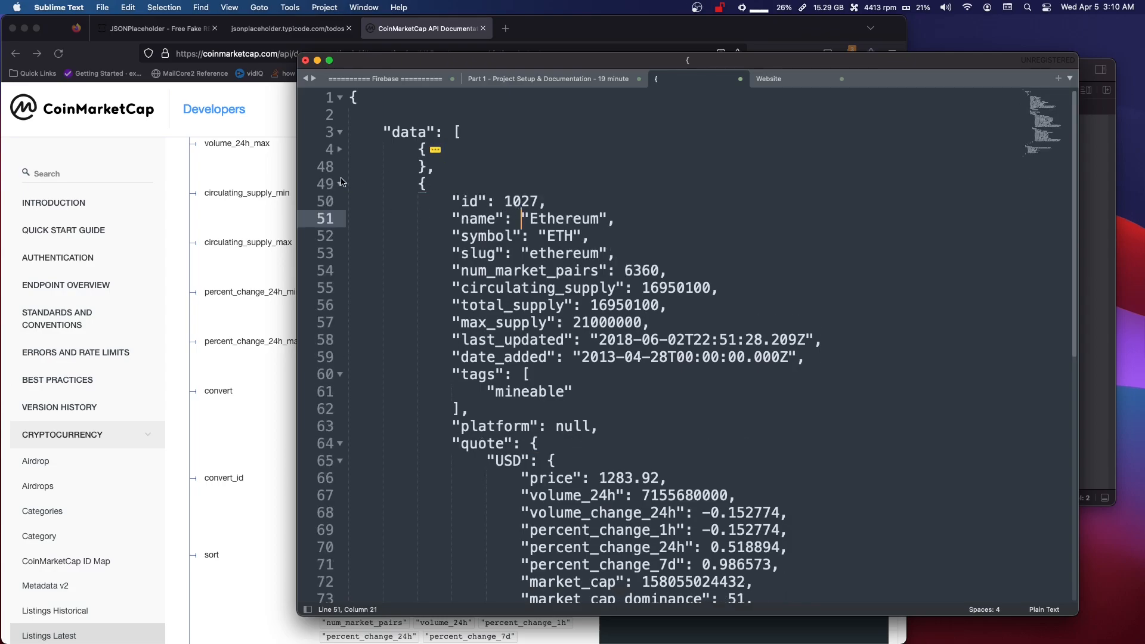
pyautogui.click(339, 183)
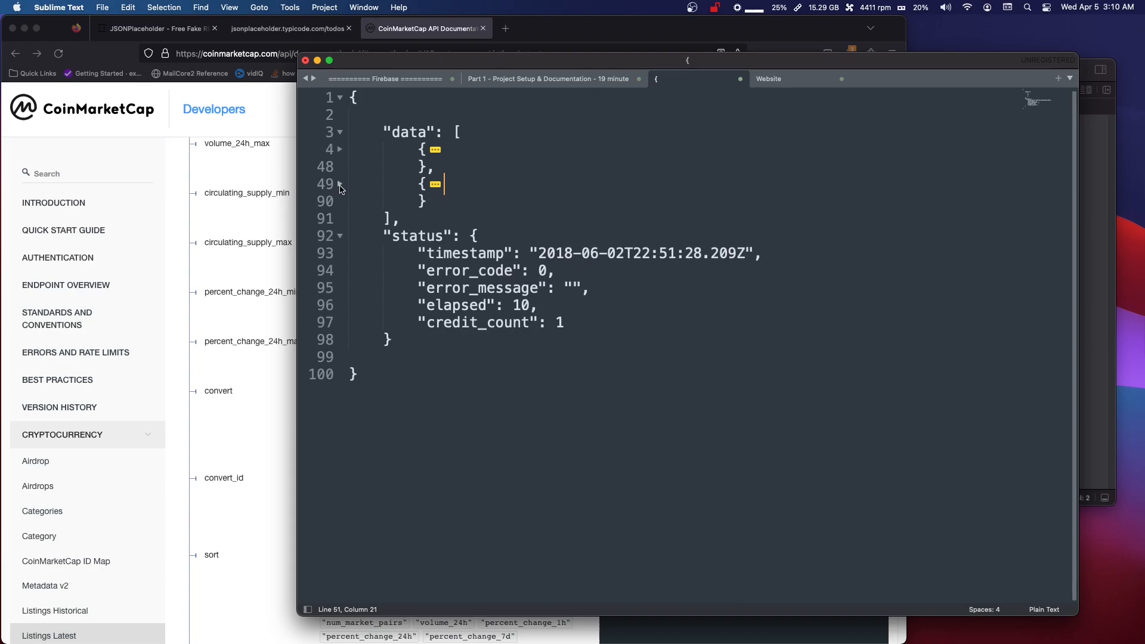
pyautogui.click(339, 150)
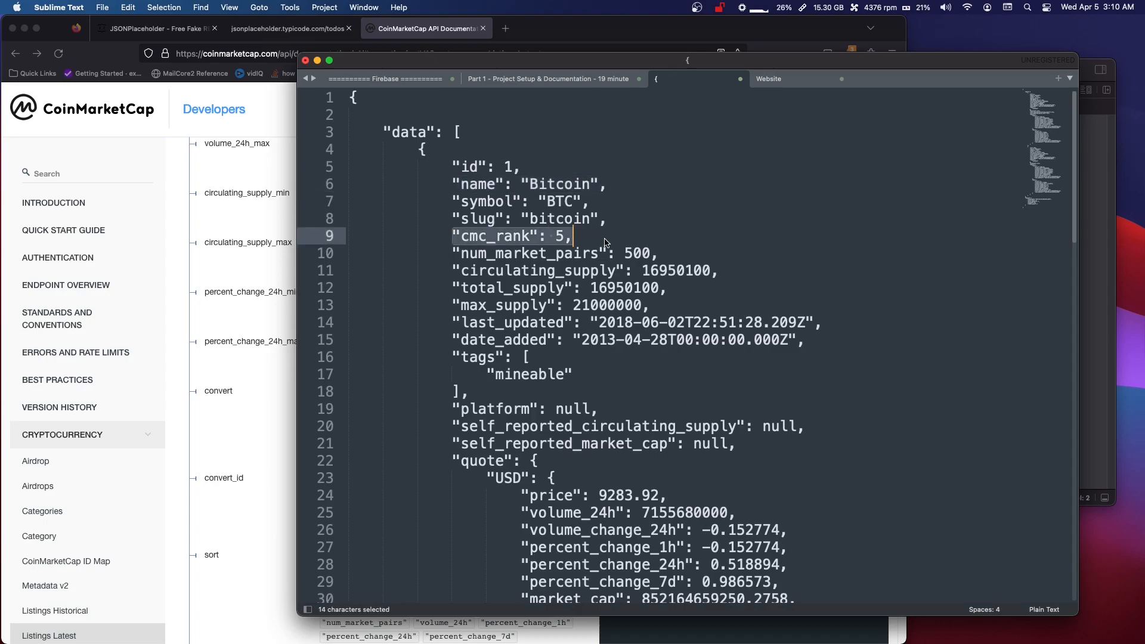
pyautogui.moveTo(424, 290)
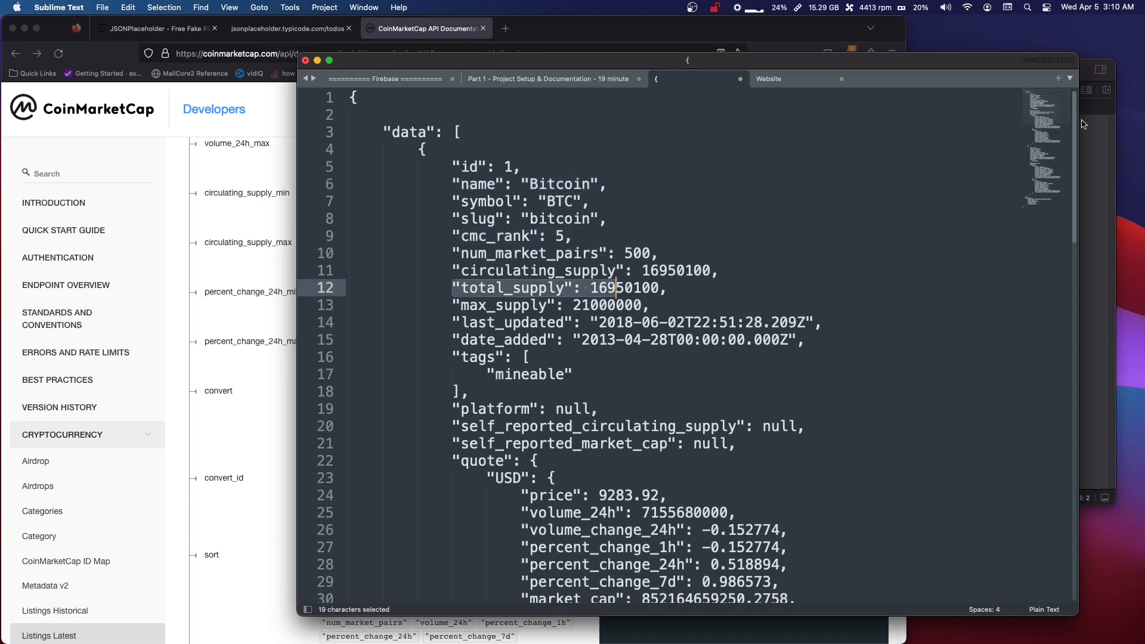
pyautogui.scroll(-3)
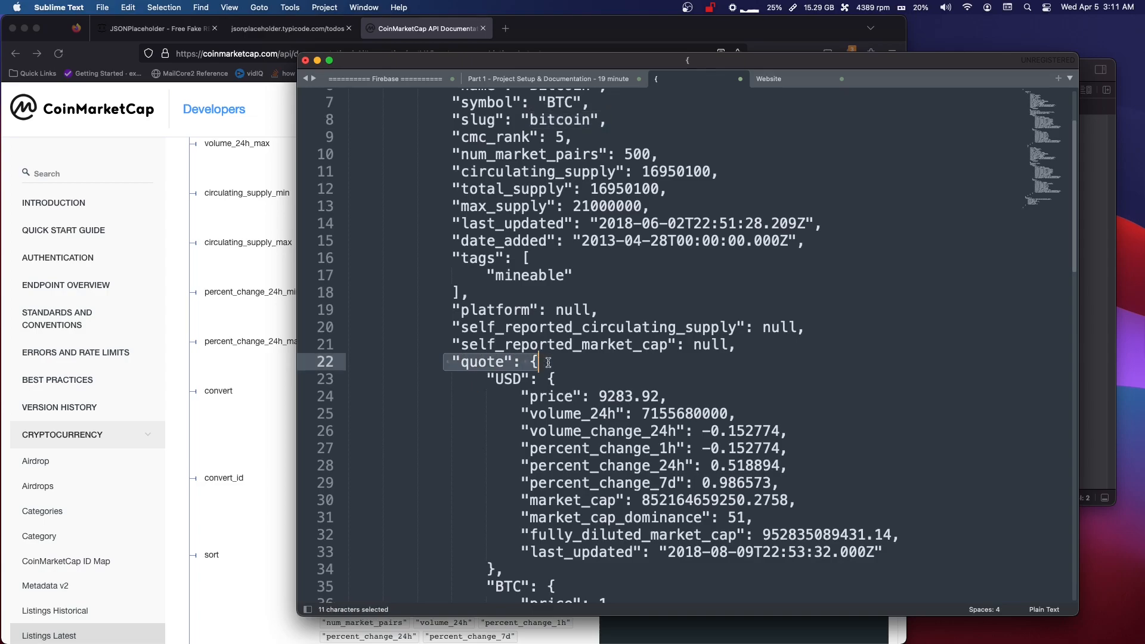
pyautogui.click(536, 361)
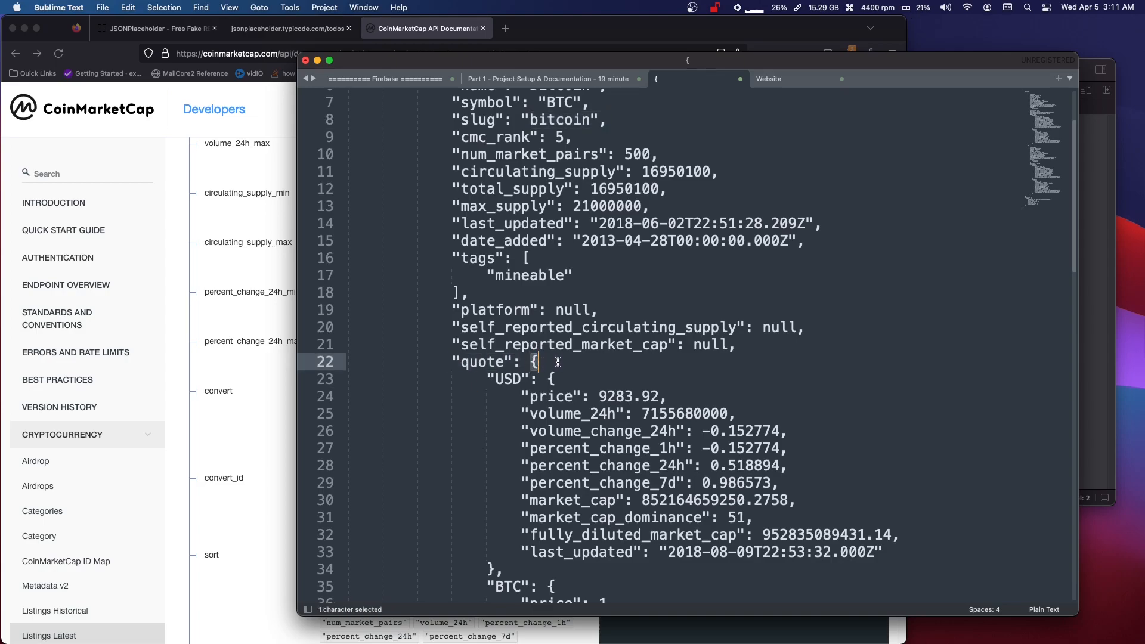
pyautogui.doubleClick(505, 378)
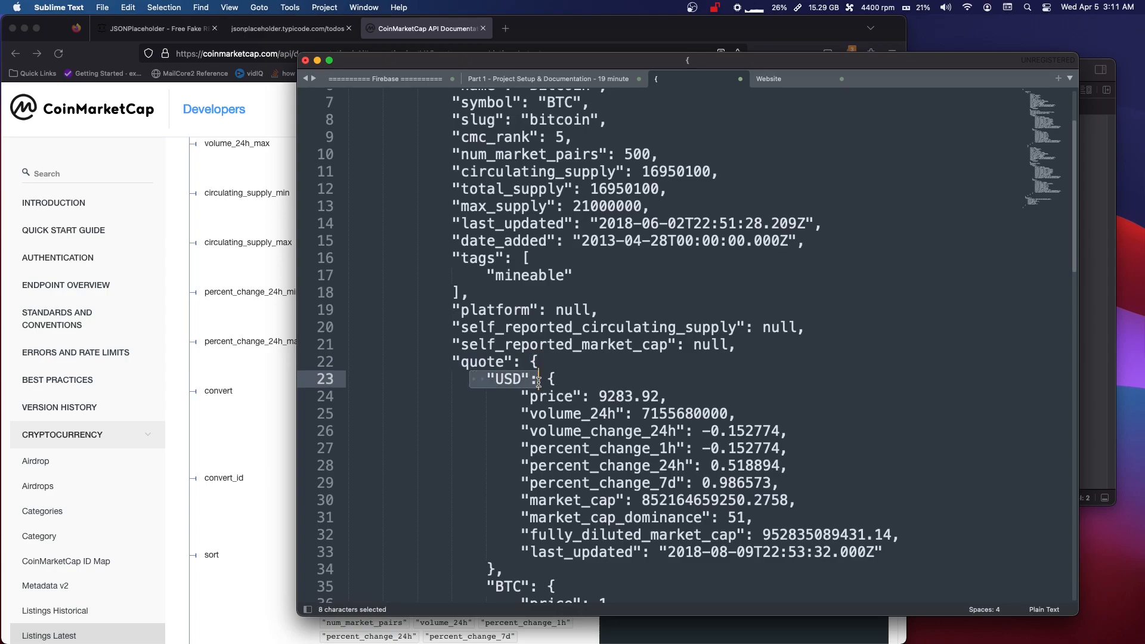
pyautogui.moveTo(683, 391)
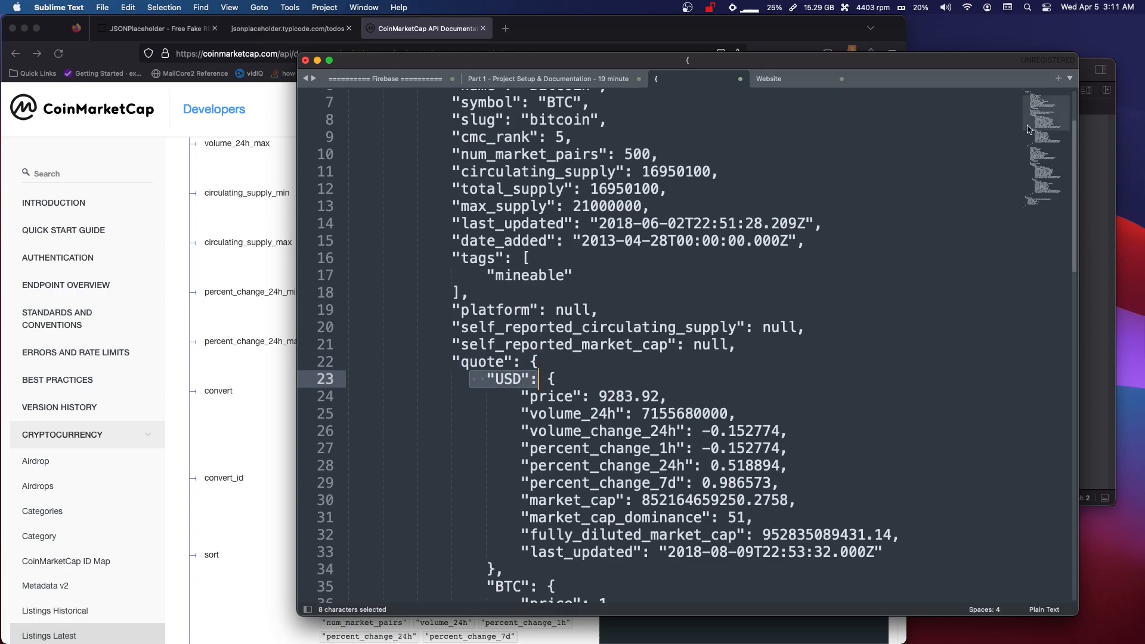
pyautogui.scroll(-3)
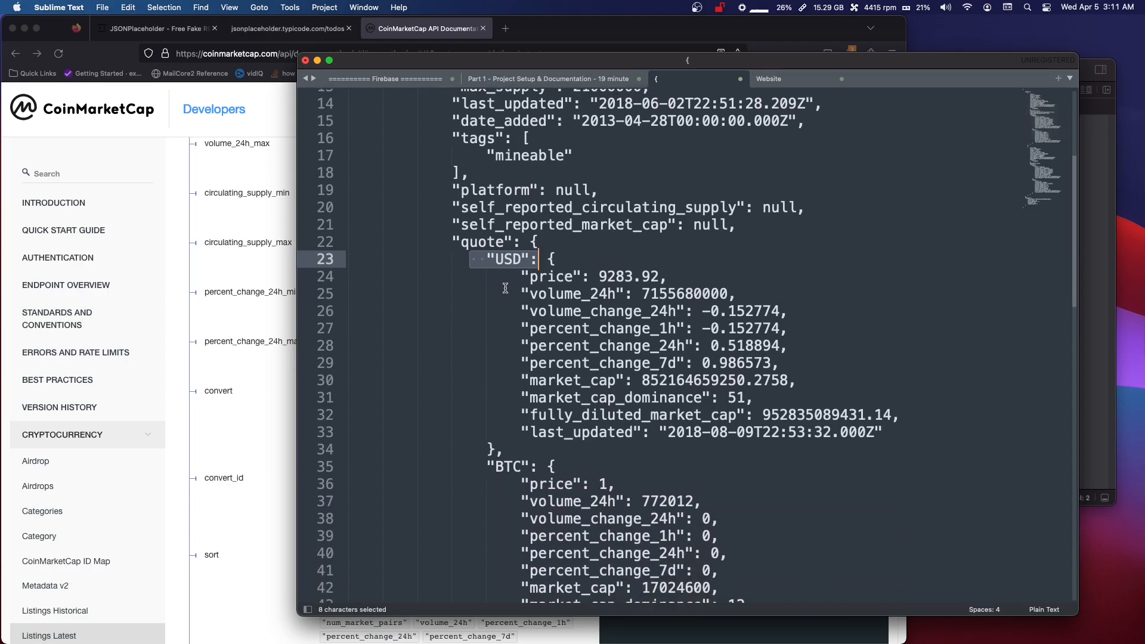
pyautogui.doubleClick(505, 260)
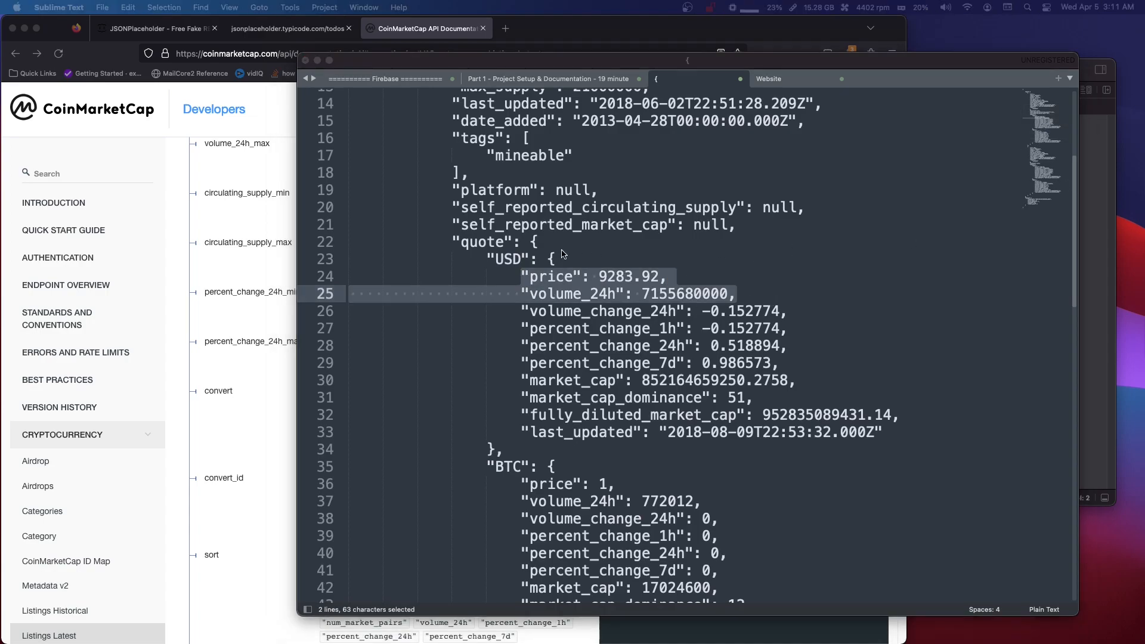
pyautogui.click(537, 242)
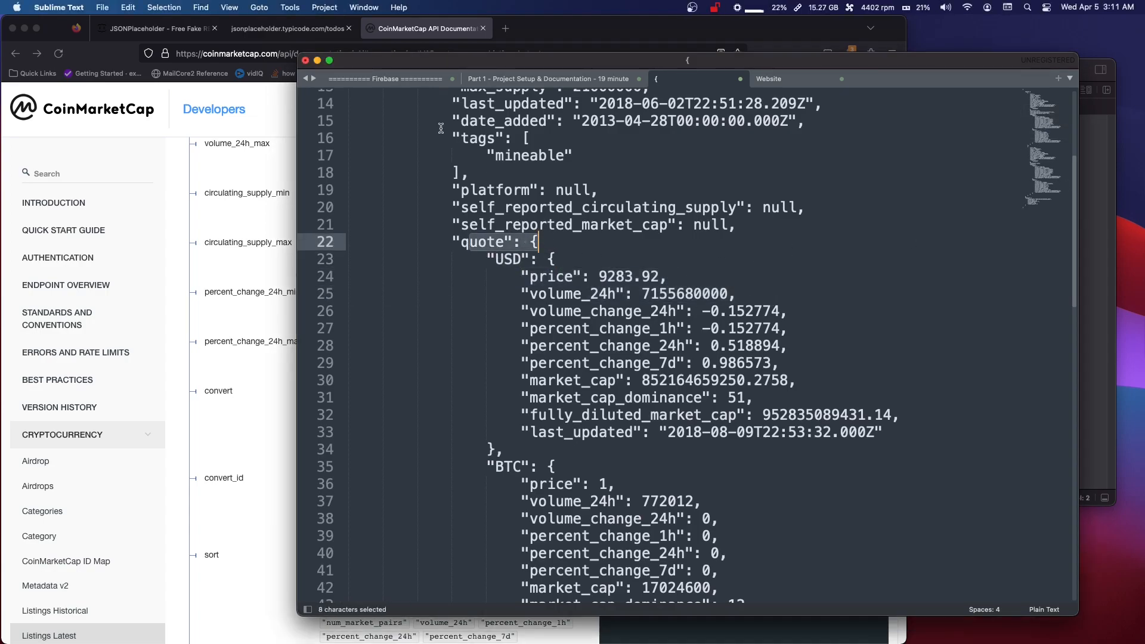
pyautogui.scroll(3)
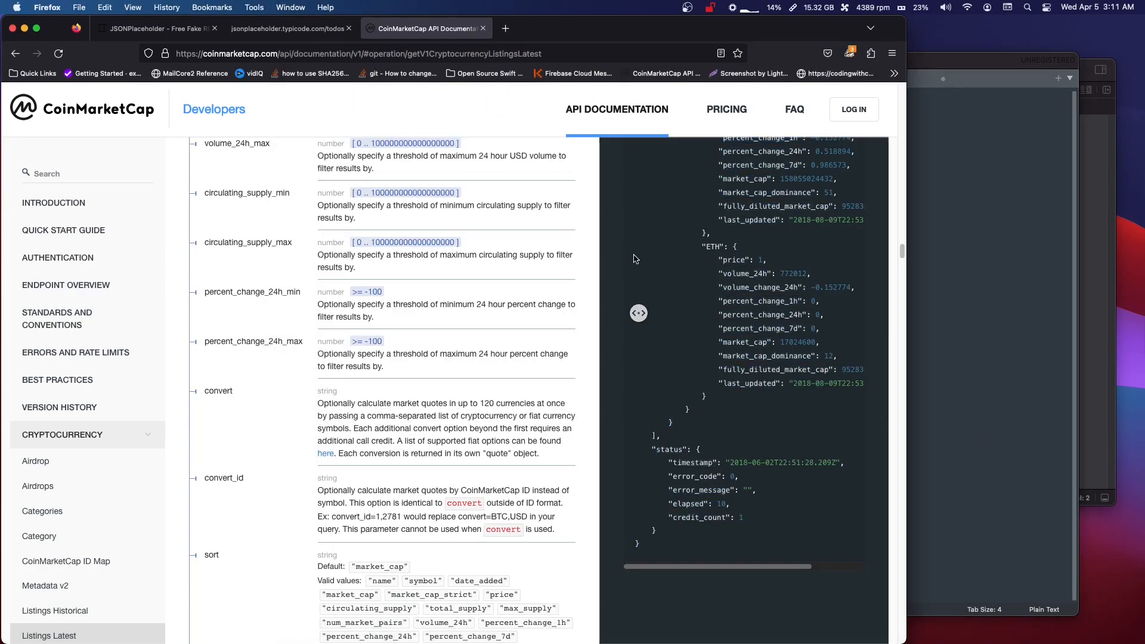
# - Scroll to the top of Listings Latest and show the 400 Bad Request response sample
pyautogui.scroll(3)
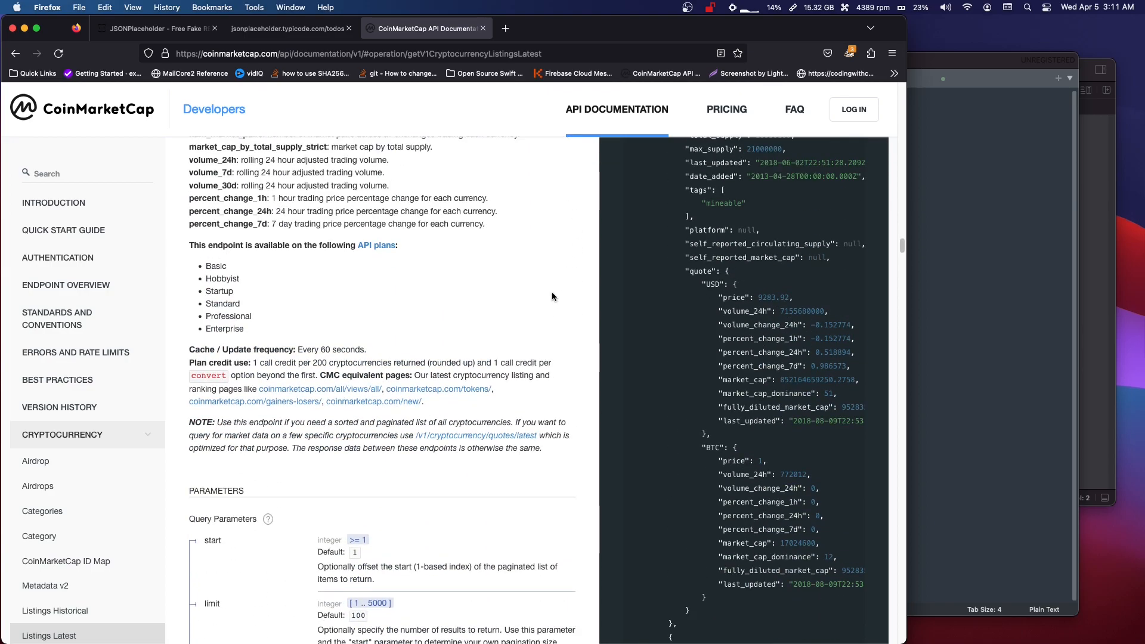
pyautogui.click(55, 611)
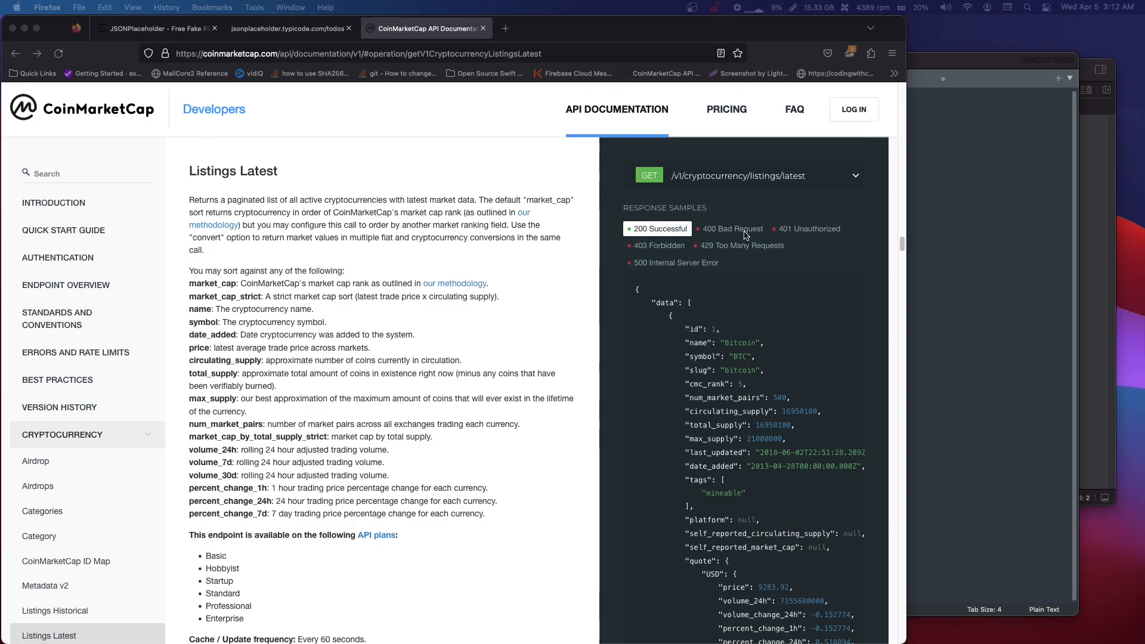
pyautogui.click(732, 229)
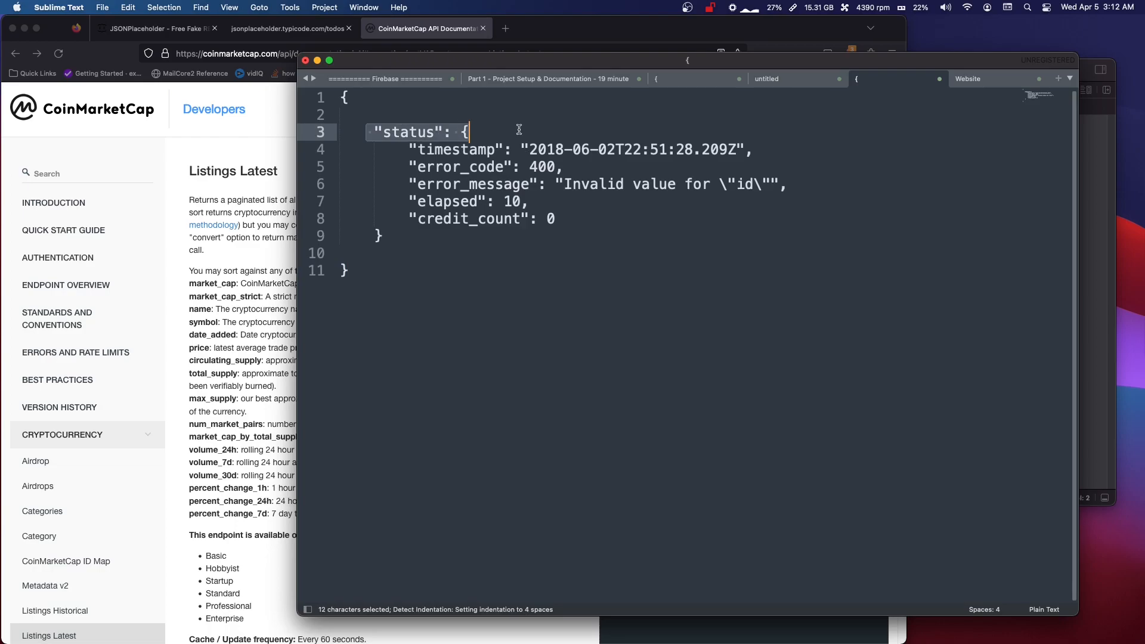
pyautogui.moveTo(404, 114)
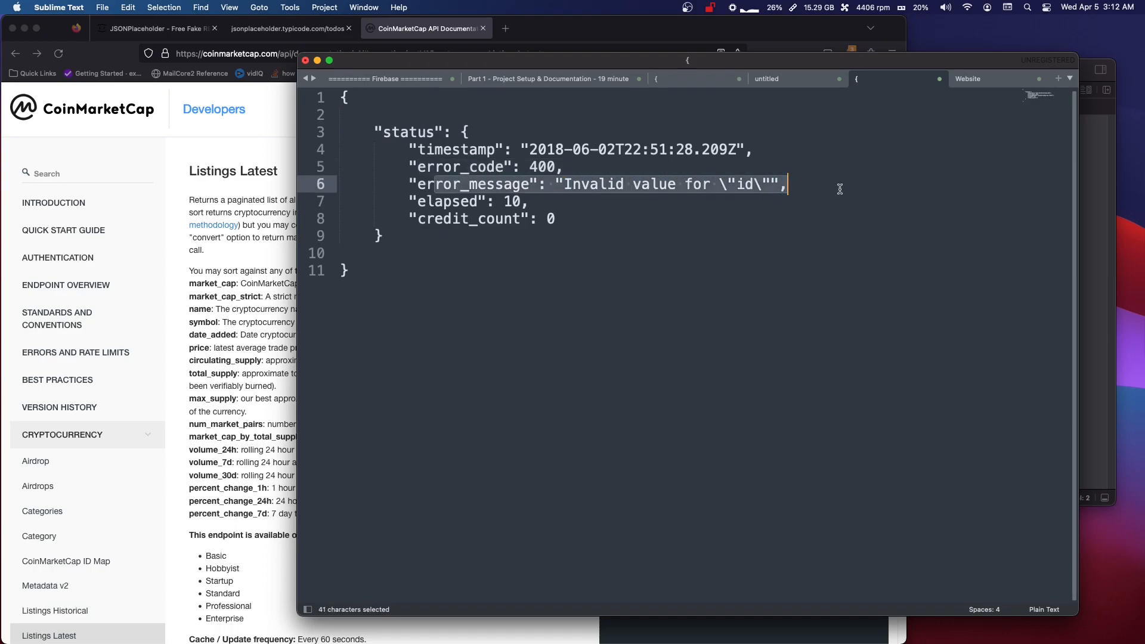
pyautogui.moveTo(306, 61)
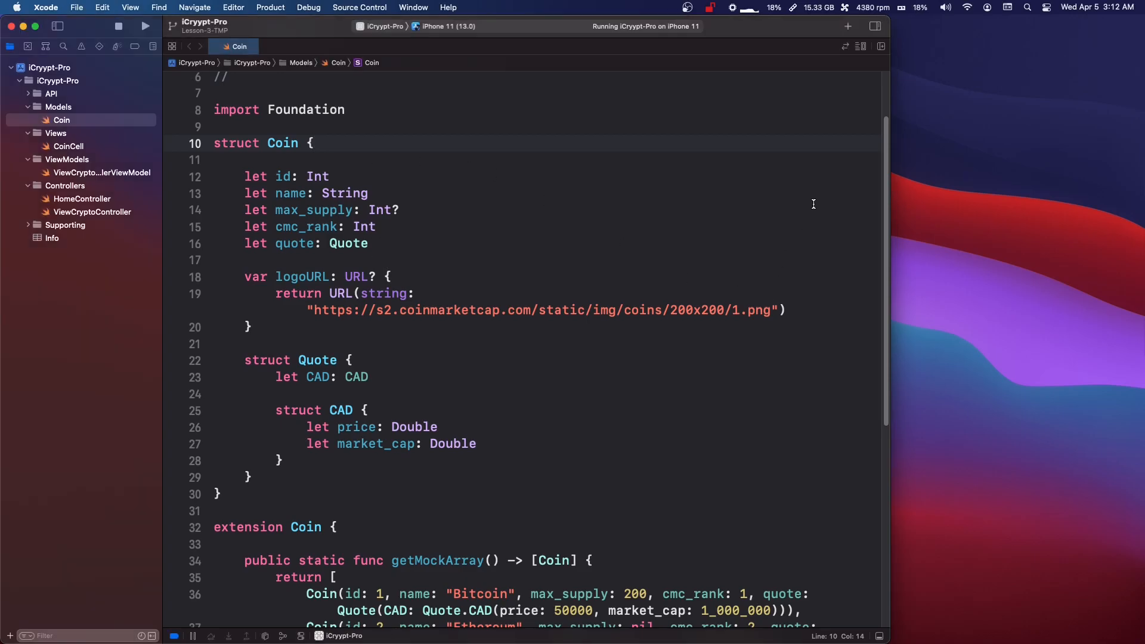
# - Delete the getMockArray extension from Coin.swift and remove its mock usage in HomeController
pyautogui.scroll(-3)
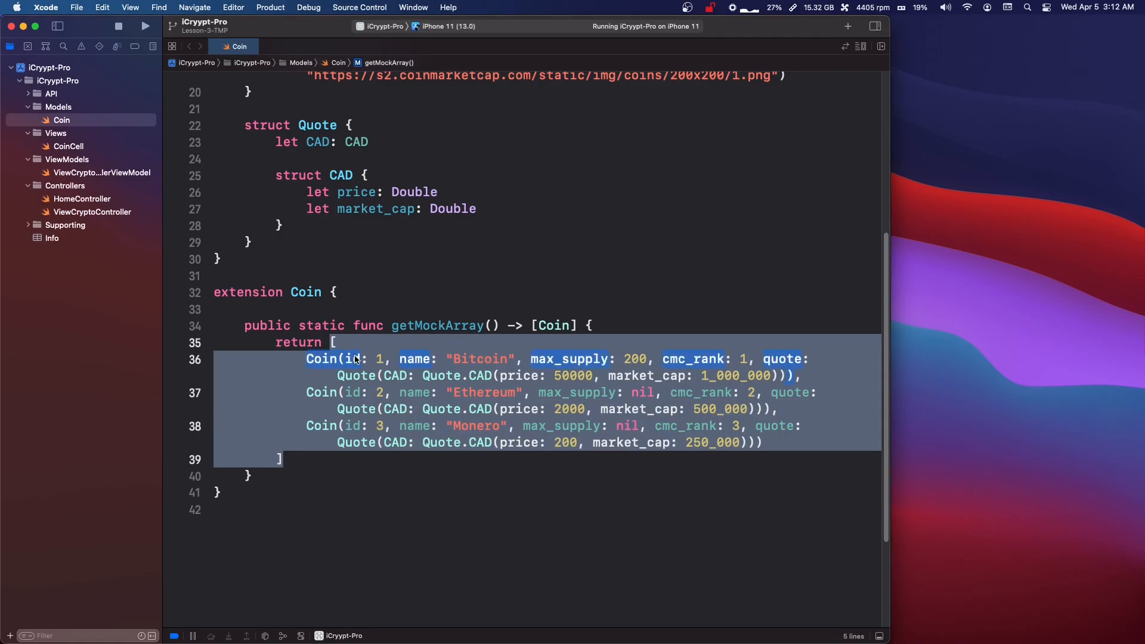
pyautogui.press('delete')
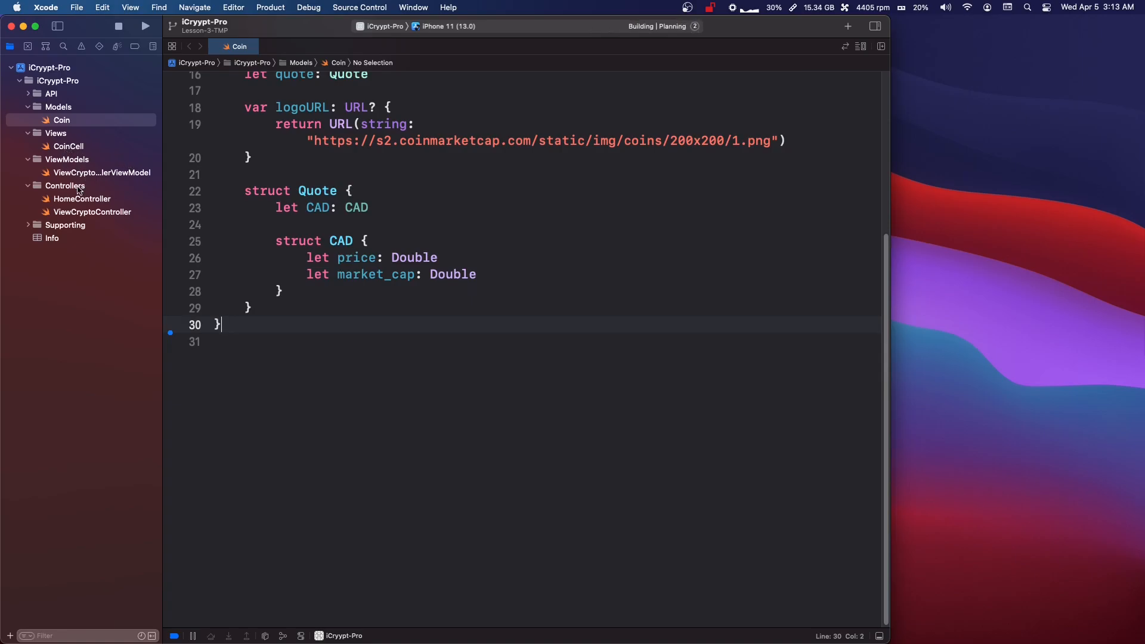
pyautogui.click(82, 198)
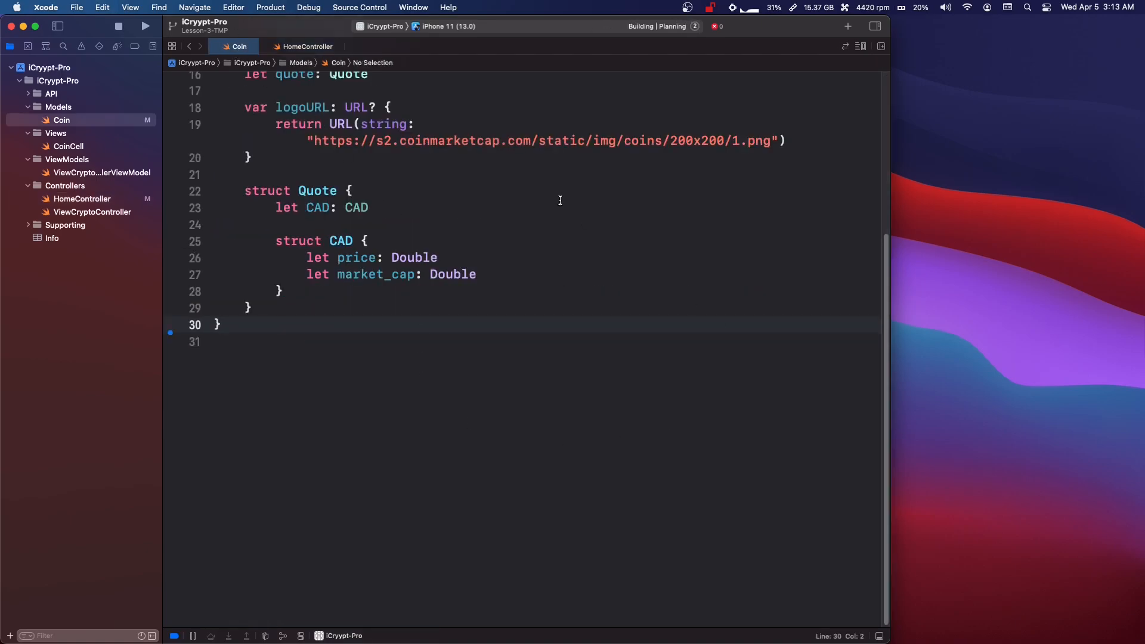
pyautogui.click(145, 26)
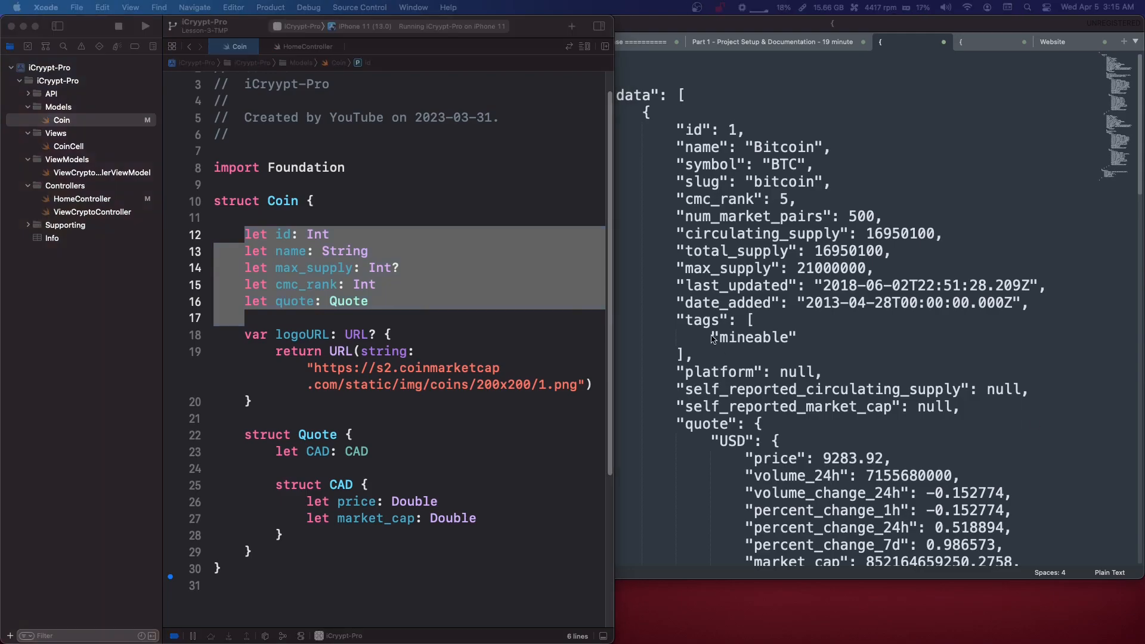
# - Bring the Bitcoin sample response beside the Coin model and highlight its cmc_rank field
pyautogui.click(291, 234)
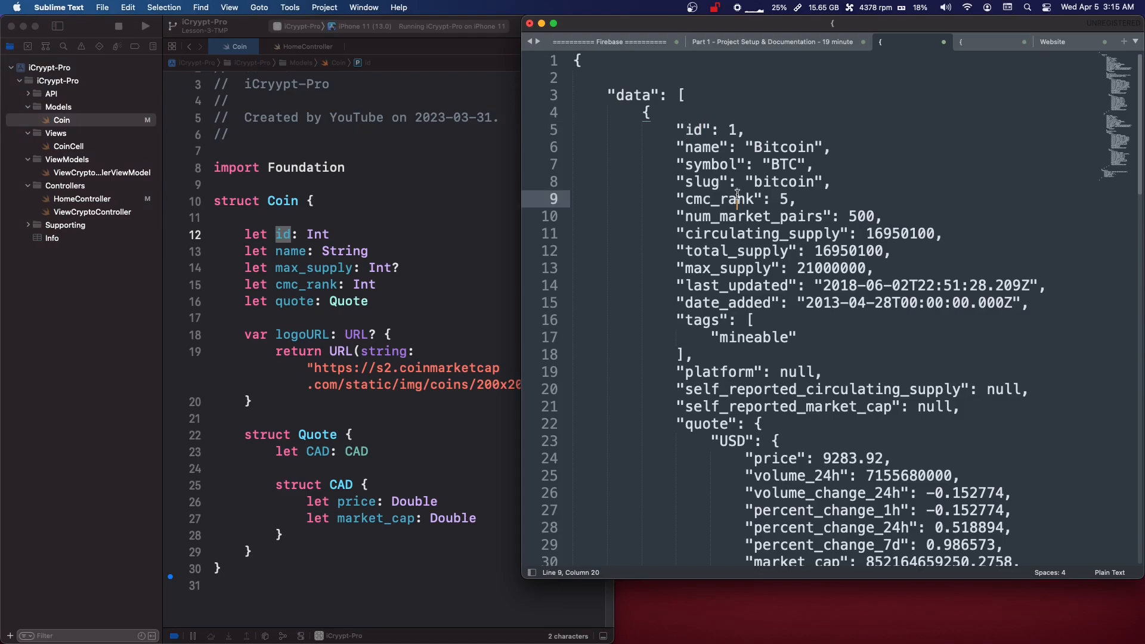
pyautogui.doubleClick(720, 199)
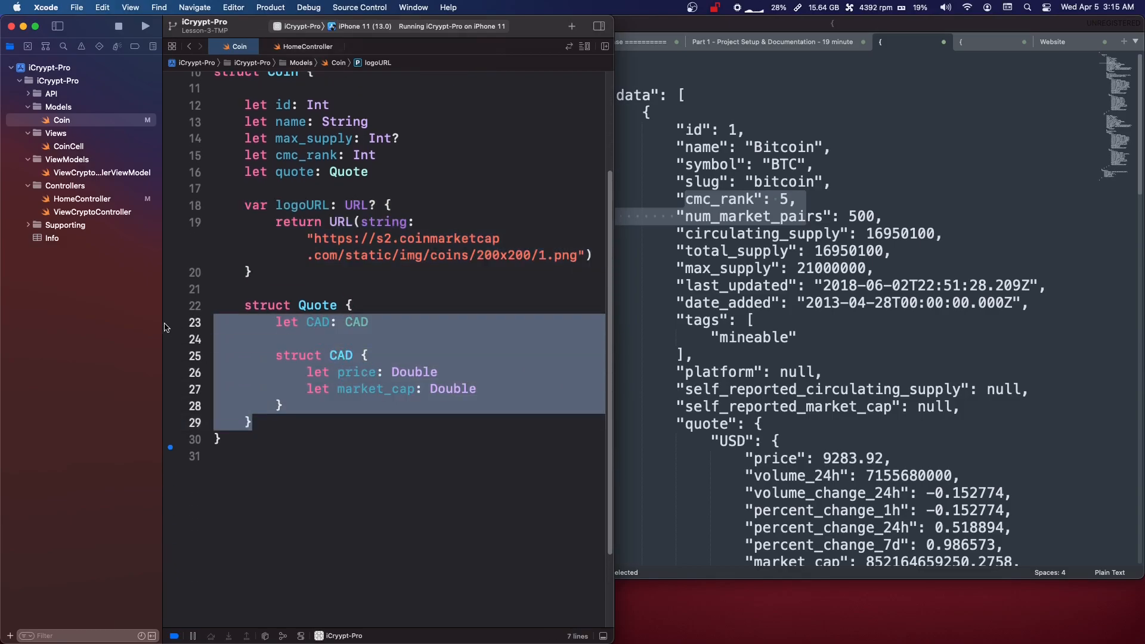
# - Move the nested Quote and CAD structs below Coin's closing brace and tidy the blank lines
pyautogui.press('delete')
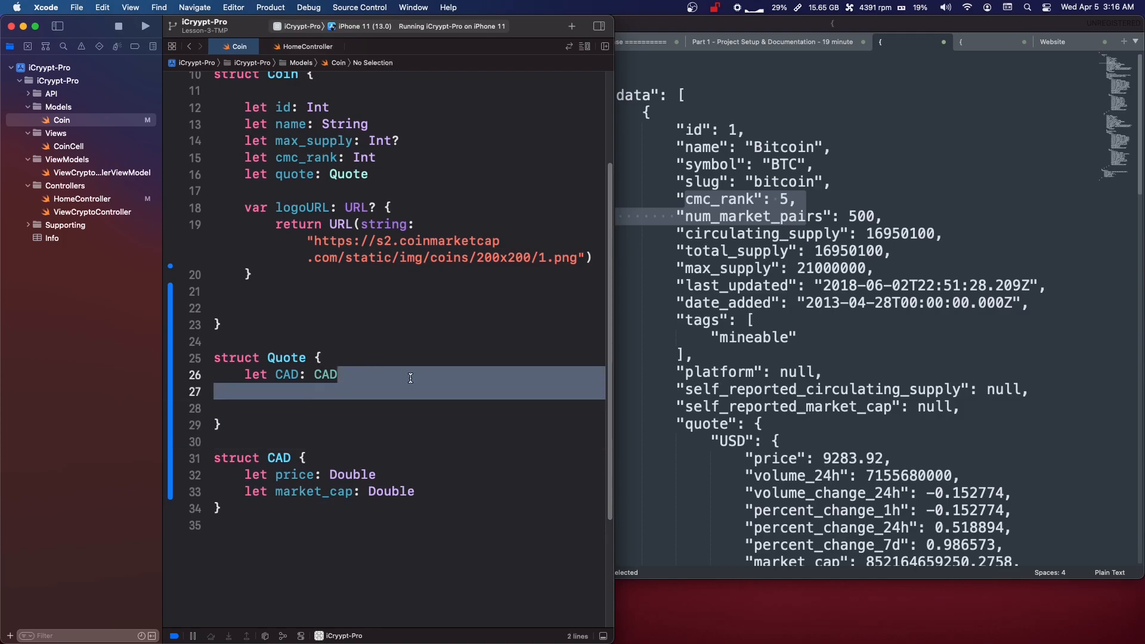
pyautogui.press('backspace')
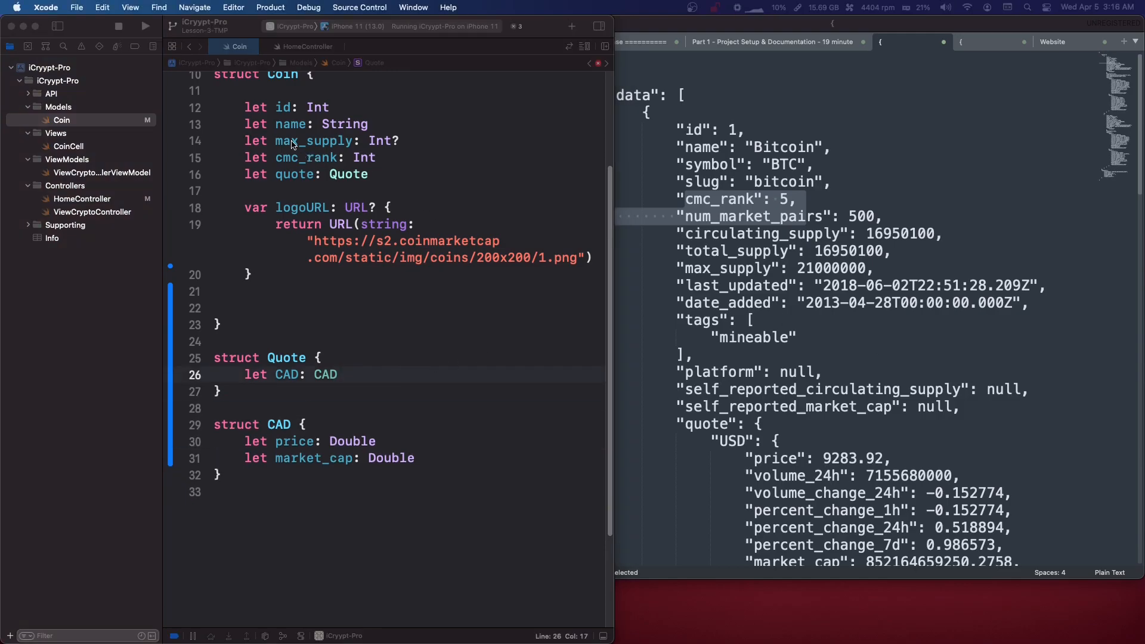
pyautogui.doubleClick(314, 140)
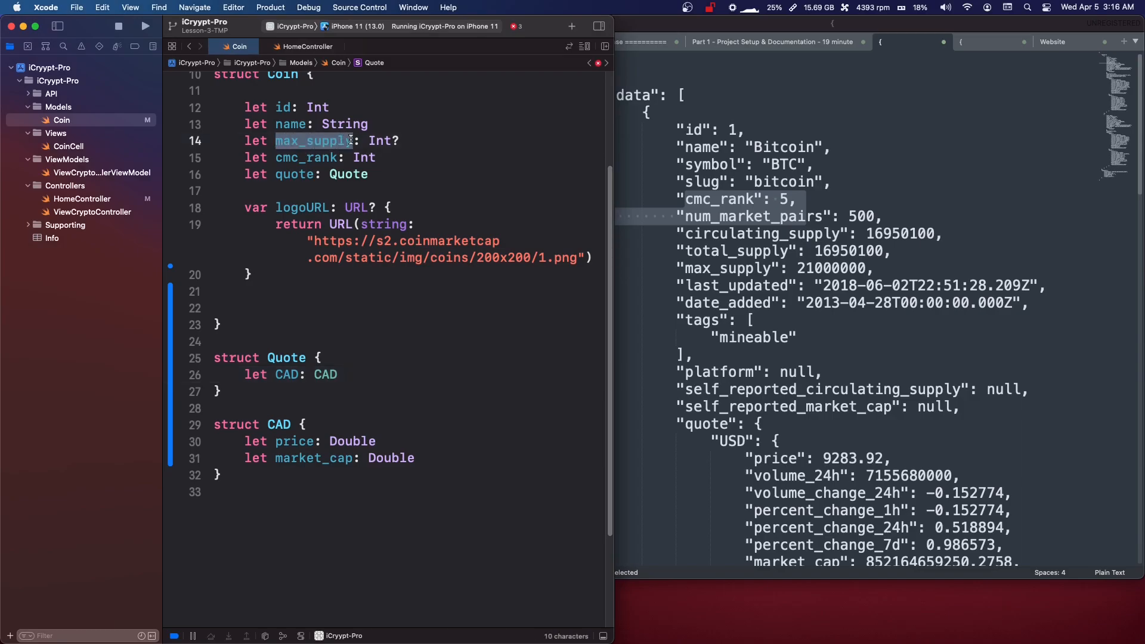
pyautogui.press('return')
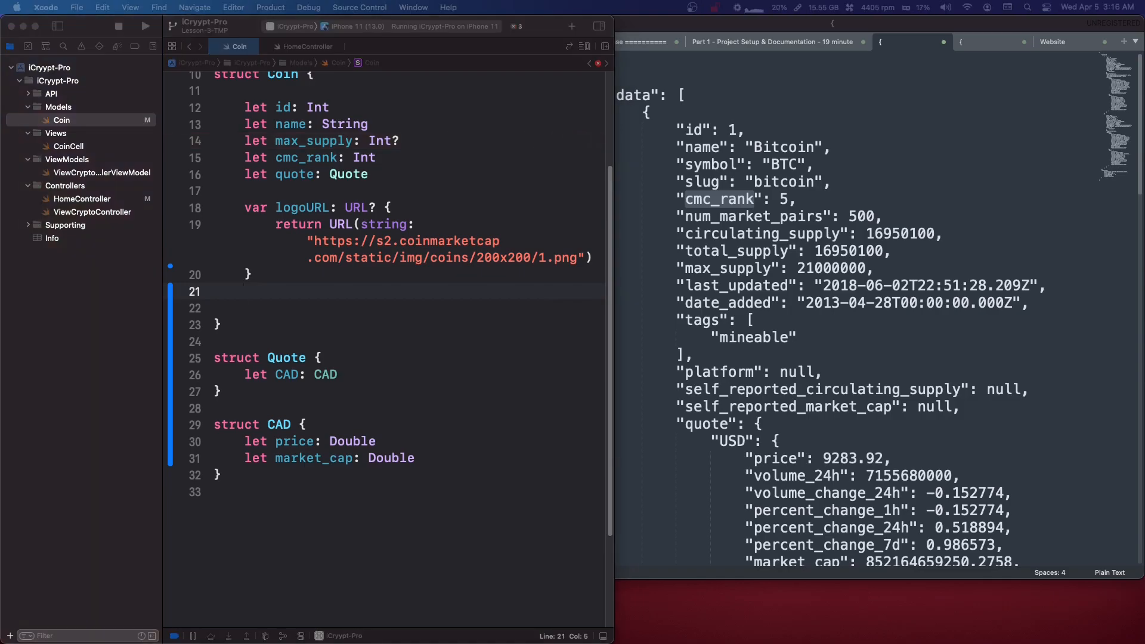
pyautogui.moveTo(1095, 392)
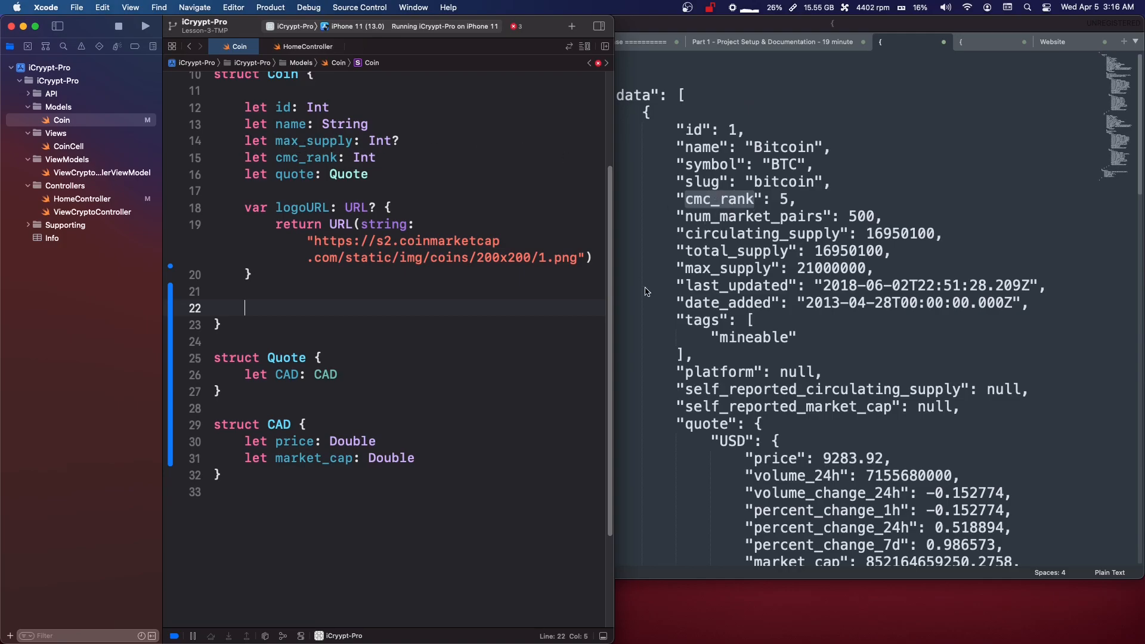
# - Declare enum CodingKeys: String, CodingKey inside the Coin struct with an empty body
pyautogui.scroll(3)
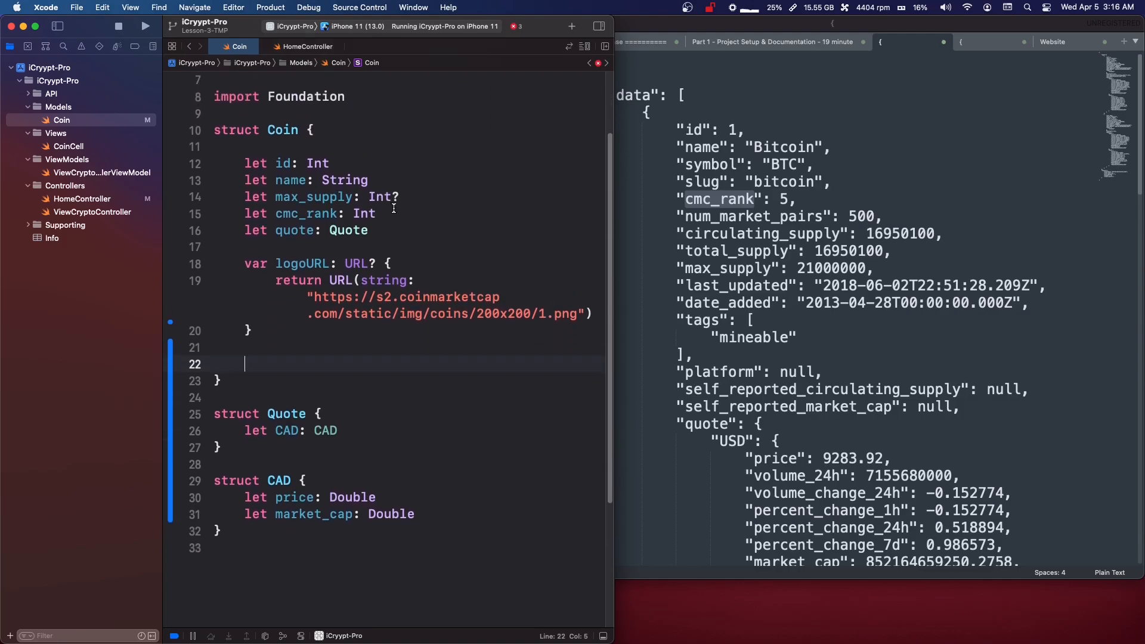
pyautogui.write('enum Cod')
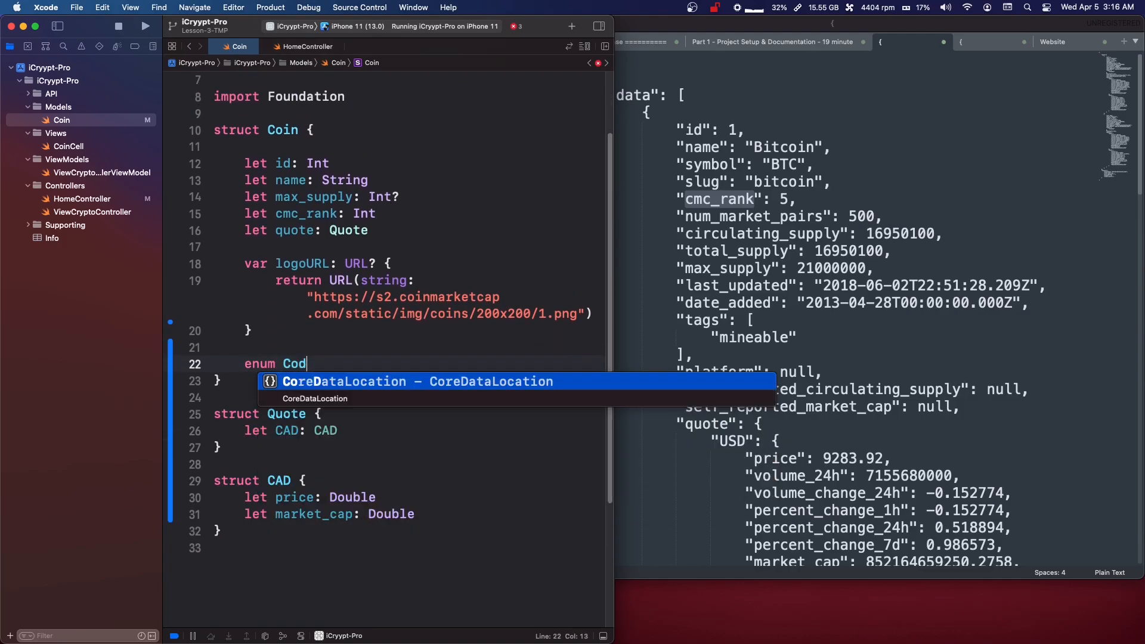
pyautogui.write('ingKeys')
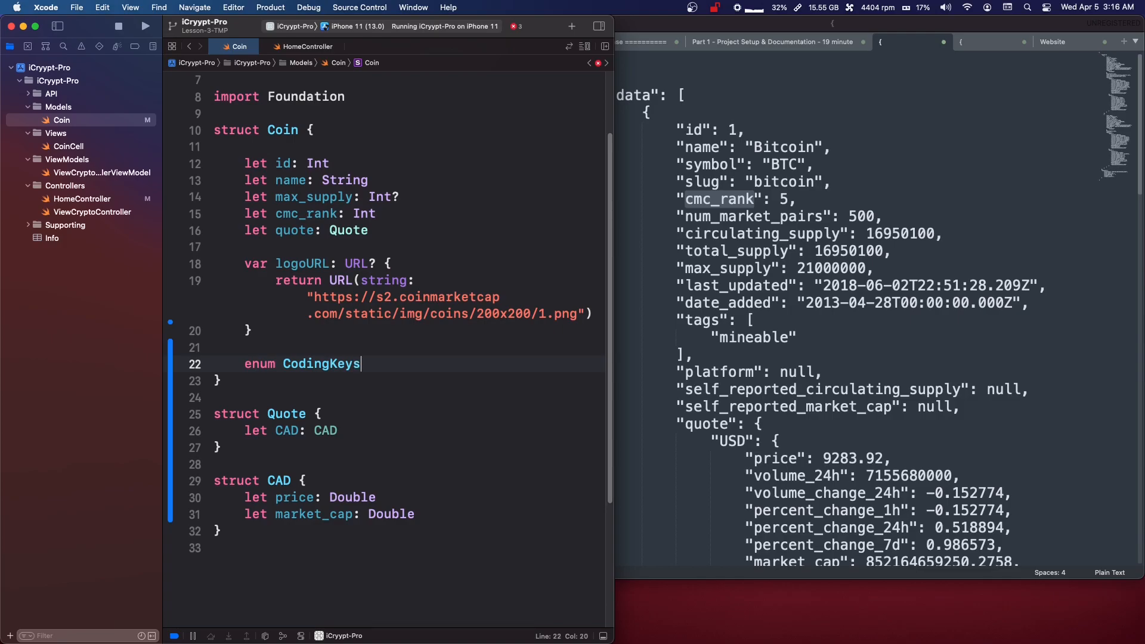
pyautogui.write(':')
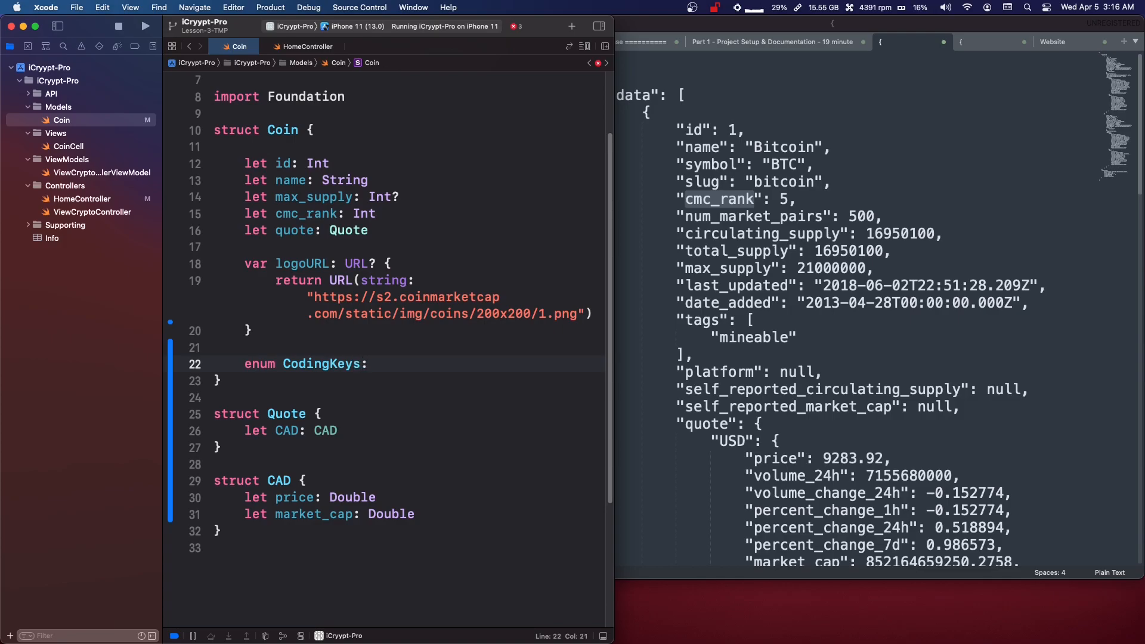
pyautogui.write('Stri')
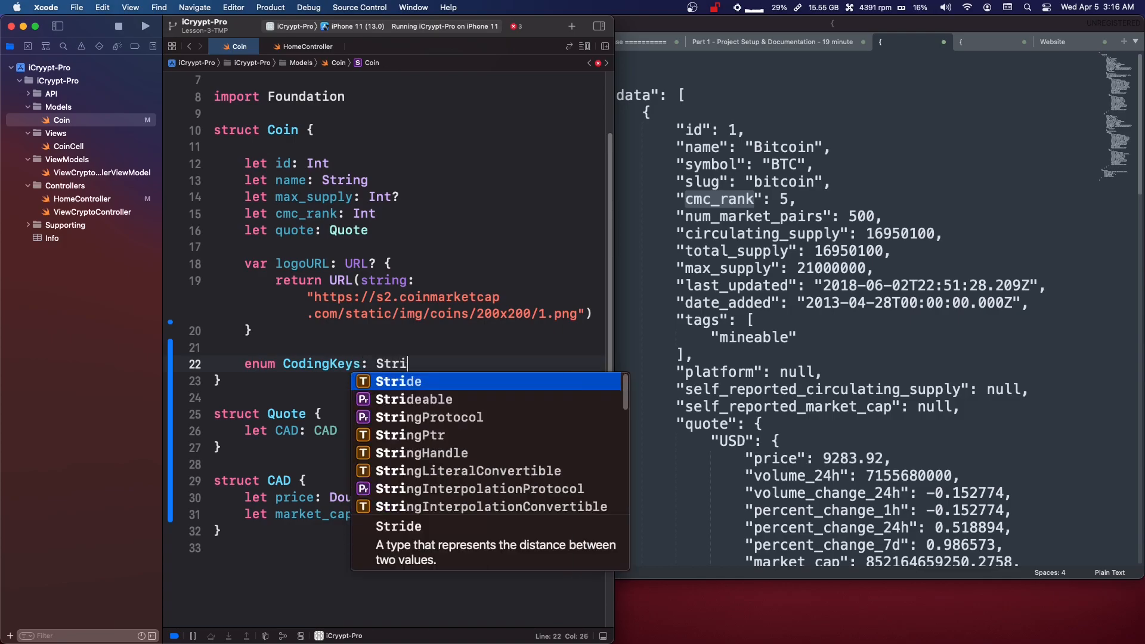
pyautogui.write('ng, Ciod')
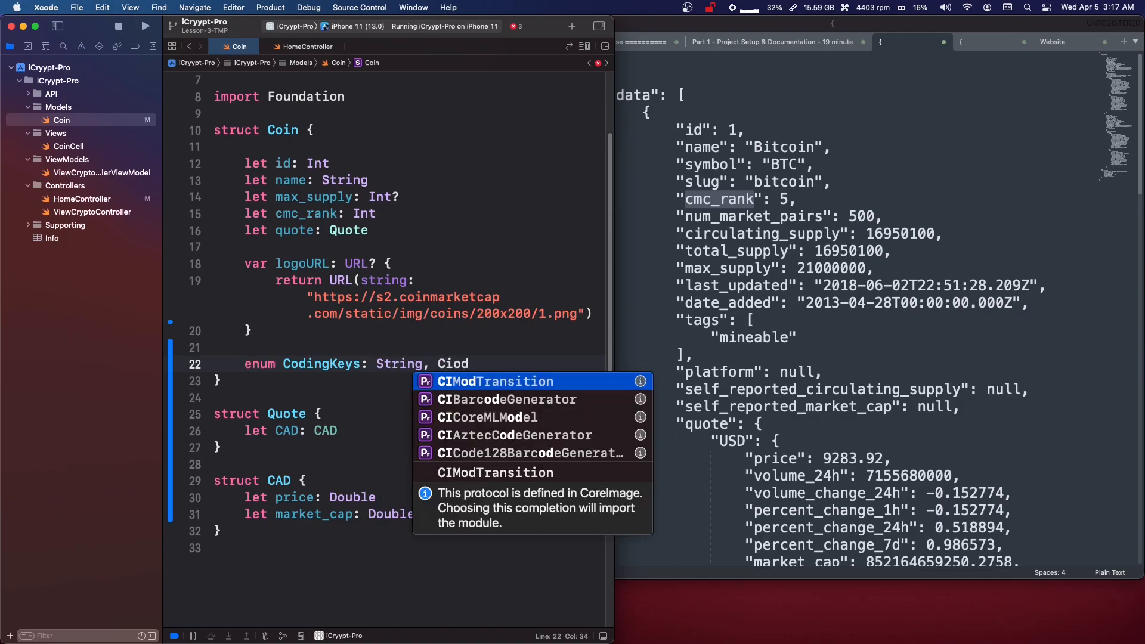
pyautogui.write('odinK')
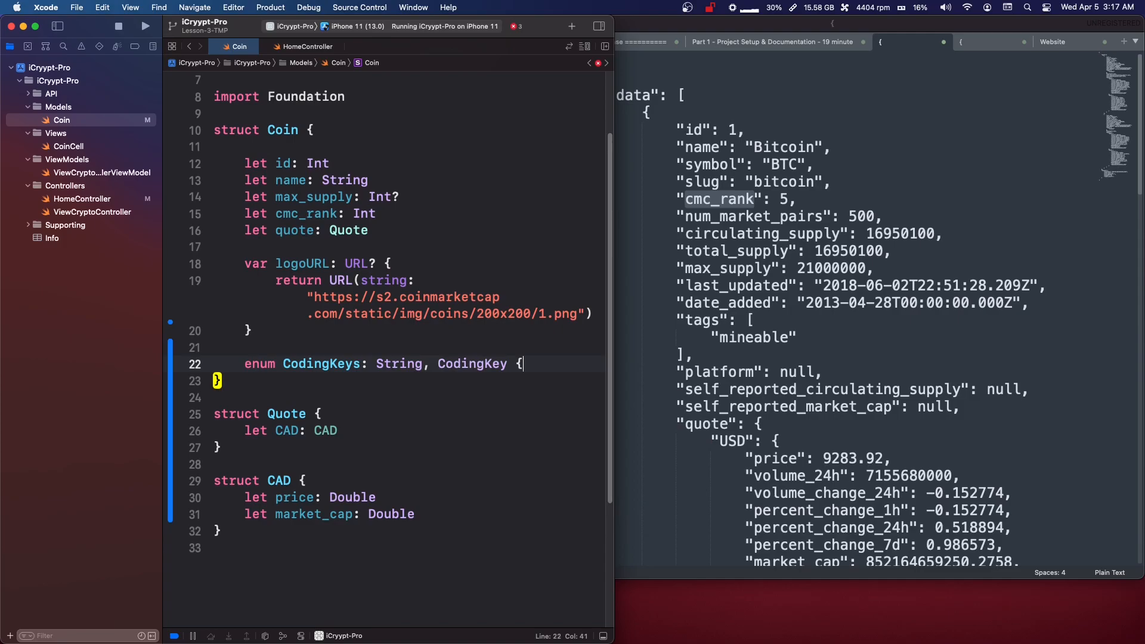
pyautogui.press('return')
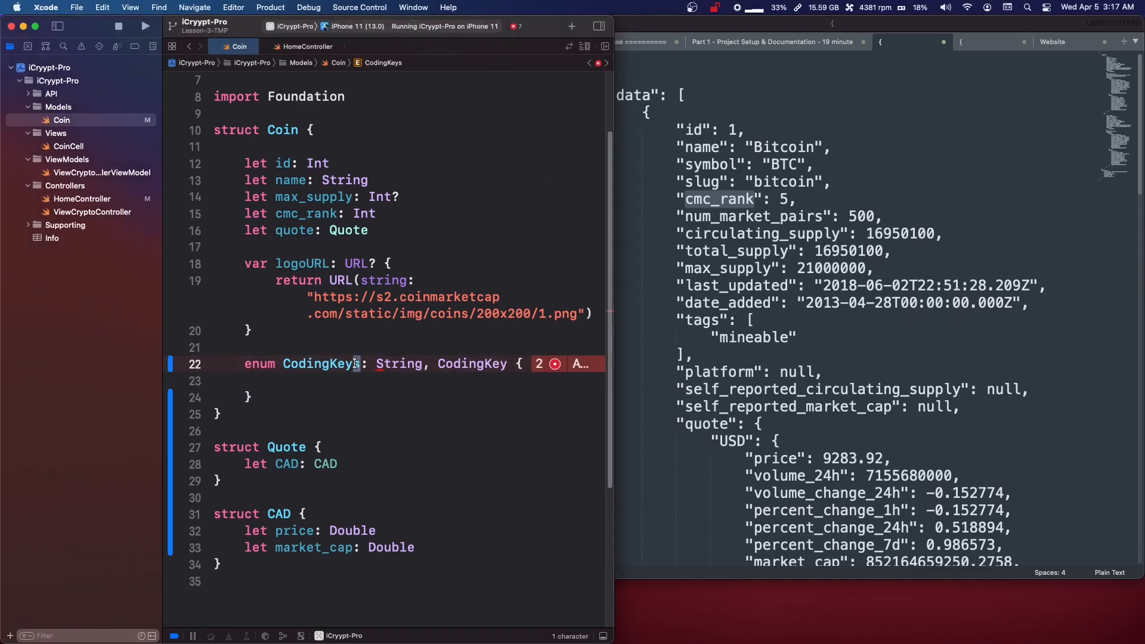
pyautogui.click(511, 364)
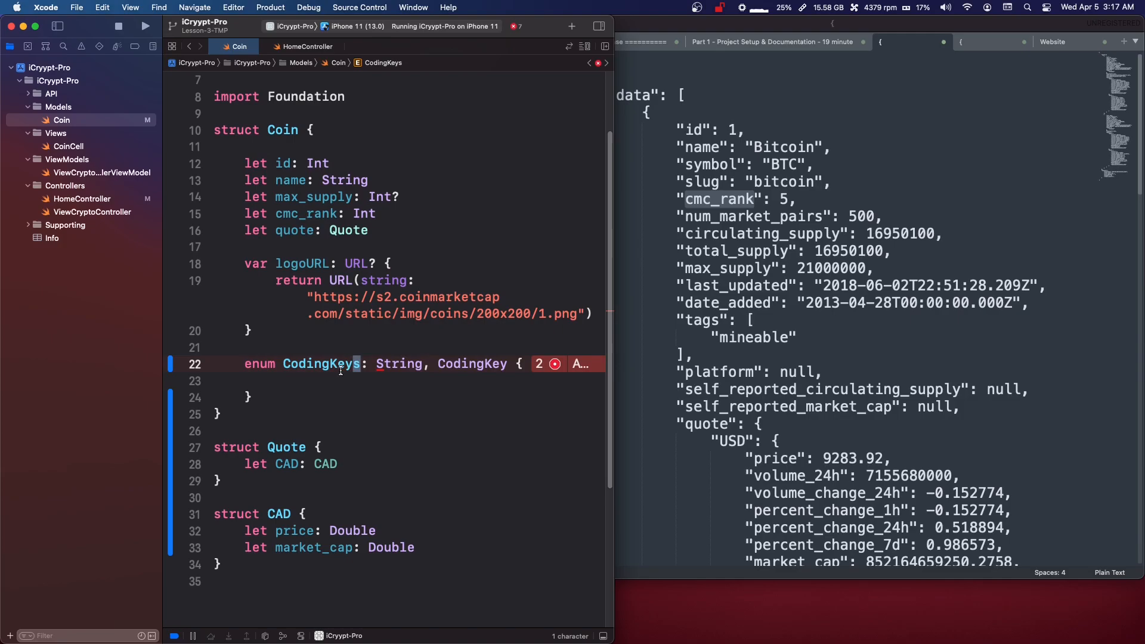
pyautogui.click(351, 380)
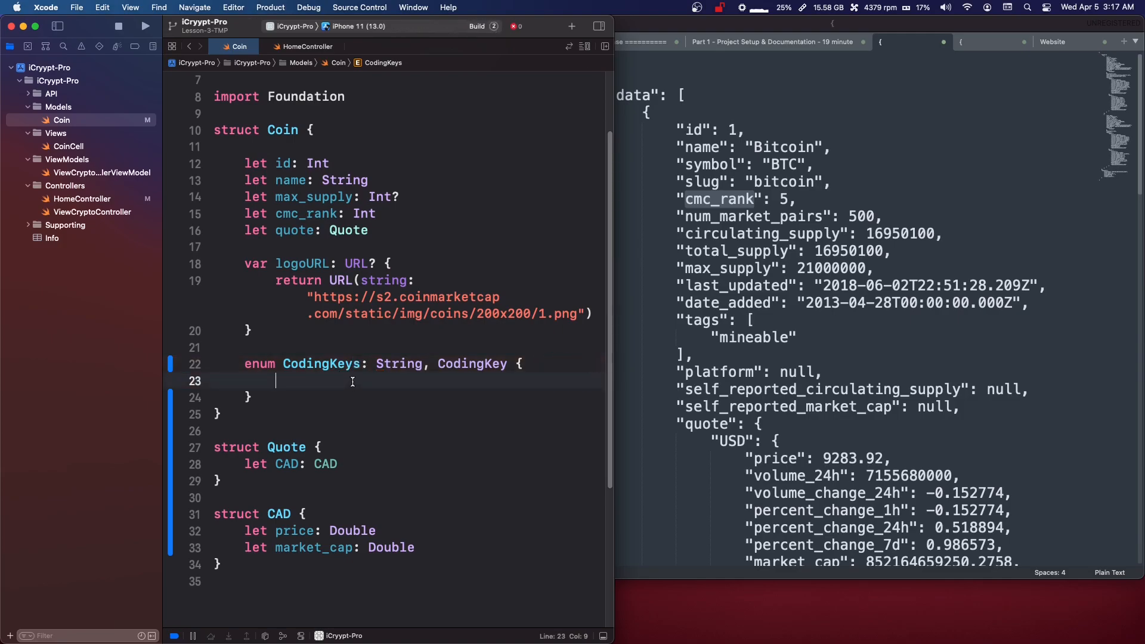
pyautogui.click(144, 26)
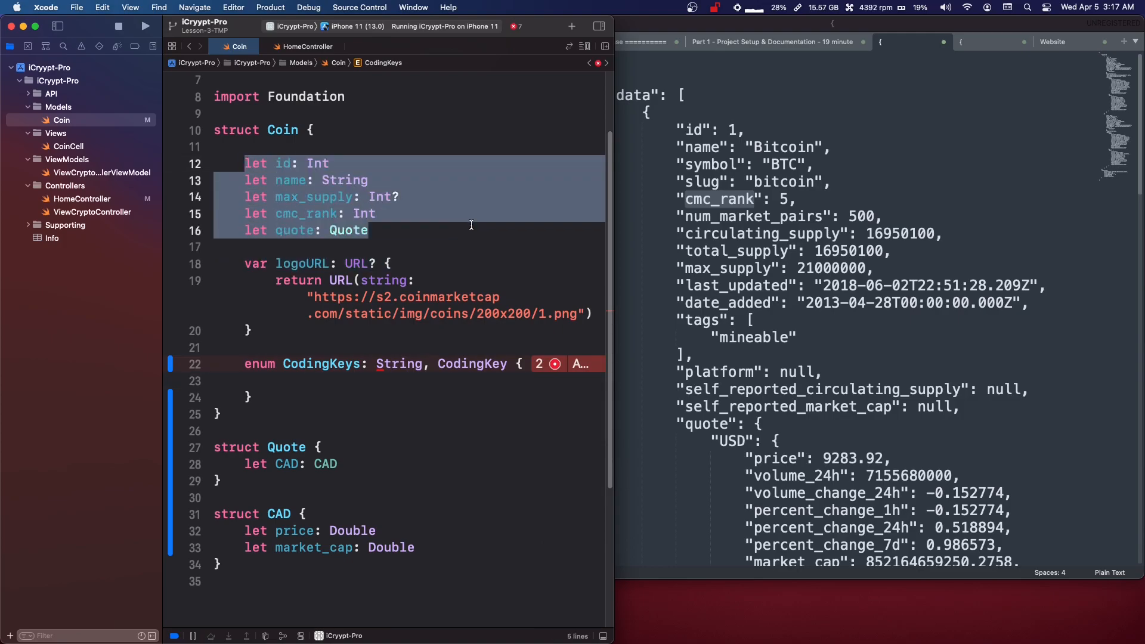
# - Add cases id, name and maxSupply = "max_supply" to CodingKeys
pyautogui.write('case')
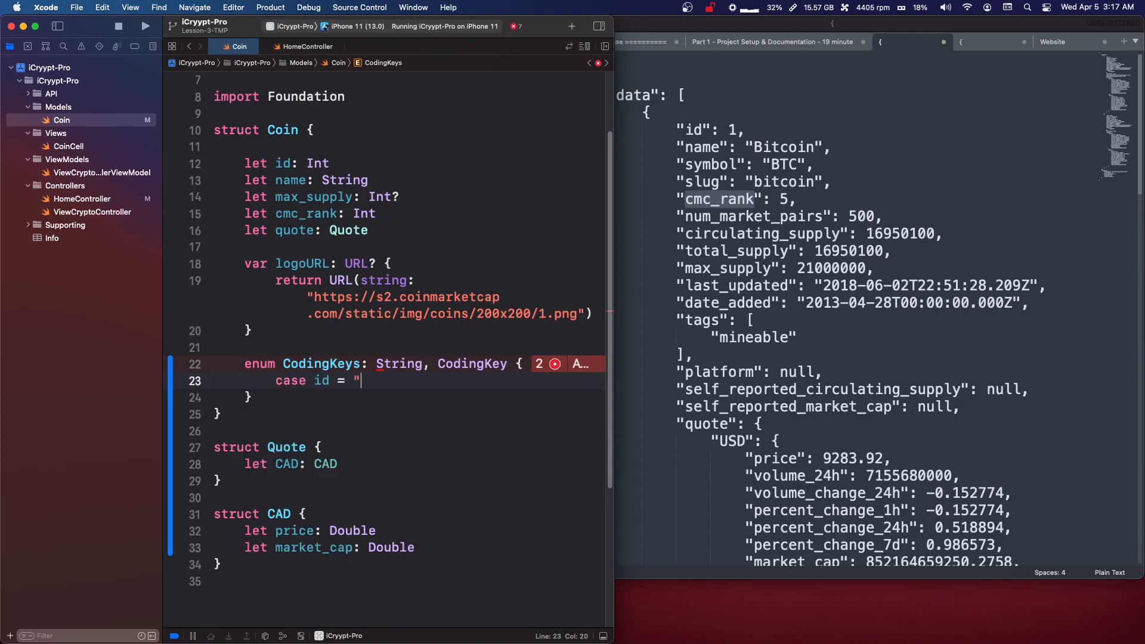
pyautogui.write('id"')
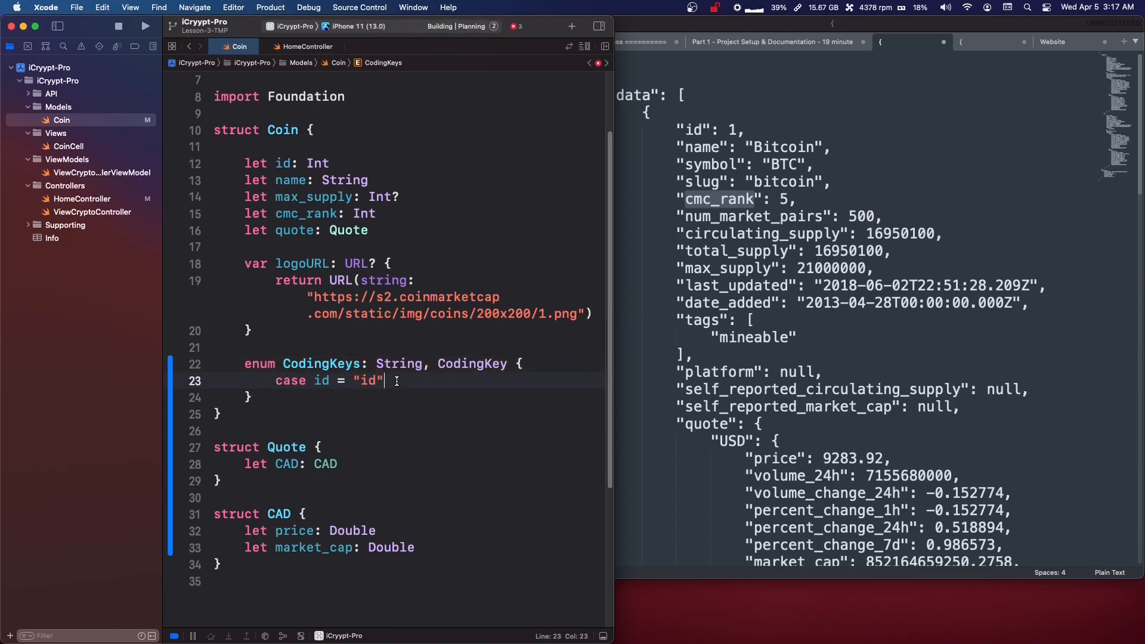
pyautogui.click(145, 26)
pyautogui.write('case name')
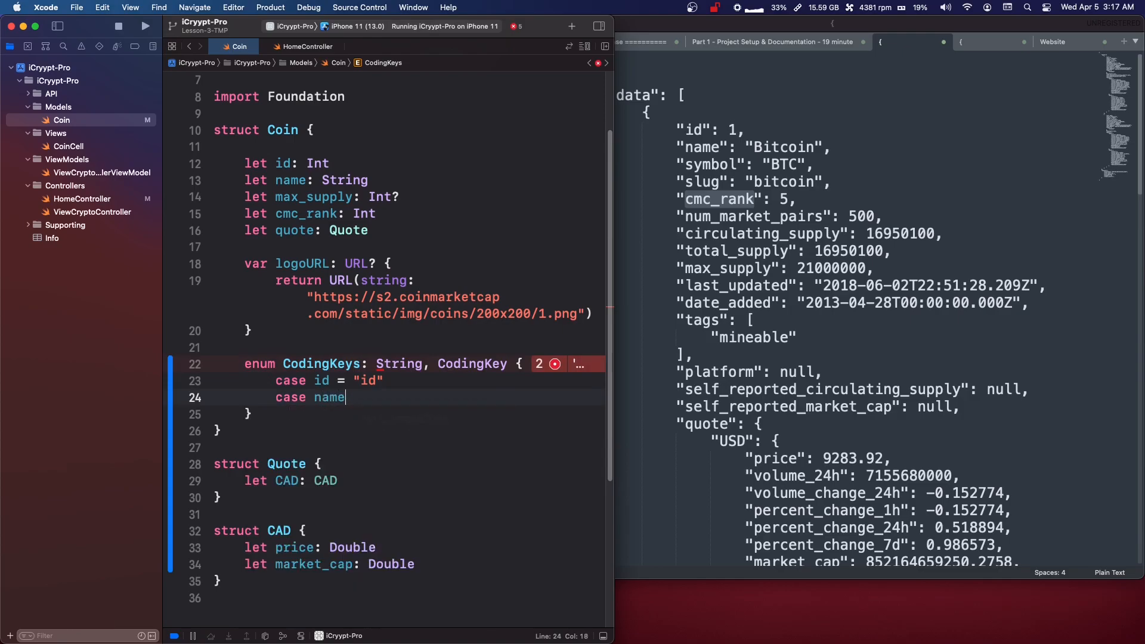
pyautogui.write('= name"')
pyautogui.write('case maxSupply')
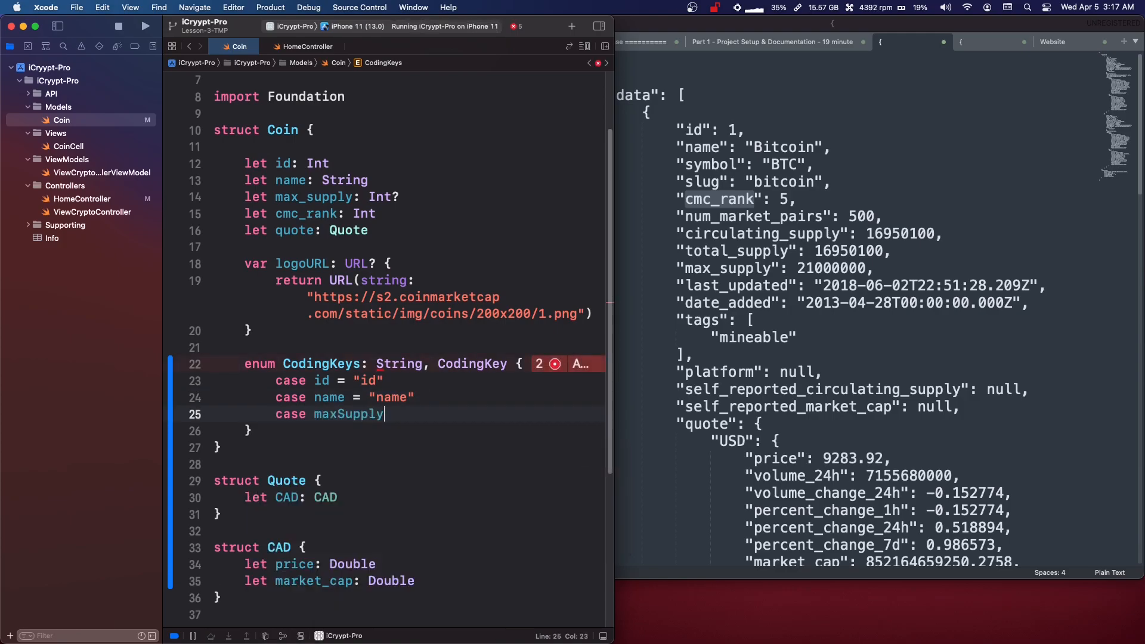
pyautogui.doubleClick(348, 414)
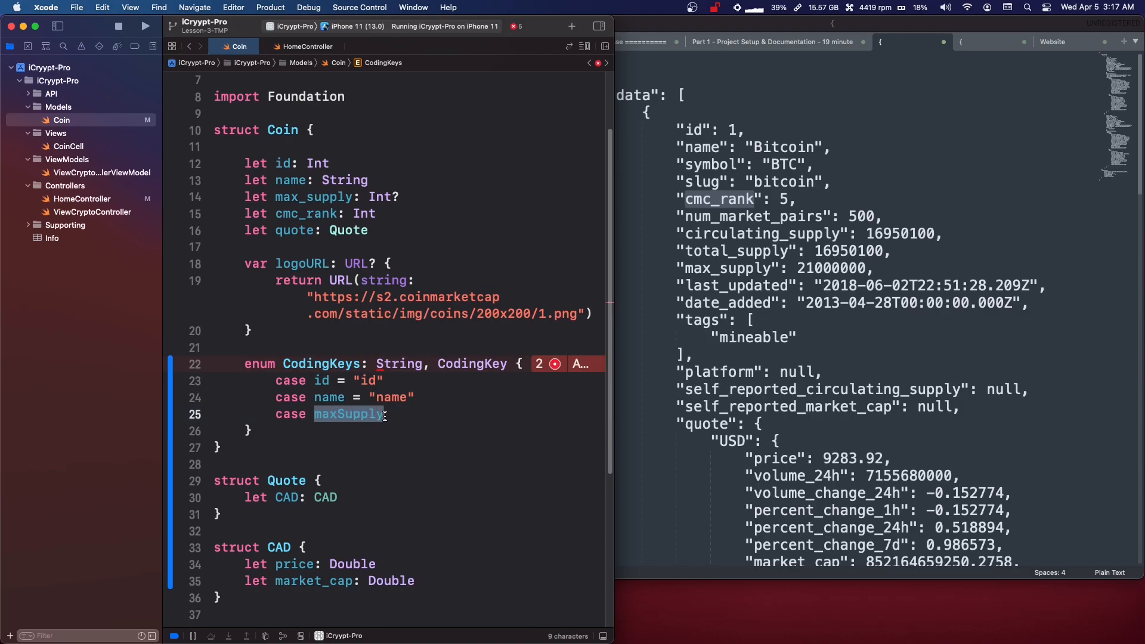
pyautogui.write('=')
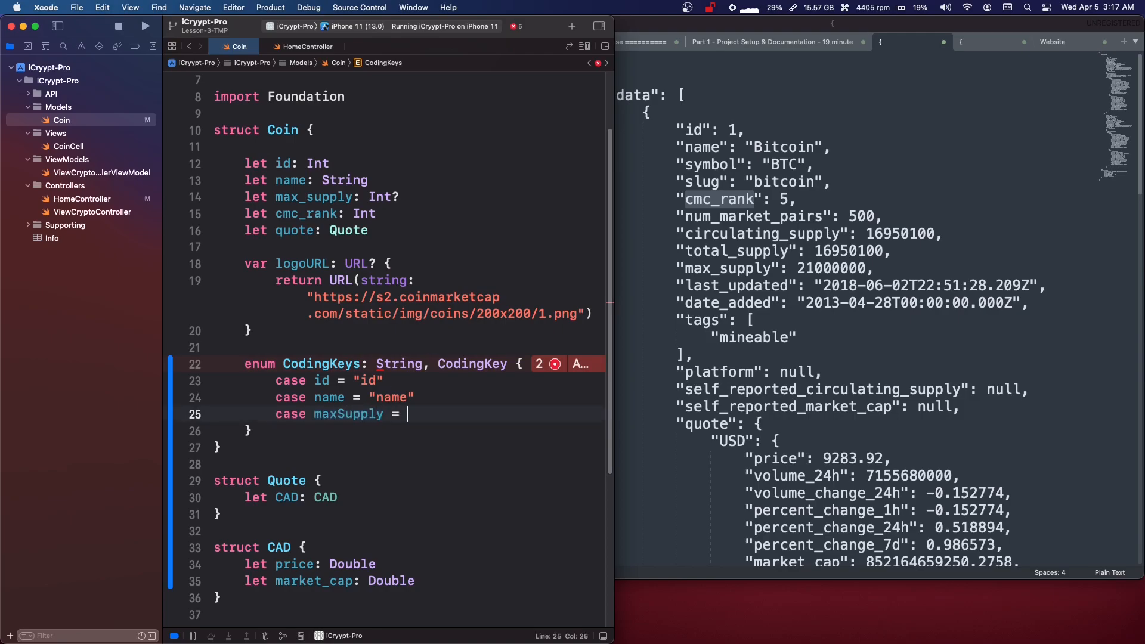
pyautogui.write('"')
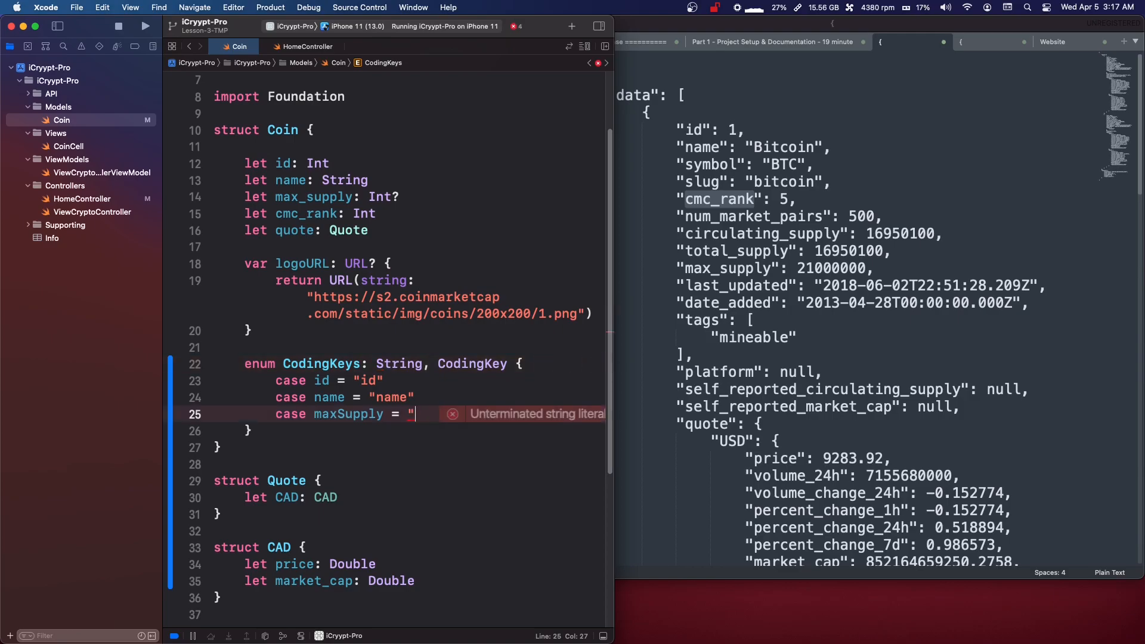
pyautogui.write('max_supply')
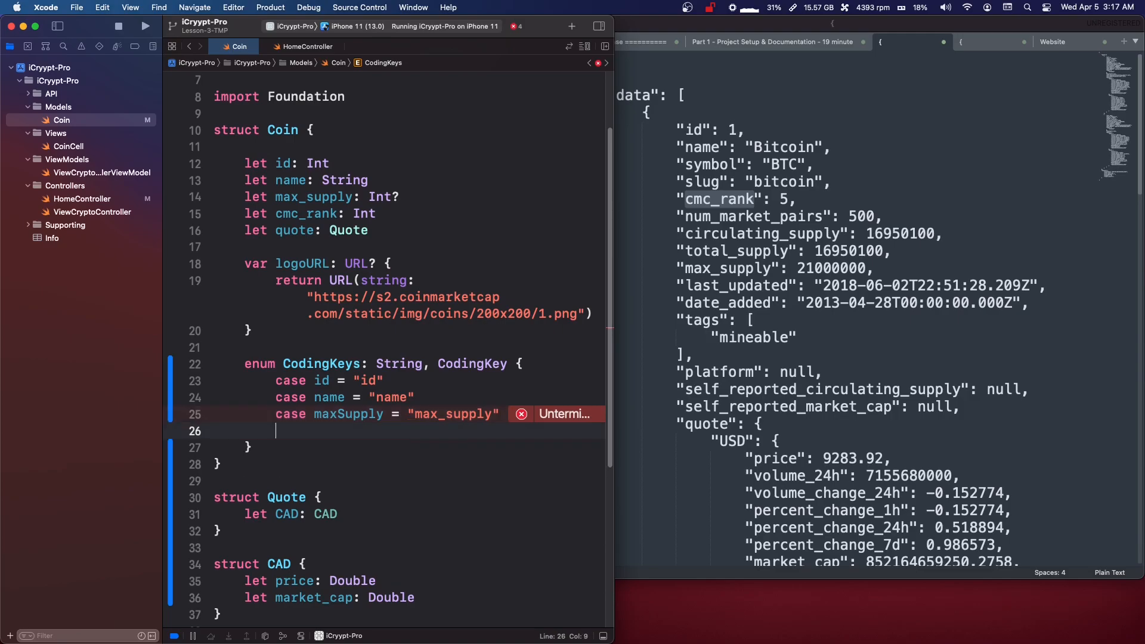
# - Add cases rank = "cmc_rank" and pricingData = "quote" to CodingKeys
pyautogui.write('case rank')
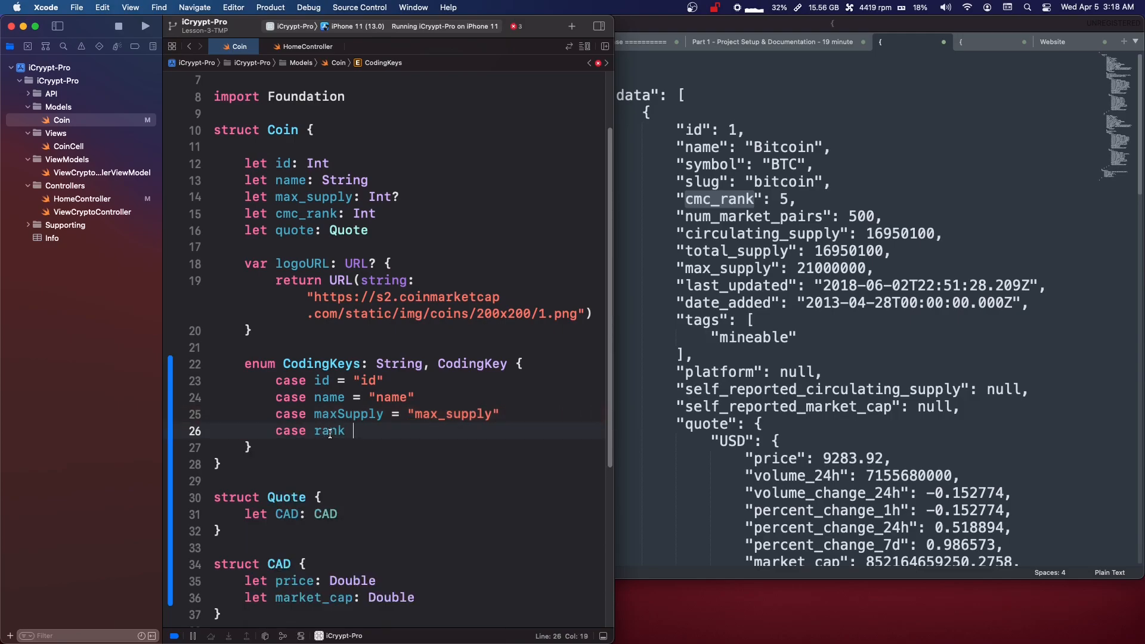
pyautogui.write('= "')
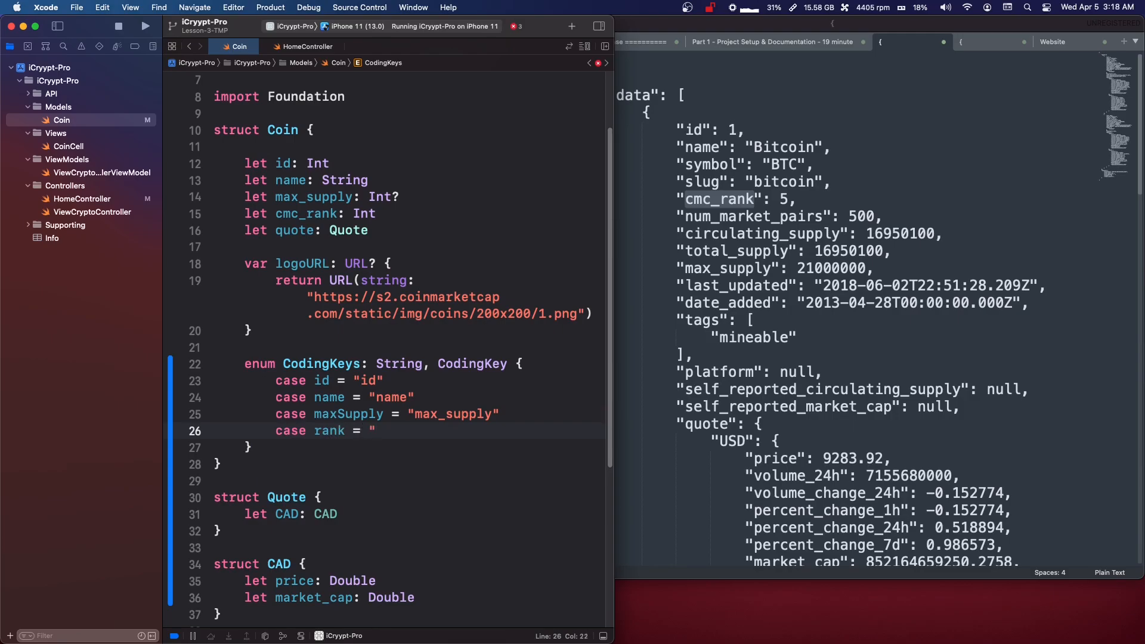
pyautogui.write('cmc_"')
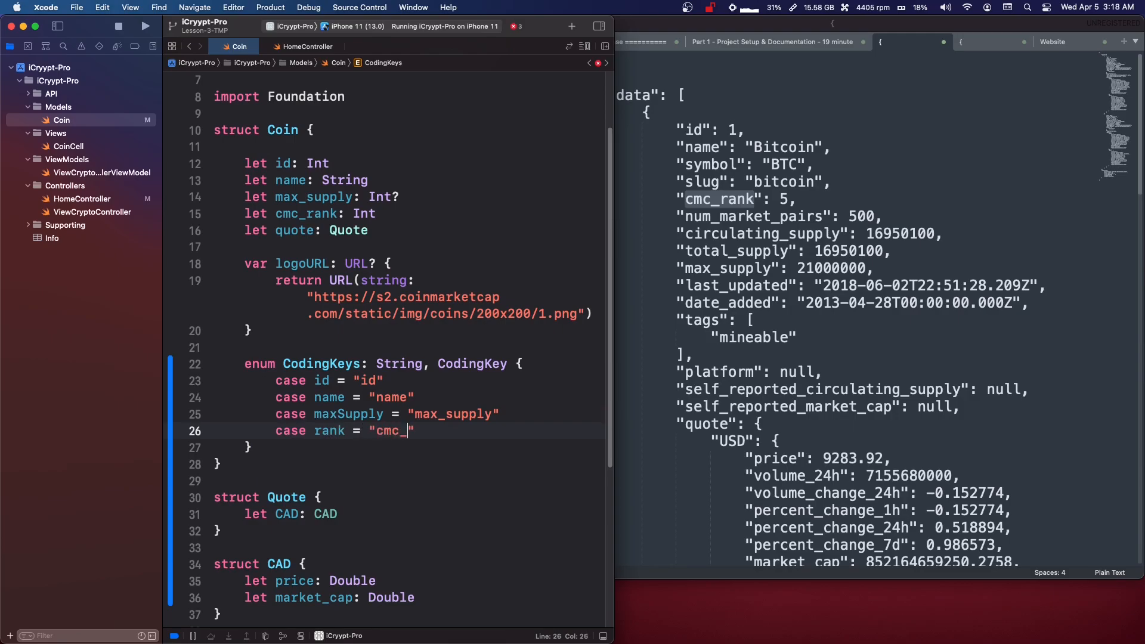
pyautogui.write('rank')
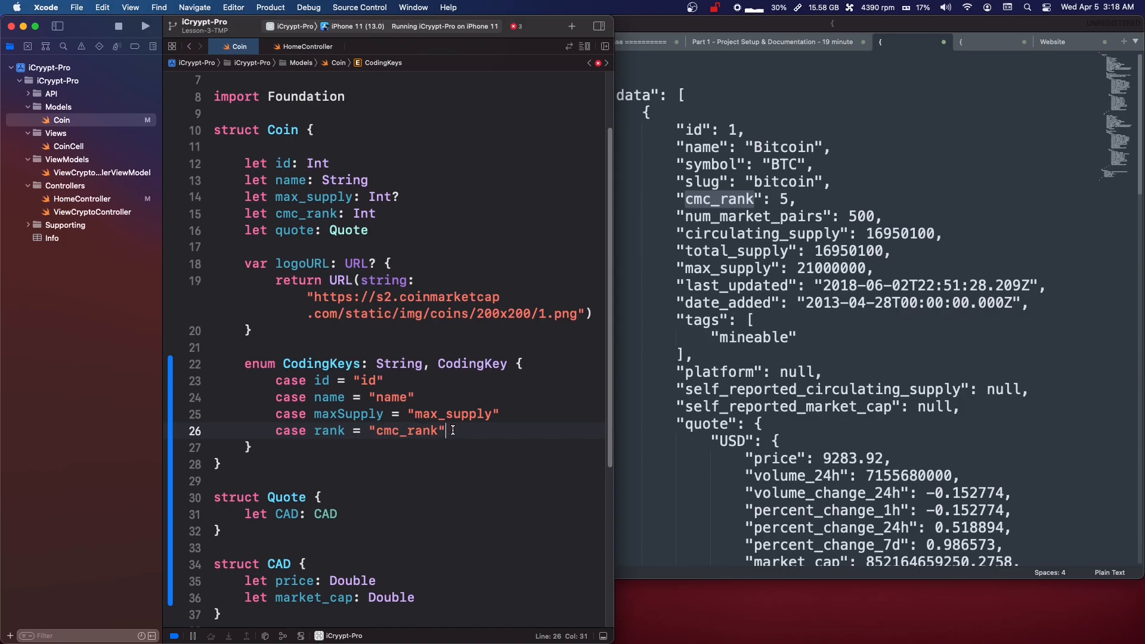
pyautogui.press('Return')
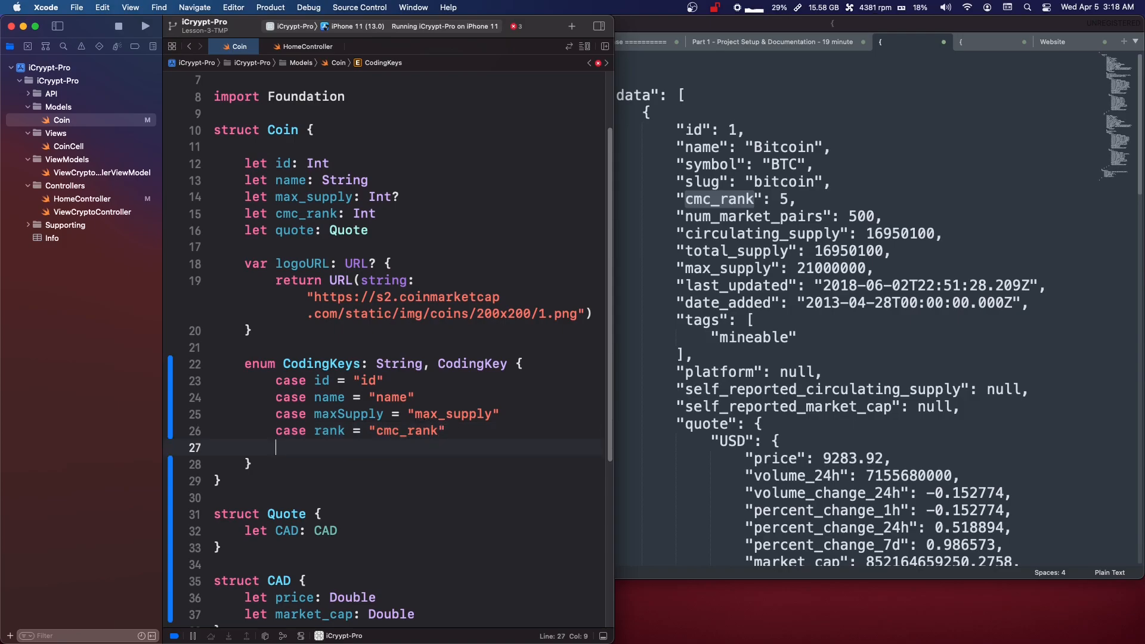
pyautogui.write('case')
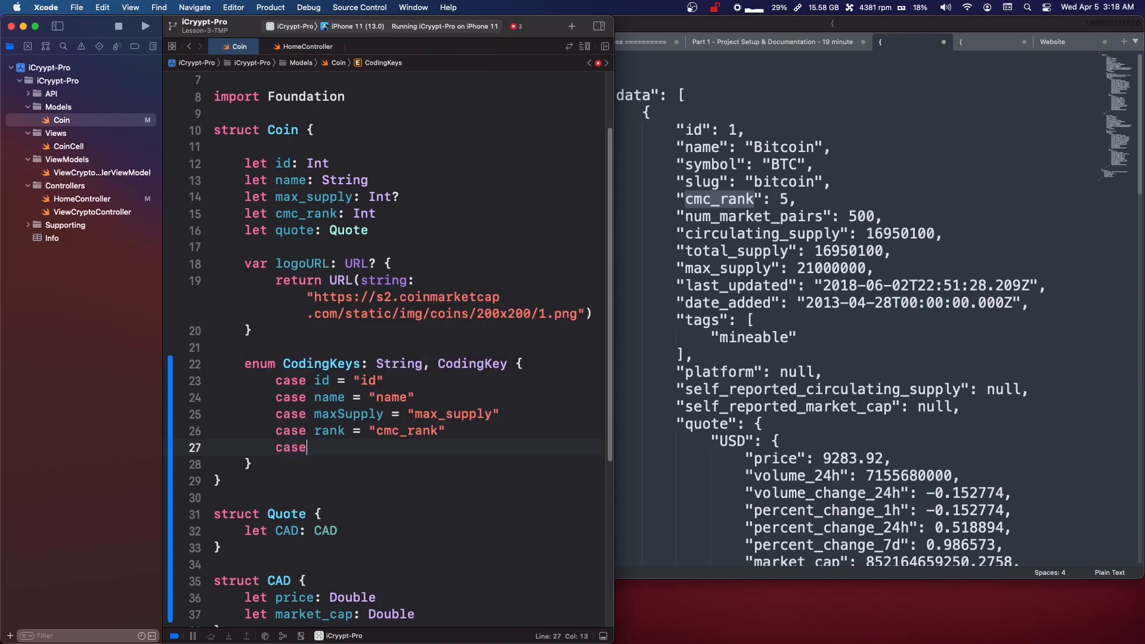
pyautogui.write('pricingDat')
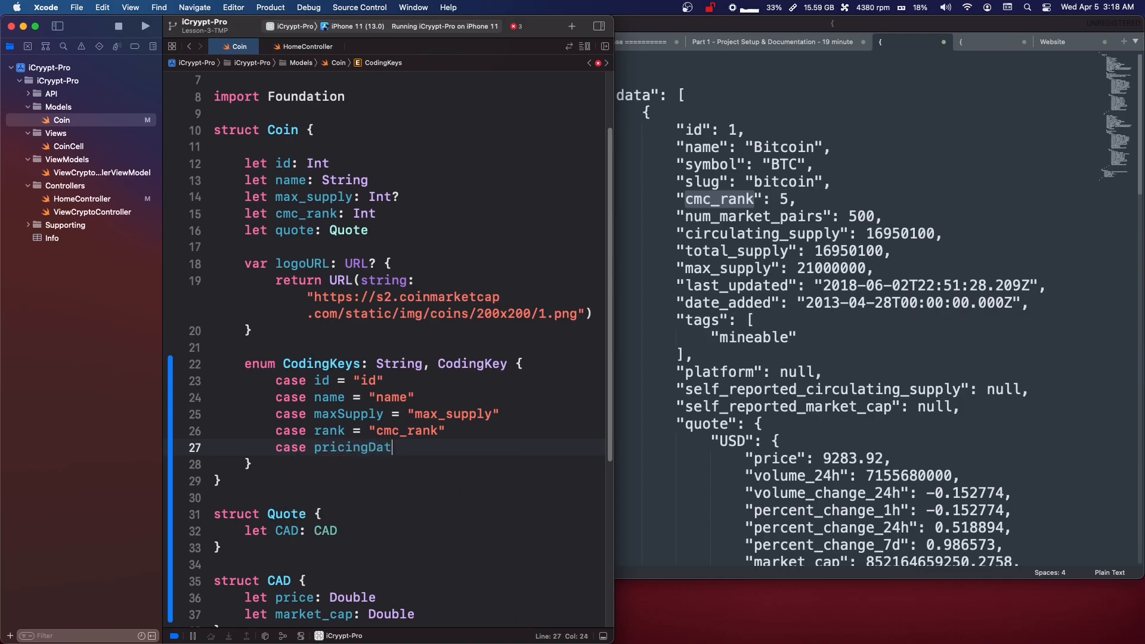
pyautogui.write('a =')
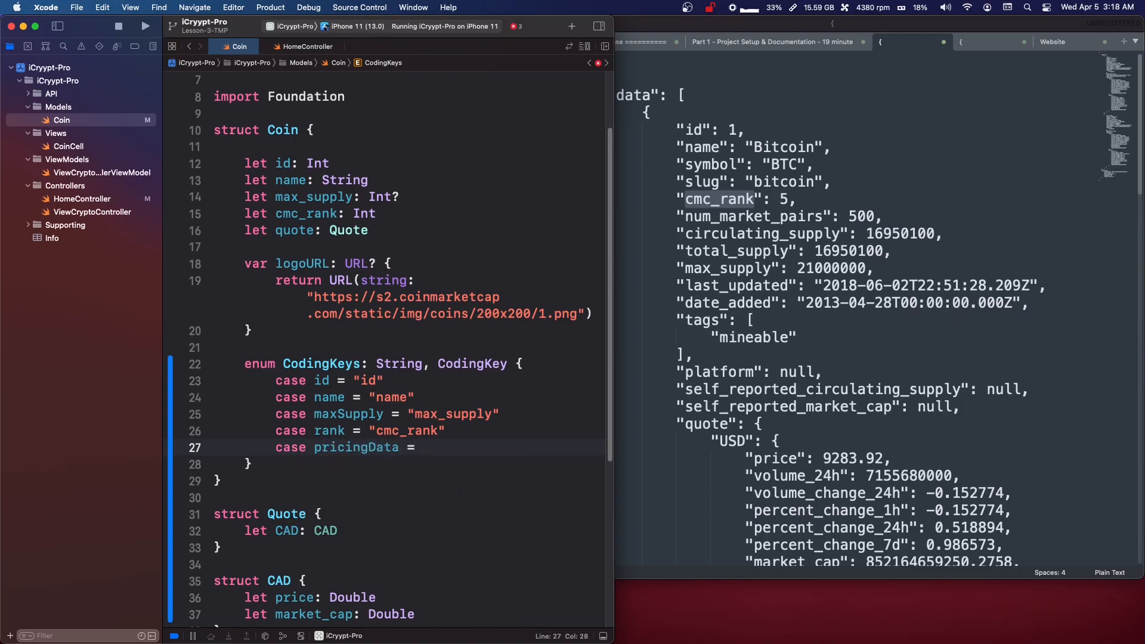
pyautogui.write('"')
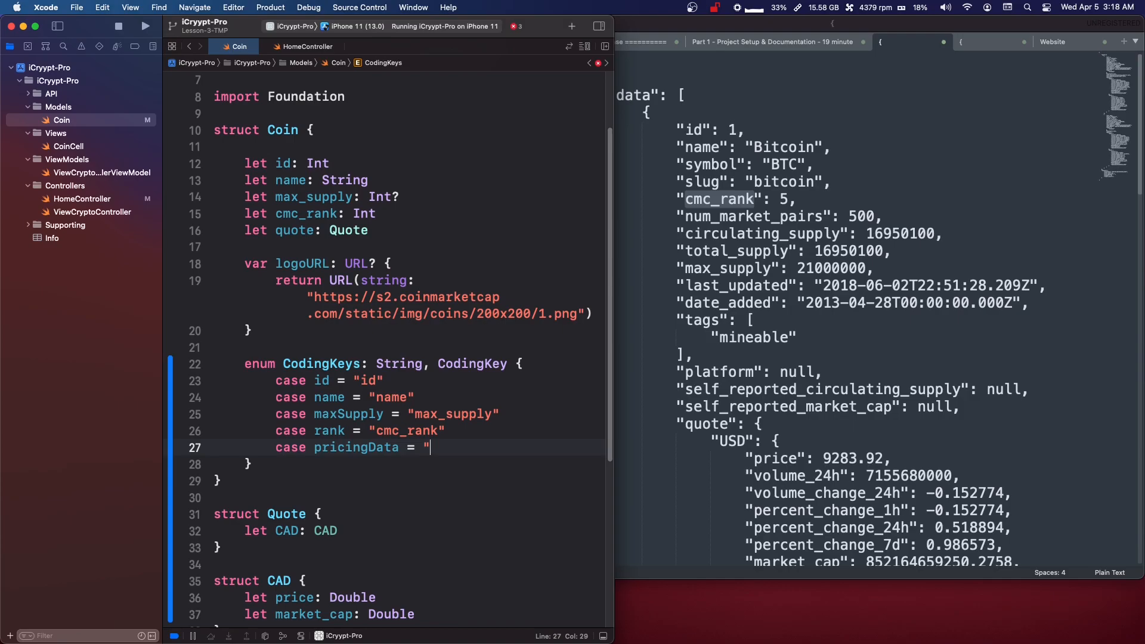
pyautogui.write('quote')
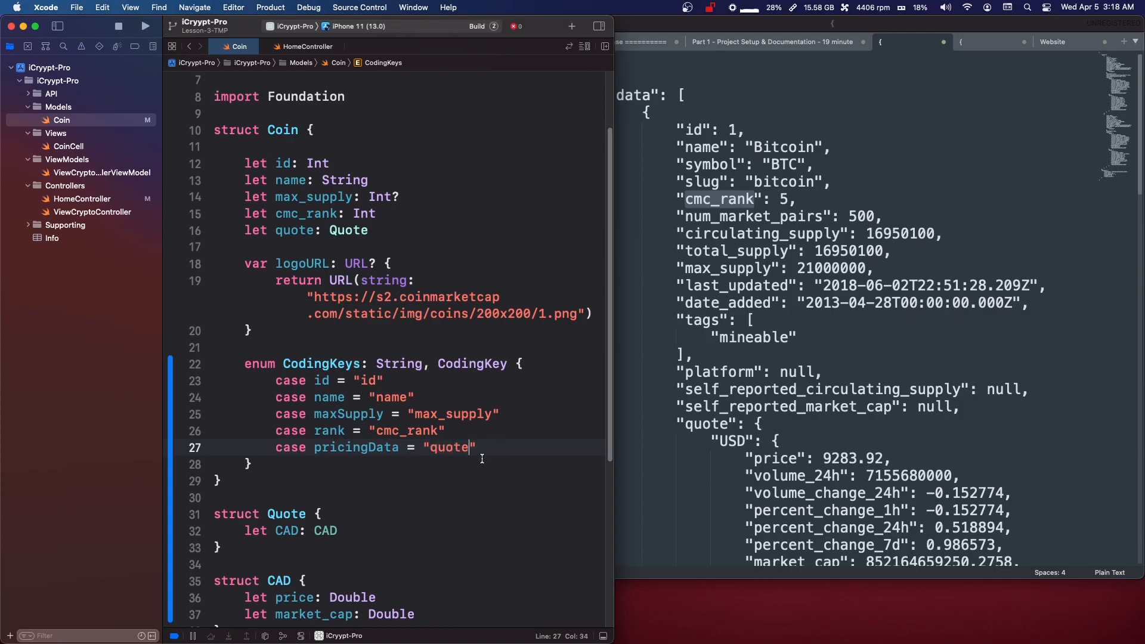
pyautogui.click(145, 26)
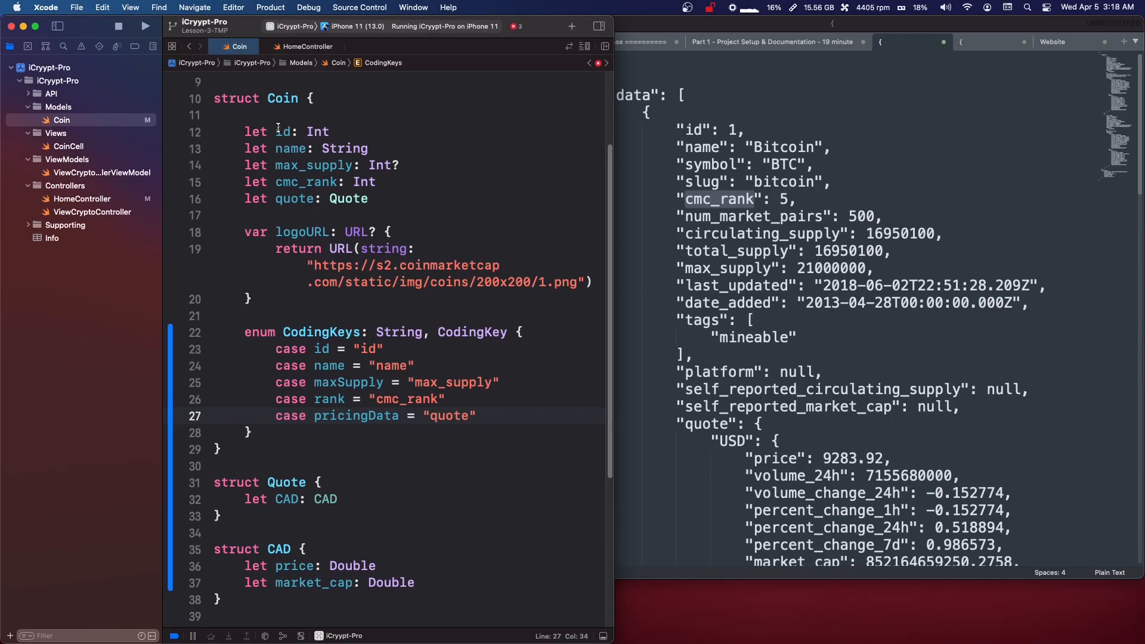
pyautogui.moveTo(275, 131); pyautogui.dragTo(369, 198)
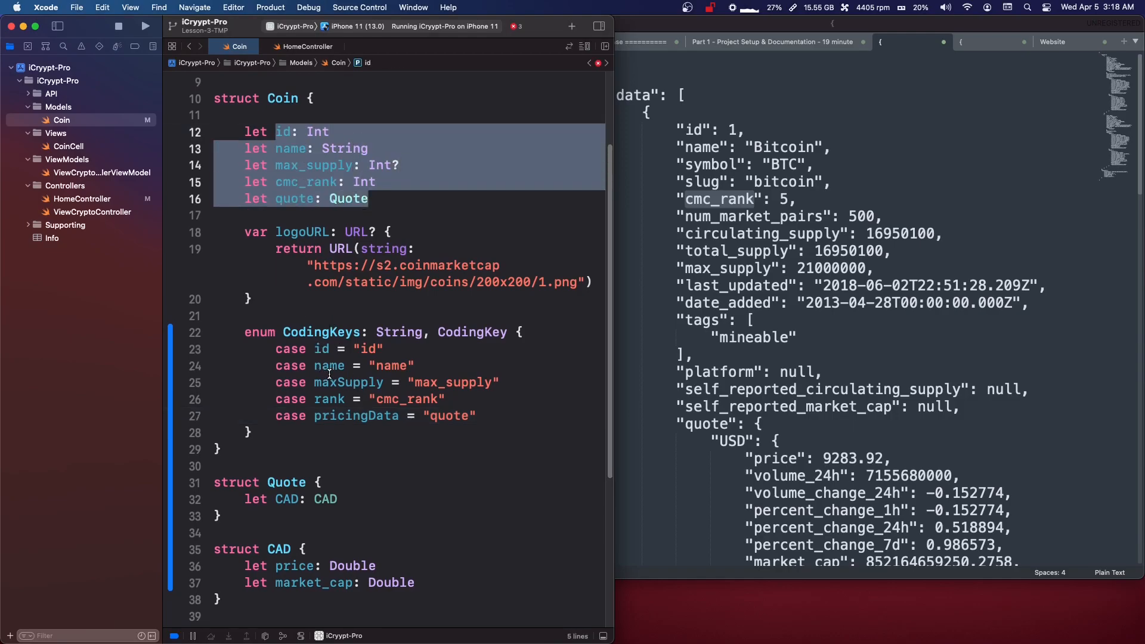
pyautogui.doubleClick(313, 165)
pyautogui.write('maxSupply')
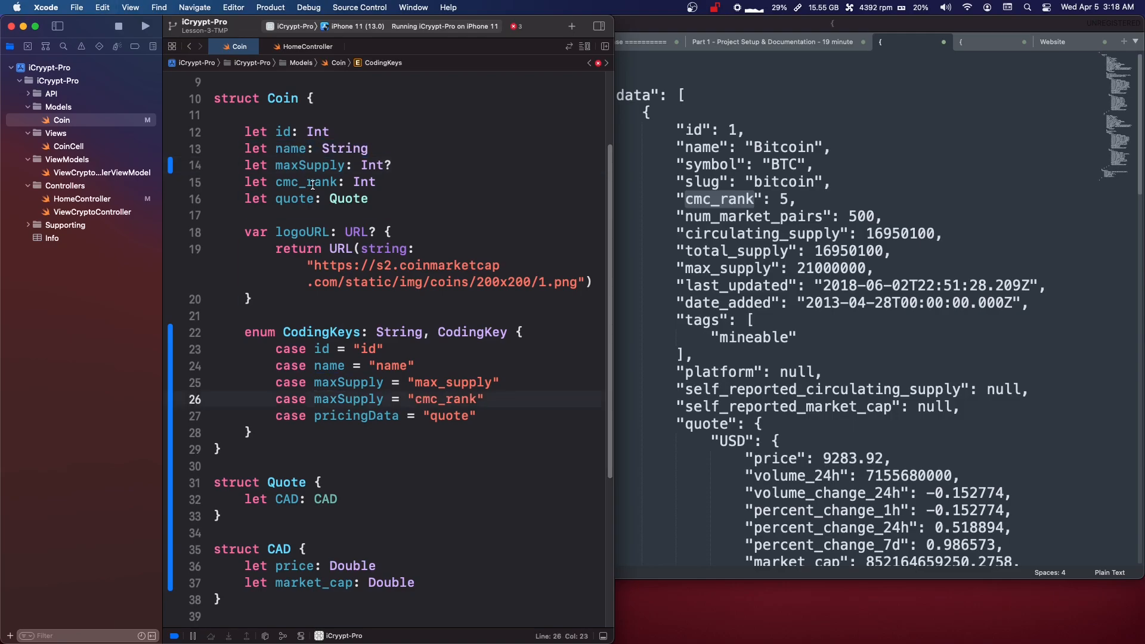
pyautogui.write('rank')
pyautogui.click(425, 198)
pyautogui.write('pricingData')
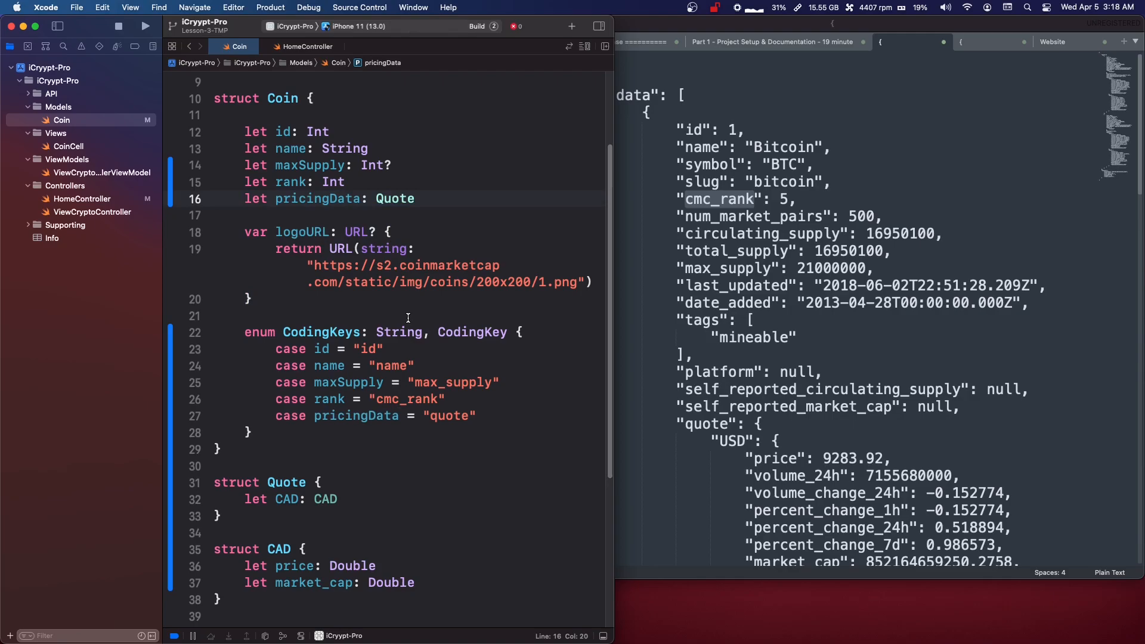
pyautogui.click(144, 26)
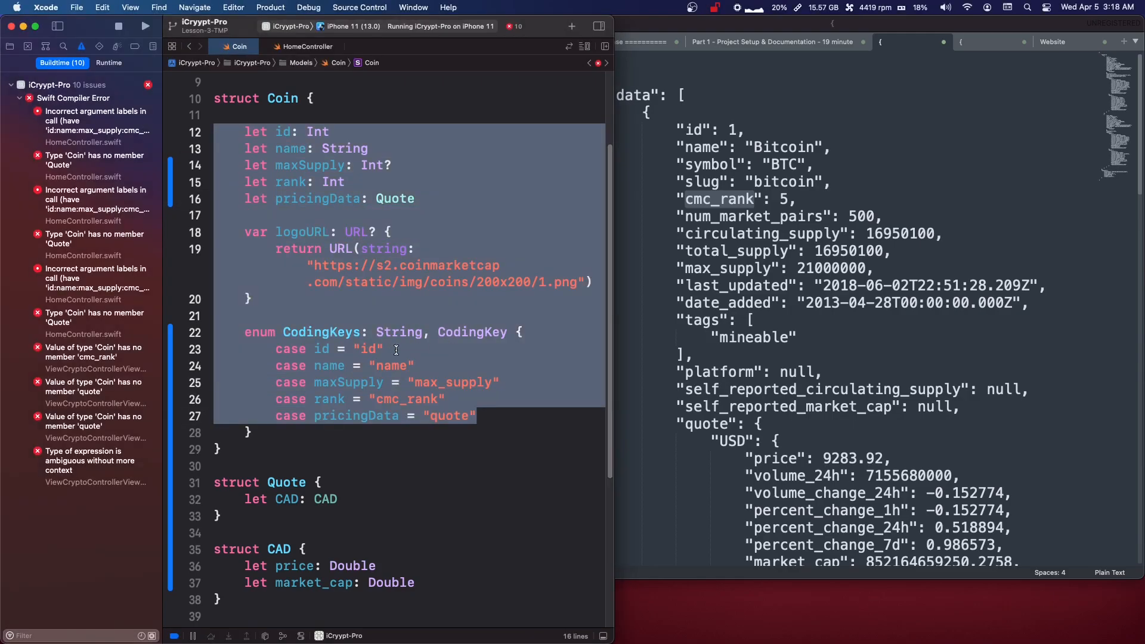
pyautogui.doubleClick(348, 382)
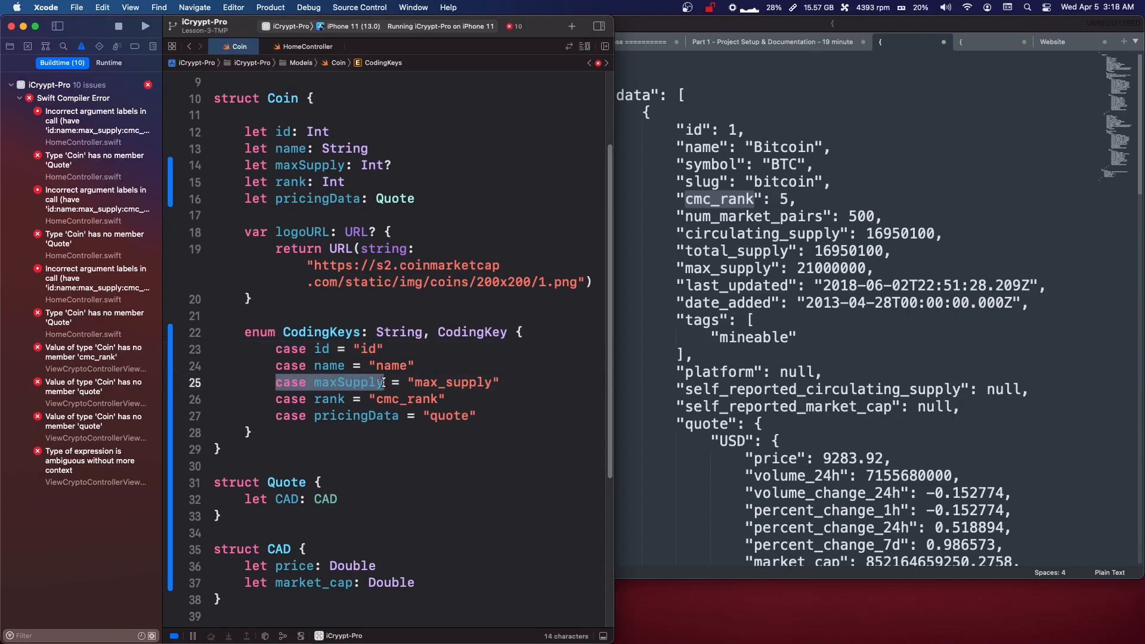
pyautogui.moveTo(341, 381)
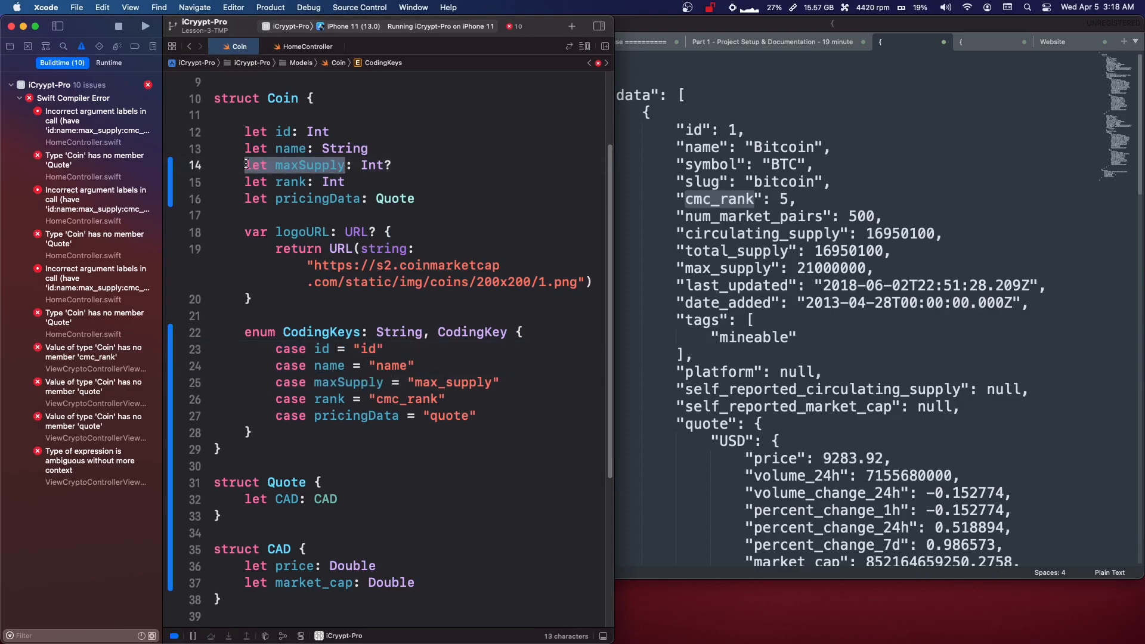
pyautogui.click(406, 382)
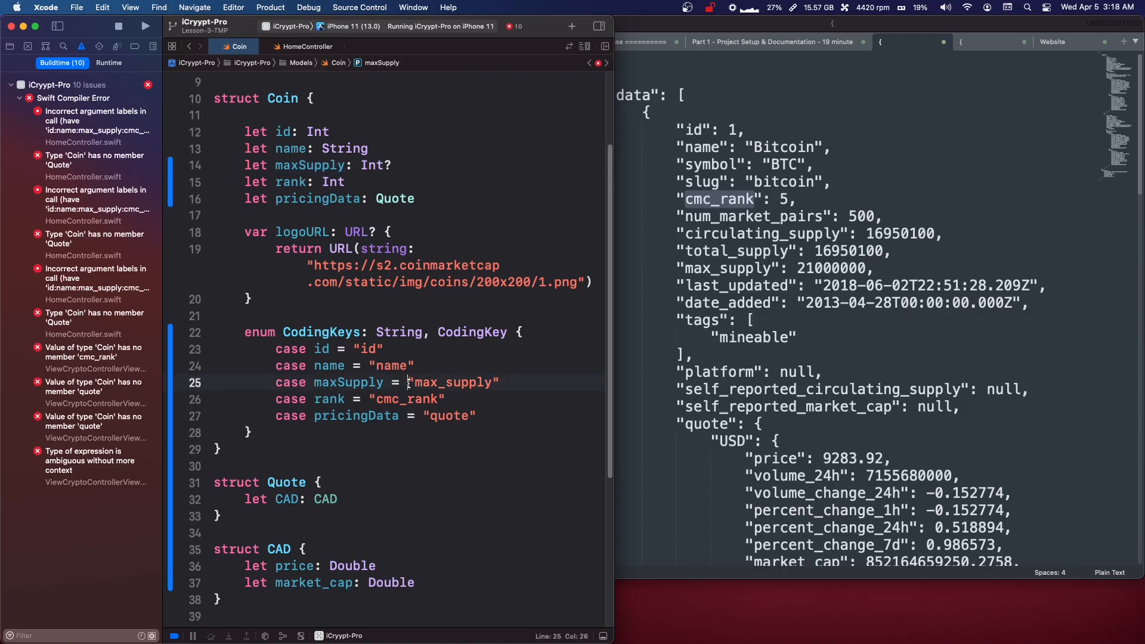
pyautogui.doubleClick(452, 382)
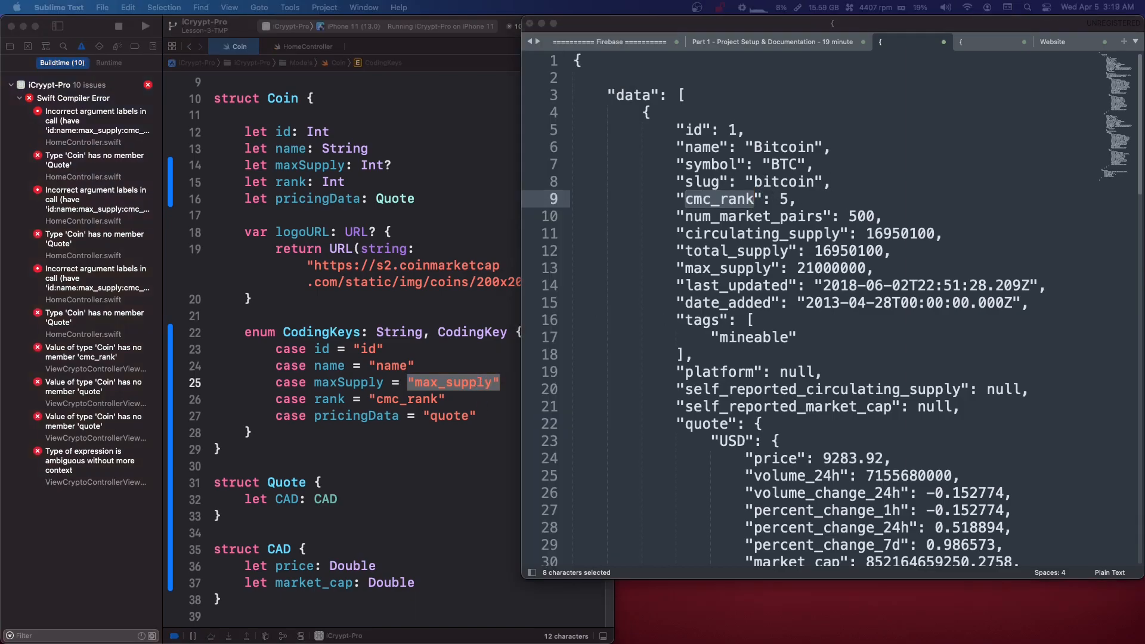
pyautogui.doubleClick(394, 199)
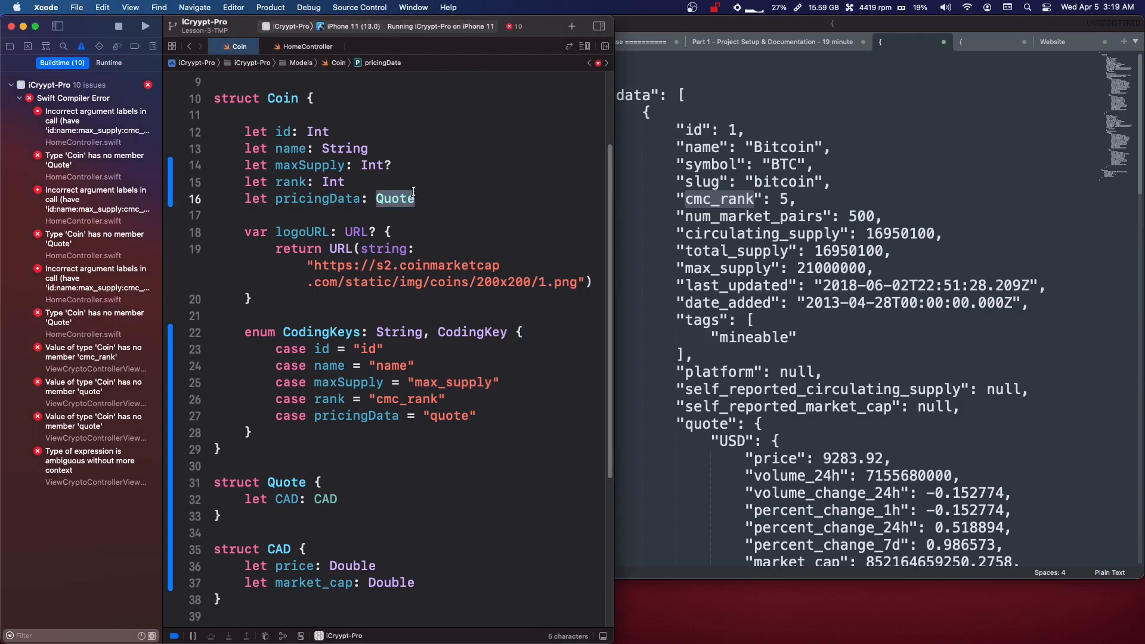
# - Use Refactor > Rename to change the Quote type to PricingData across the Coin file
pyautogui.rightClick(394, 198)
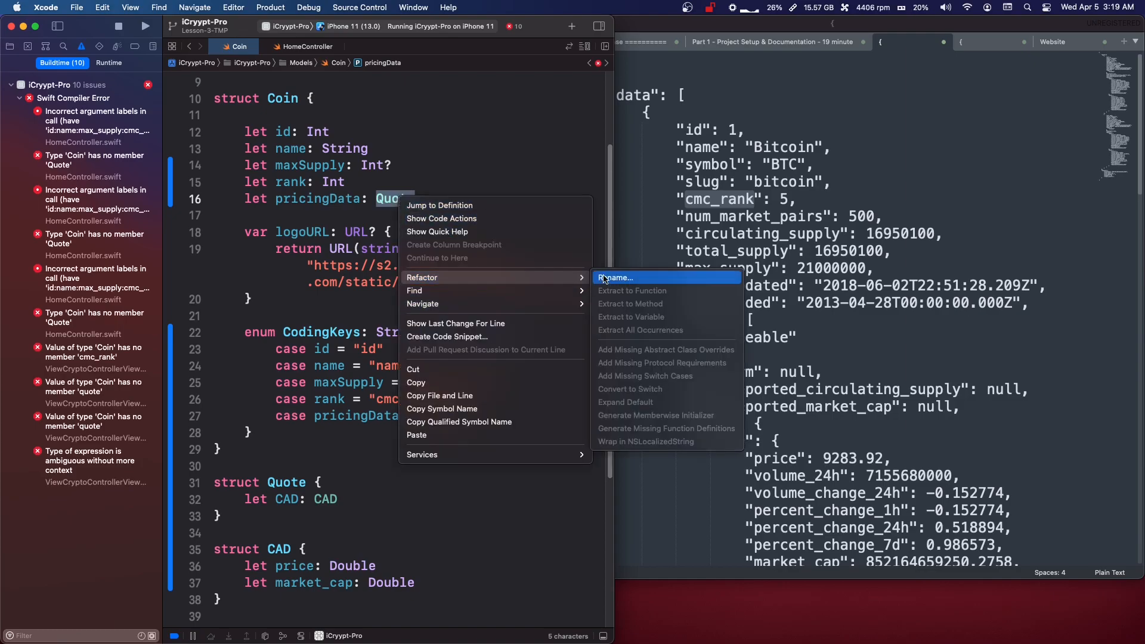
pyautogui.click(616, 277)
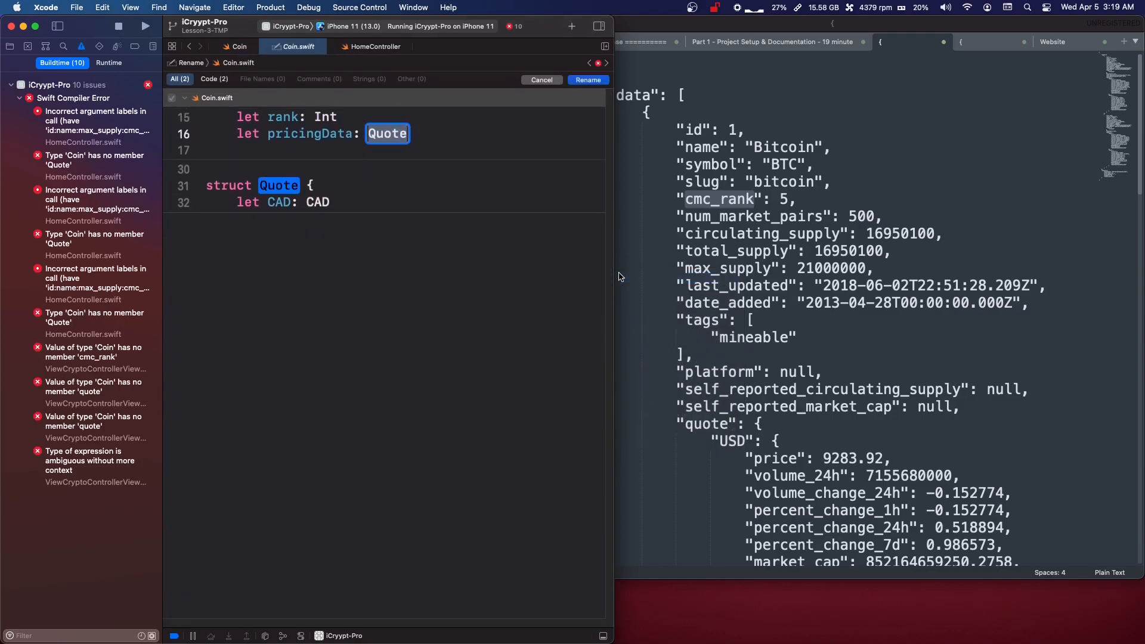
pyautogui.write('PricingData')
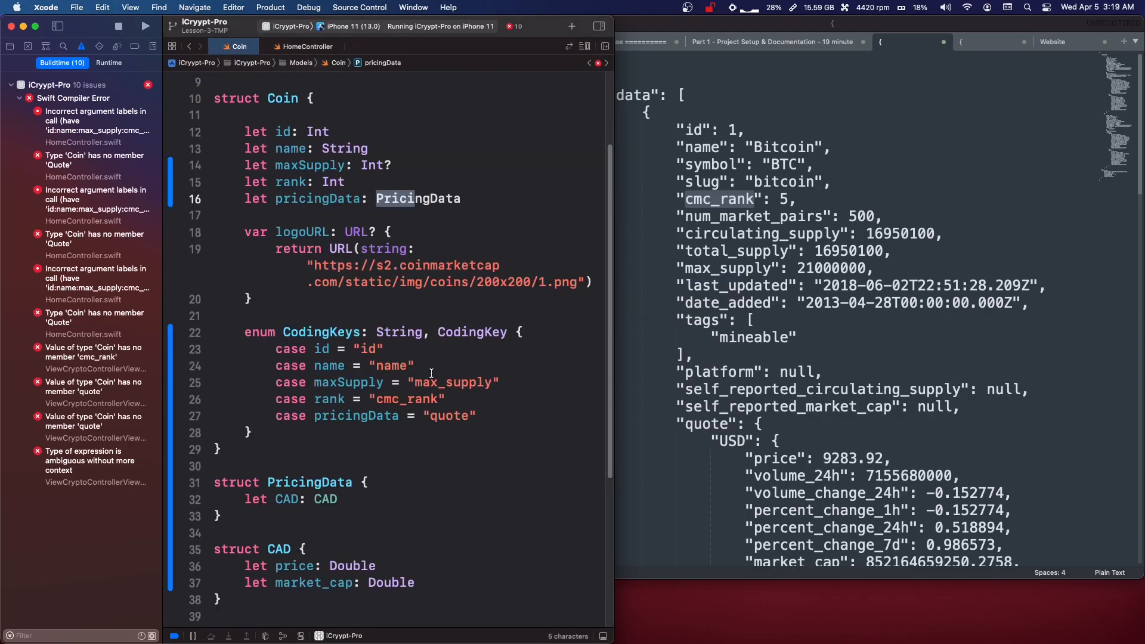
pyautogui.click(431, 365)
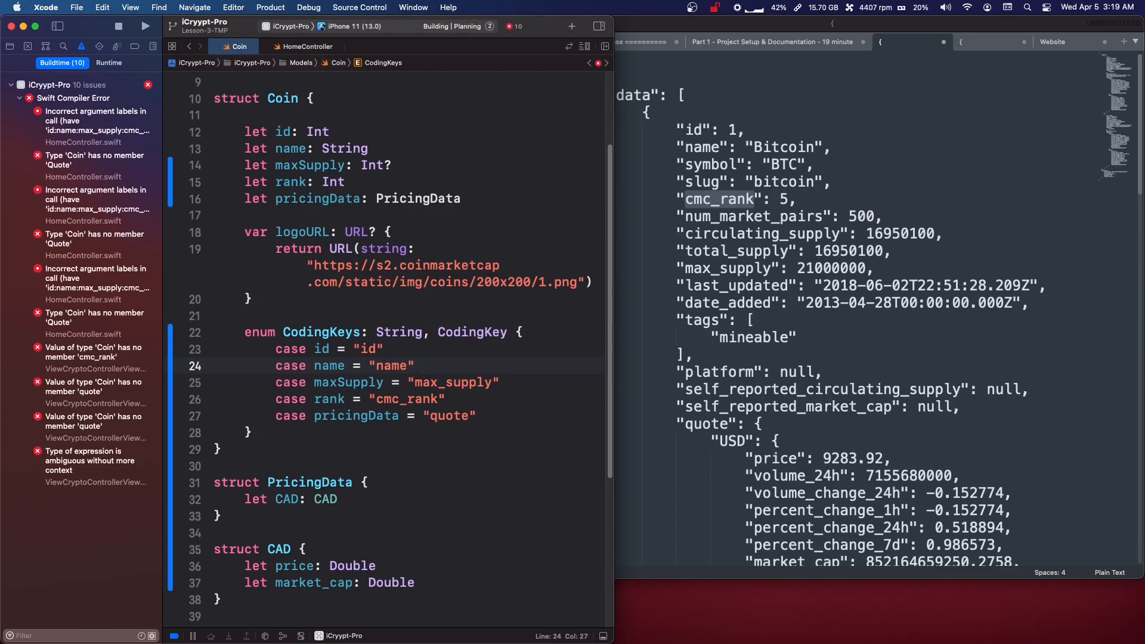
pyautogui.click(144, 26)
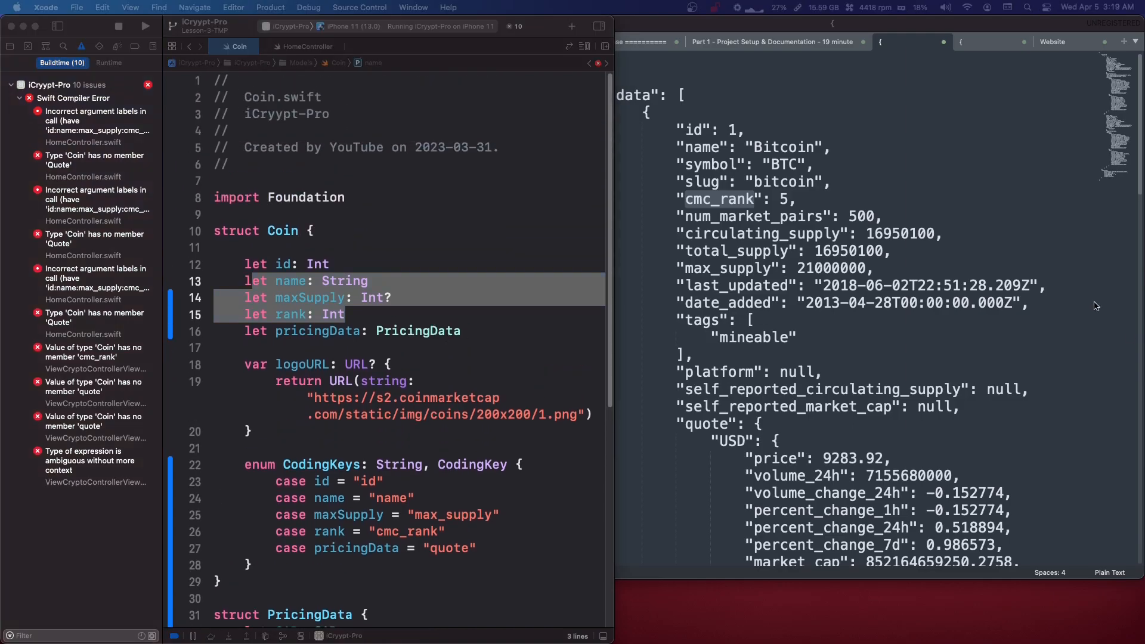
# - Check the JSON sample's top-level data key in Sublime Text, then return to the Coin file
pyautogui.doubleClick(721, 199)
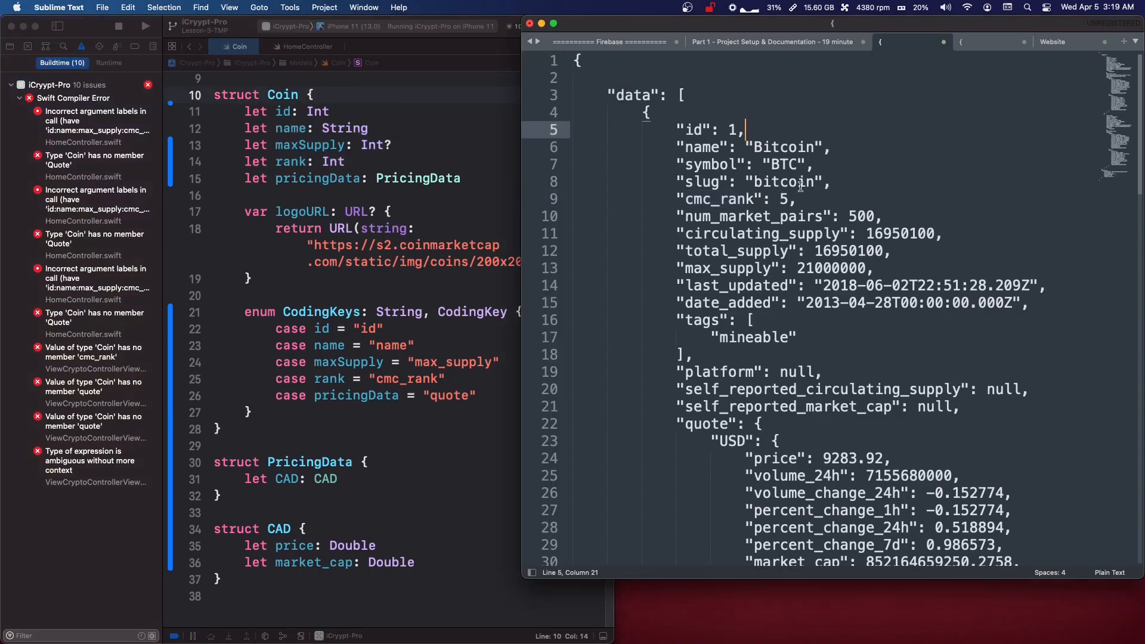
pyautogui.moveTo(813, 324)
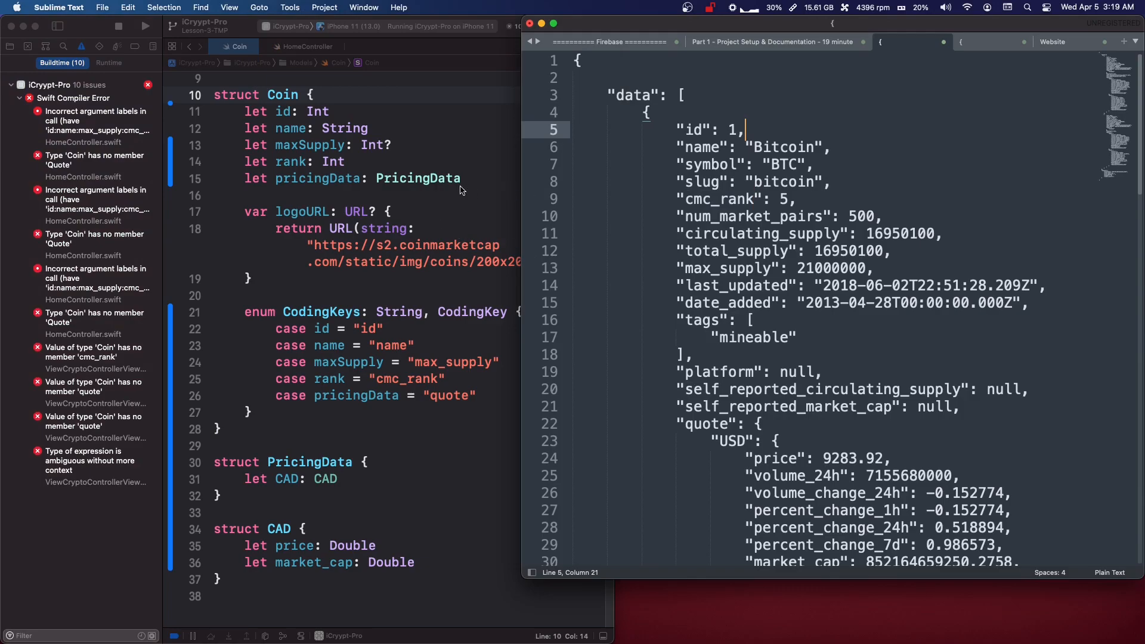
pyautogui.scroll(3)
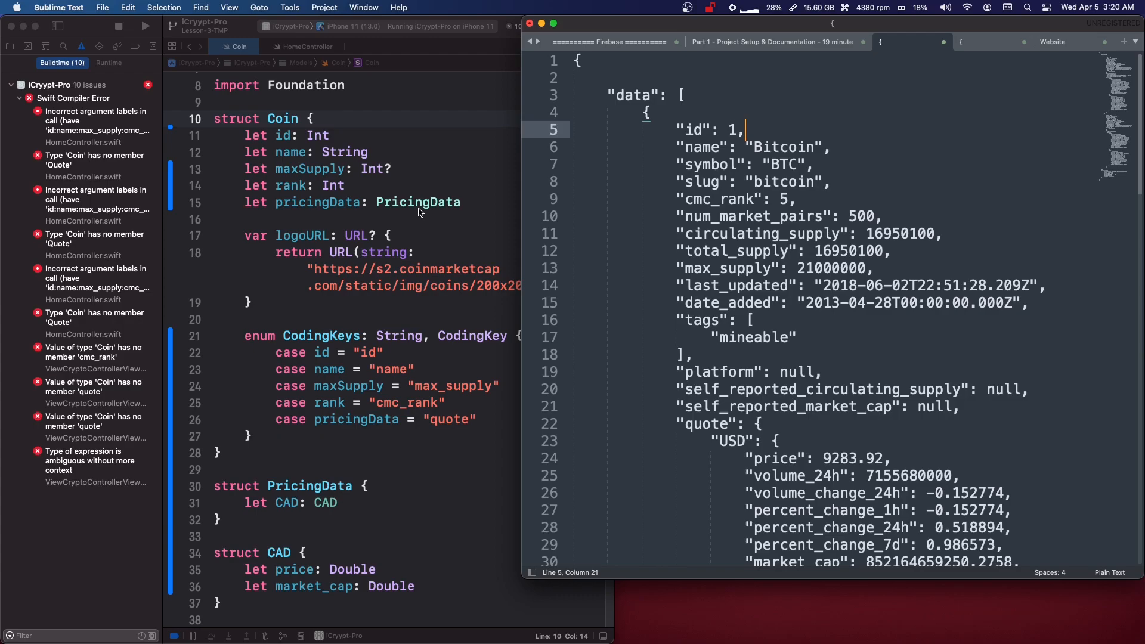
pyautogui.click(615, 95)
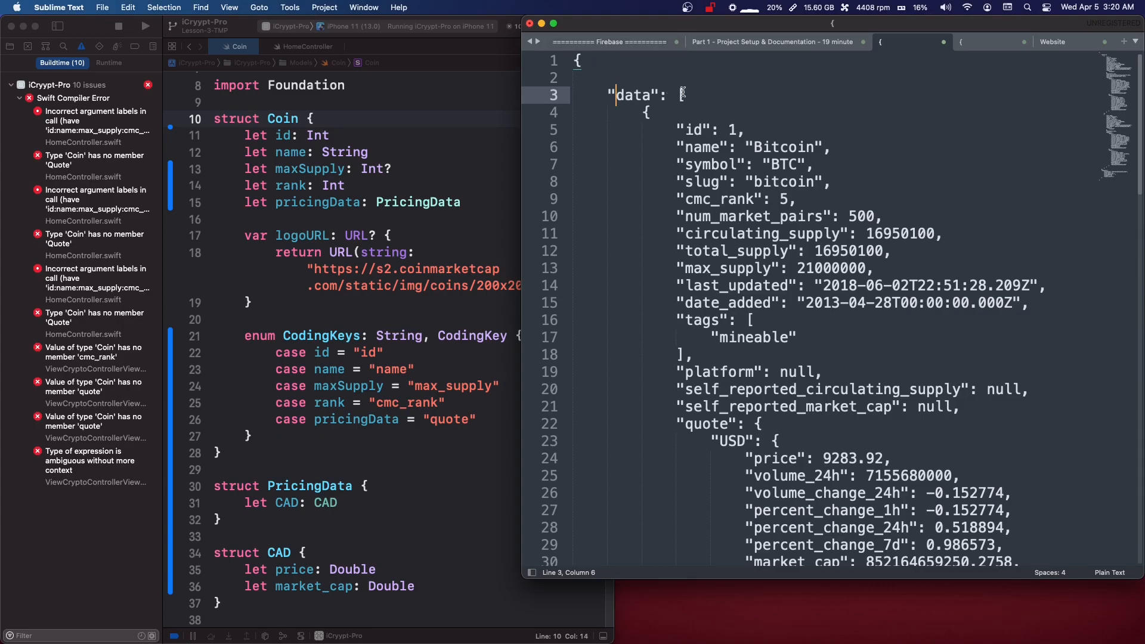
pyautogui.doubleClick(636, 94)
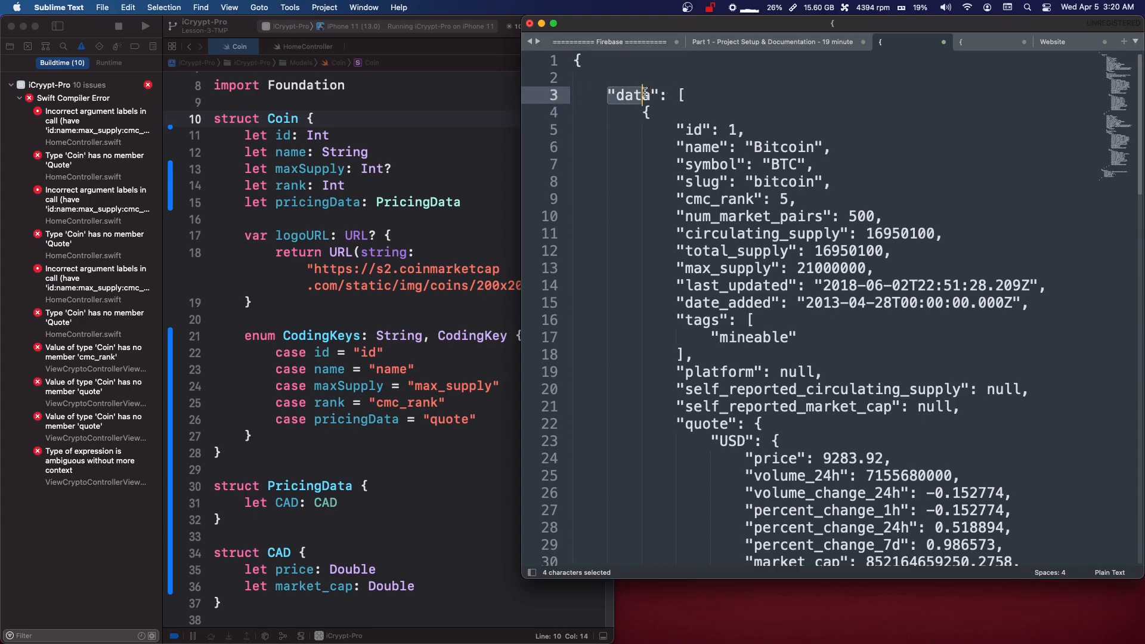
pyautogui.click(683, 95)
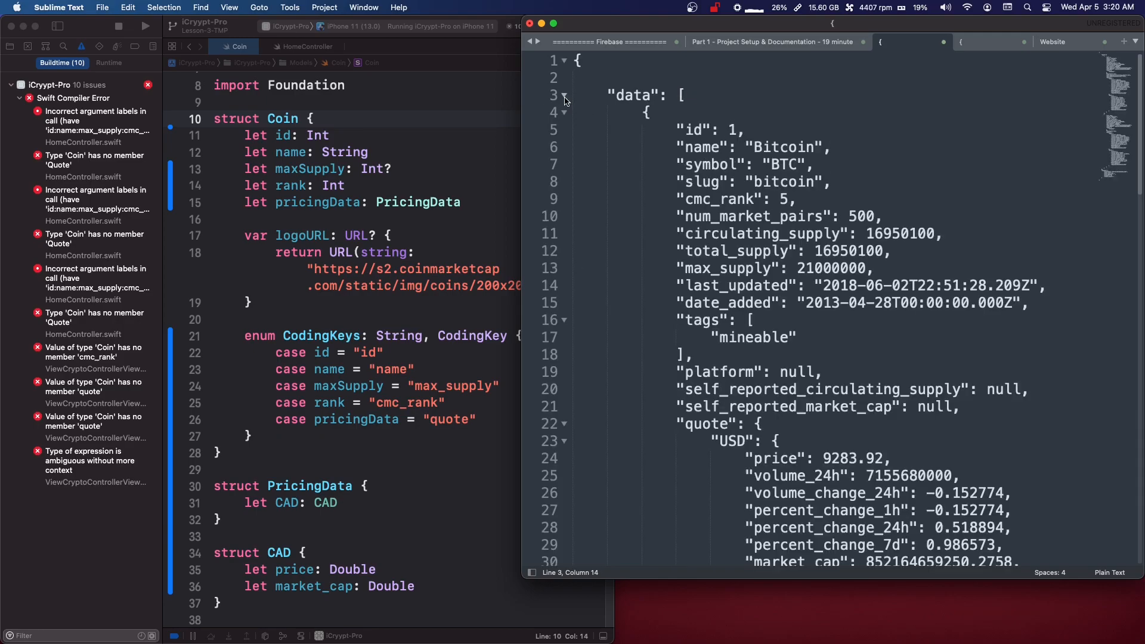
pyautogui.click(389, 89)
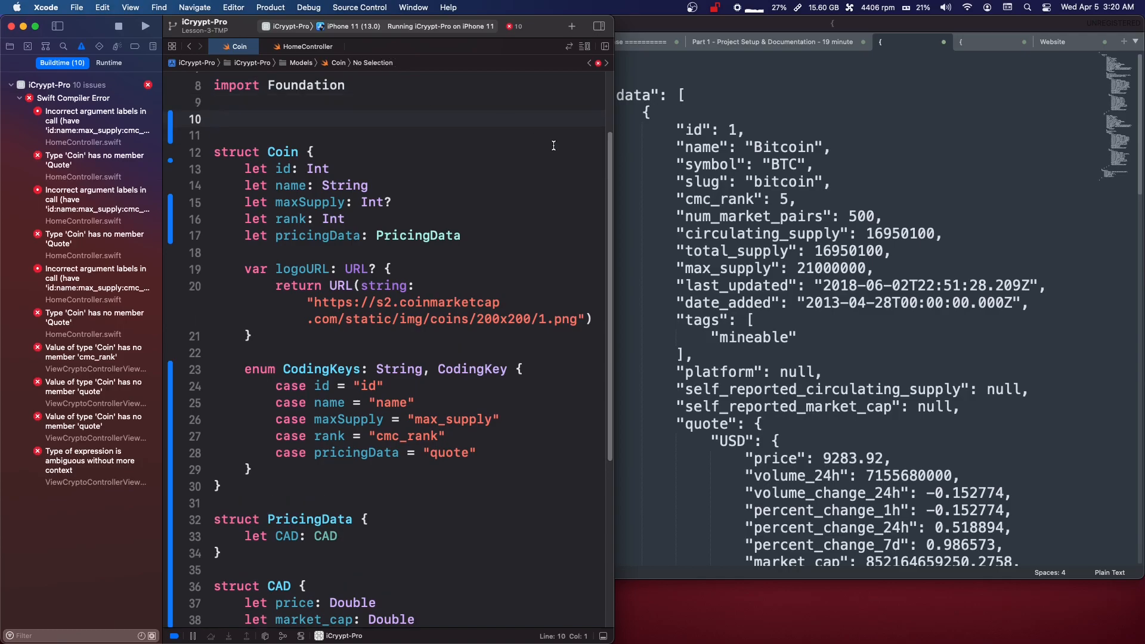
# - Write struct CoinArray { let data: [Coin] } above struct Coin
pyautogui.write('struct')
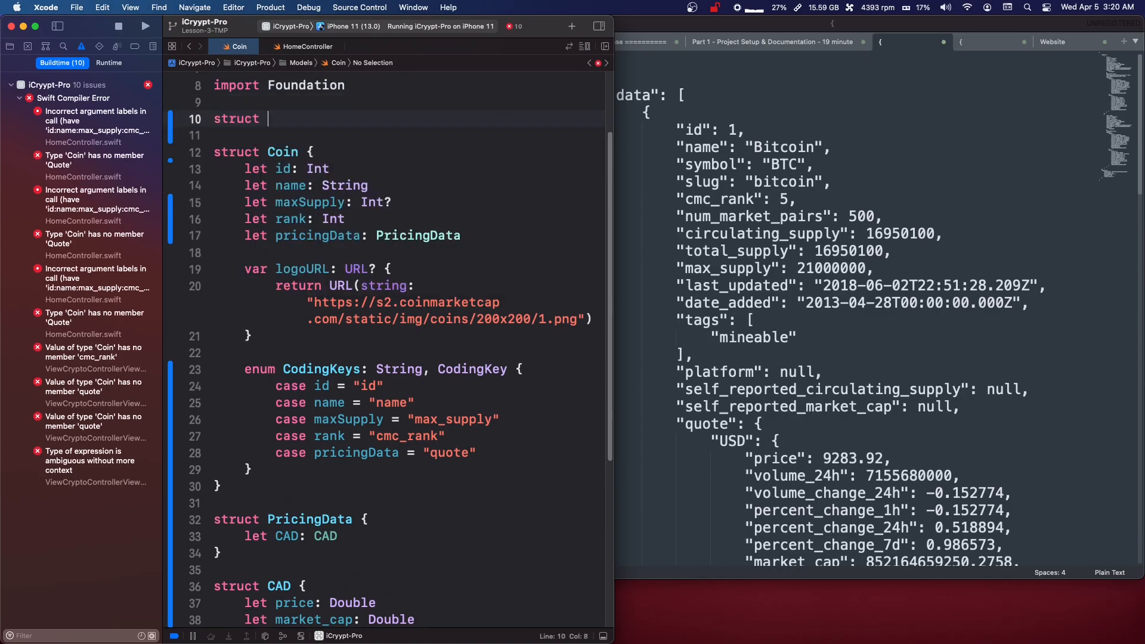
pyautogui.write('C')
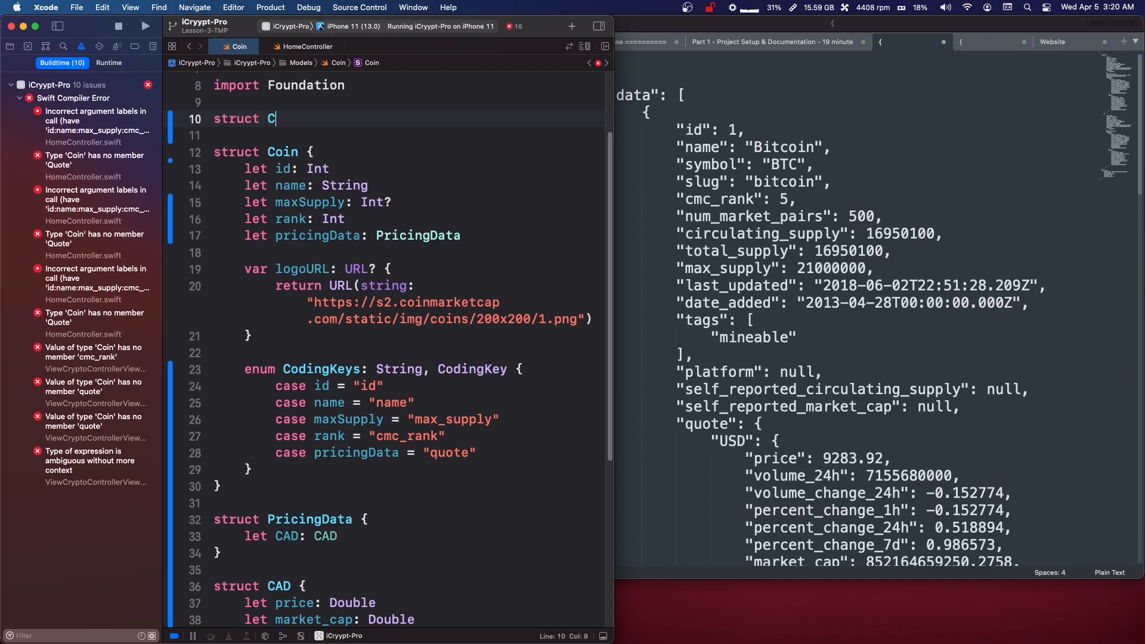
pyautogui.write('oinArray')
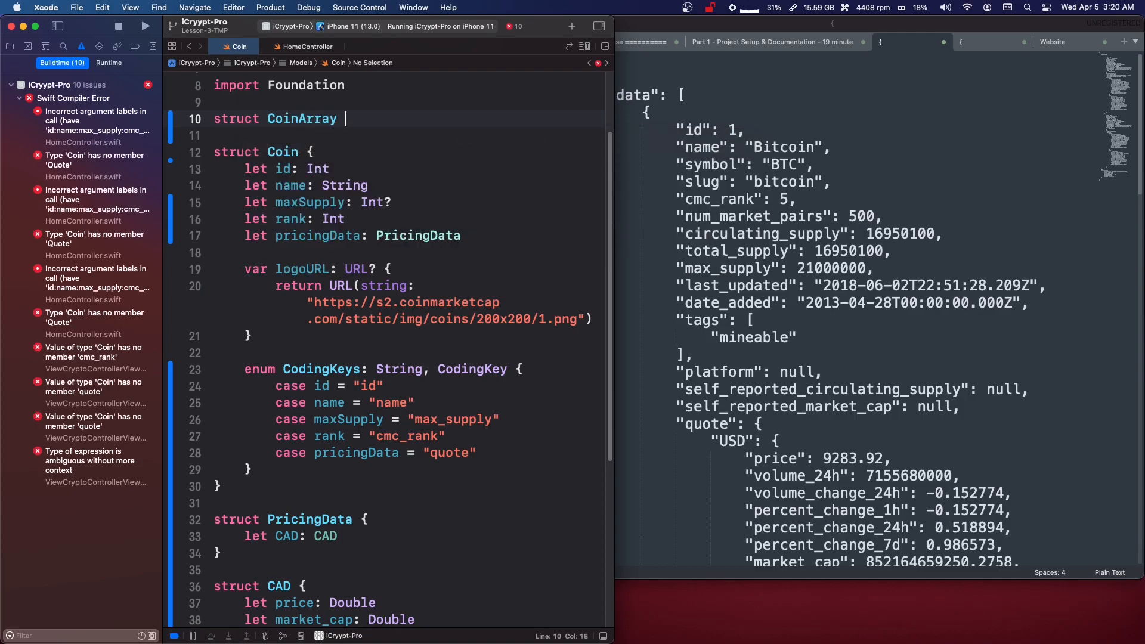
pyautogui.write('{')
pyautogui.click(411, 135)
pyautogui.write('let')
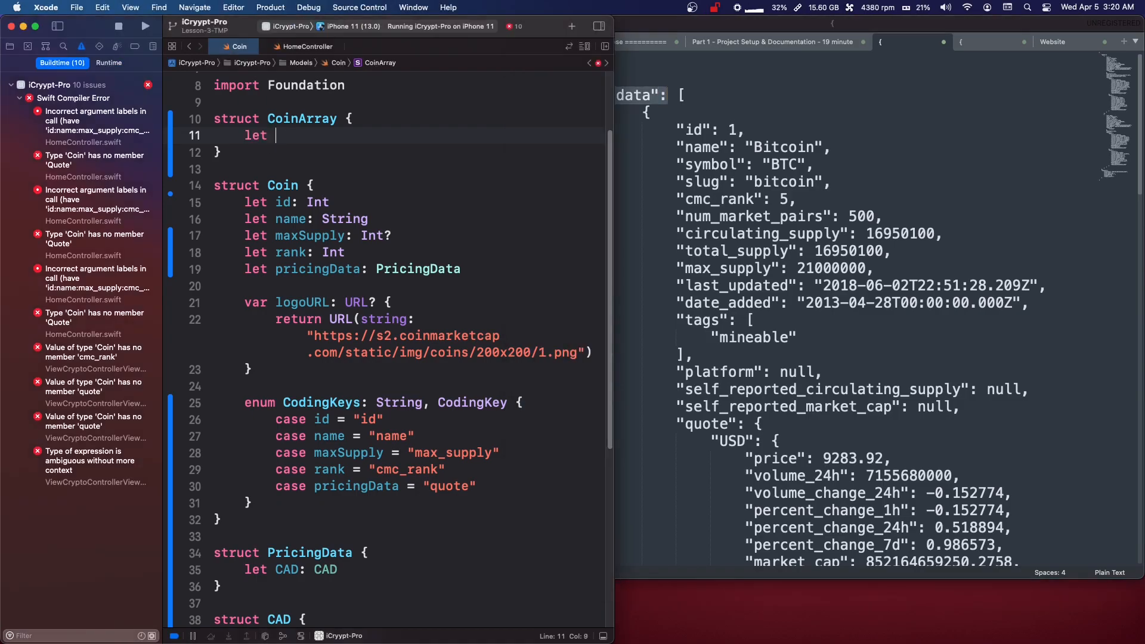
pyautogui.write('data:')
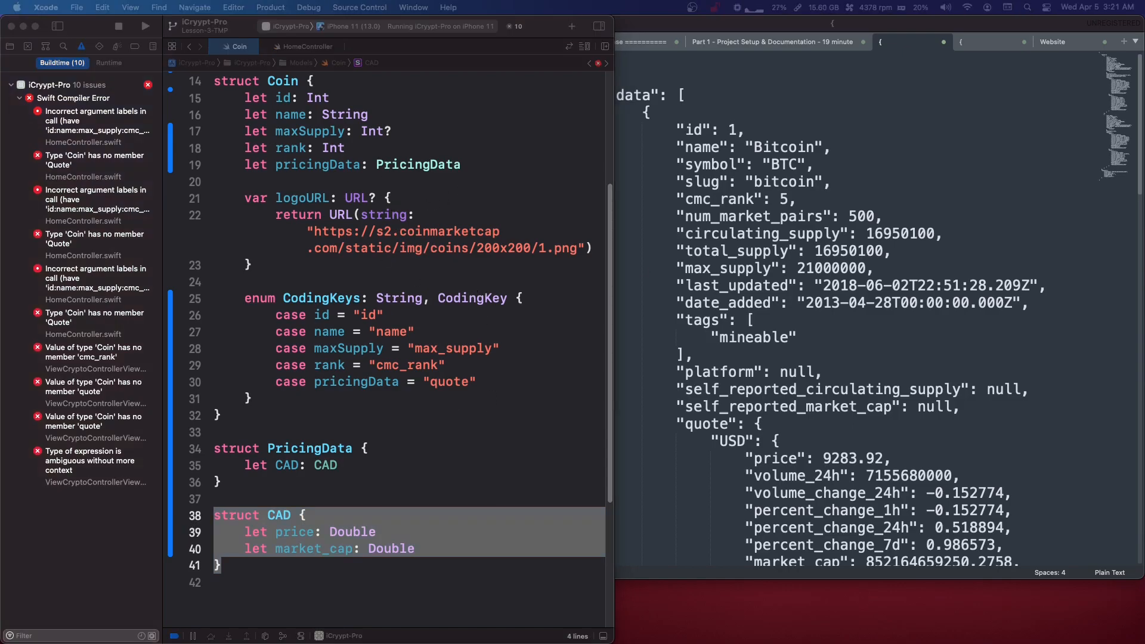
pyautogui.moveTo(820, 337)
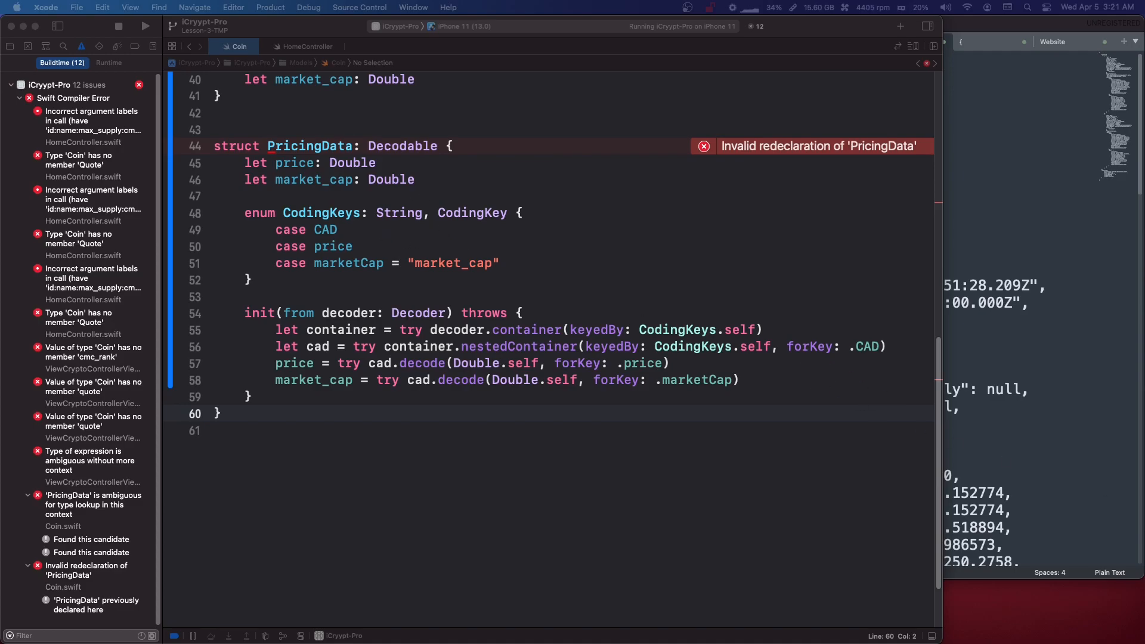
# - Paste a Decodable PricingData with nestedContainer(forKey: .CAD) init below CAD and start selecting the duplicate
pyautogui.scroll(3)
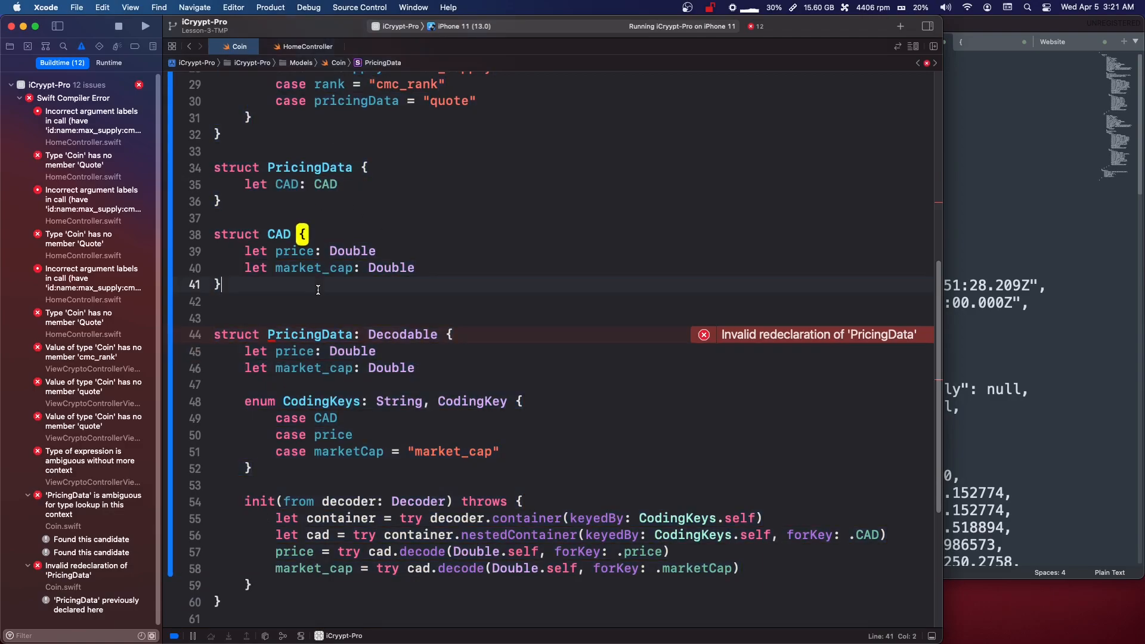
pyautogui.doubleClick(280, 234)
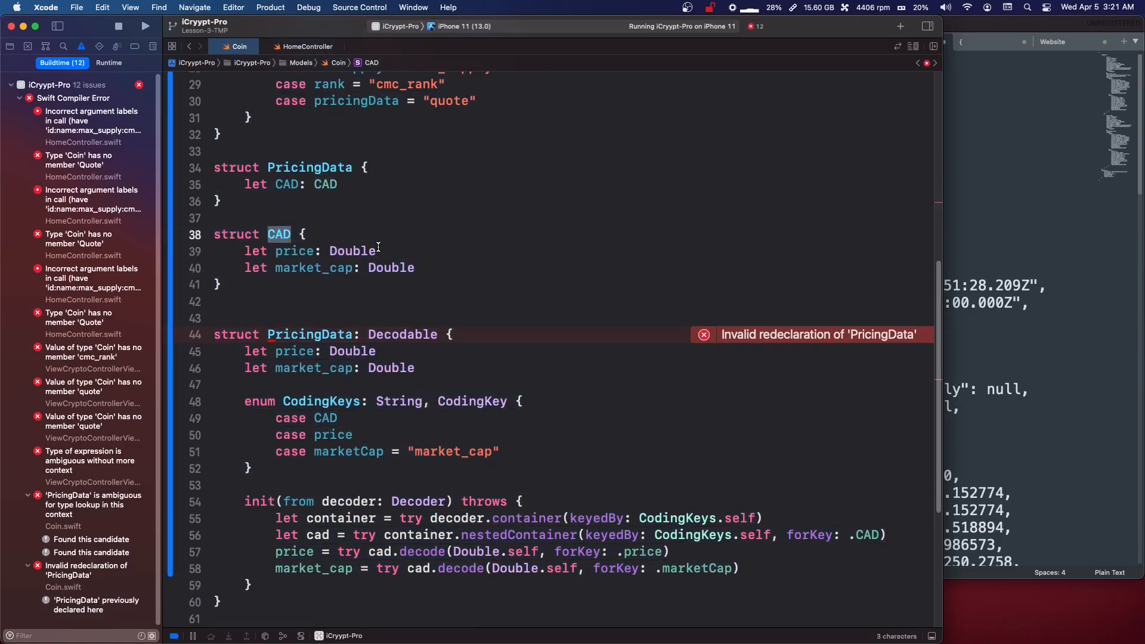
pyautogui.scroll(3)
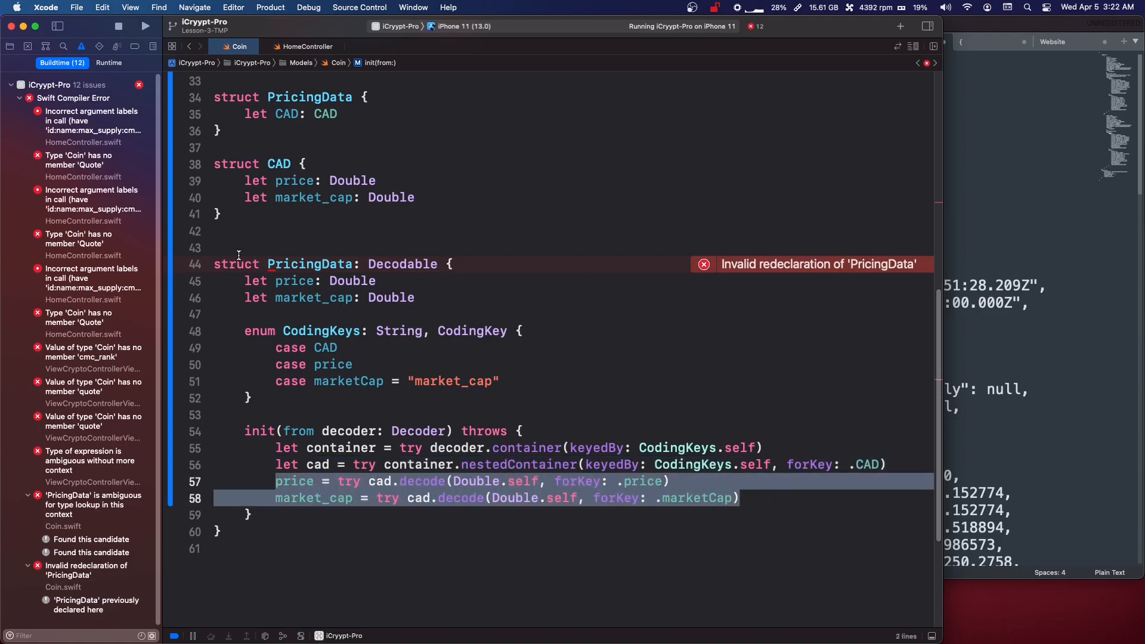
pyautogui.click(443, 549)
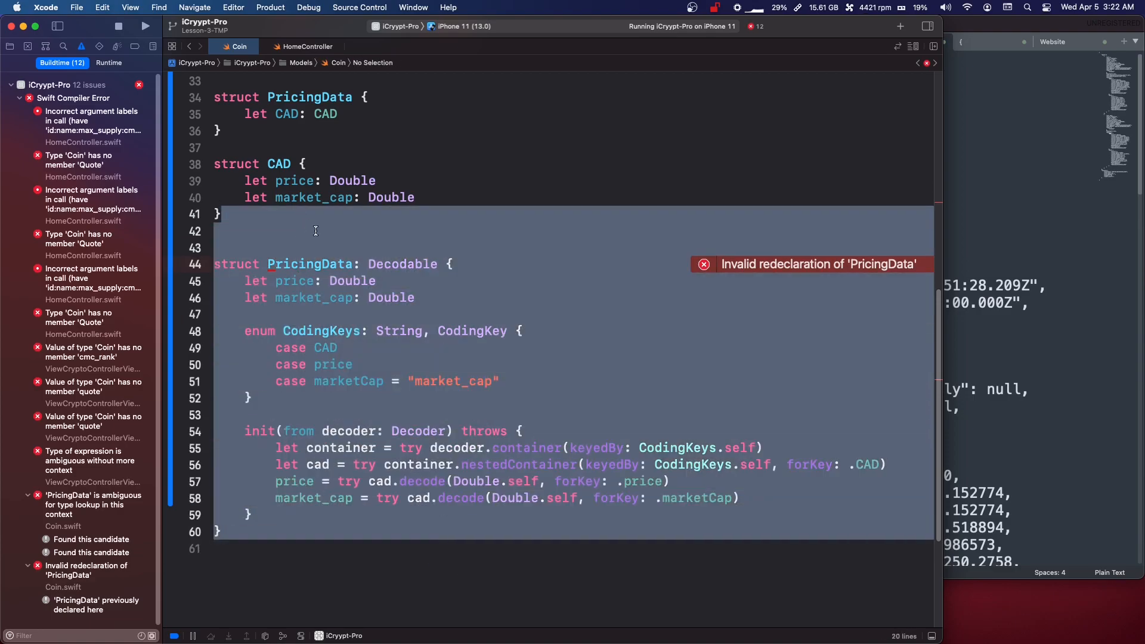
pyautogui.moveTo(326, 264)
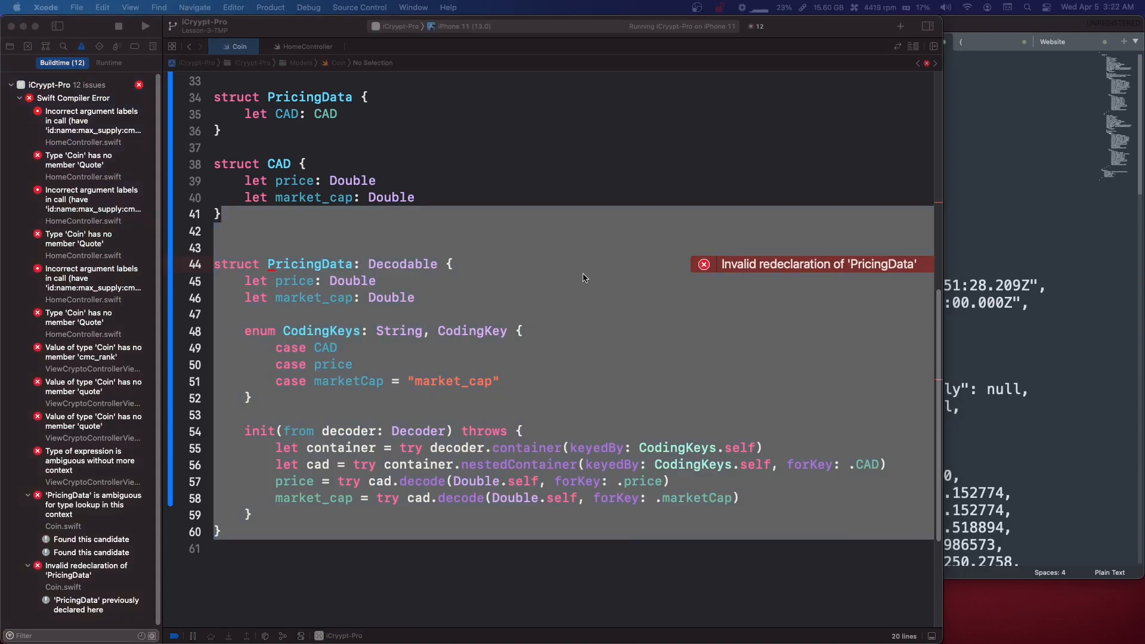
# - Remove the duplicate PricingData block so the model file ends with CAD, returning to the project
pyautogui.scroll(3)
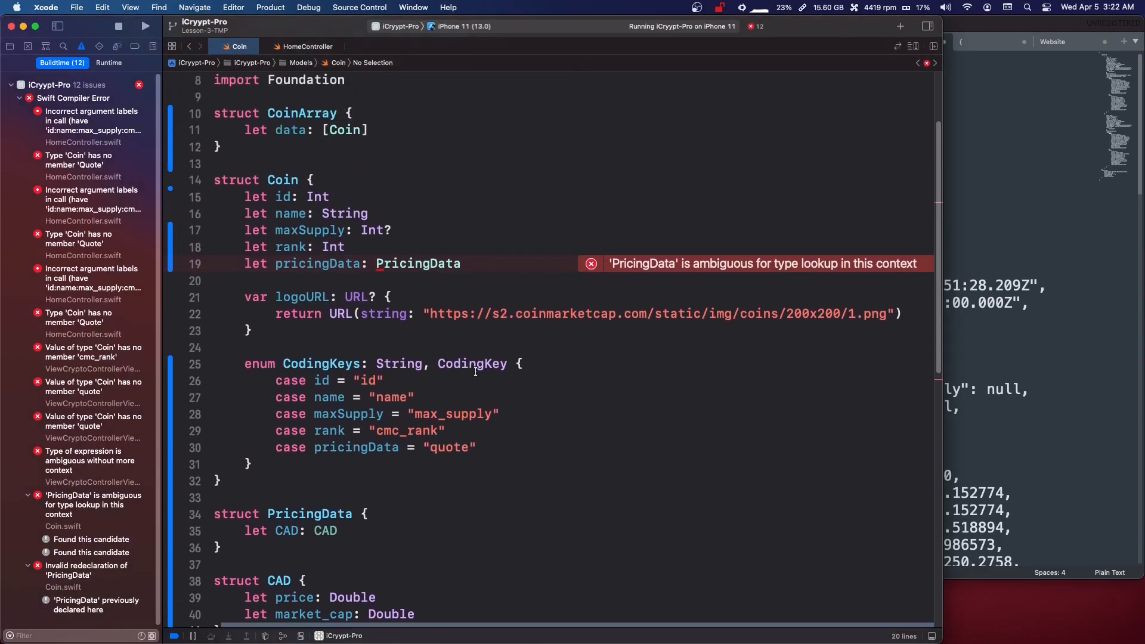
pyautogui.scroll(-3)
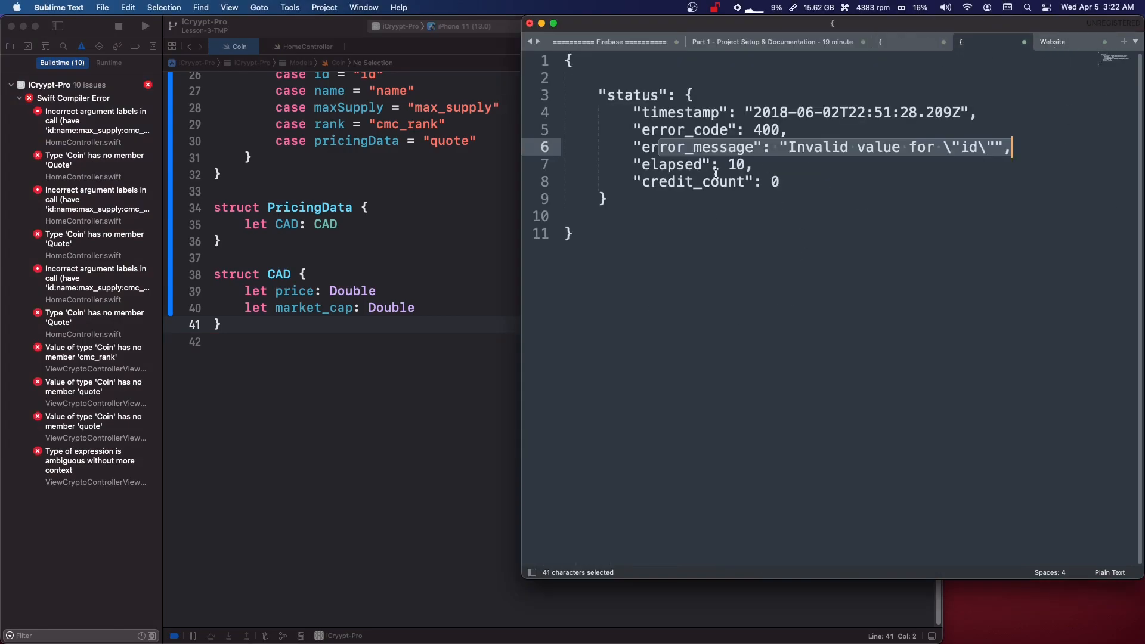
pyautogui.press('cmd+a')
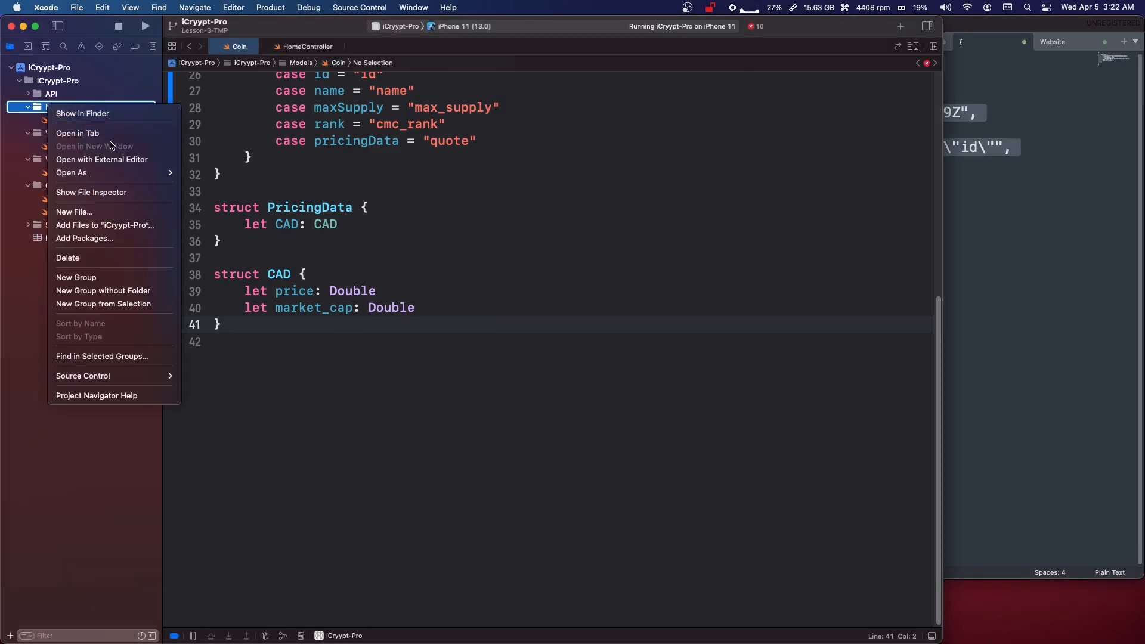
# - Create CoinError.swift in Models declaring struct CoinError: Decodable { }
pyautogui.click(74, 212)
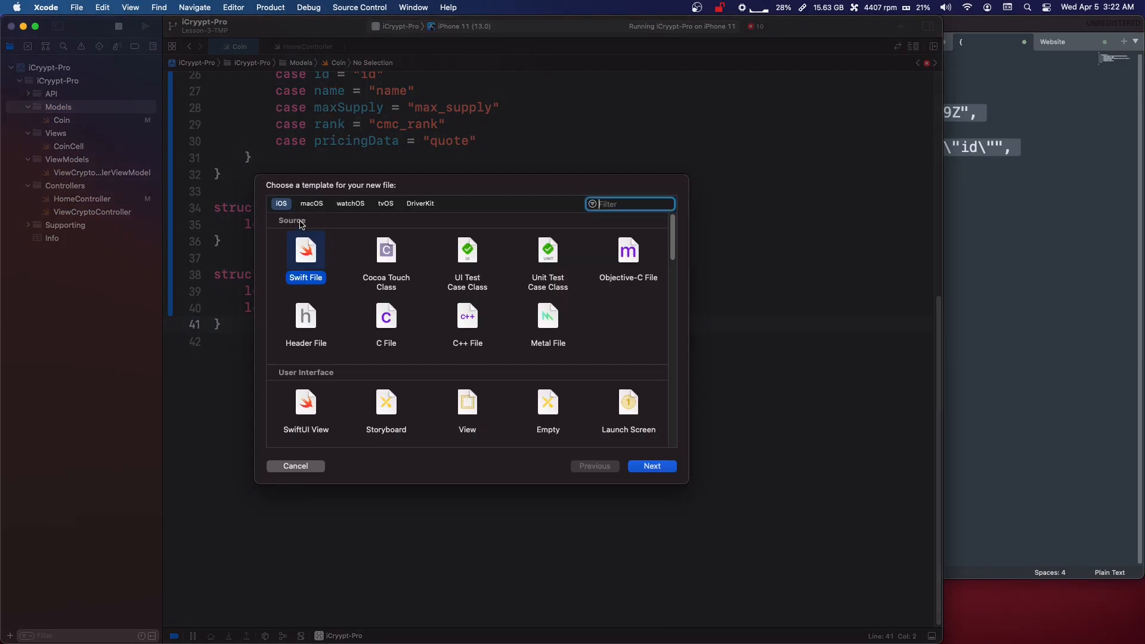
pyautogui.click(650, 466)
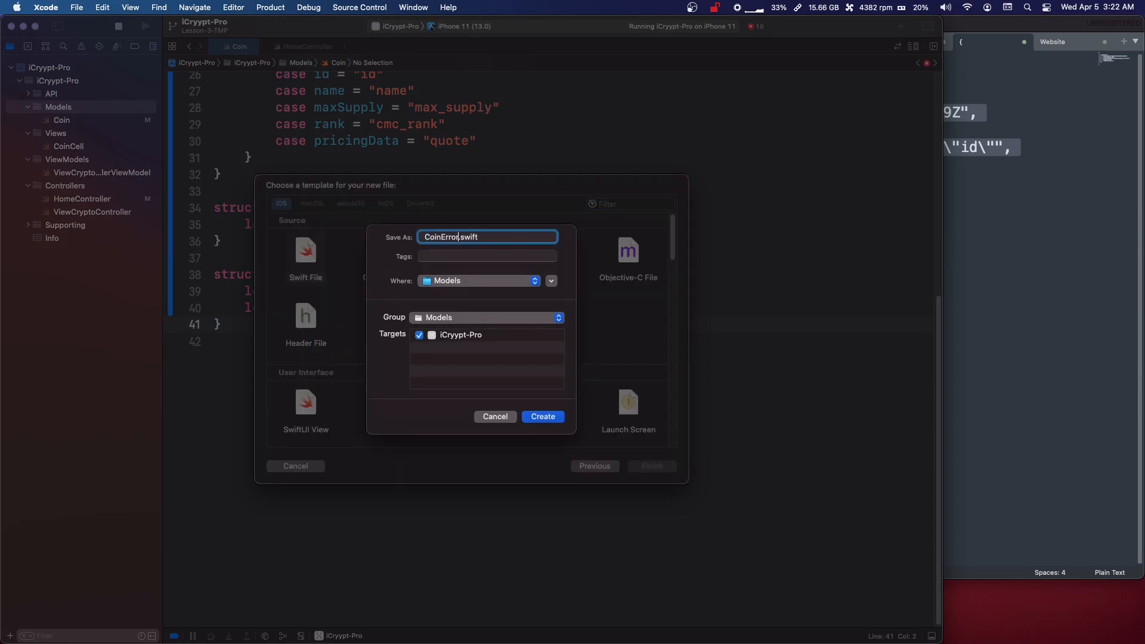
pyautogui.click(542, 416)
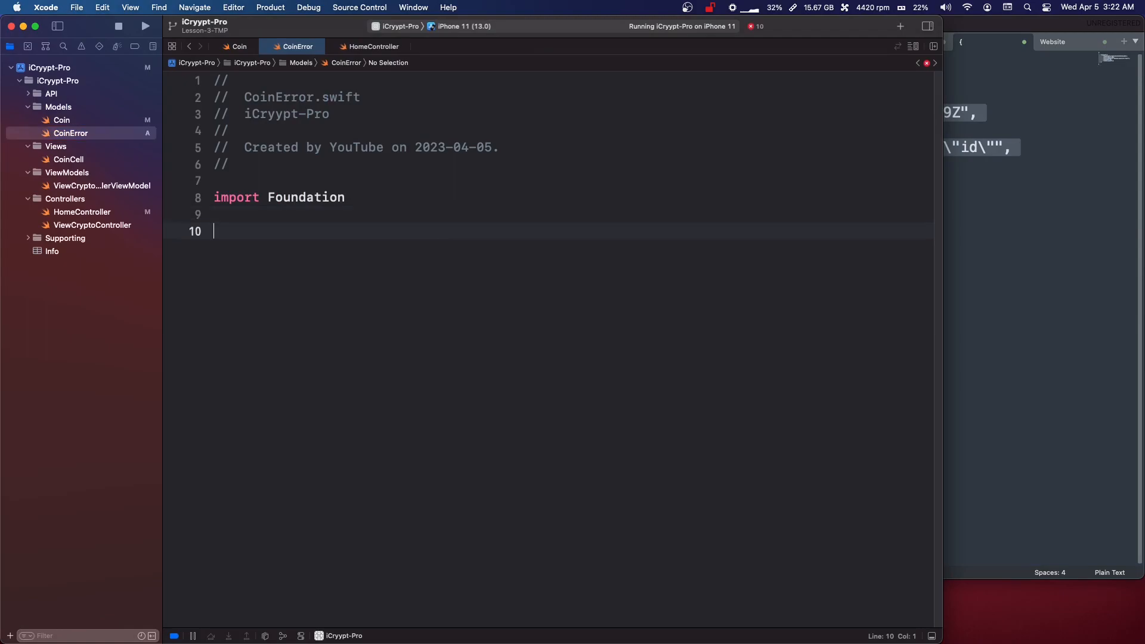
pyautogui.write('struct Coin')
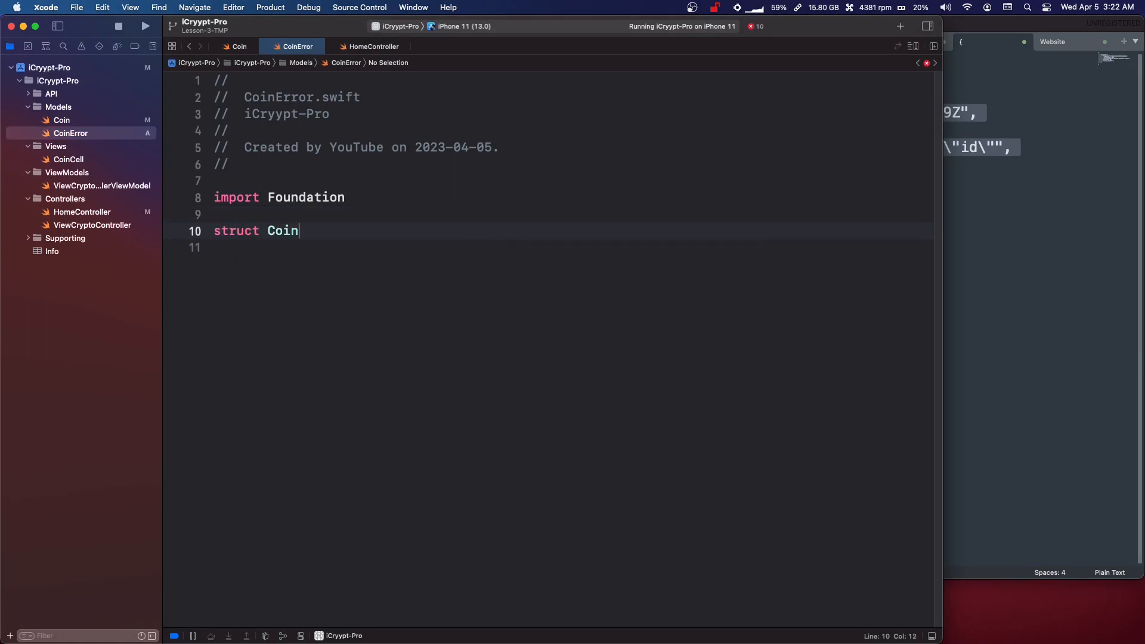
pyautogui.write('Error: D')
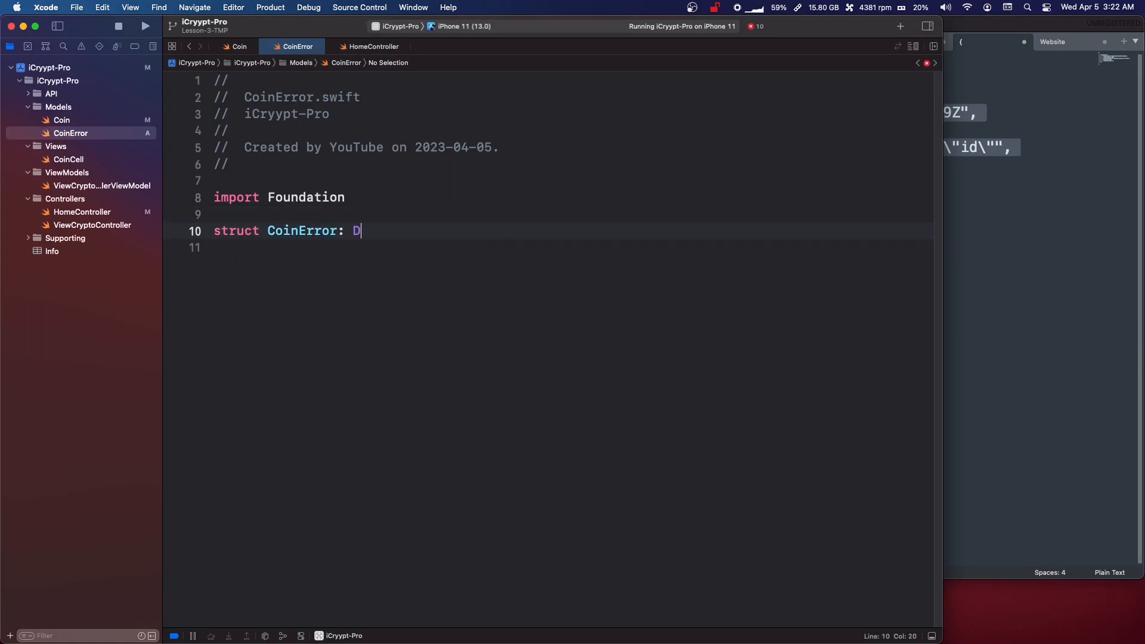
pyautogui.write('ecodable')
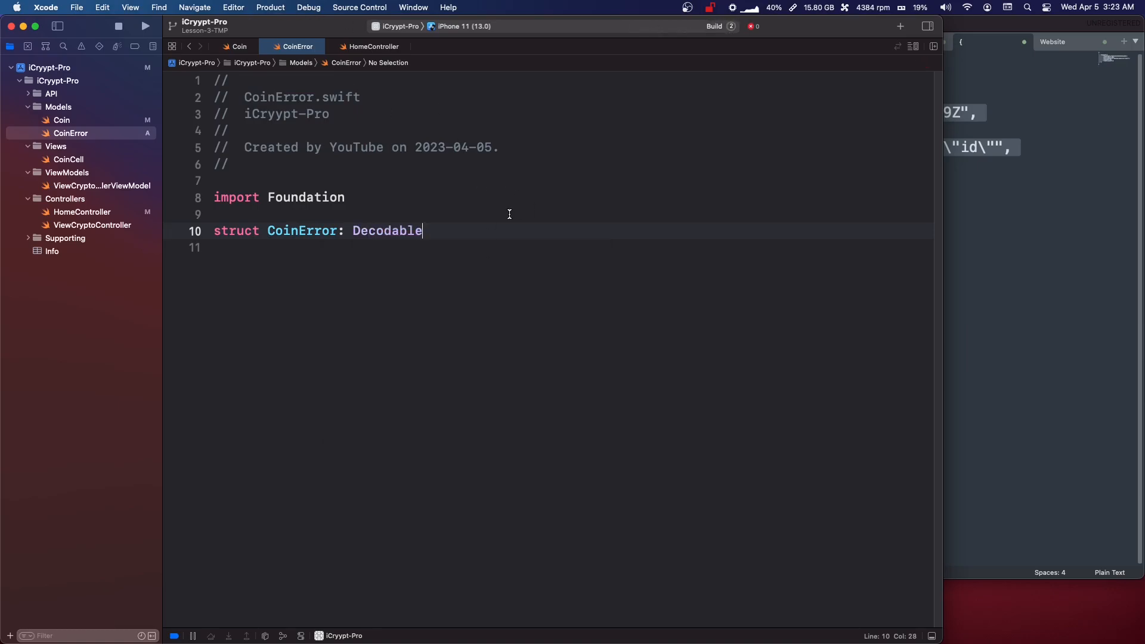
pyautogui.write('{')
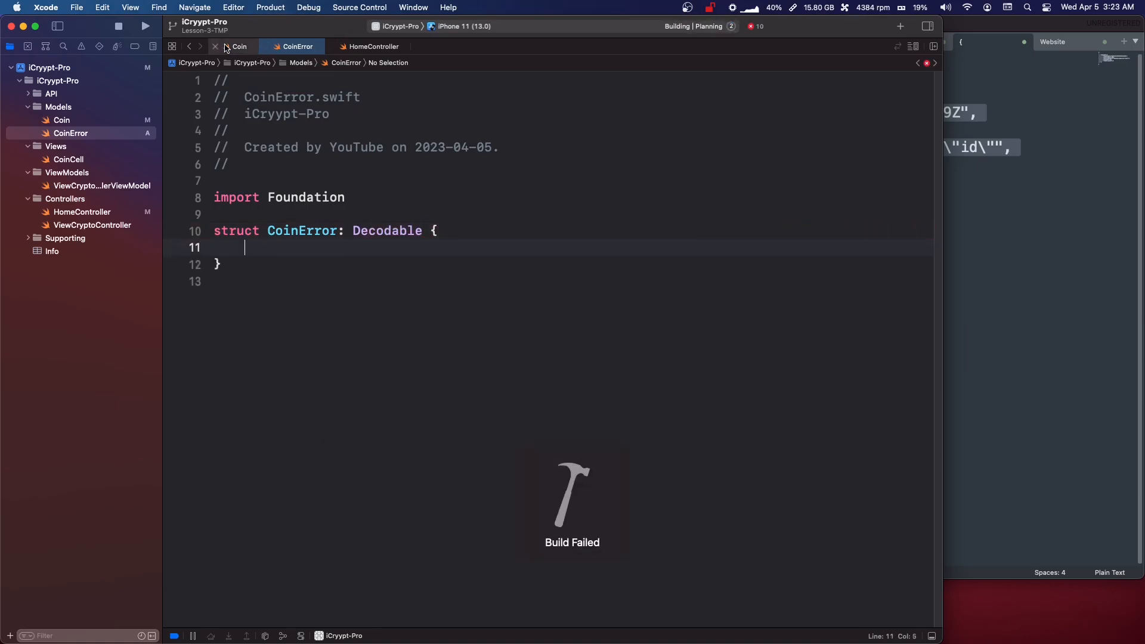
pyautogui.click(239, 46)
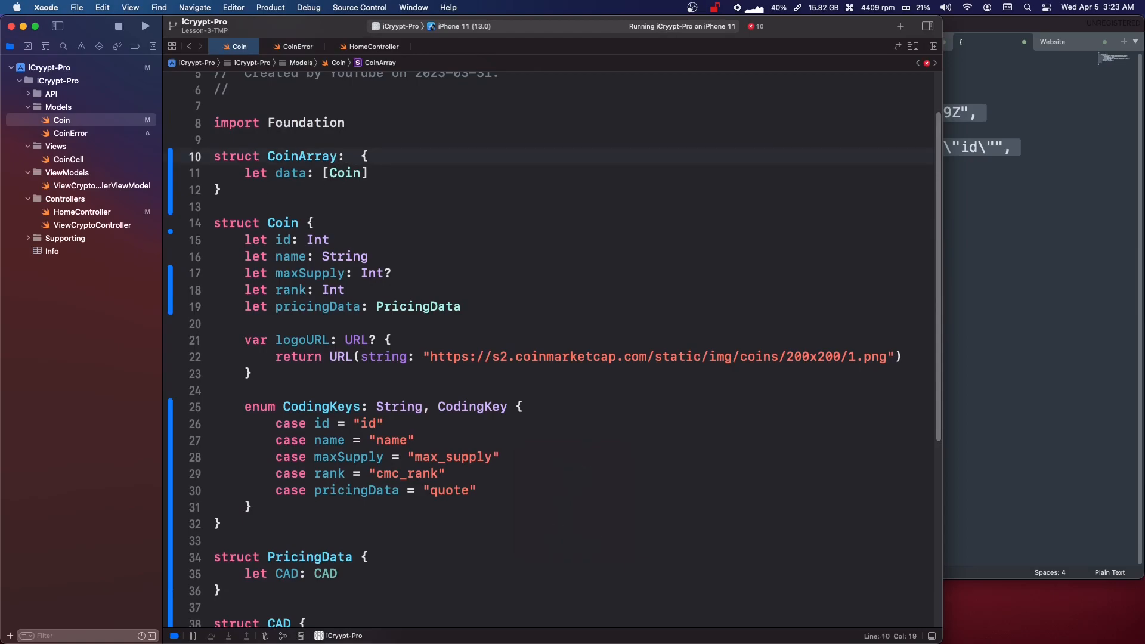
# - Add ': Decodable' to the CoinArray, Coin, PricingData and CAD declarations in Coin.swift
pyautogui.write('Decodable')
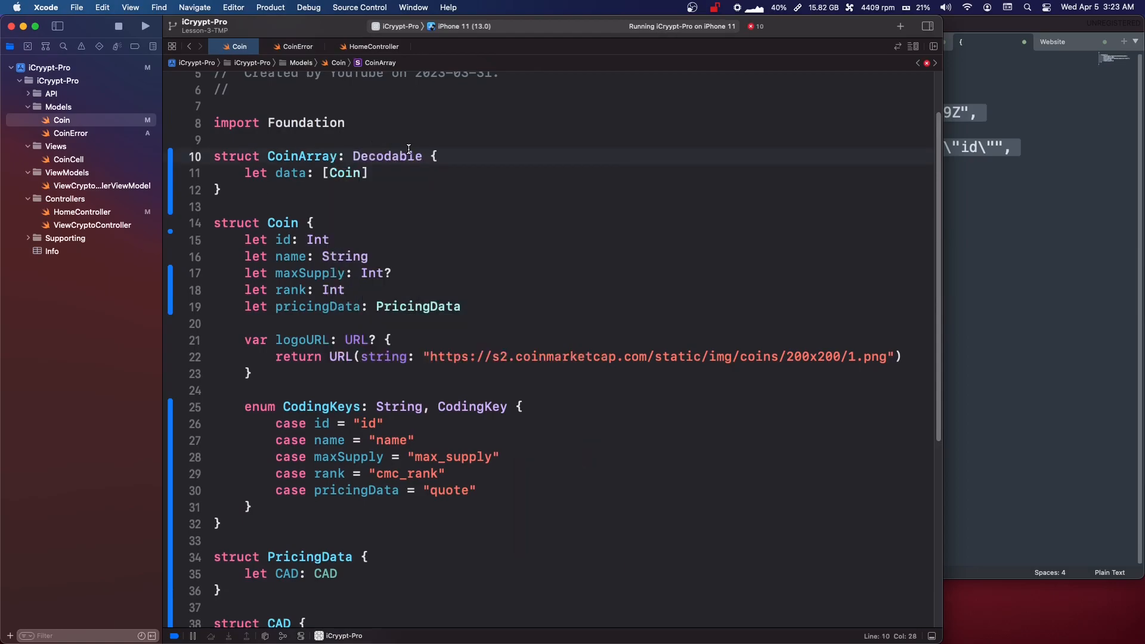
pyautogui.doubleClick(386, 156)
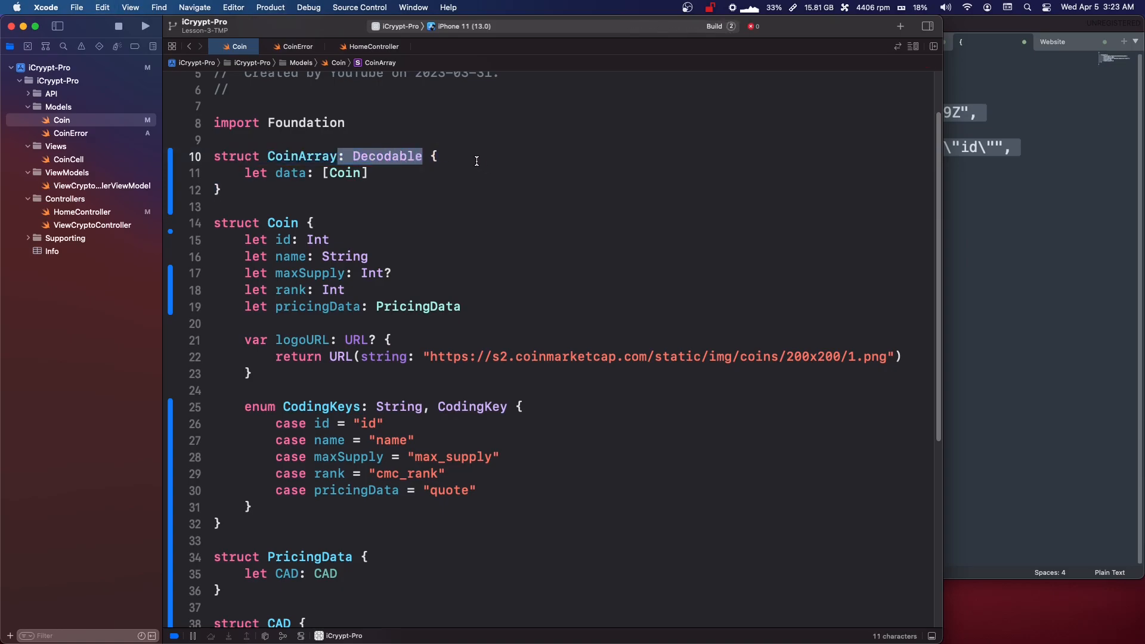
pyautogui.click(145, 26)
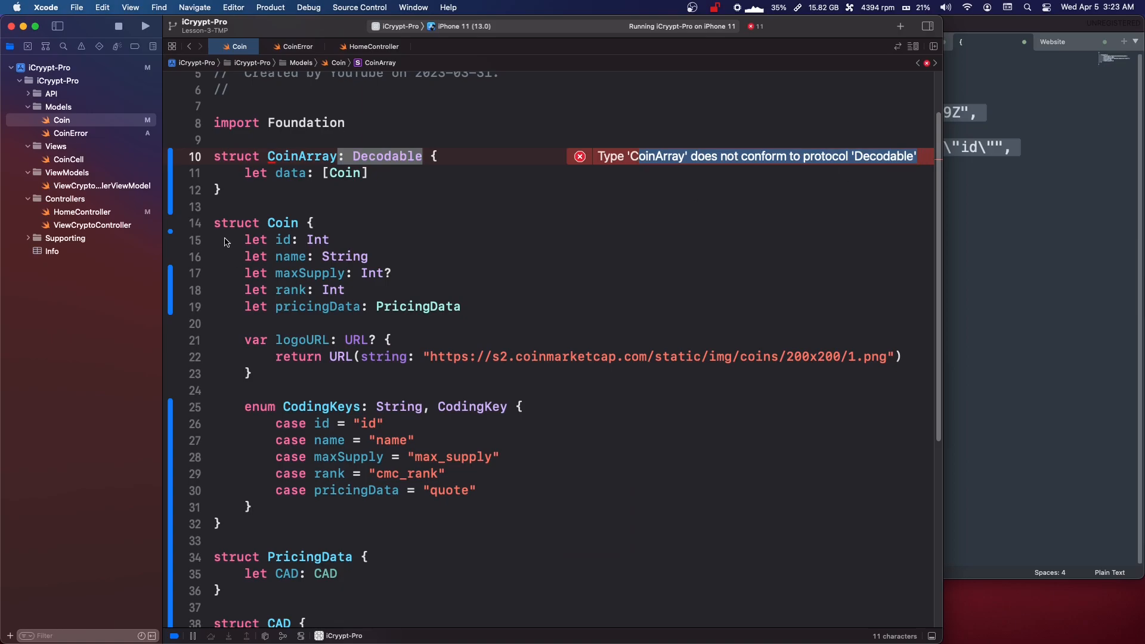
pyautogui.write(': Decodable')
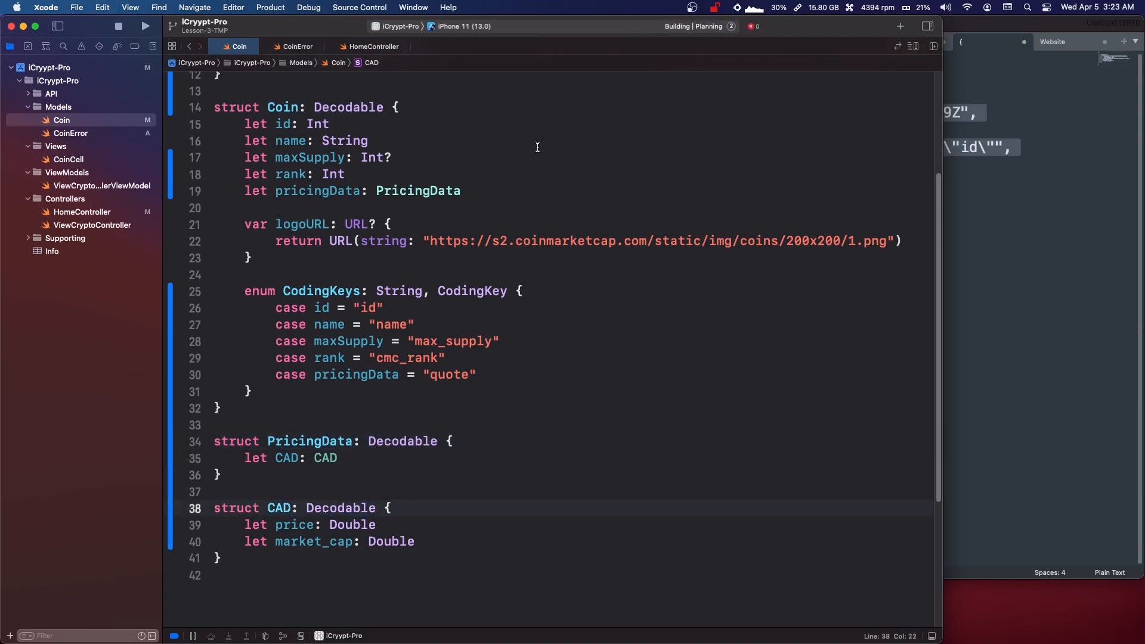
pyautogui.click(144, 26)
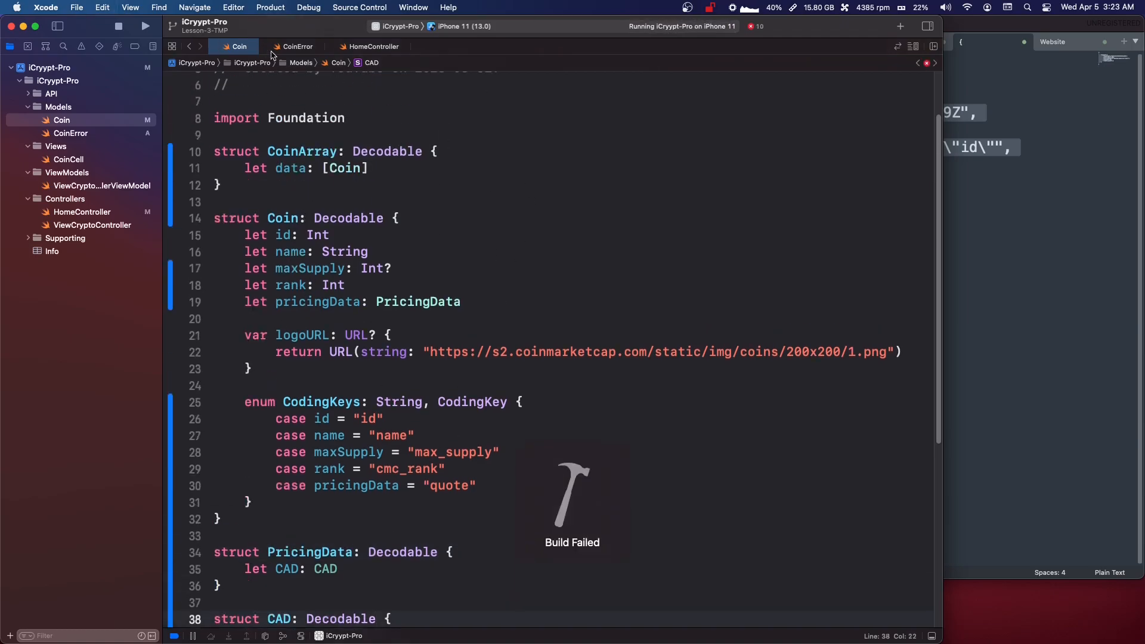
pyautogui.click(296, 46)
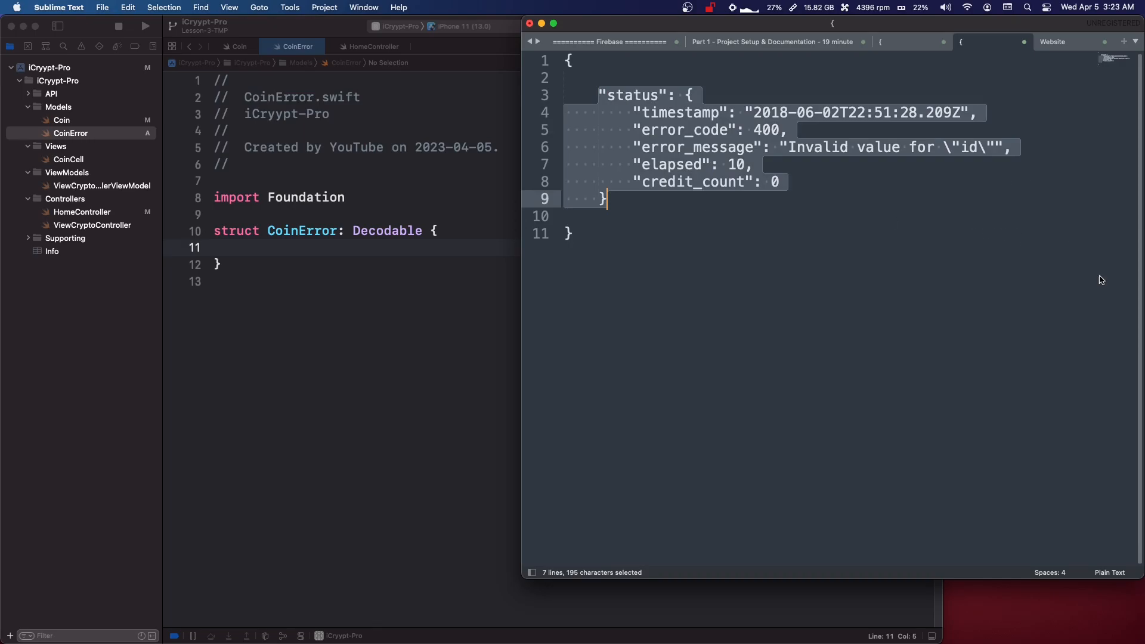
pyautogui.moveTo(352, 253)
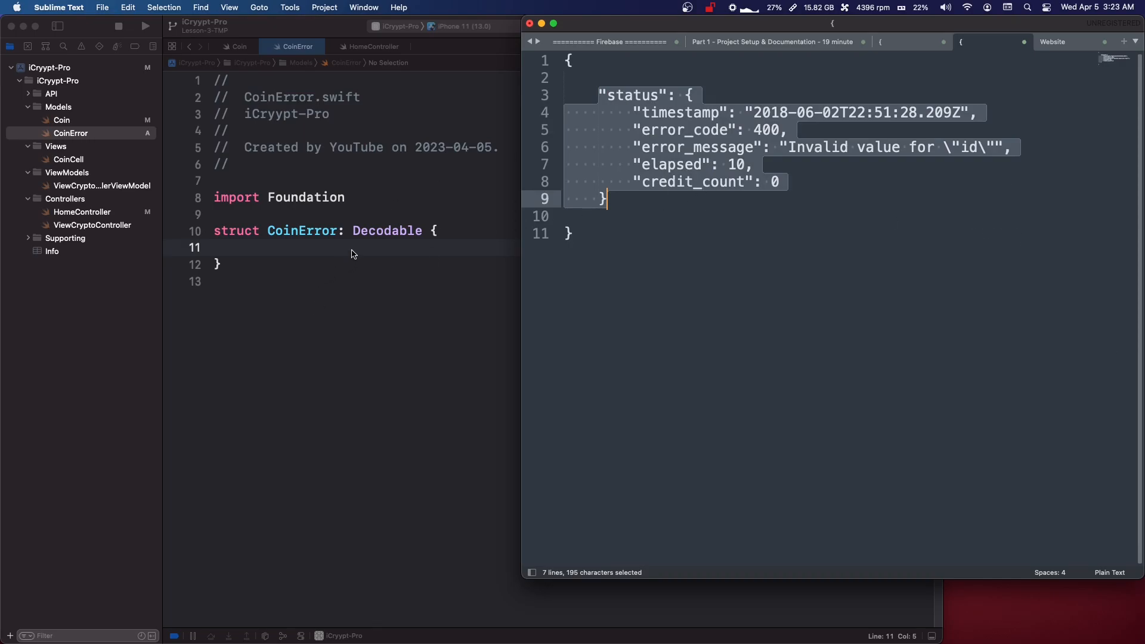
# - Begin a 'let err' property in CoinError after reviewing the sample status object
pyautogui.write('let ero')
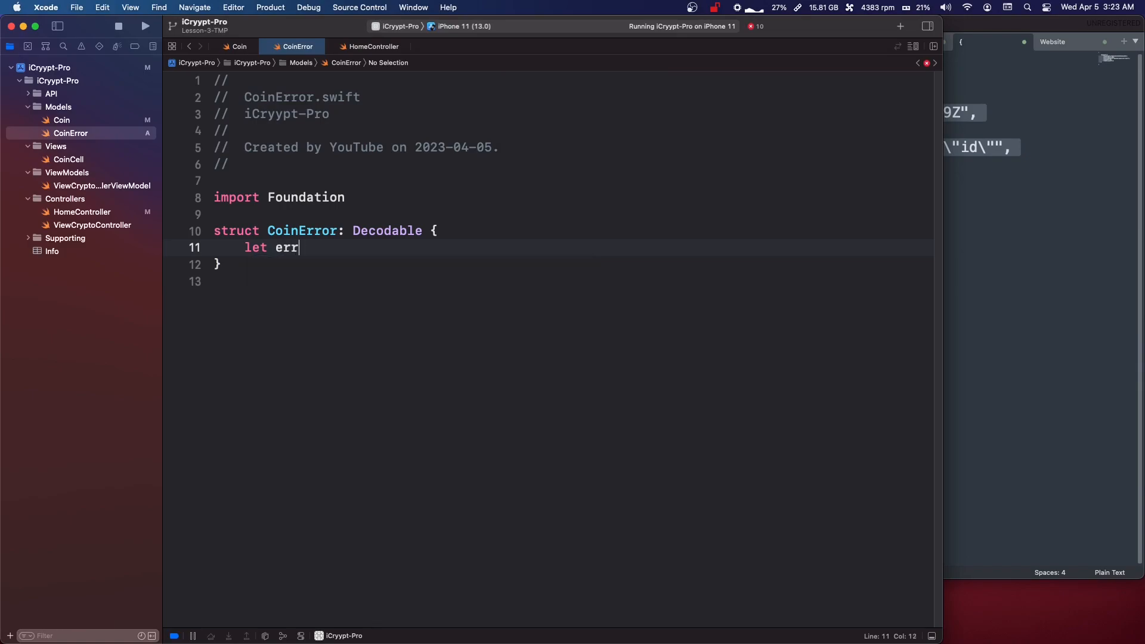
# - Declare let errorCode: Int and let errorMessage: String in CoinError
pyautogui.write('orCode: Int')
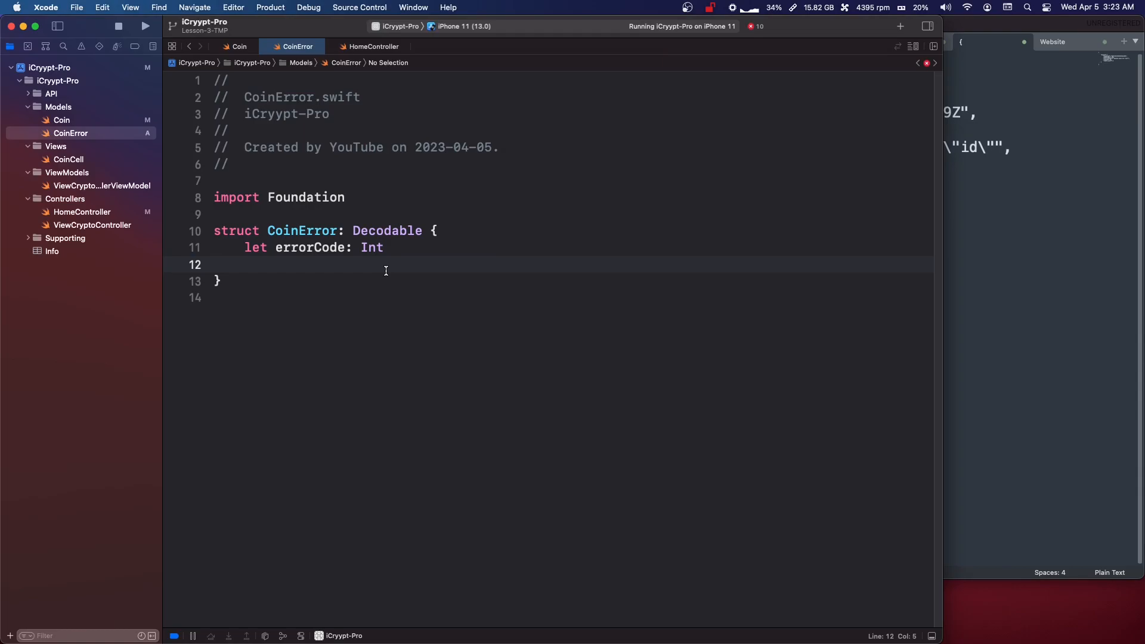
pyautogui.write('let e')
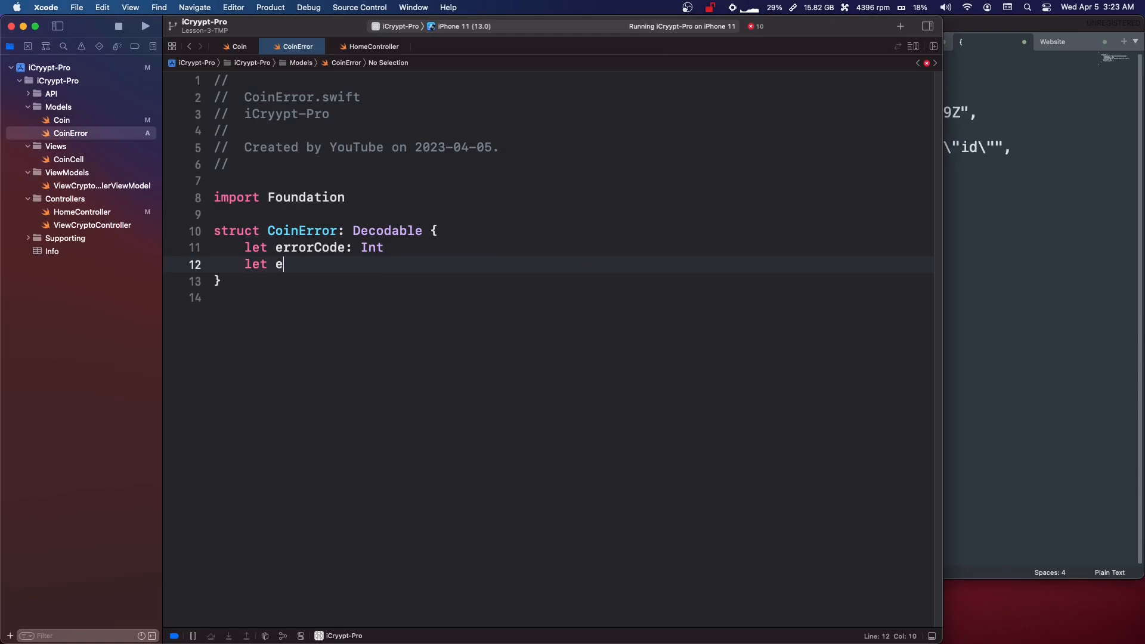
pyautogui.write('rror')
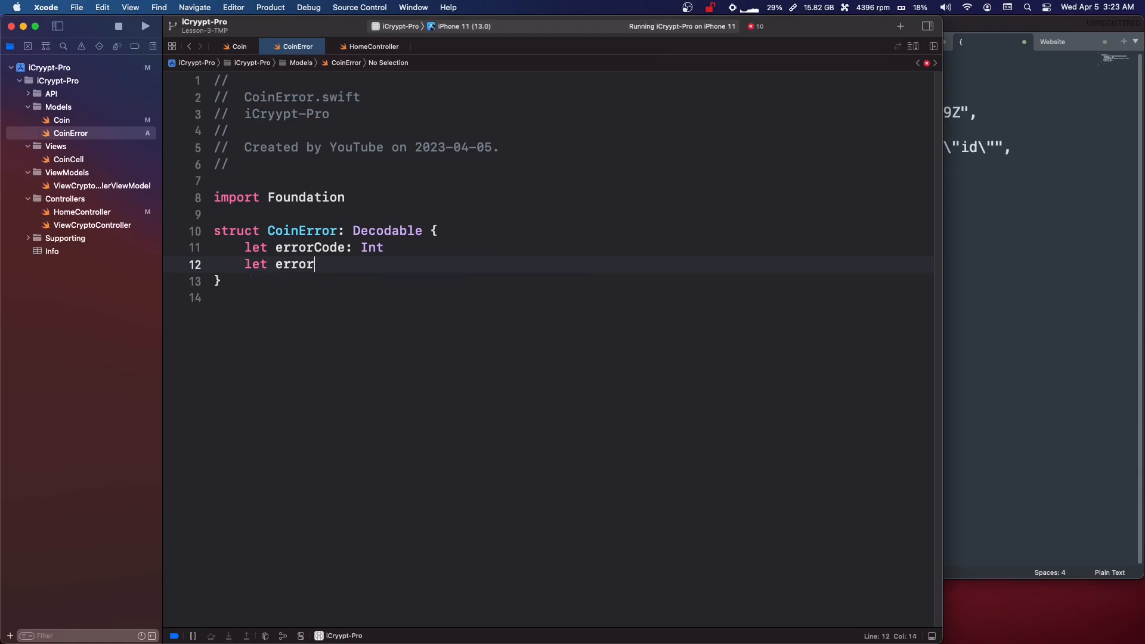
pyautogui.write('Message: St')
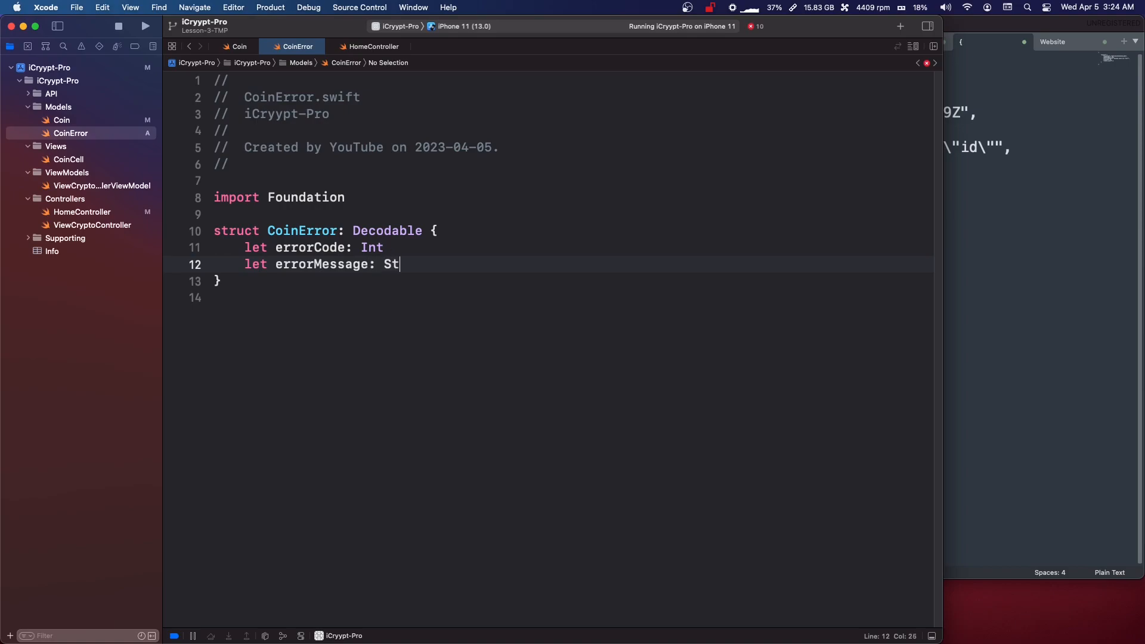
pyautogui.write('ring')
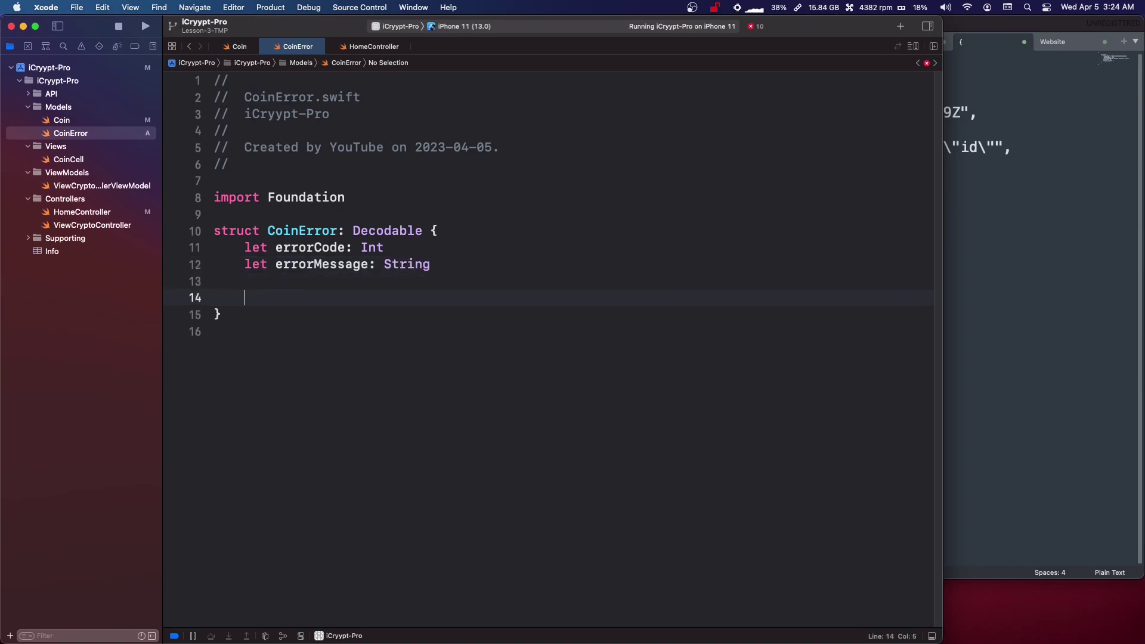
# - Start an enum CodingKeys: String, CodingKey with an opening brace
pyautogui.write('enum')
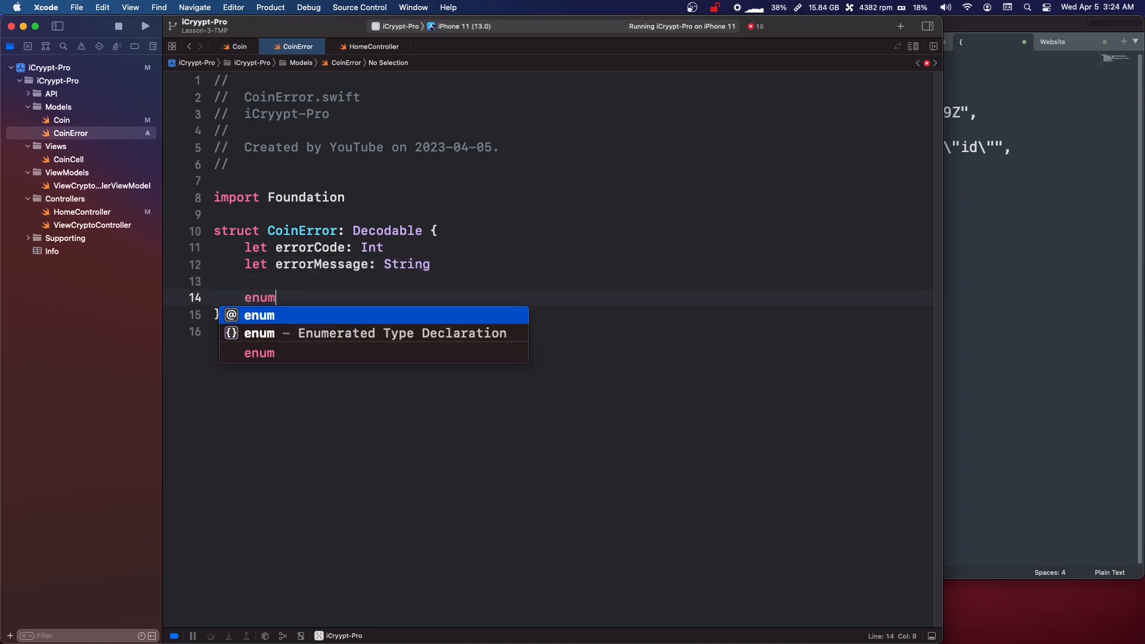
pyautogui.write('CodingKw')
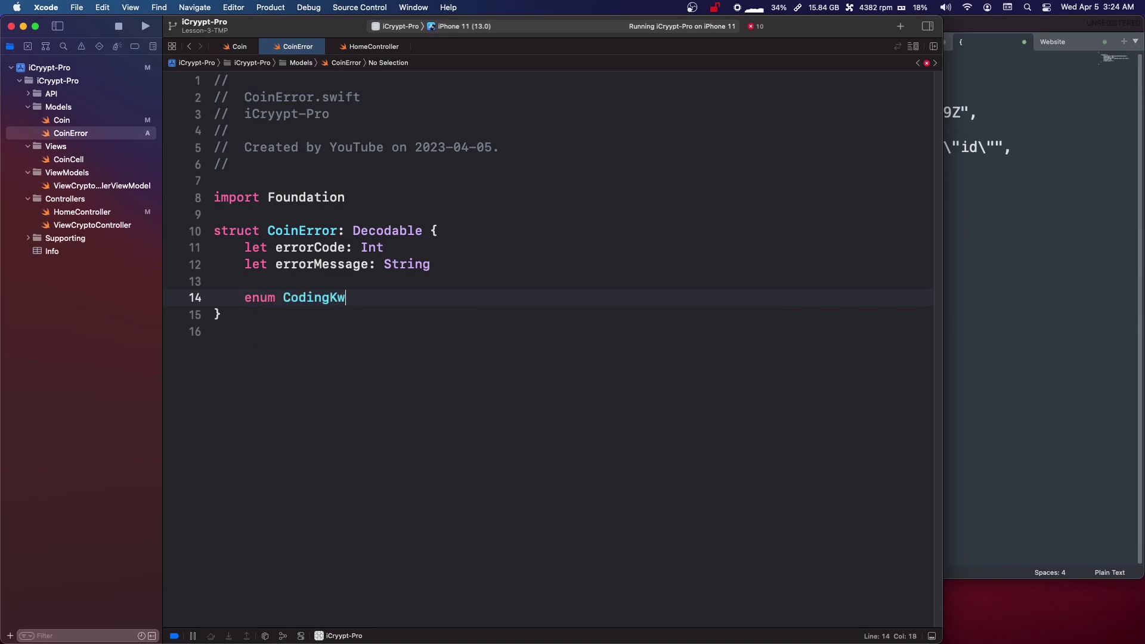
pyautogui.write('eys:')
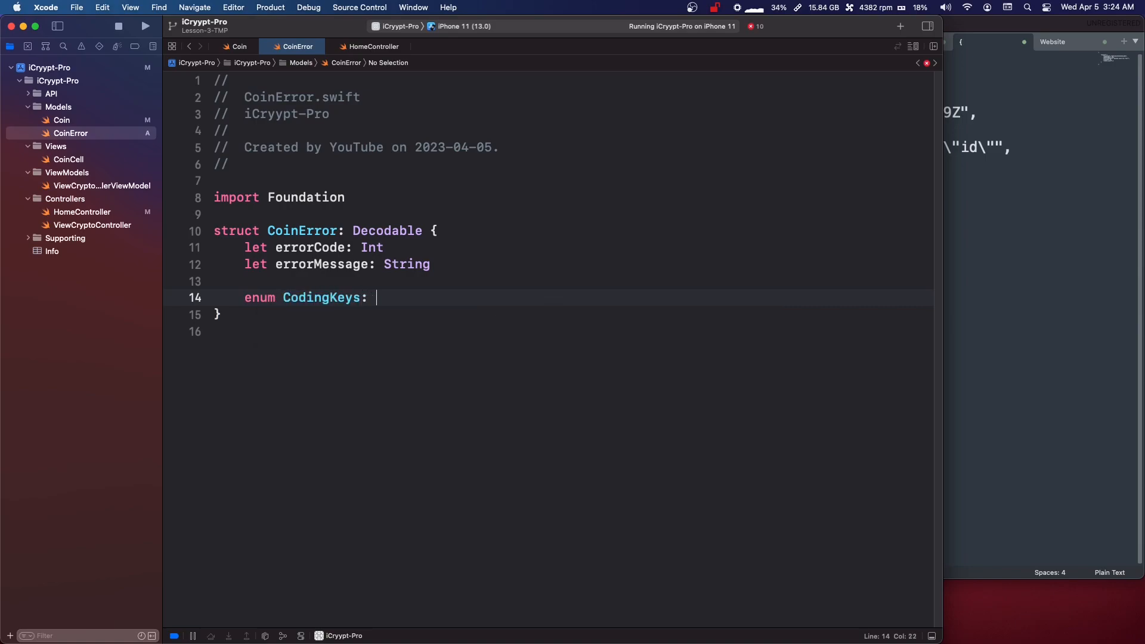
pyautogui.write('String,')
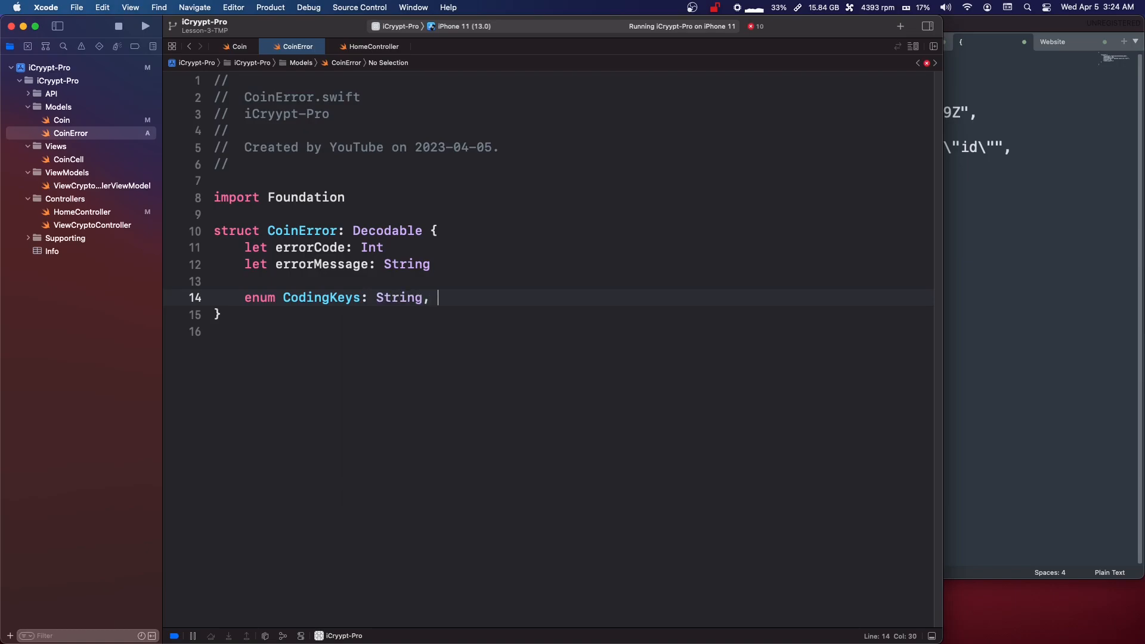
pyautogui.write('CodingC')
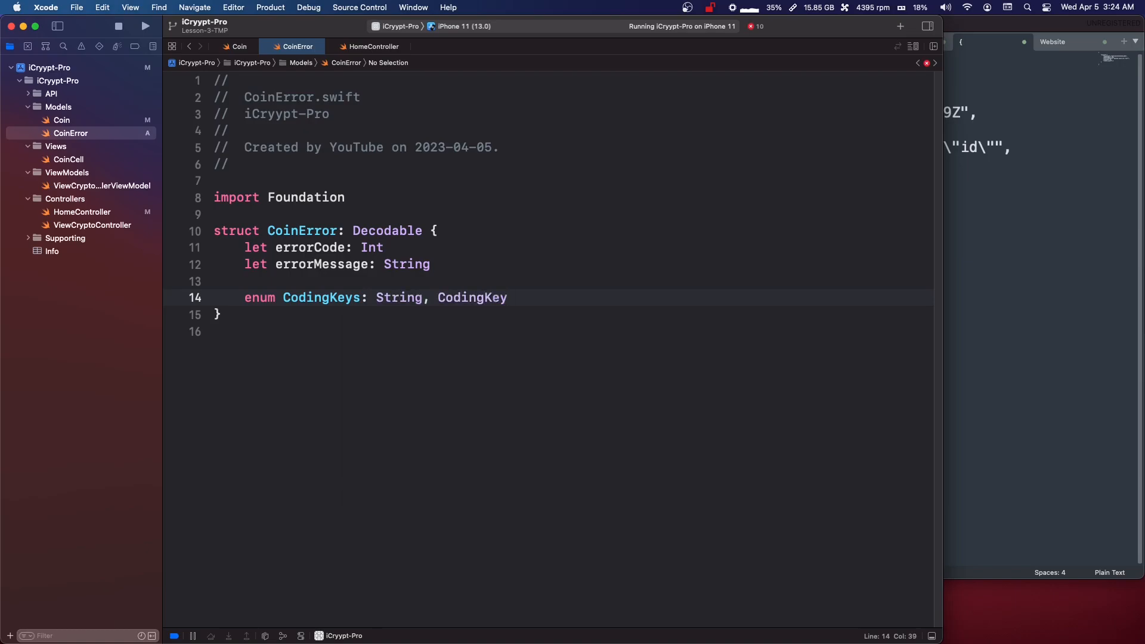
pyautogui.write('{')
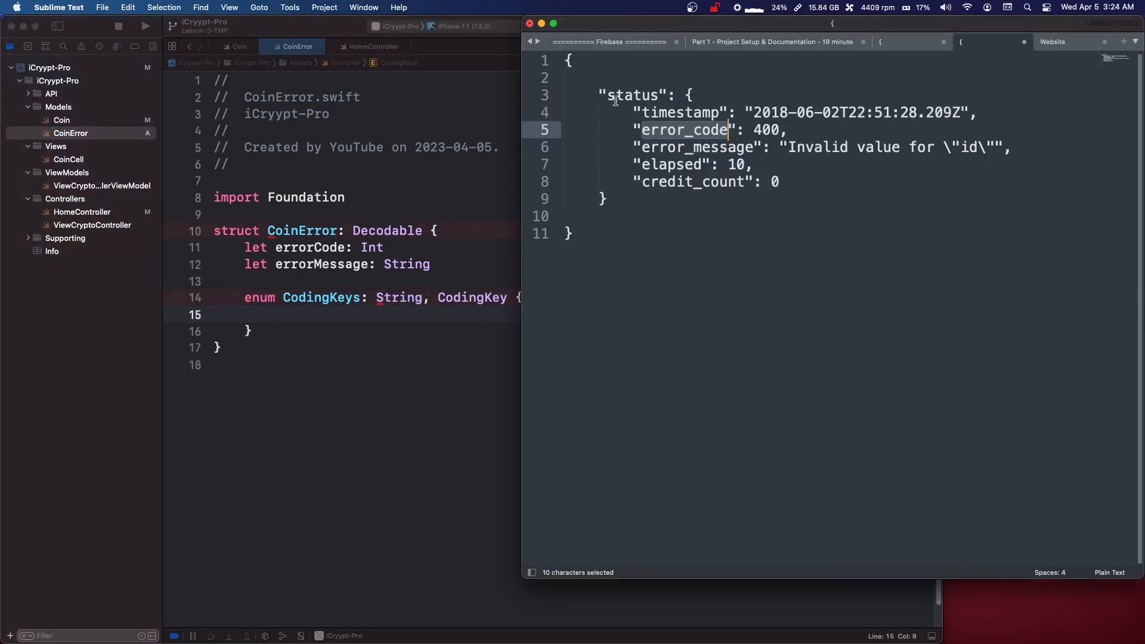
# - Add case status, case errorCode = "error_code" and case errorMessage = "error_message" to CodingKeys
pyautogui.doubleClick(630, 95)
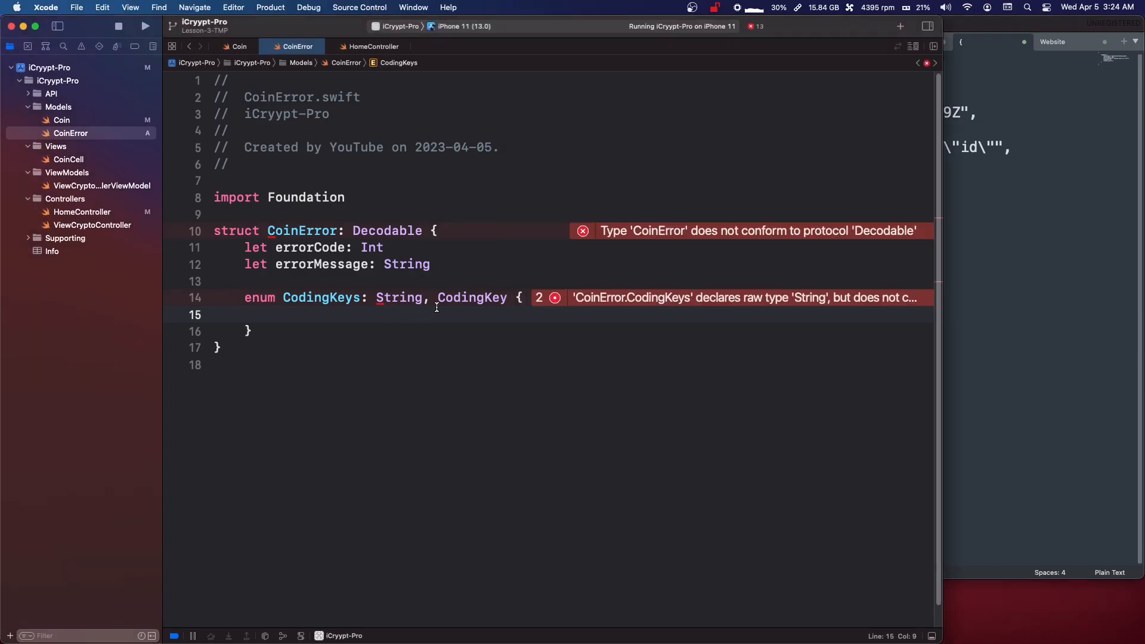
pyautogui.write('case status')
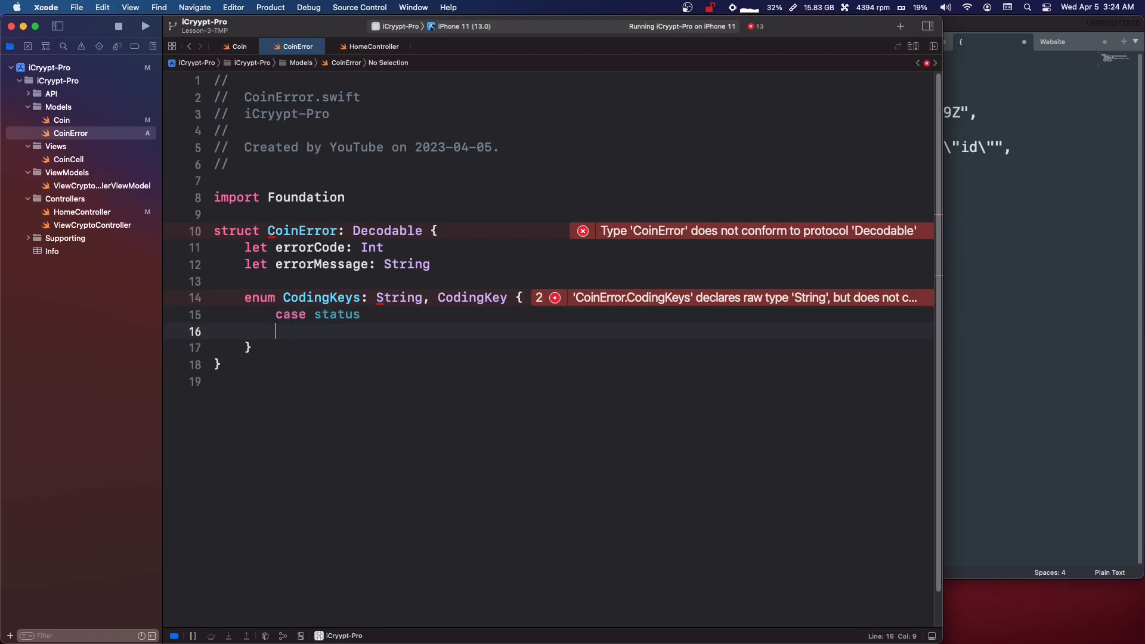
pyautogui.write('case err')
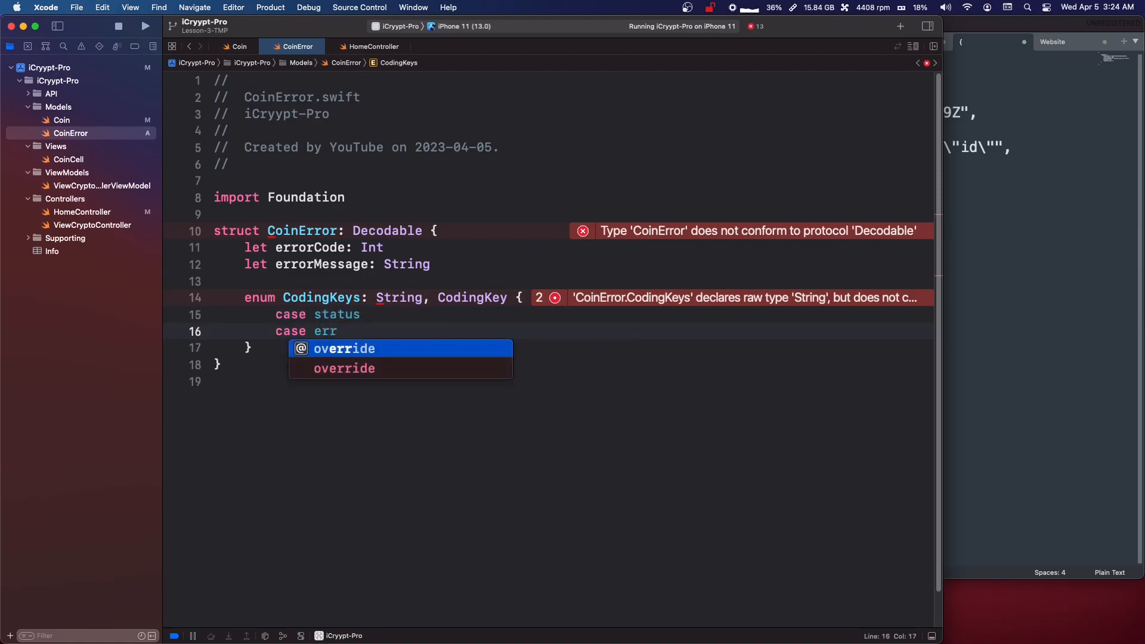
pyautogui.press('Escape')
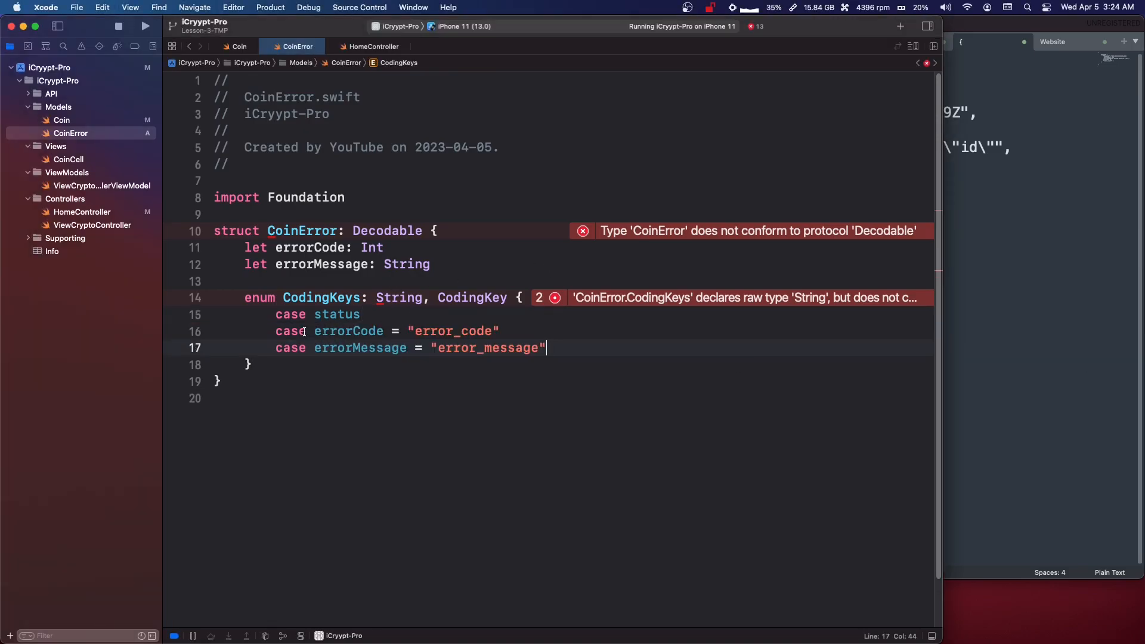
pyautogui.doubleClick(348, 331)
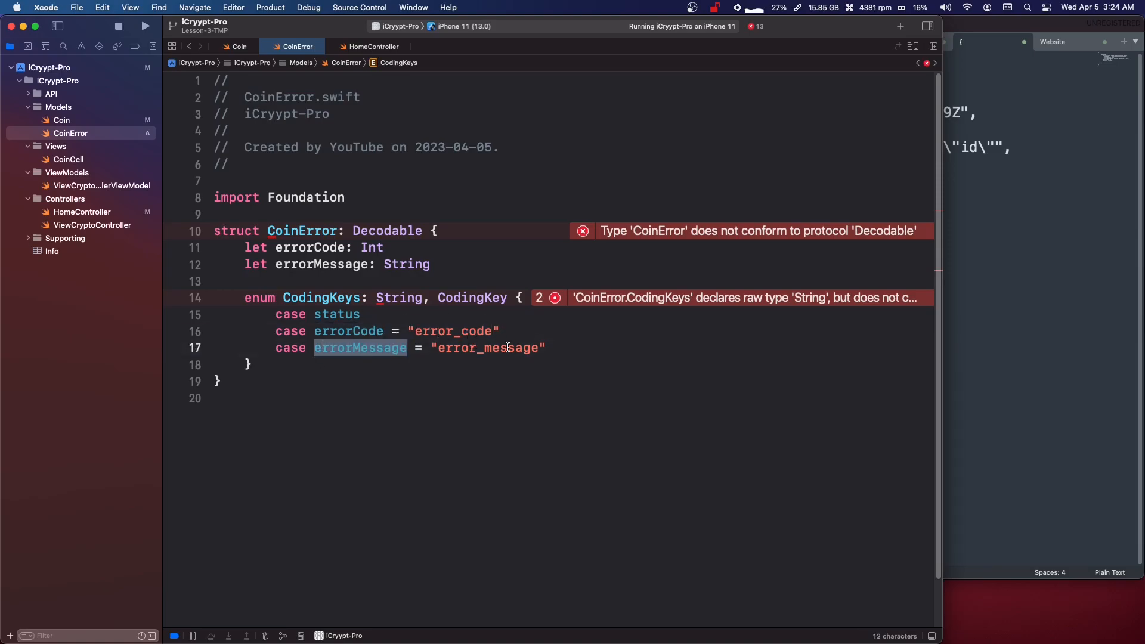
pyautogui.click(415, 381)
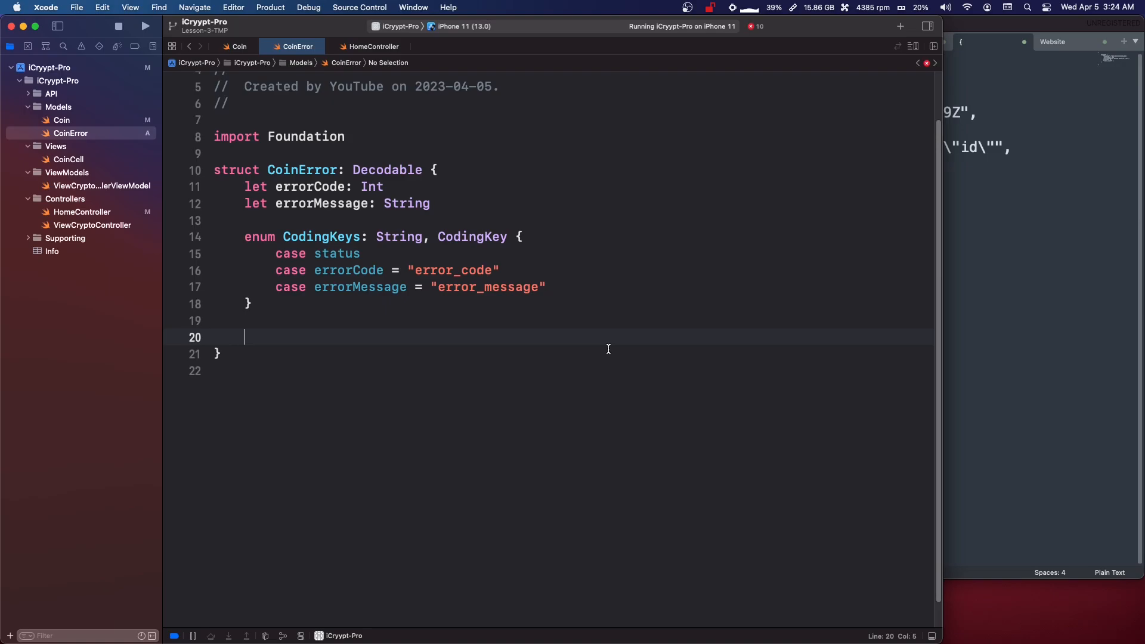
# - Write init(from decoder:) with a keyed container and a nestedContainer for the .status key
pyautogui.write('init(from decoder: Decoder) throws {')
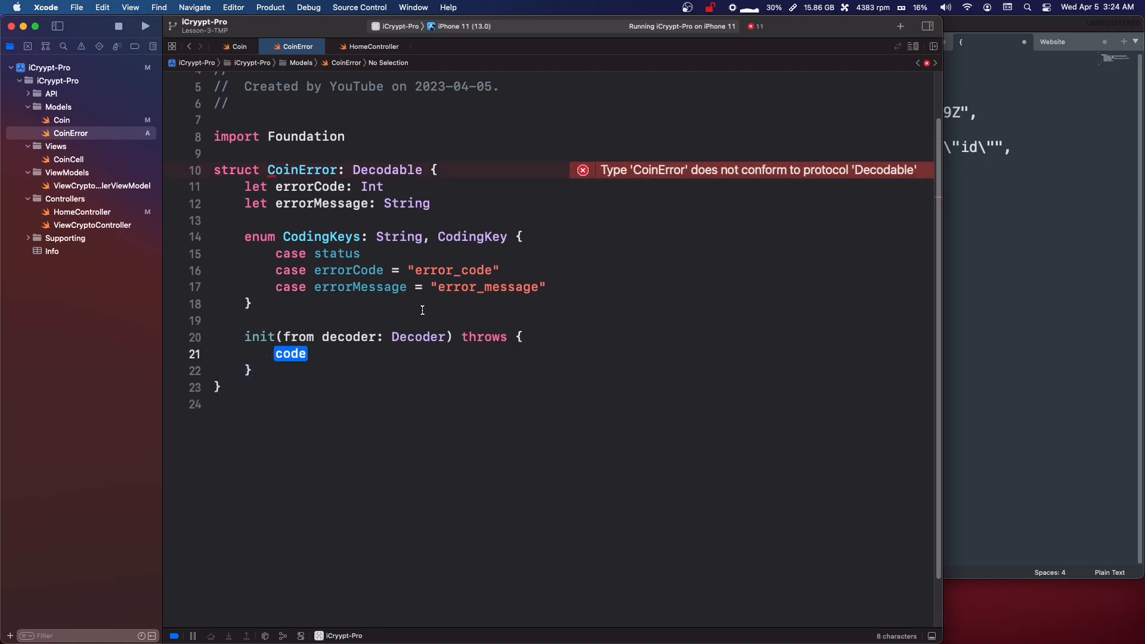
pyautogui.press('Delete')
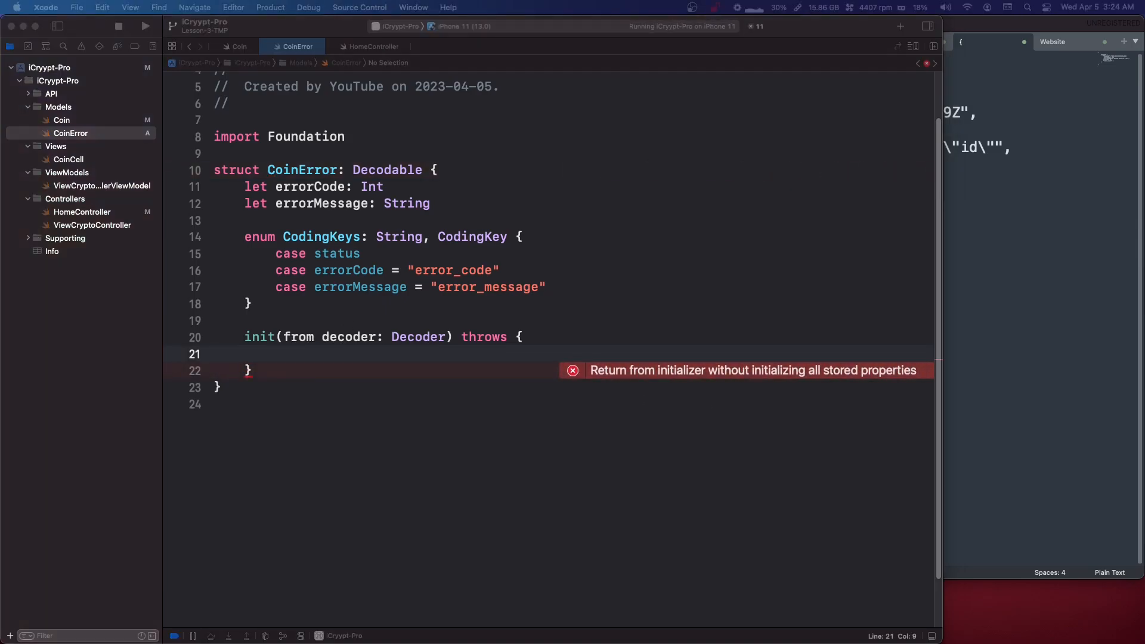
pyautogui.write('let container = try decoder.container(keyedBy: CodingKeys.self)')
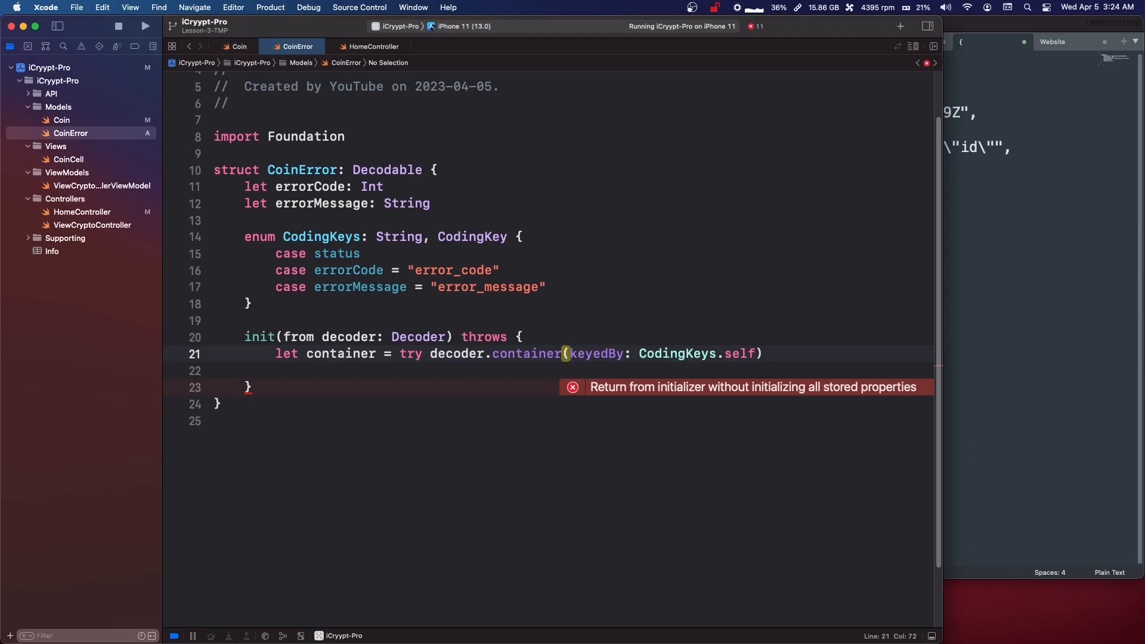
pyautogui.click(145, 26)
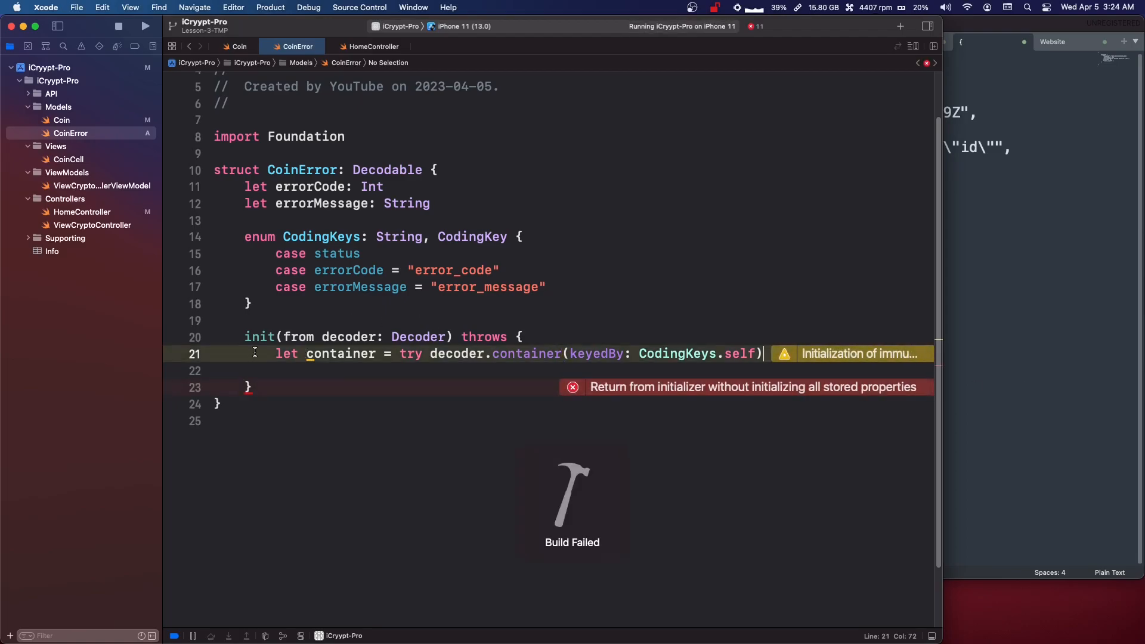
pyautogui.click(524, 353)
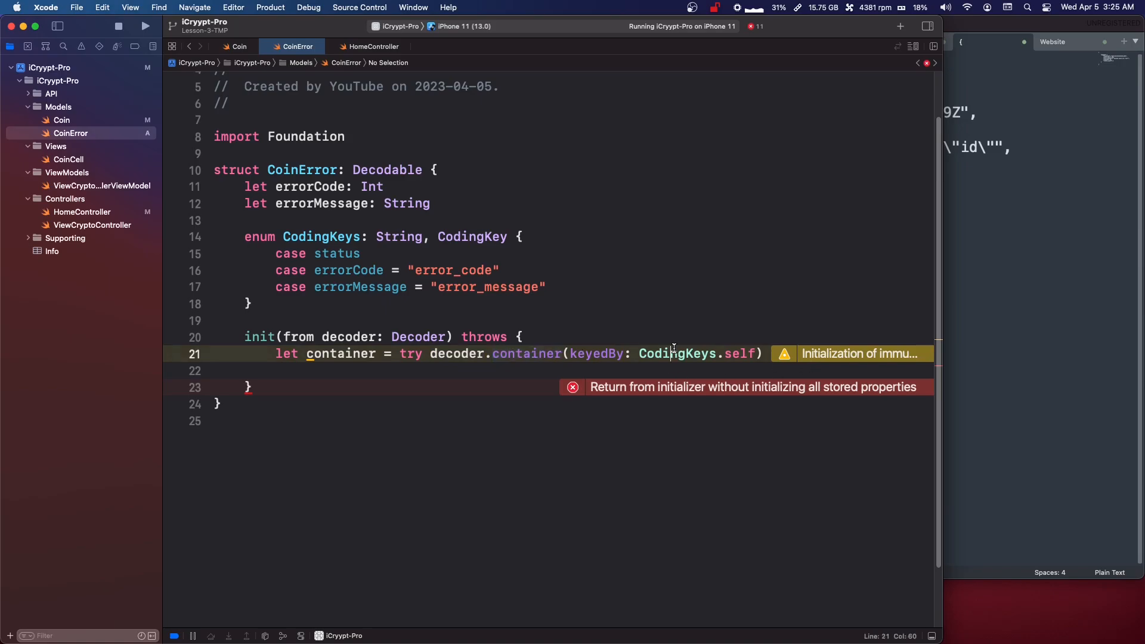
pyautogui.doubleClick(675, 354)
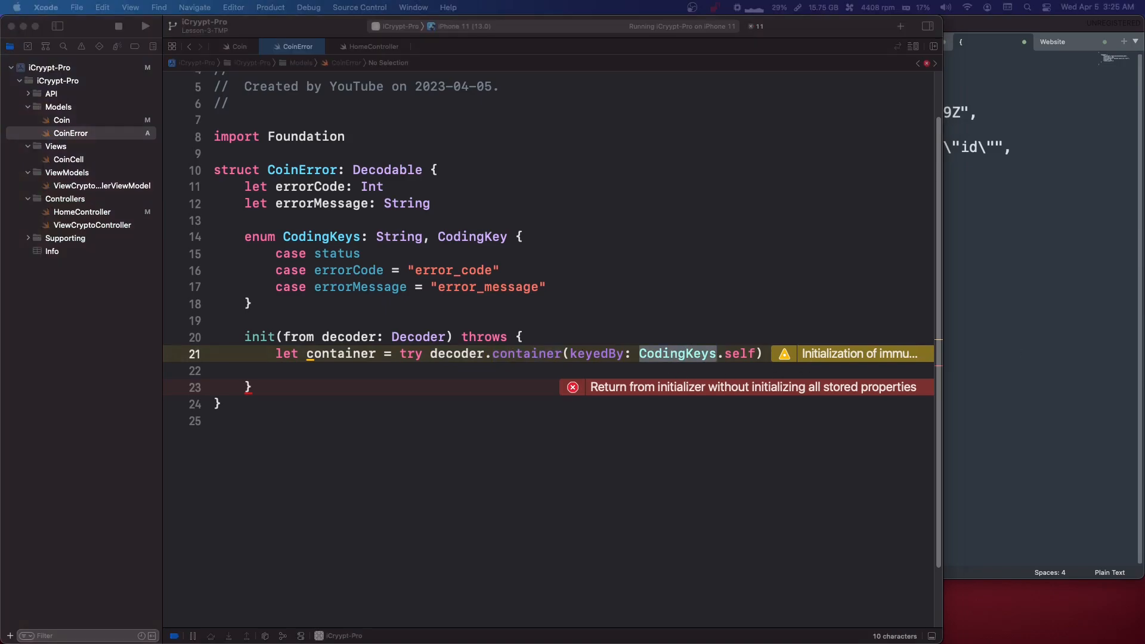
pyautogui.write('let status = try container.nestedContainer(keyedBy: CodingKeys.self, forKey: .status)')
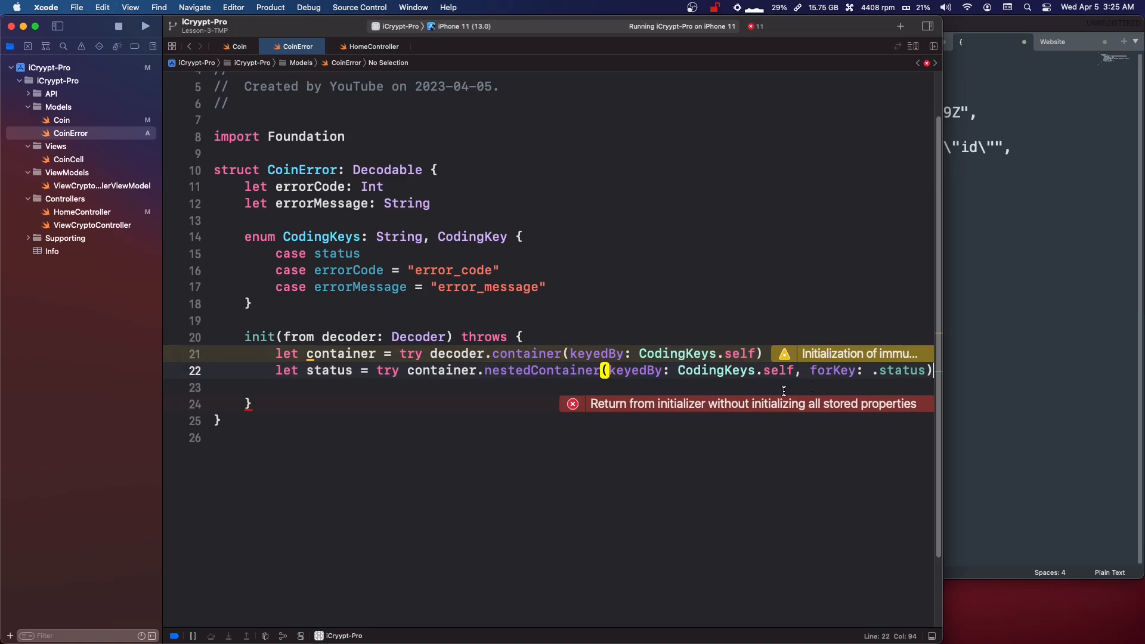
pyautogui.click(145, 25)
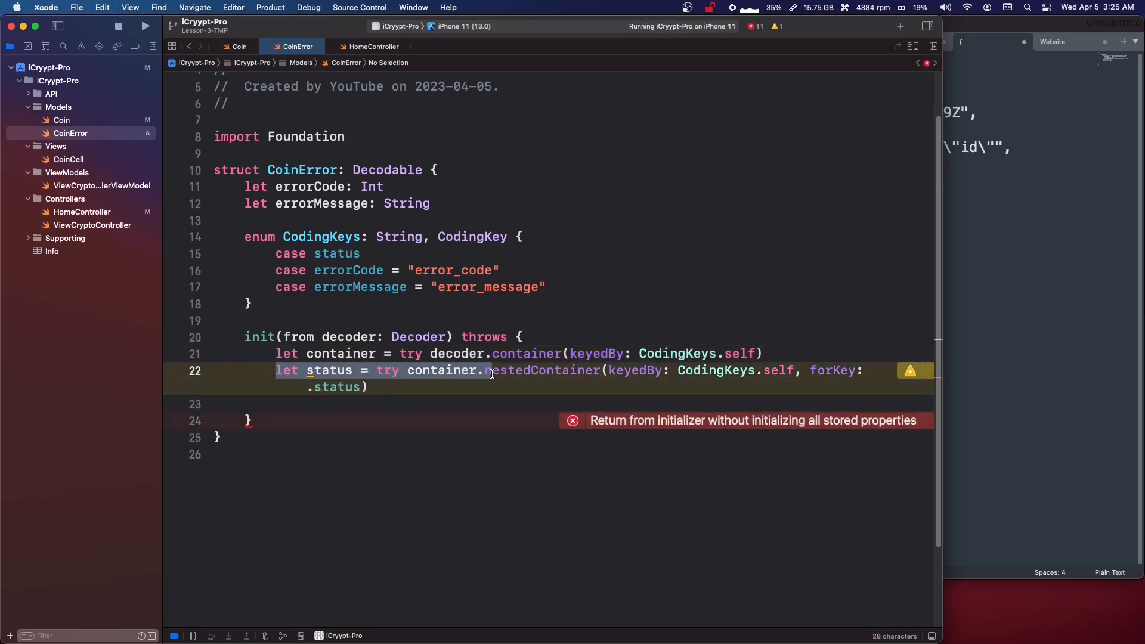
# - Decode errorCode as Int and errorMessage as String from the nested status container
pyautogui.doubleClick(541, 371)
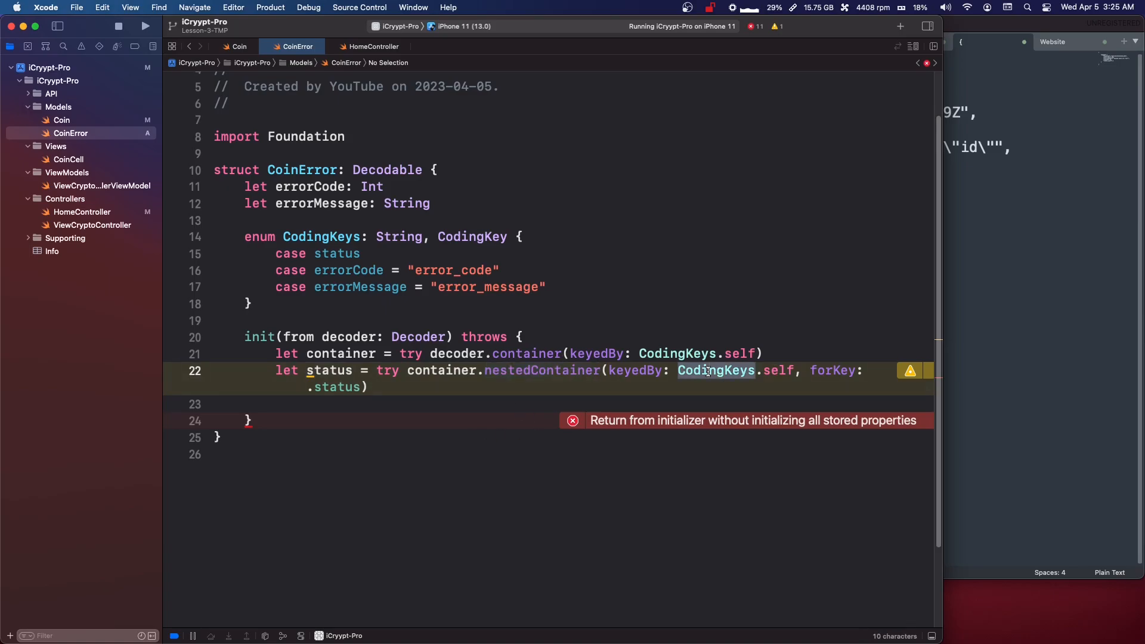
pyautogui.click(372, 387)
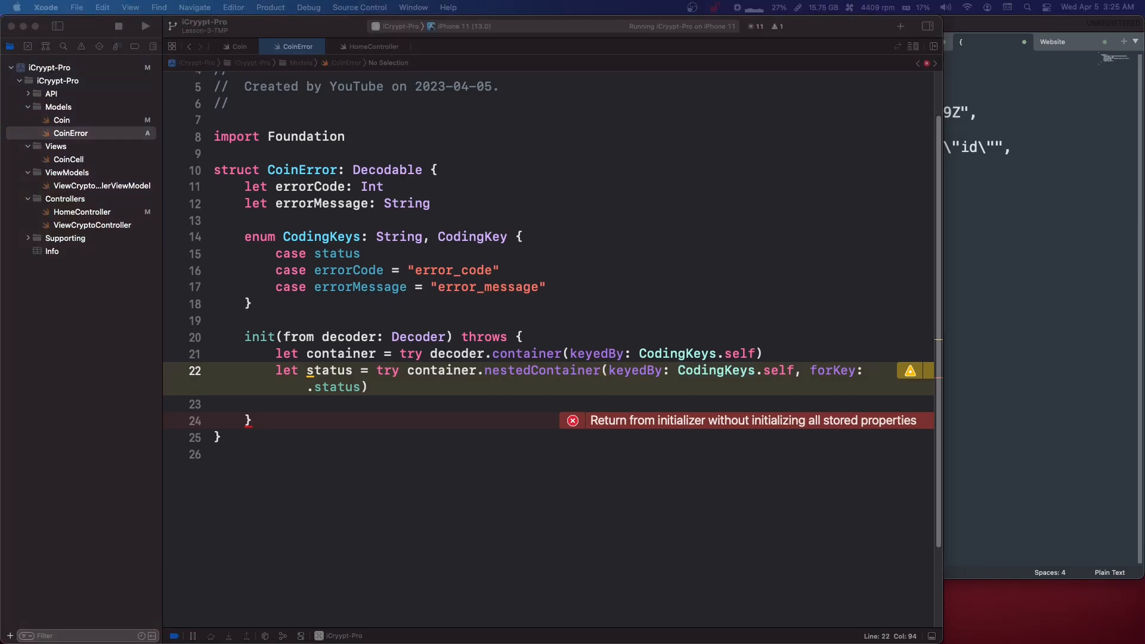
pyautogui.write('errorCode = try status.decode(Int.self, forKey: .errorCode)')
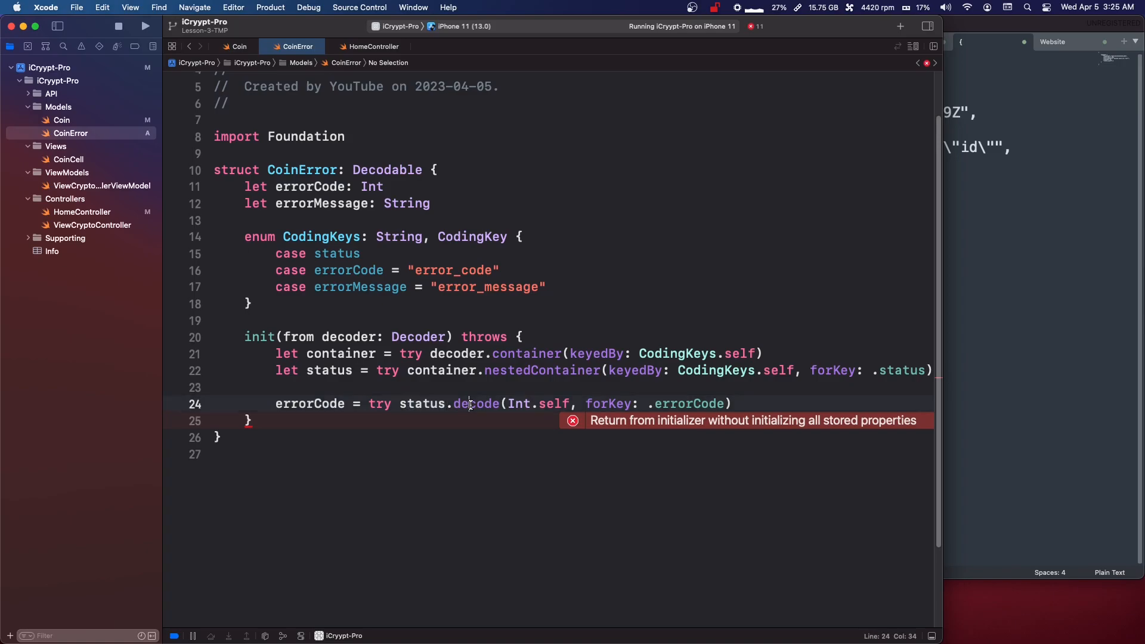
pyautogui.doubleClick(475, 404)
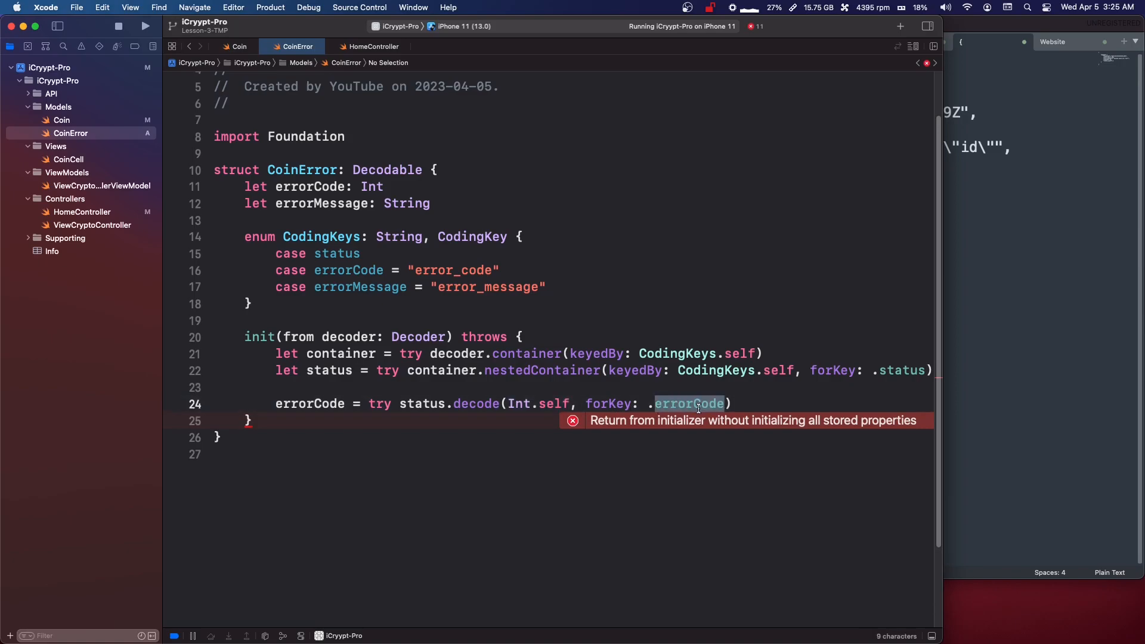
pyautogui.write('errorMessage = try status.decode(String.self, forKey: .errorMessage)')
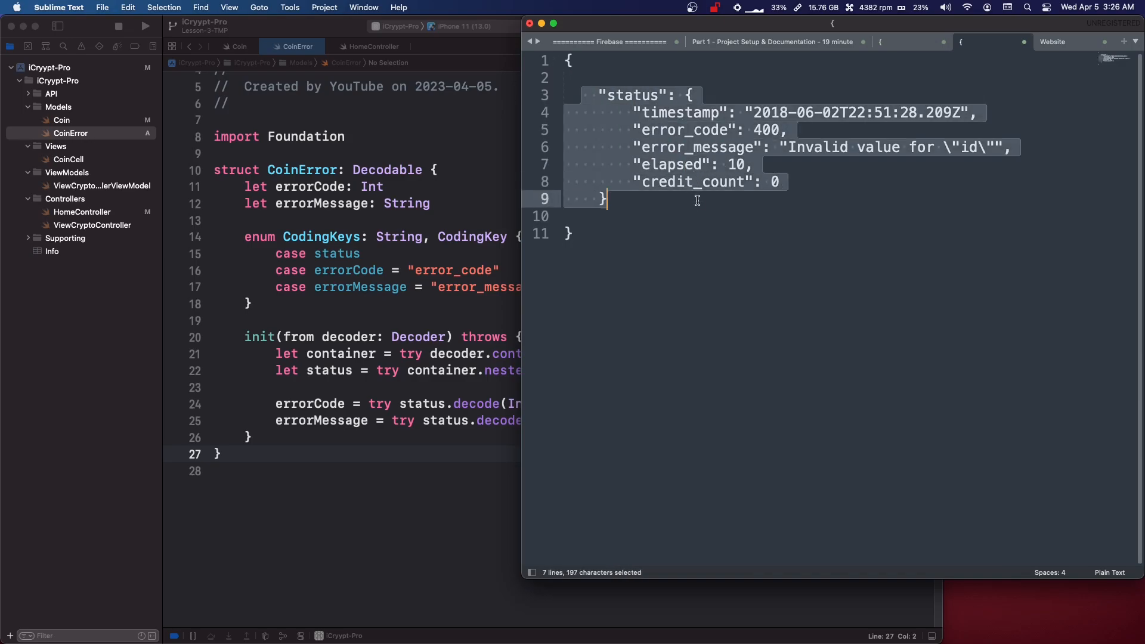
pyautogui.click(606, 199)
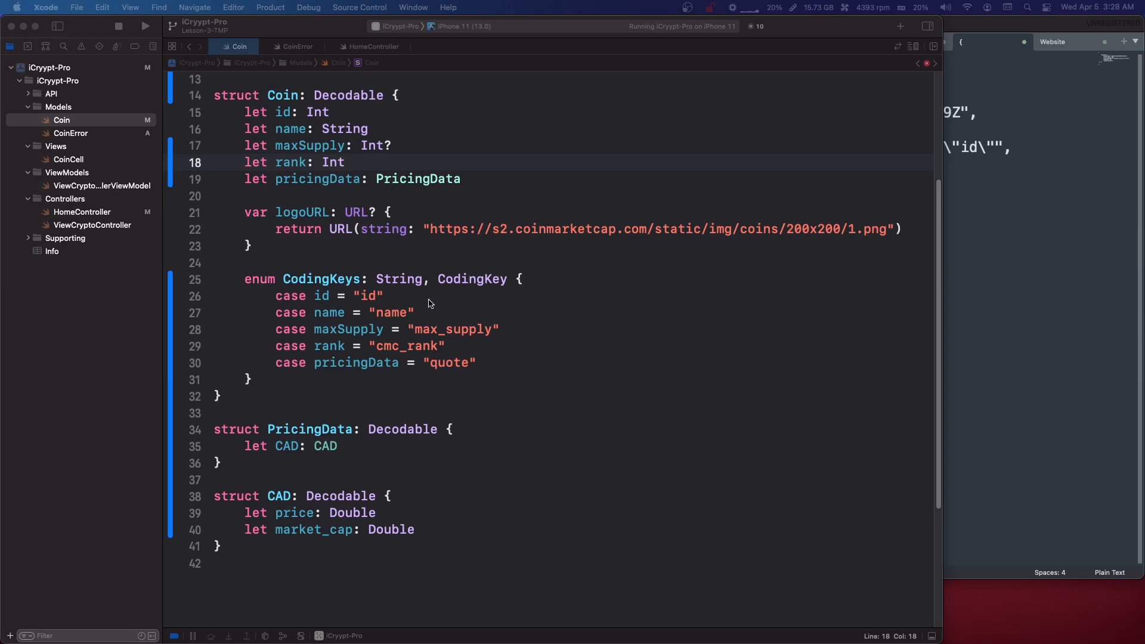
pyautogui.moveTo(105, 54)
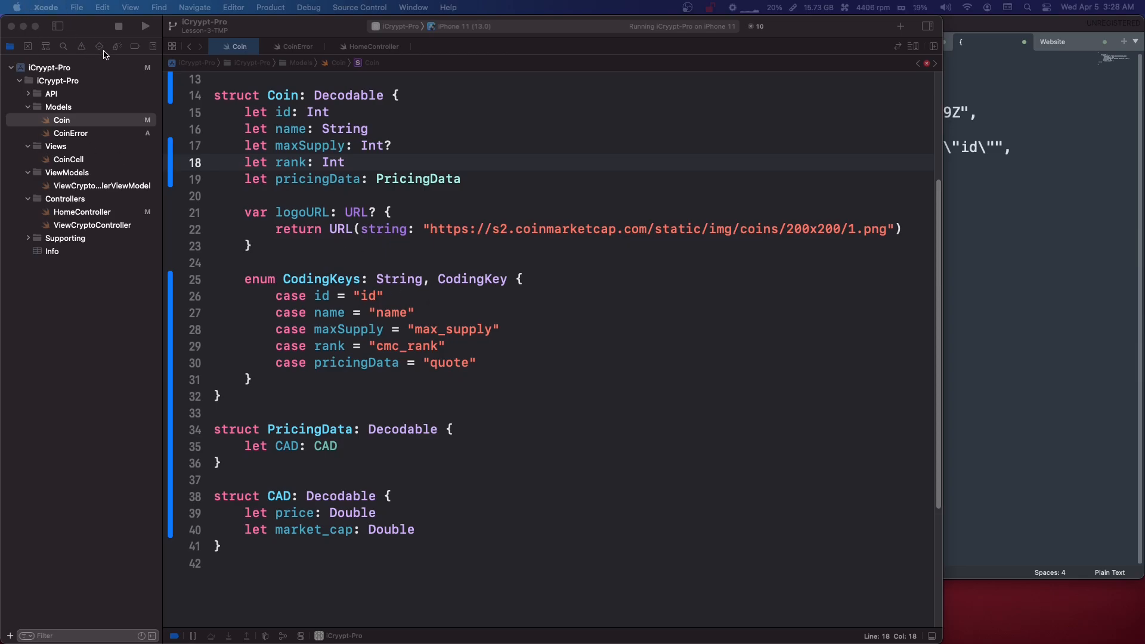
# - Apply the suggested label fix-its to the Bitcoin, Ethereum and Monero sample coin errors
pyautogui.click(83, 46)
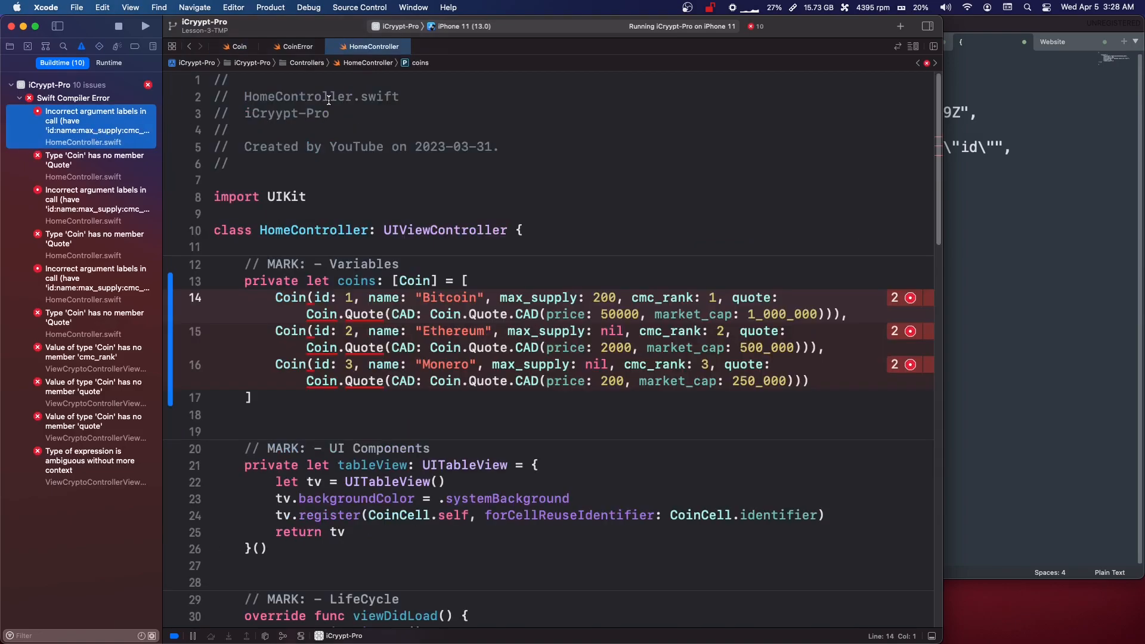
pyautogui.click(910, 298)
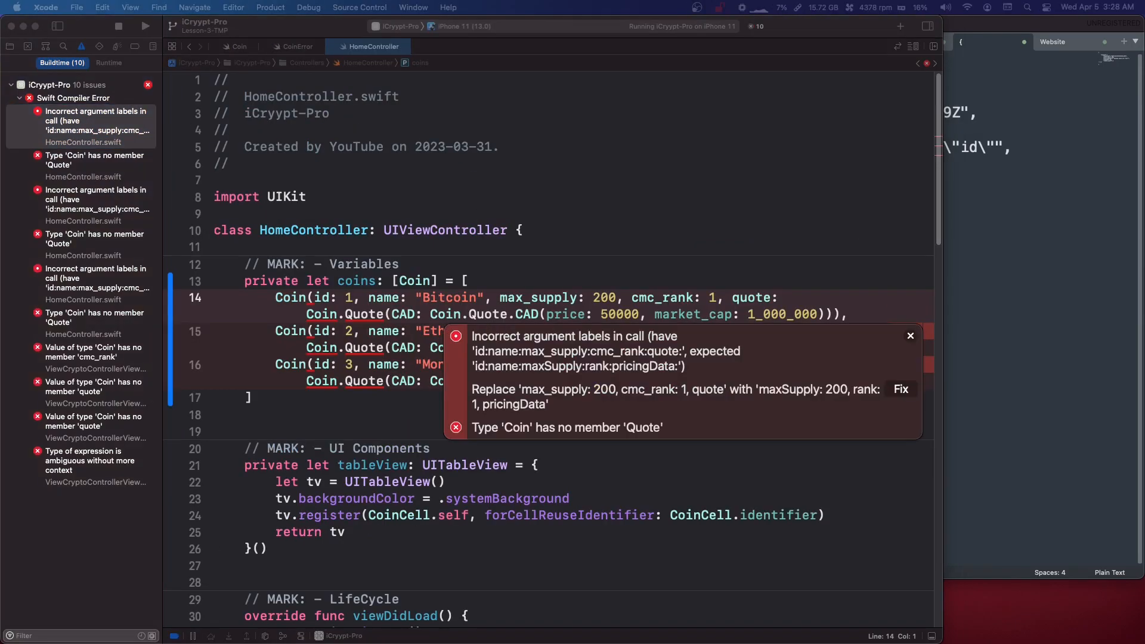
pyautogui.click(901, 388)
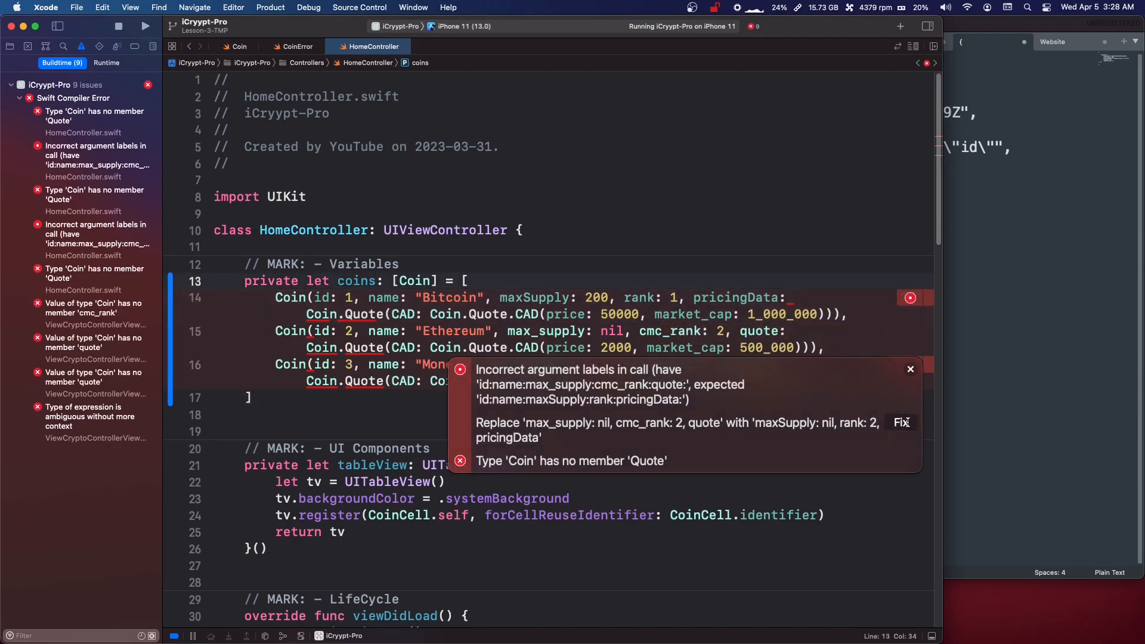
pyautogui.click(904, 422)
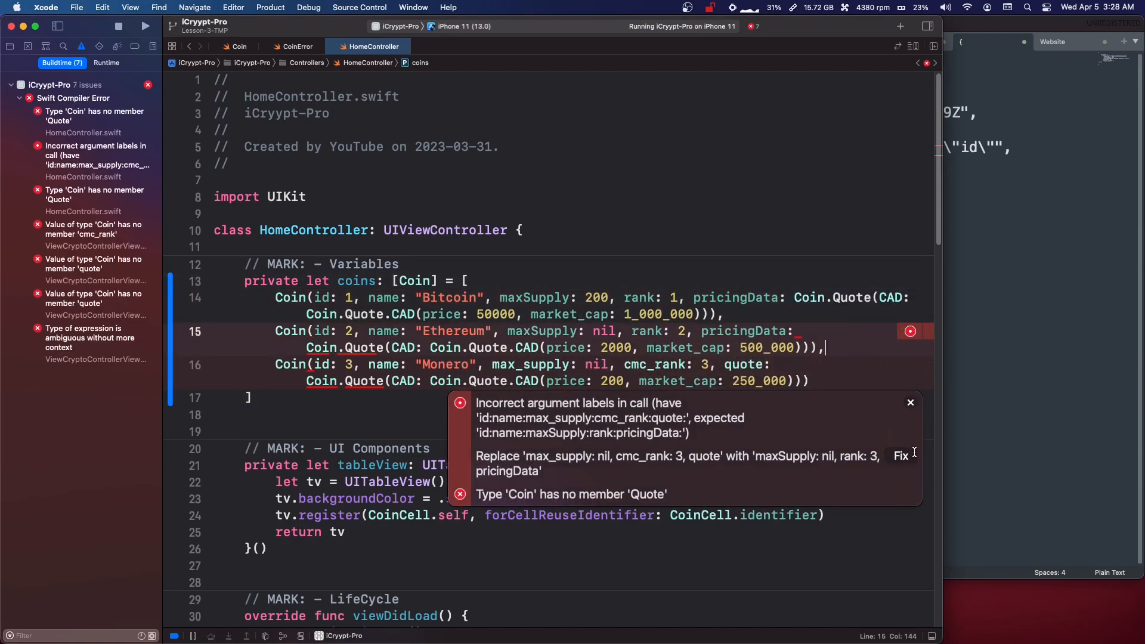
pyautogui.click(900, 456)
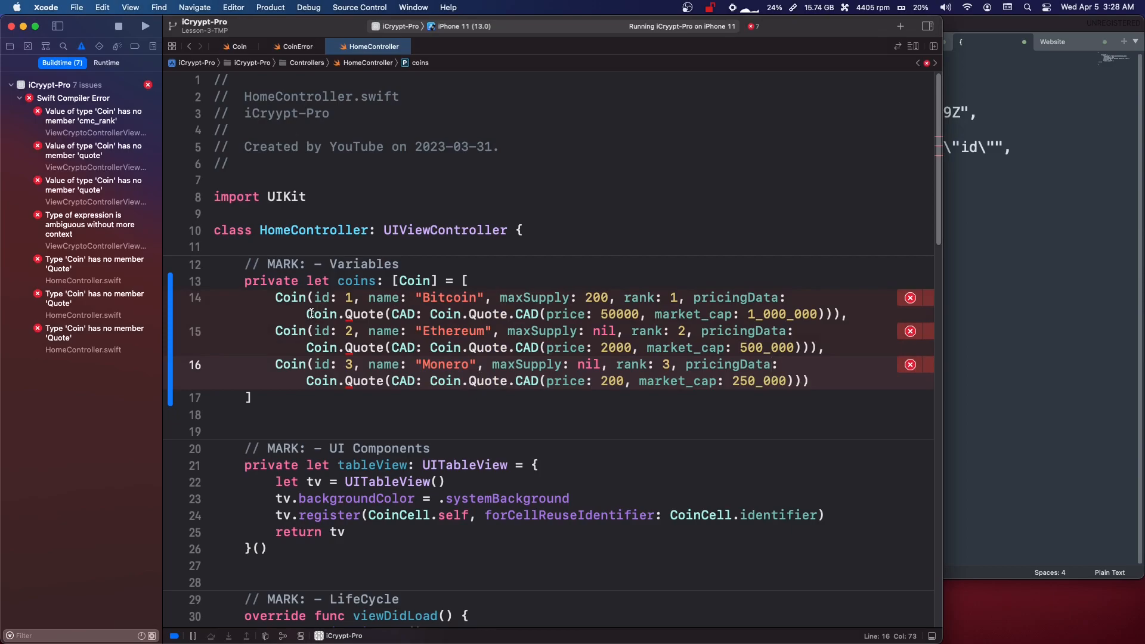
# - Replace Coin.Quote with PricingData and drop the PricingData prefix before CAD in the sample coins, then rebuild
pyautogui.doubleClick(339, 314)
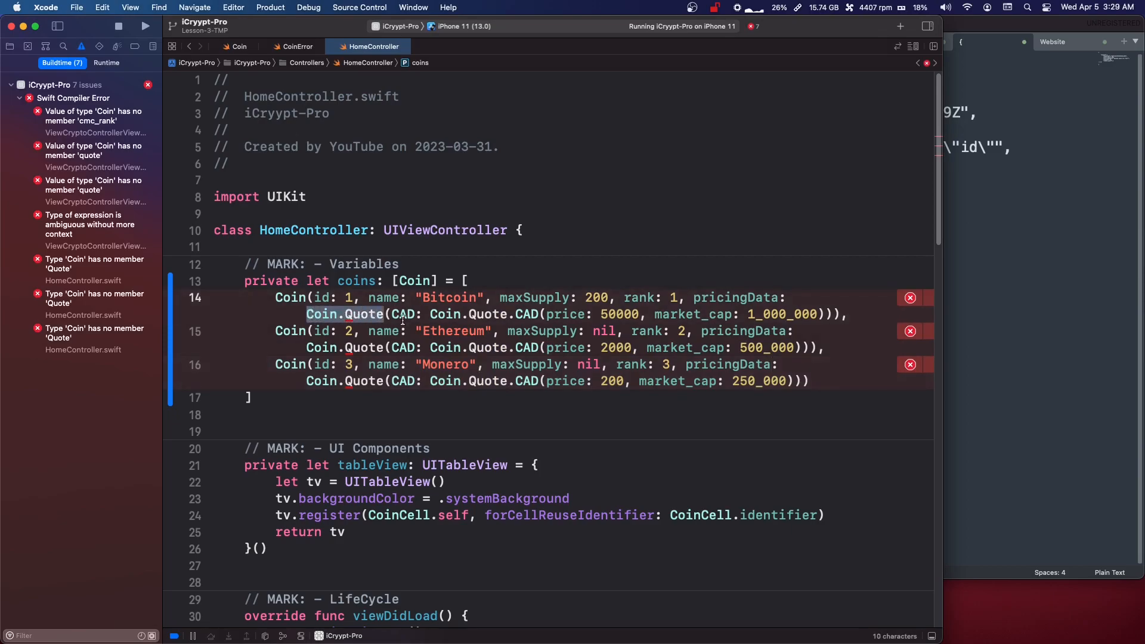
pyautogui.write('Pricnc')
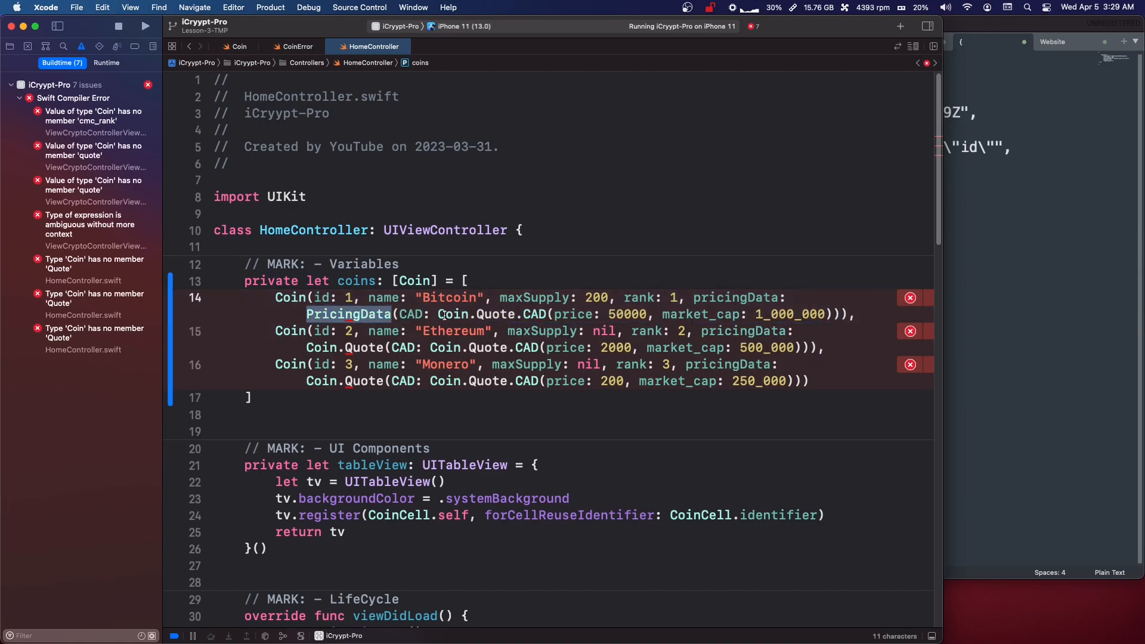
pyautogui.doubleClick(487, 315)
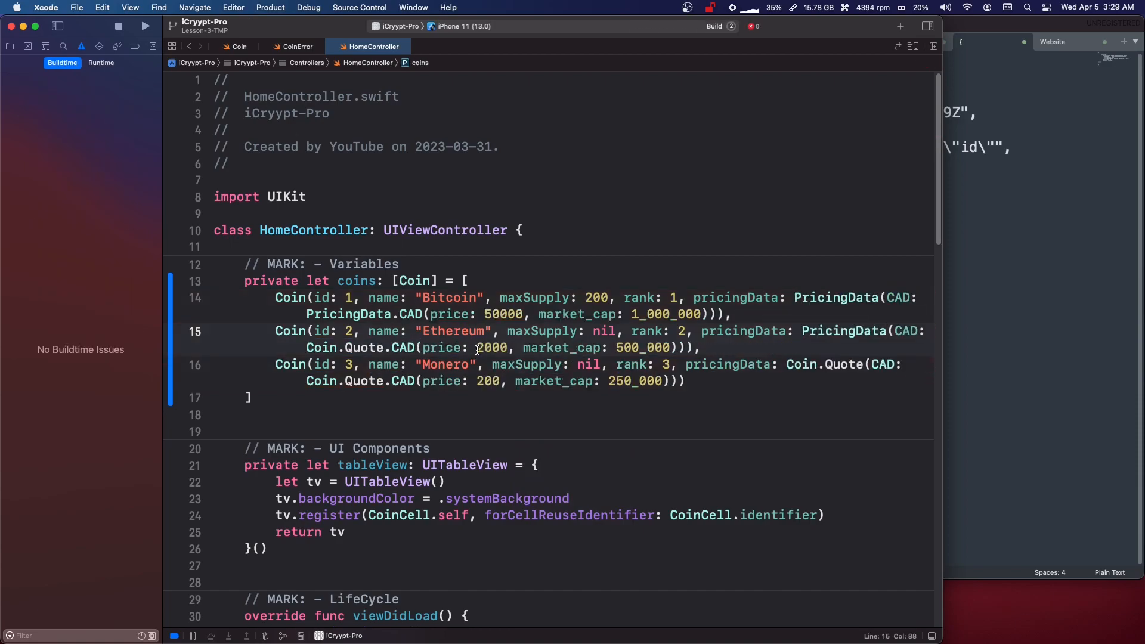
pyautogui.click(146, 25)
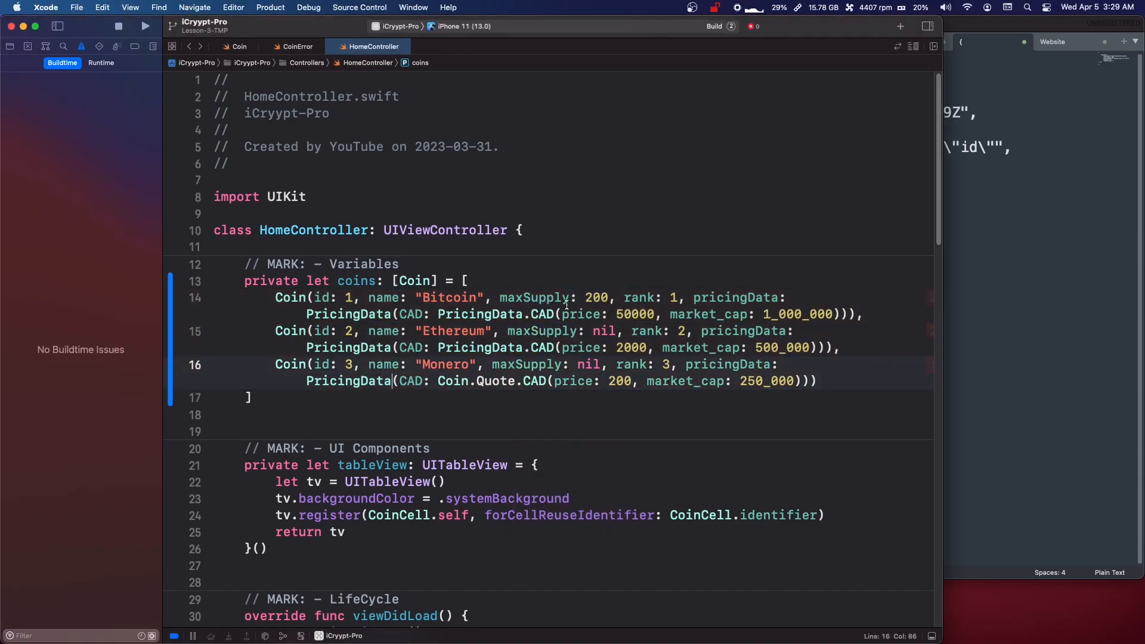
pyautogui.click(144, 26)
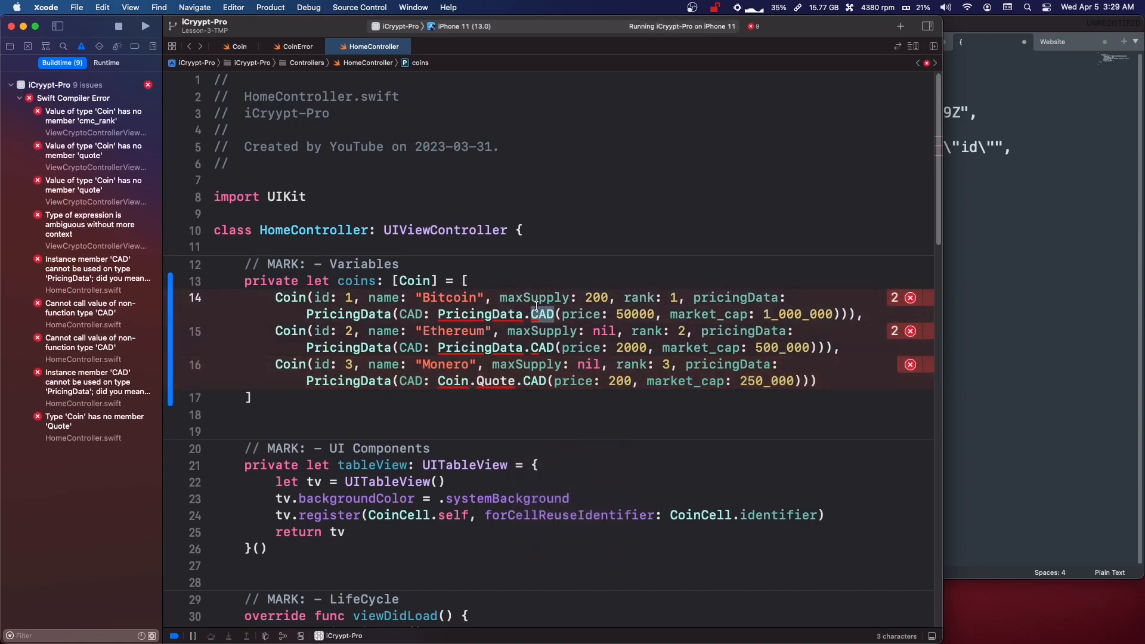
pyautogui.click(533, 314)
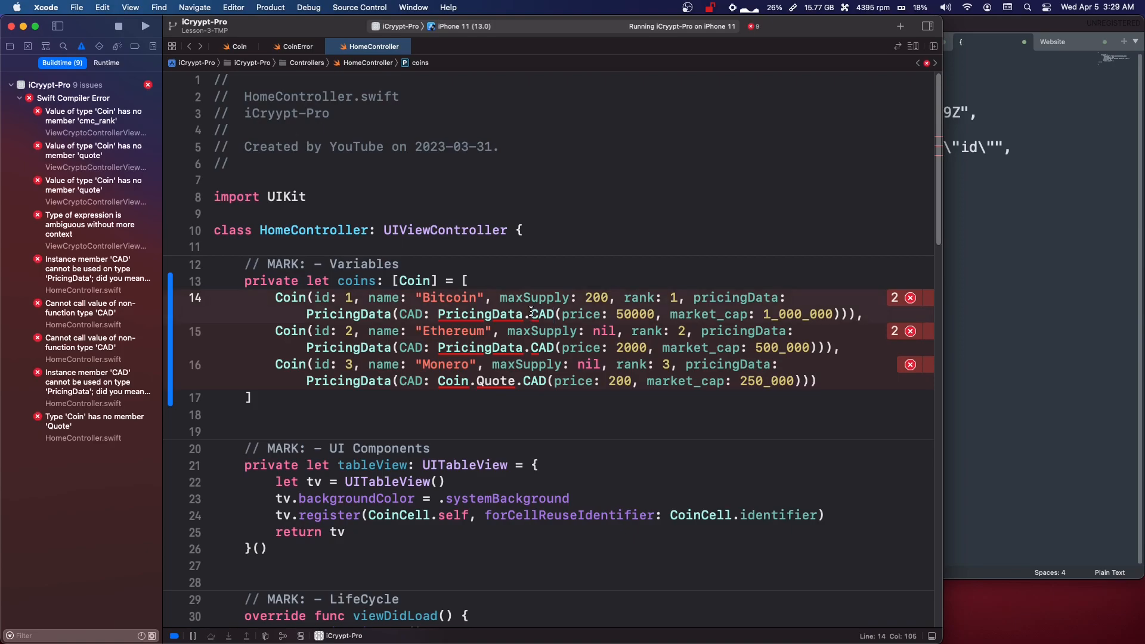
pyautogui.doubleClick(481, 314)
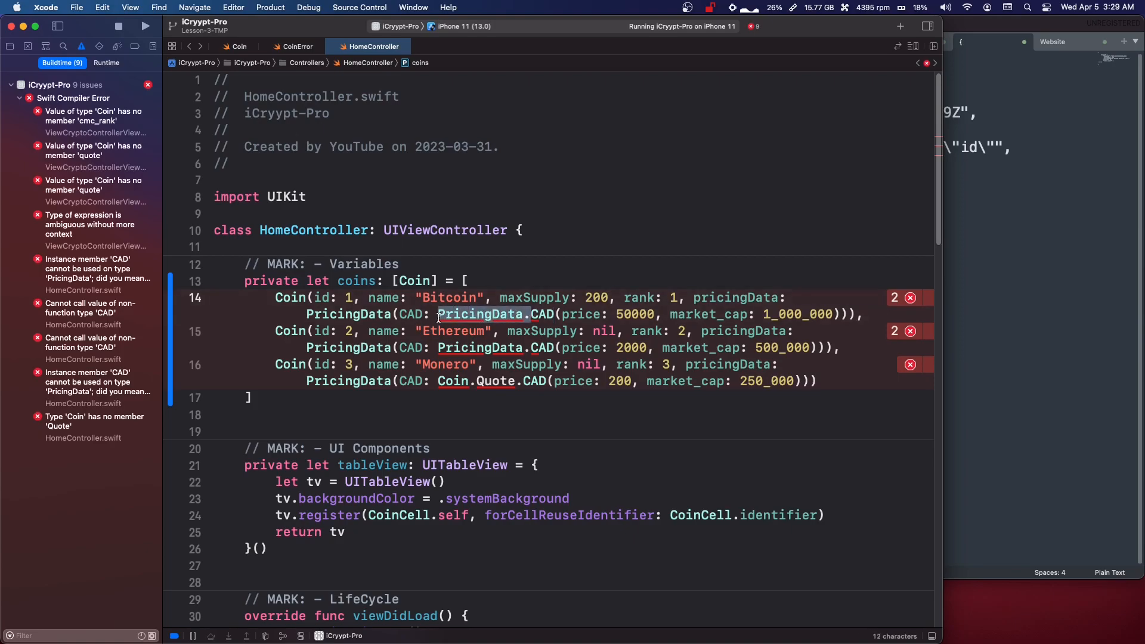
pyautogui.press('backspace')
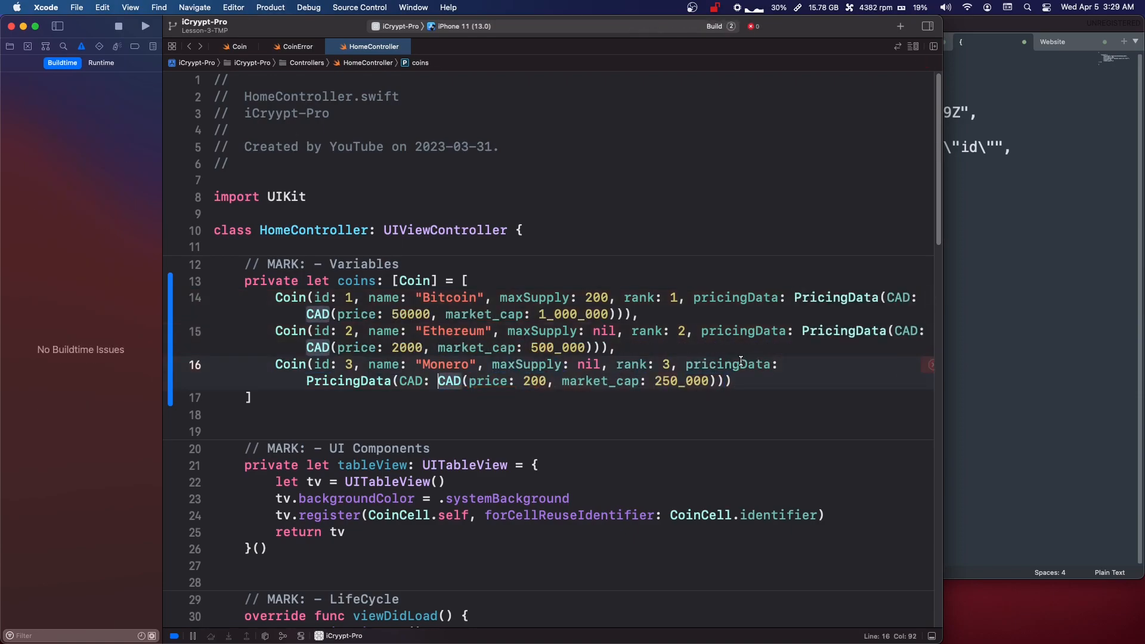
pyautogui.click(144, 26)
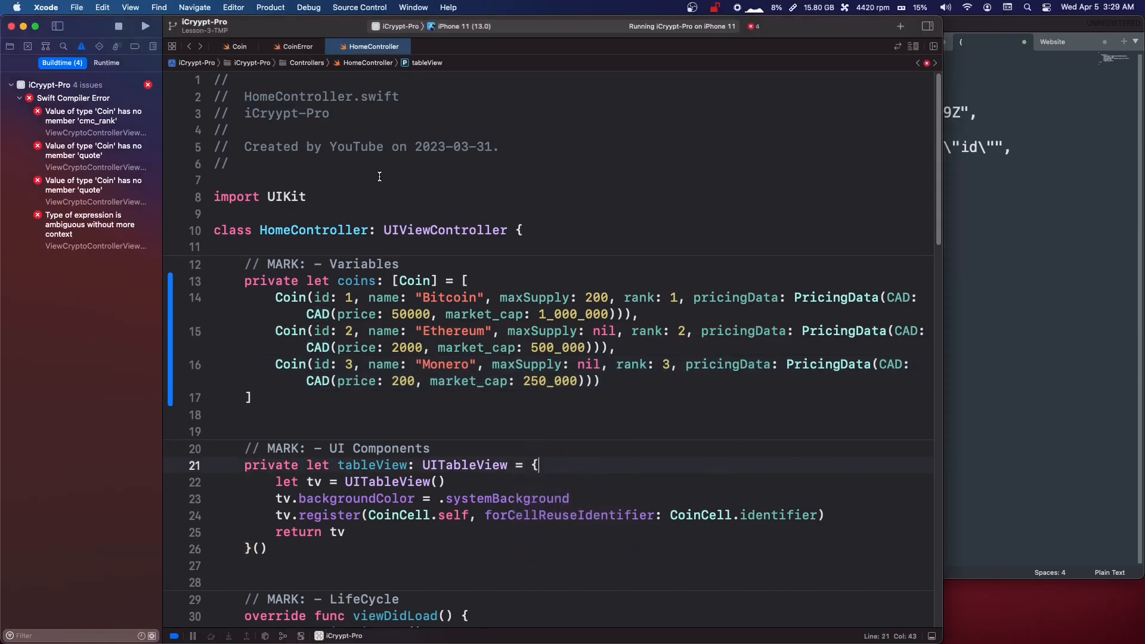
# - In ViewCryptoControllerViewModel, switch quote to pricingData and max_supply to maxSupply for the labels
pyautogui.click(94, 116)
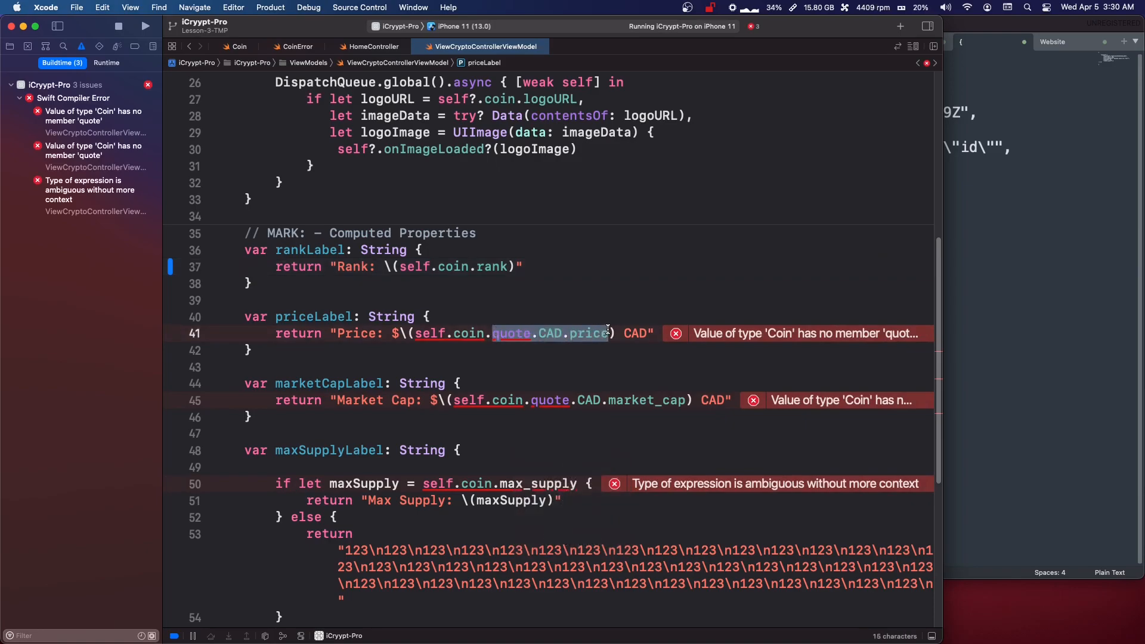
pyautogui.moveTo(572, 343)
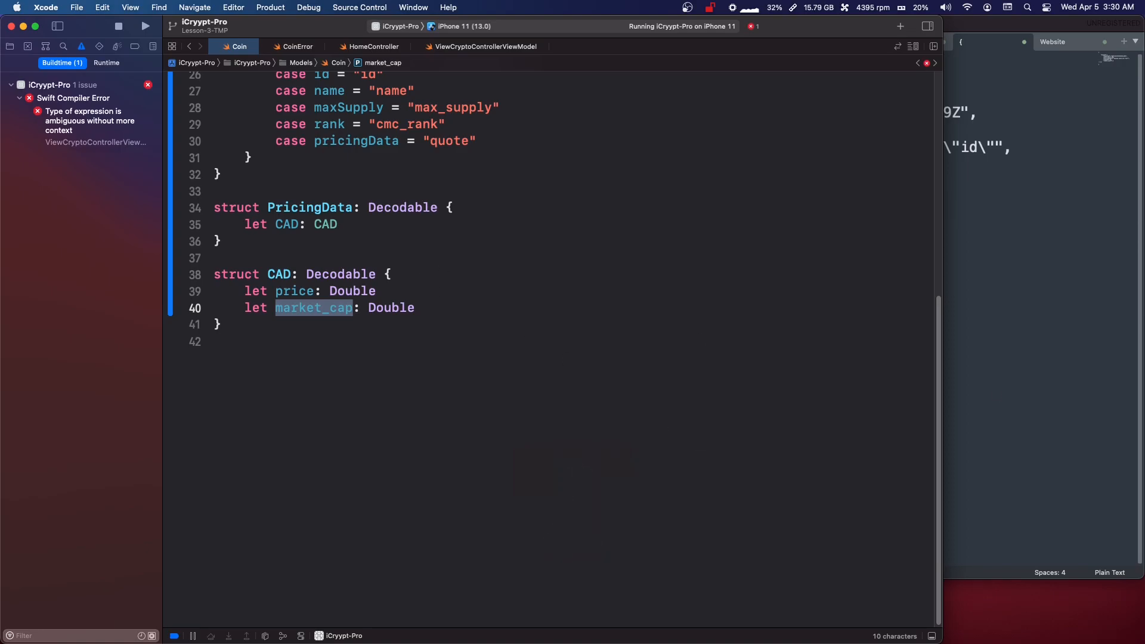
pyautogui.scroll(3)
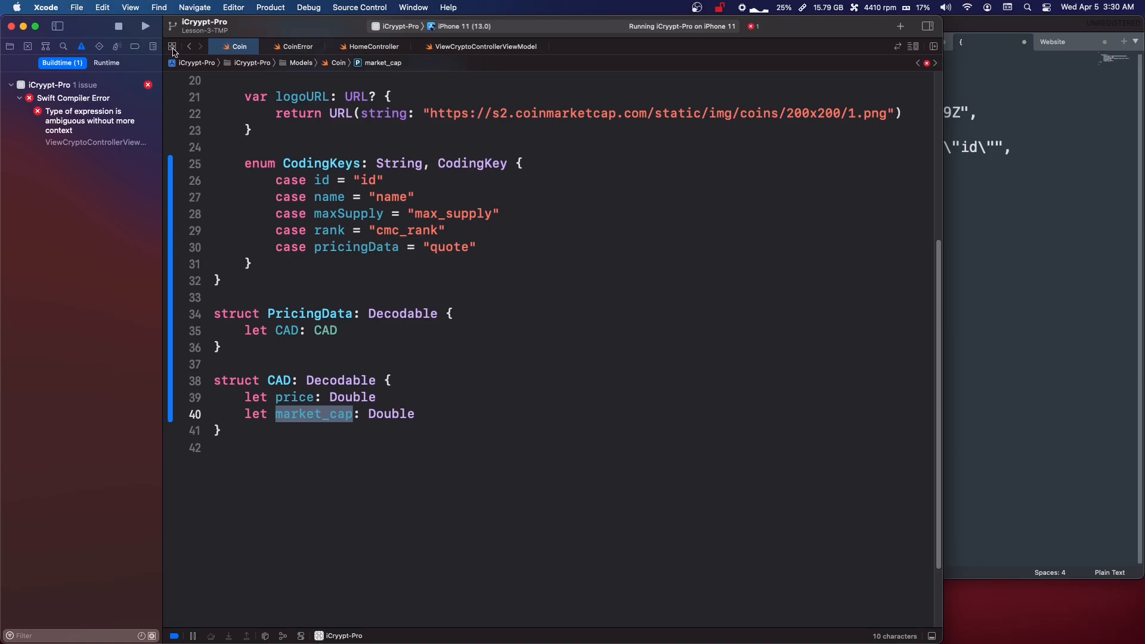
pyautogui.moveTo(191, 48)
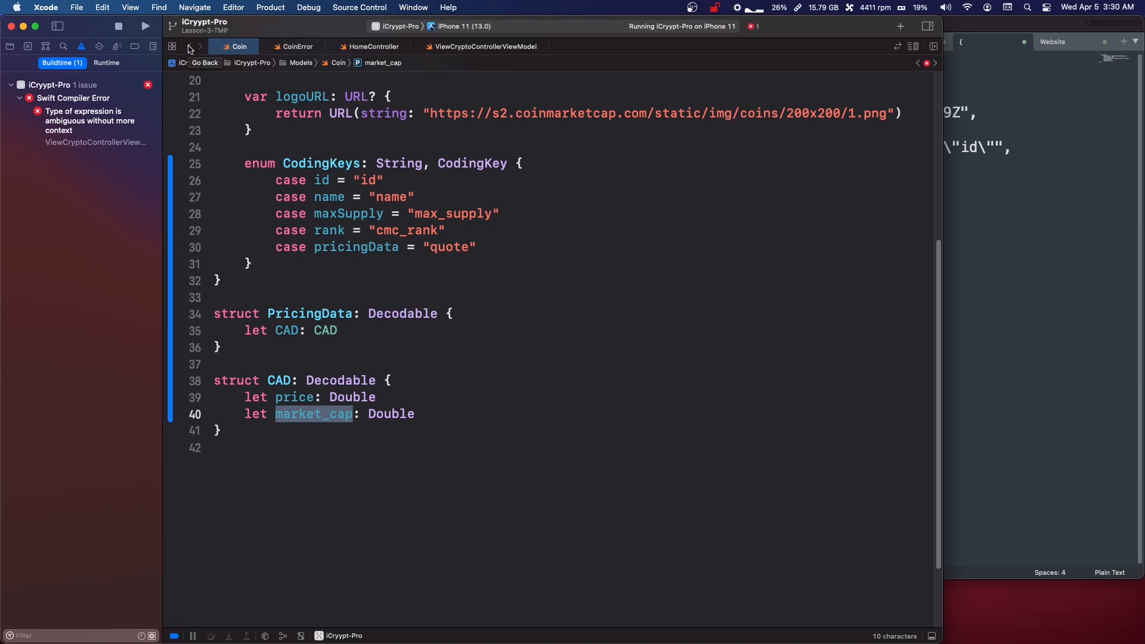
pyautogui.click(485, 46)
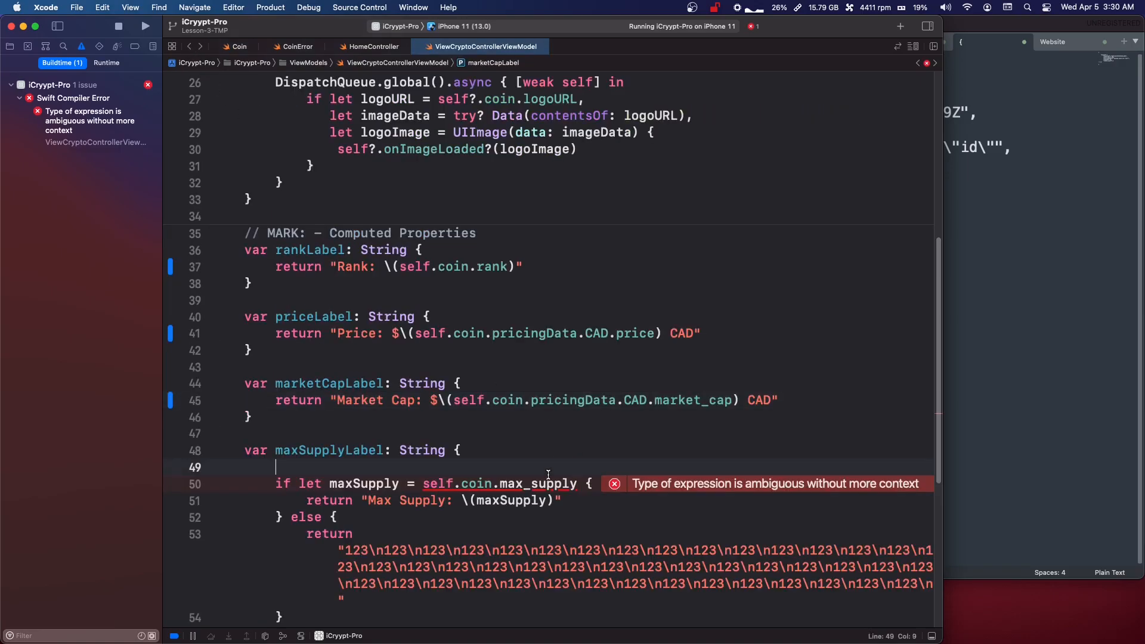
pyautogui.write('max')
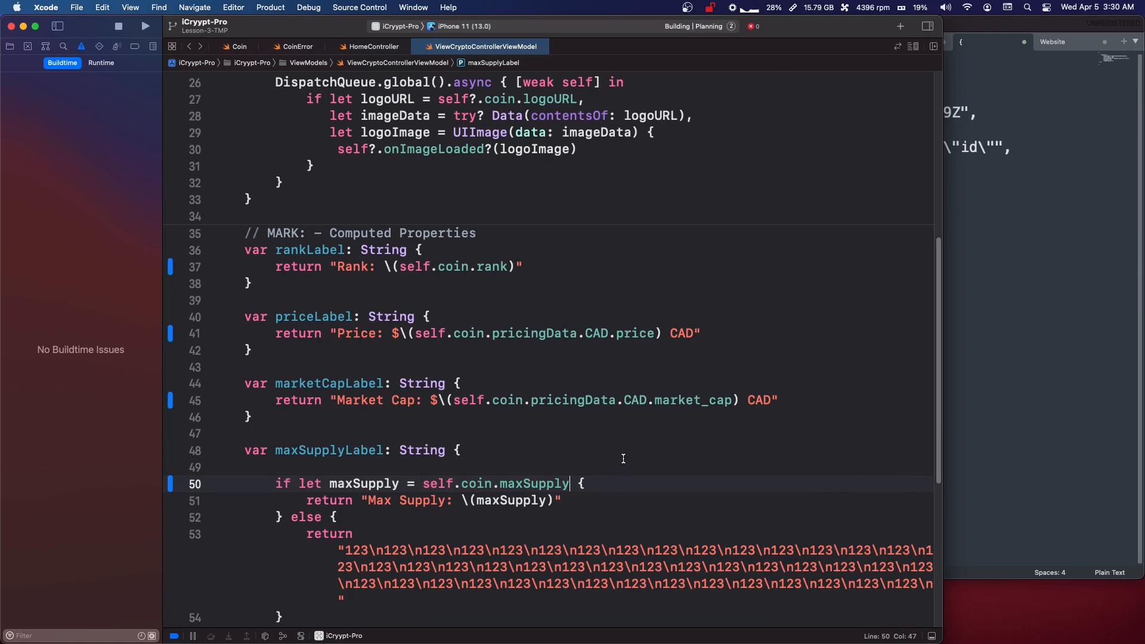
# - Run the app and view Bitcoin's detail screen with rank 1, $50000.0 CAD and max supply 200, then go back
pyautogui.click(144, 25)
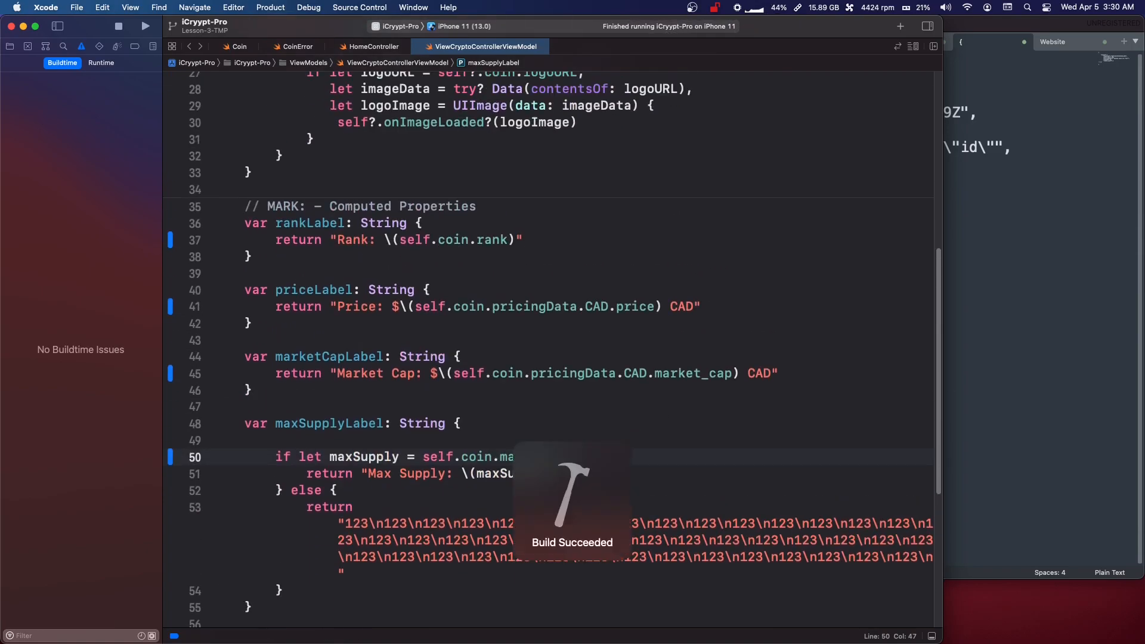
pyautogui.click(145, 25)
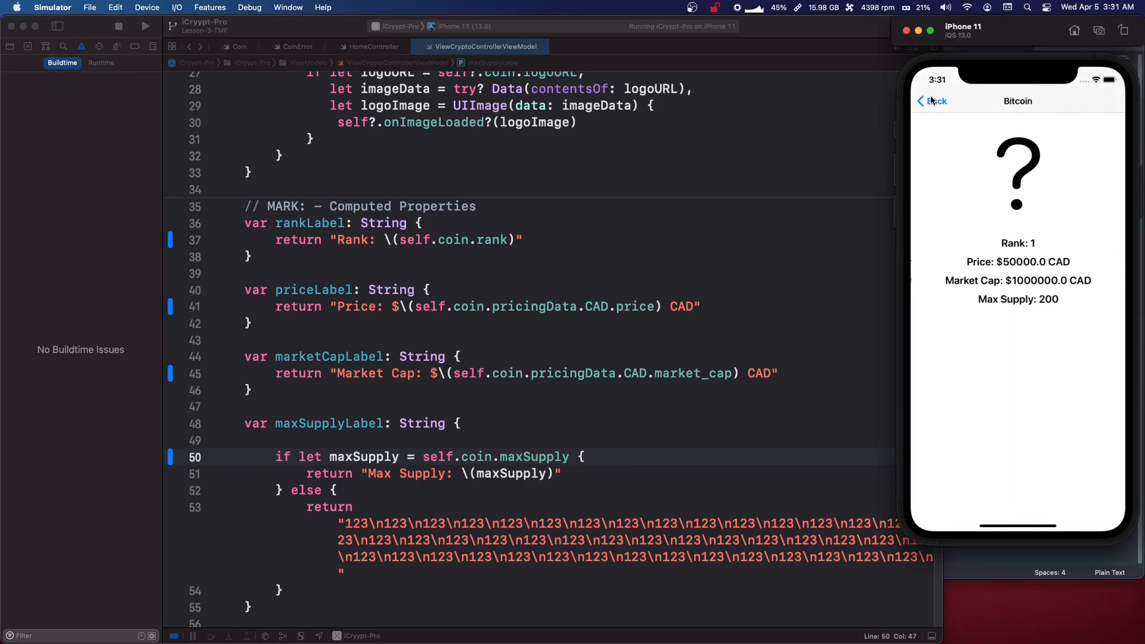
pyautogui.click(933, 101)
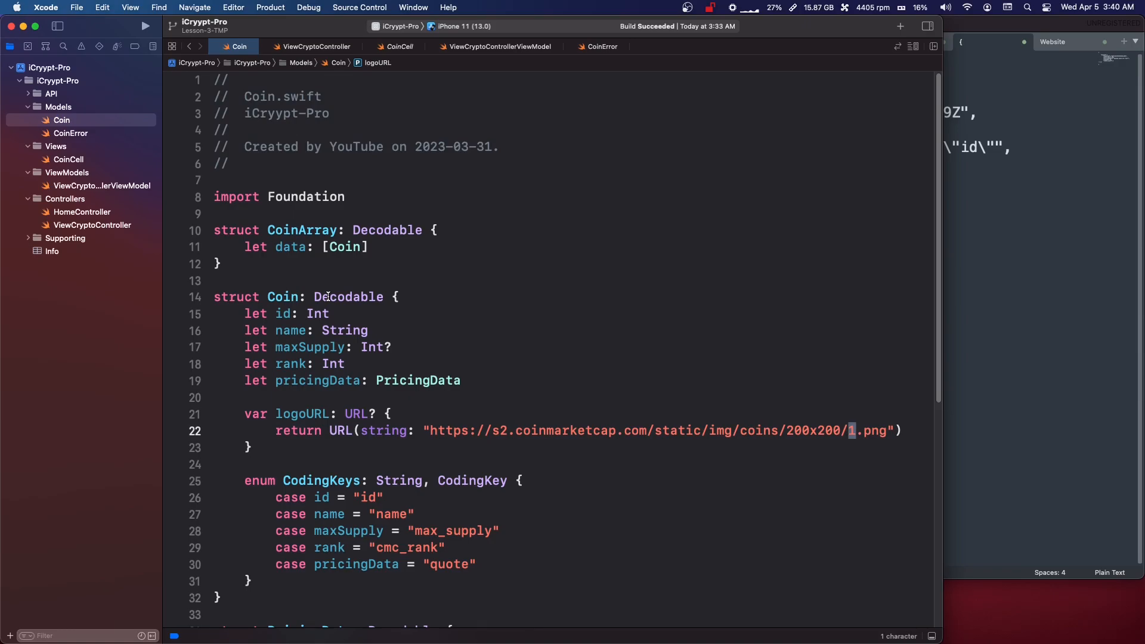
# - Interpolate \(id) into Coin's logoURL so Bitcoin, Ethereum and Monero show their own logos, and run
pyautogui.write('\\(')
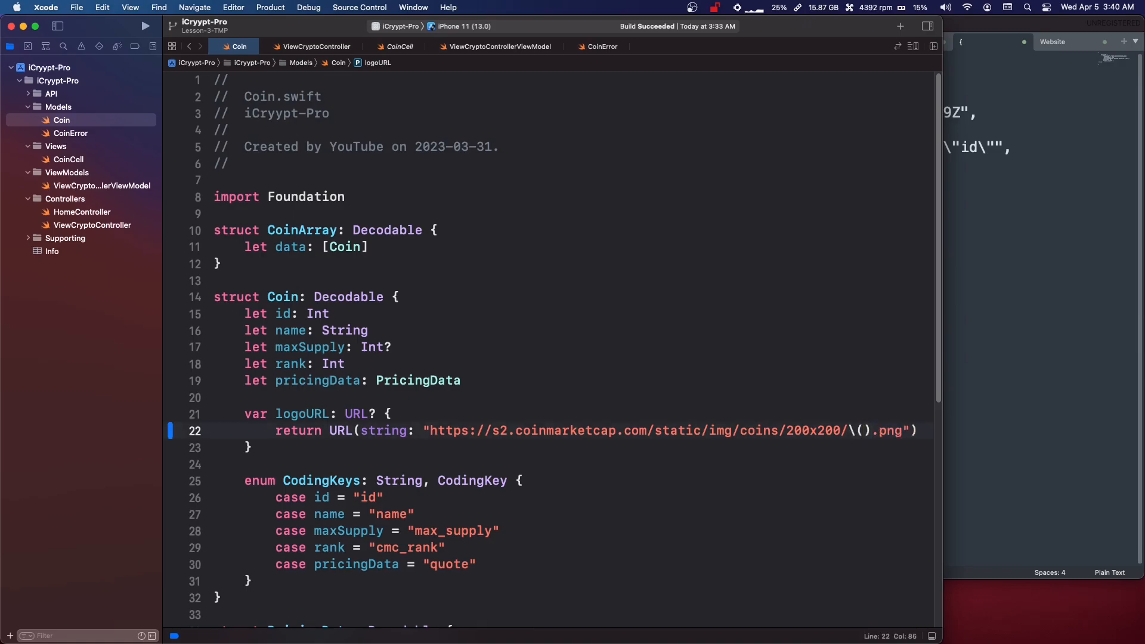
pyautogui.write('id')
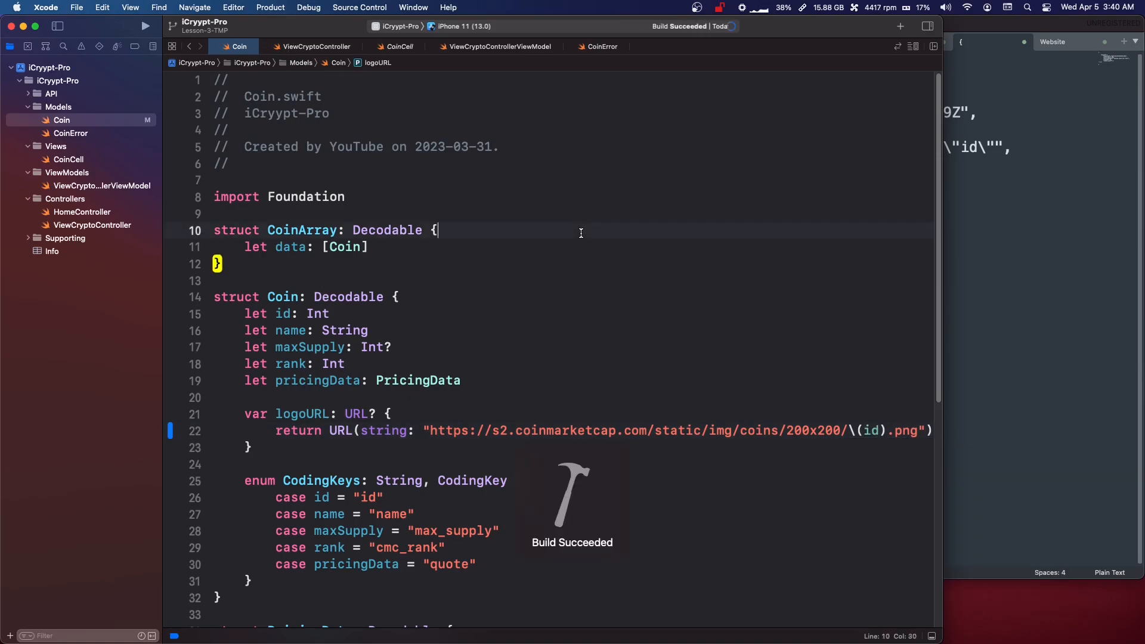
pyautogui.click(145, 25)
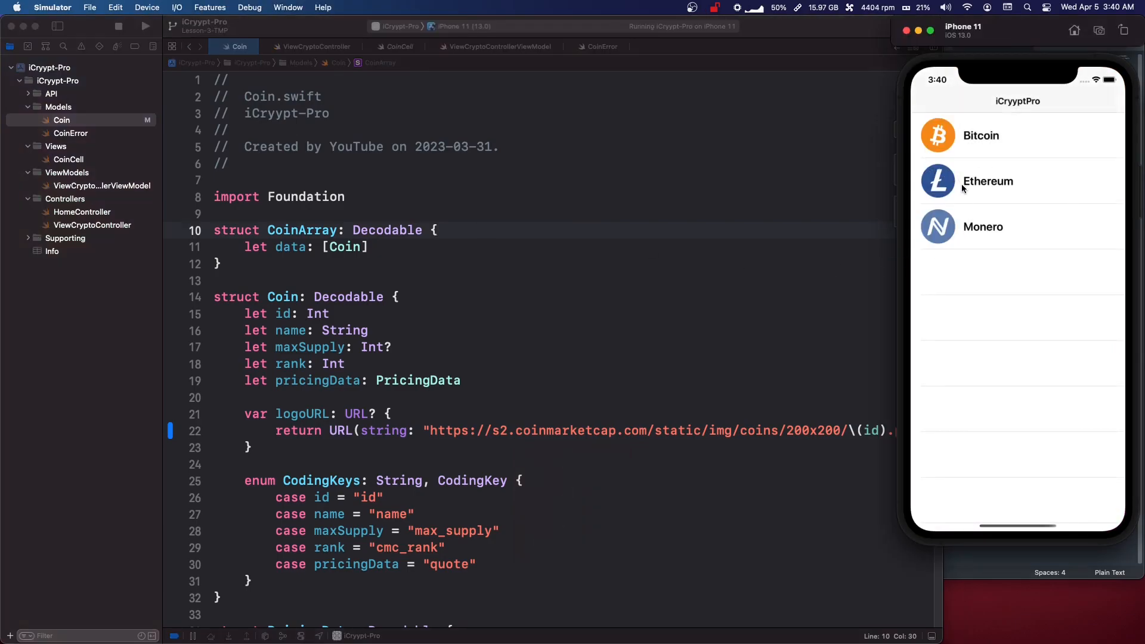
pyautogui.moveTo(1068, 252)
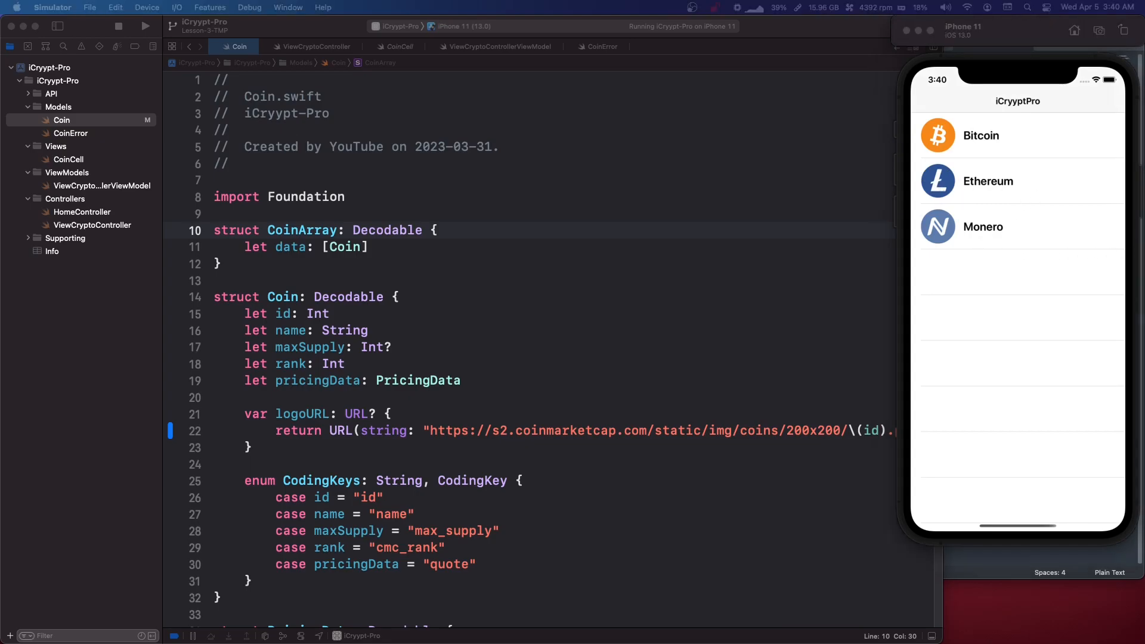
pyautogui.click(663, 46)
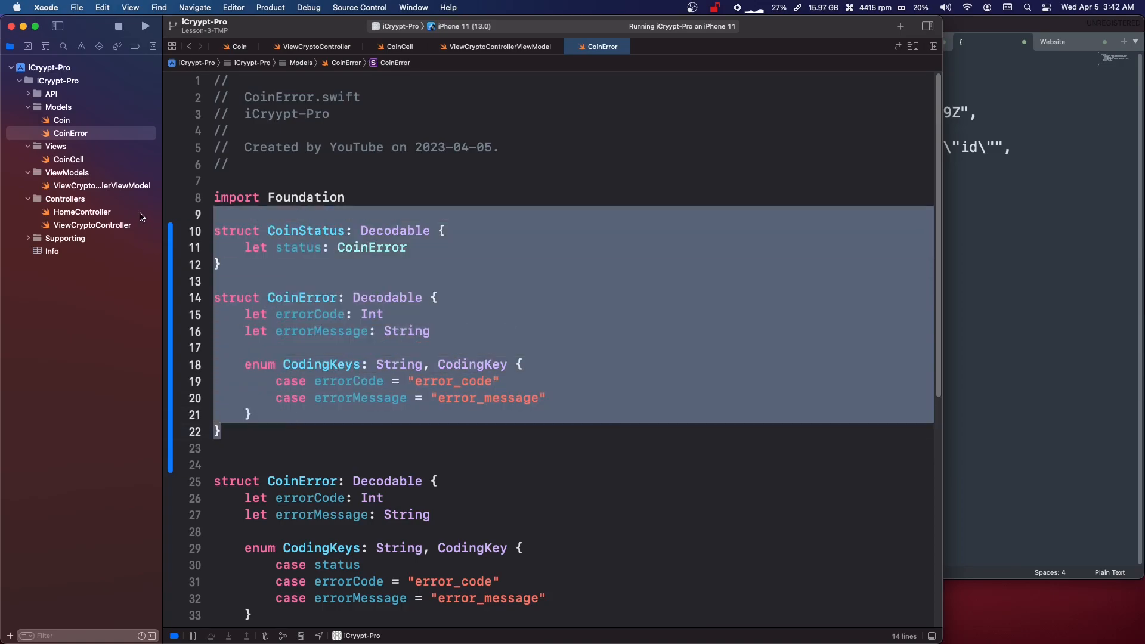
# - Paste CoinStatus and a flat CoinError struct above the existing CoinError and inspect their names
pyautogui.scroll(-3)
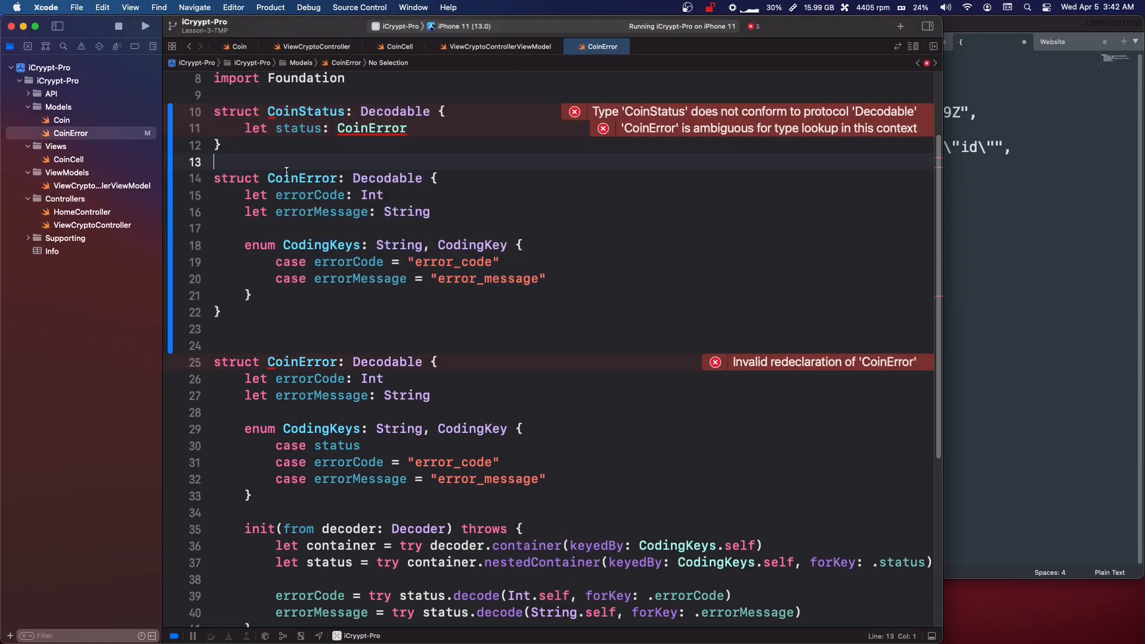
pyautogui.doubleClick(300, 178)
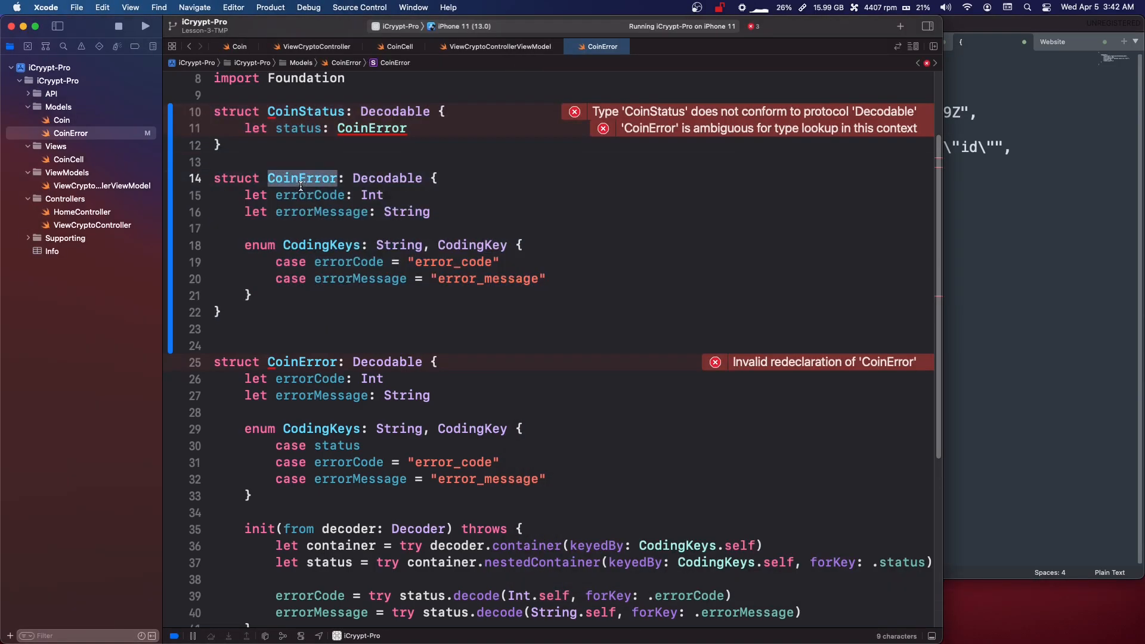
pyautogui.click(265, 179)
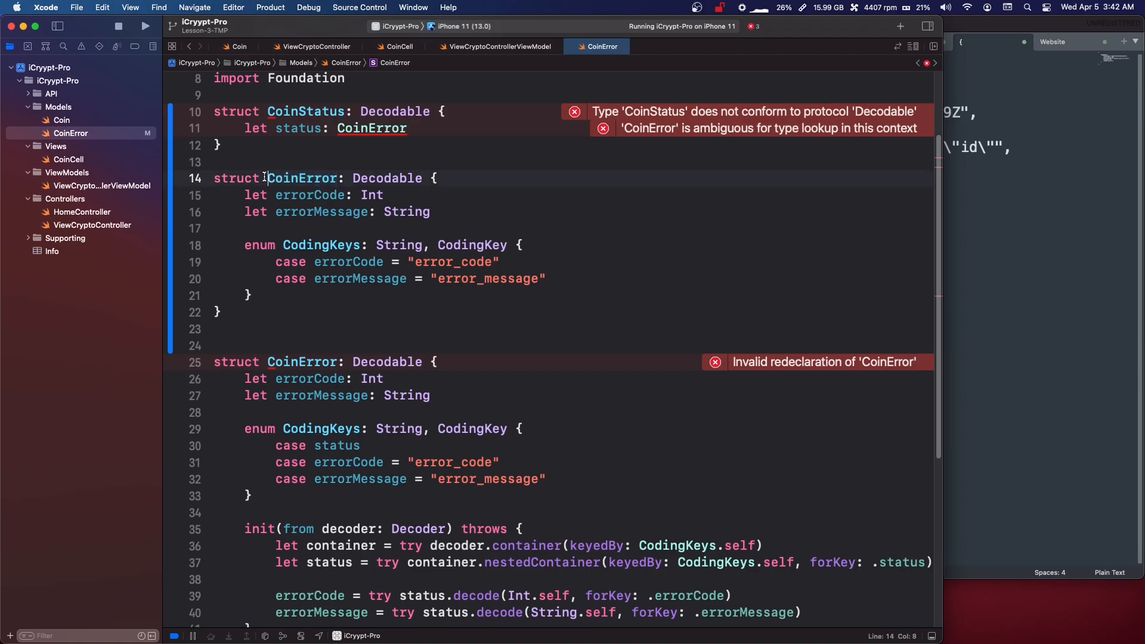
pyautogui.doubleClick(306, 111)
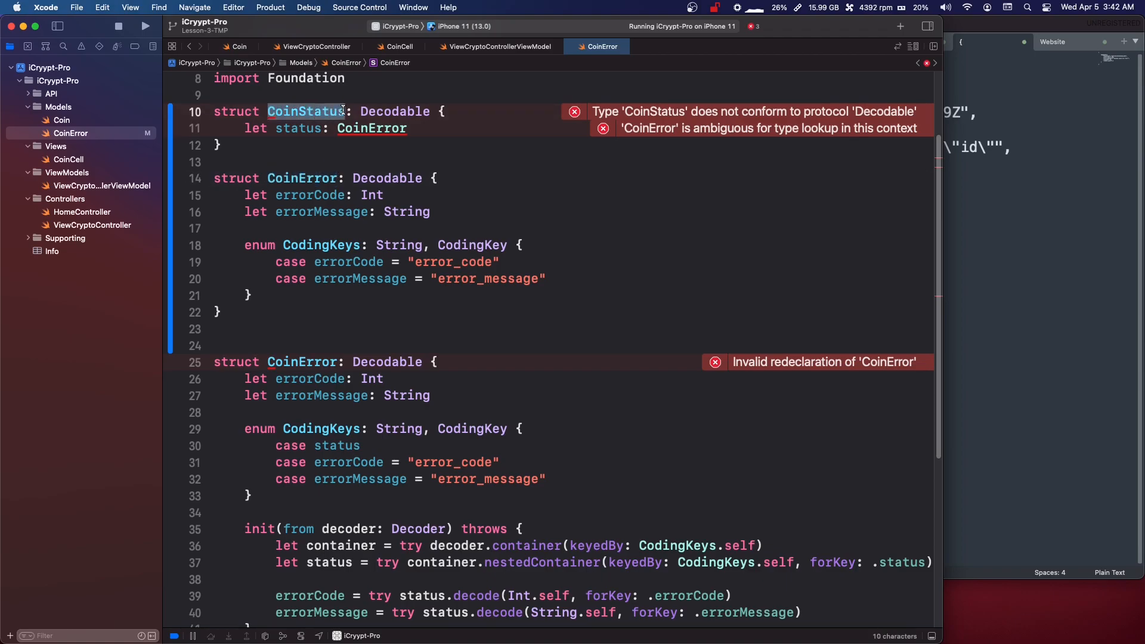
# - Review the CoinError redeclaration errors, selecting the new structs and clearing the selection
pyautogui.scroll(-3)
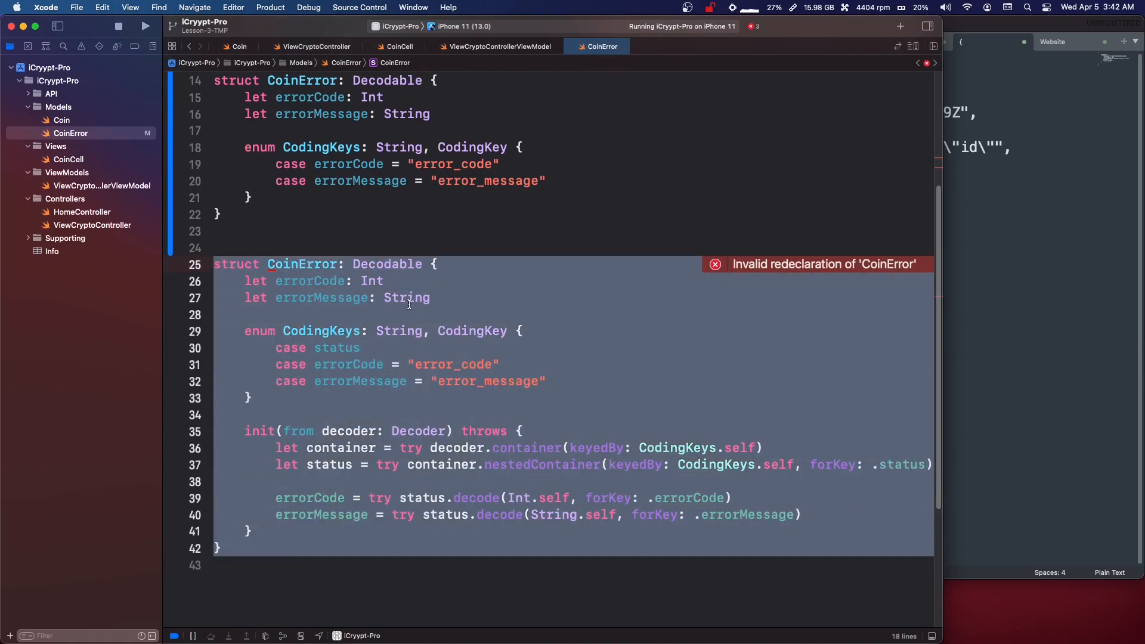
pyautogui.moveTo(378, 301)
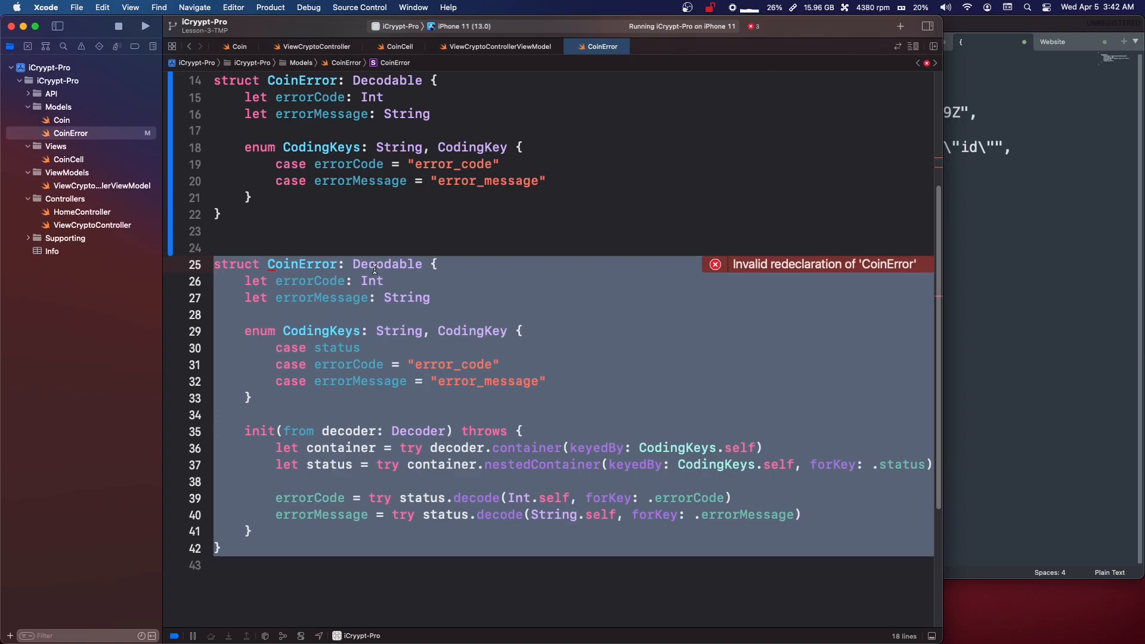
pyautogui.scroll(3)
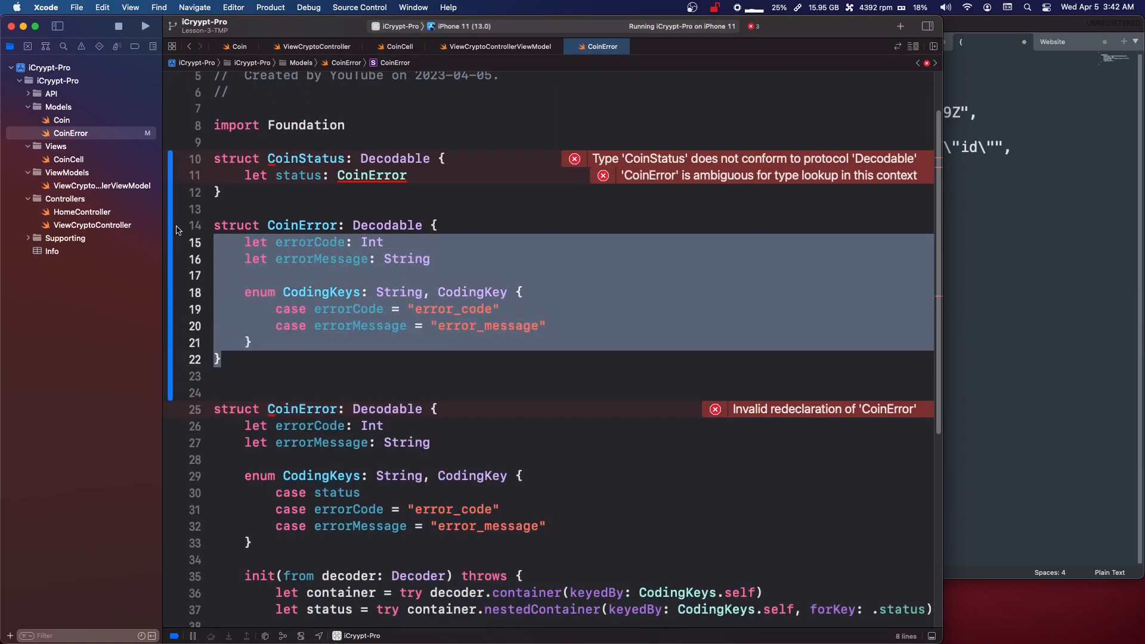
pyautogui.click(329, 201)
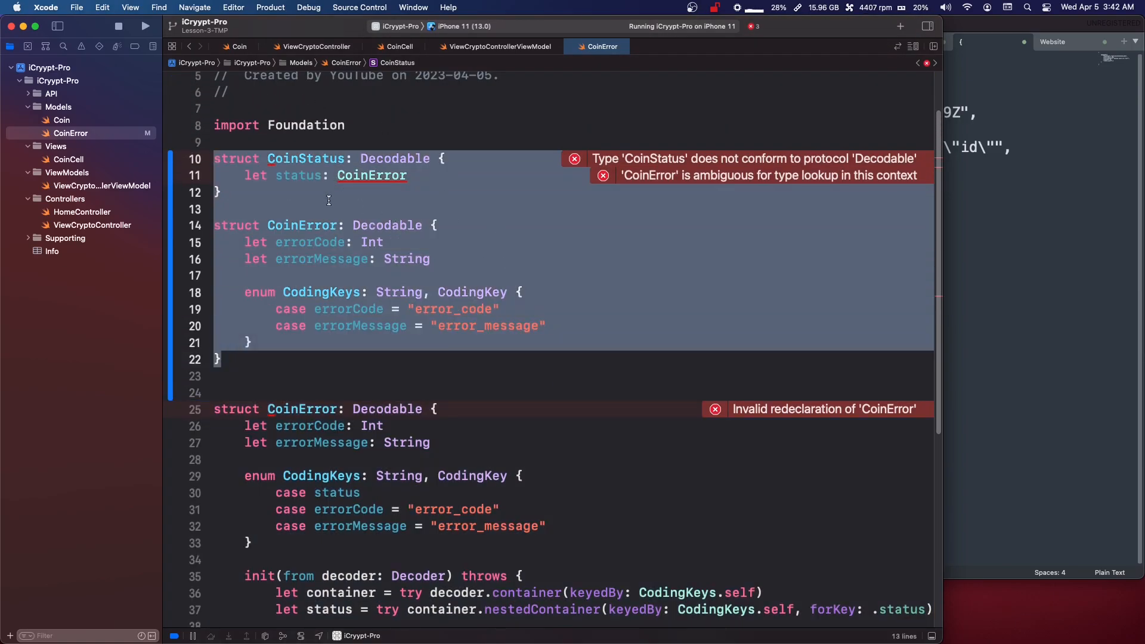
pyautogui.click(223, 359)
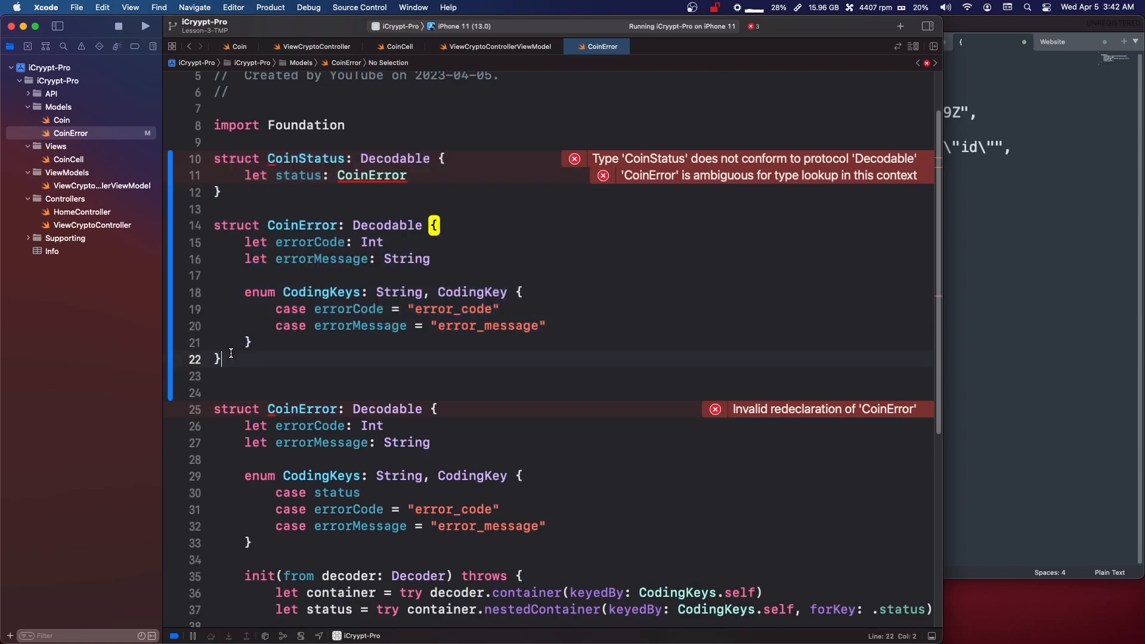